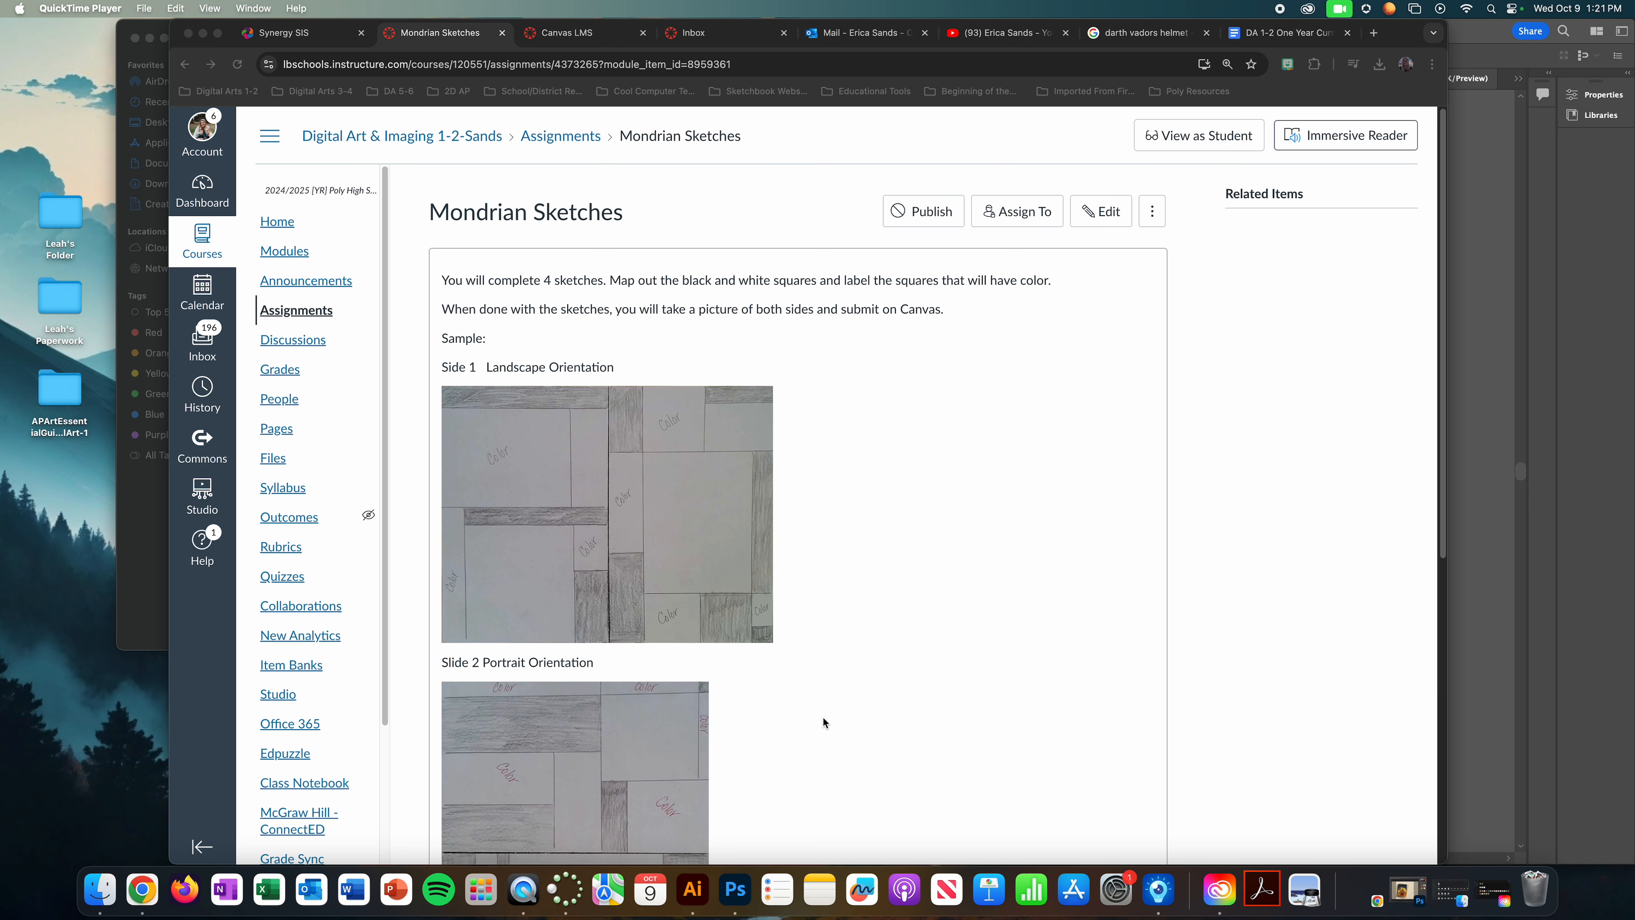
Step: Review the course modules and landscape project, then return to the portrait document with the Colors layer visible
scroll(down, 3)
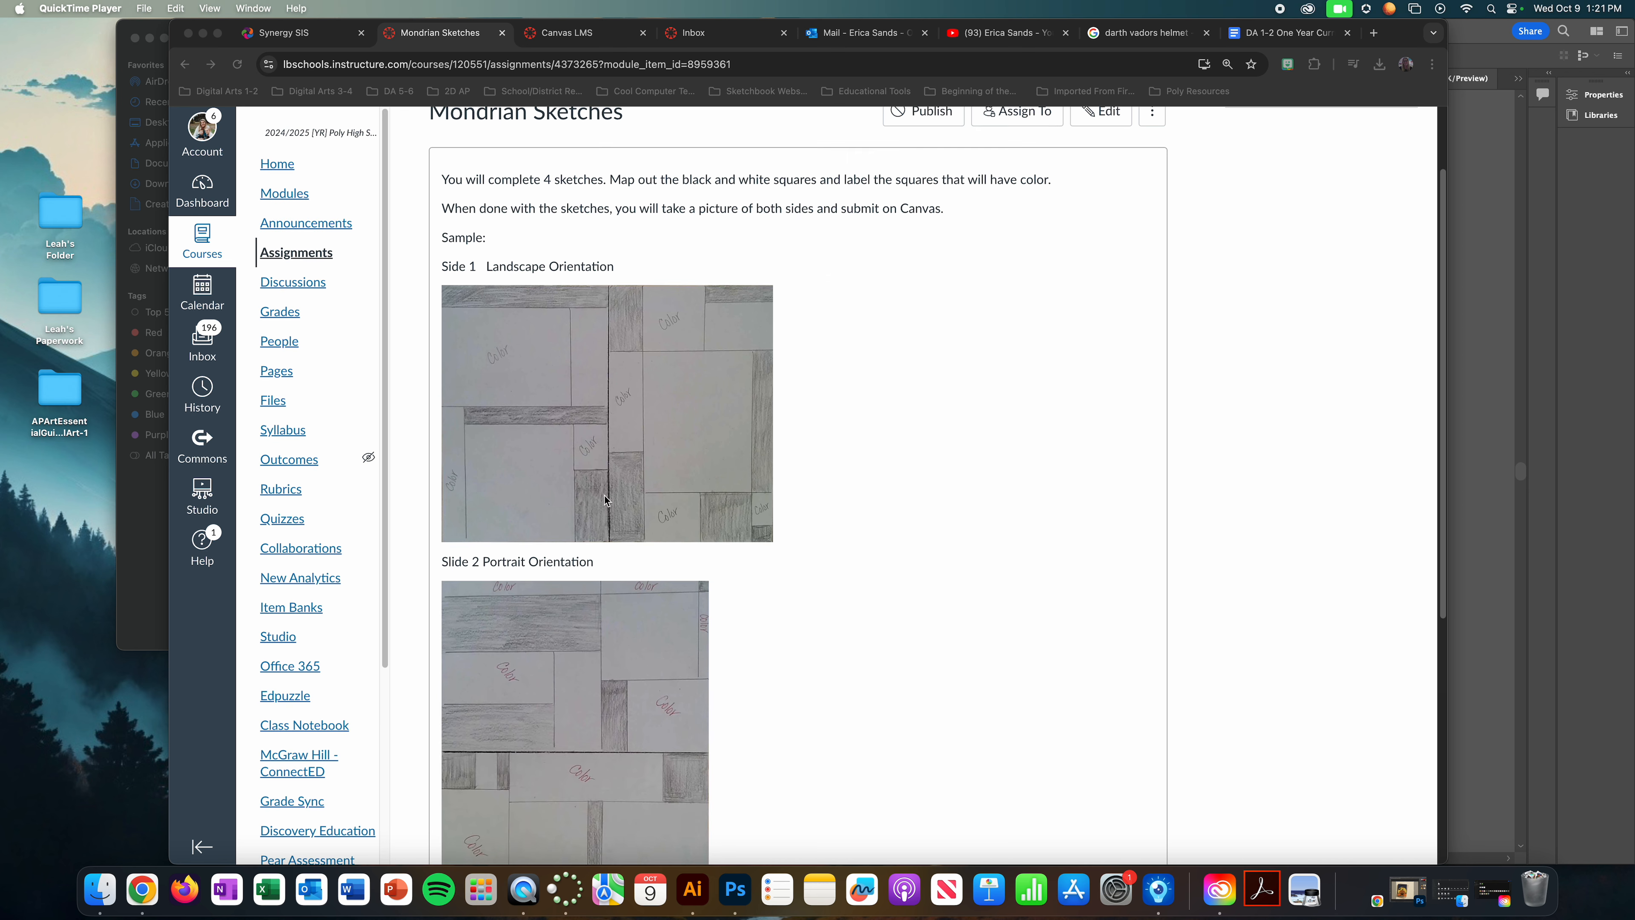
mouse_move(600, 637)
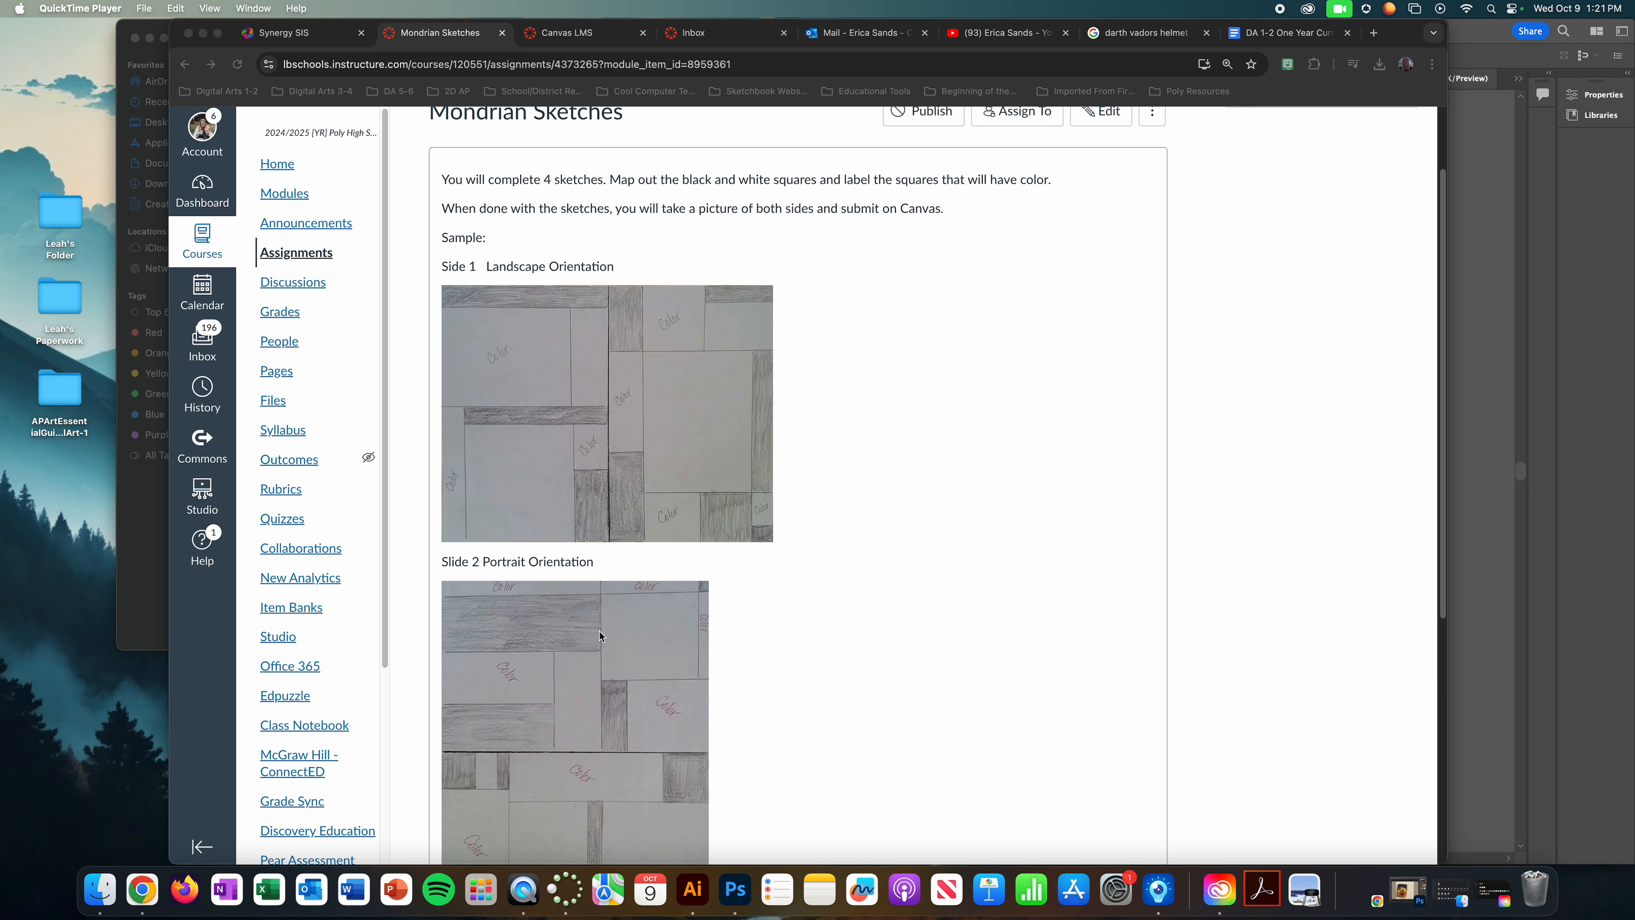
scroll(down, 3)
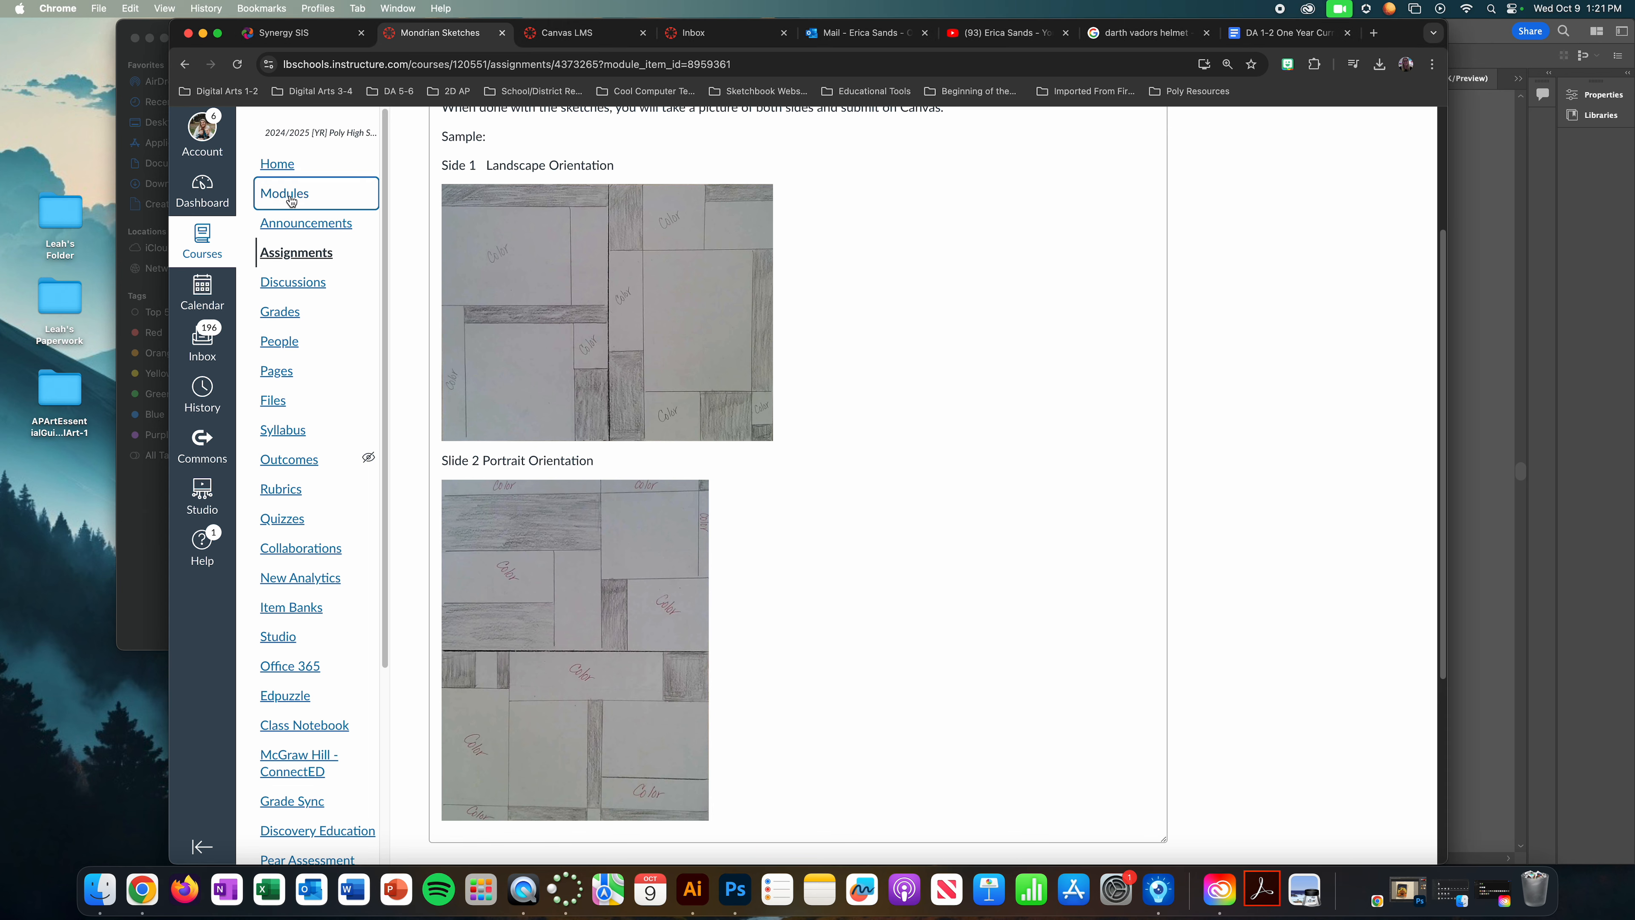
click(284, 194)
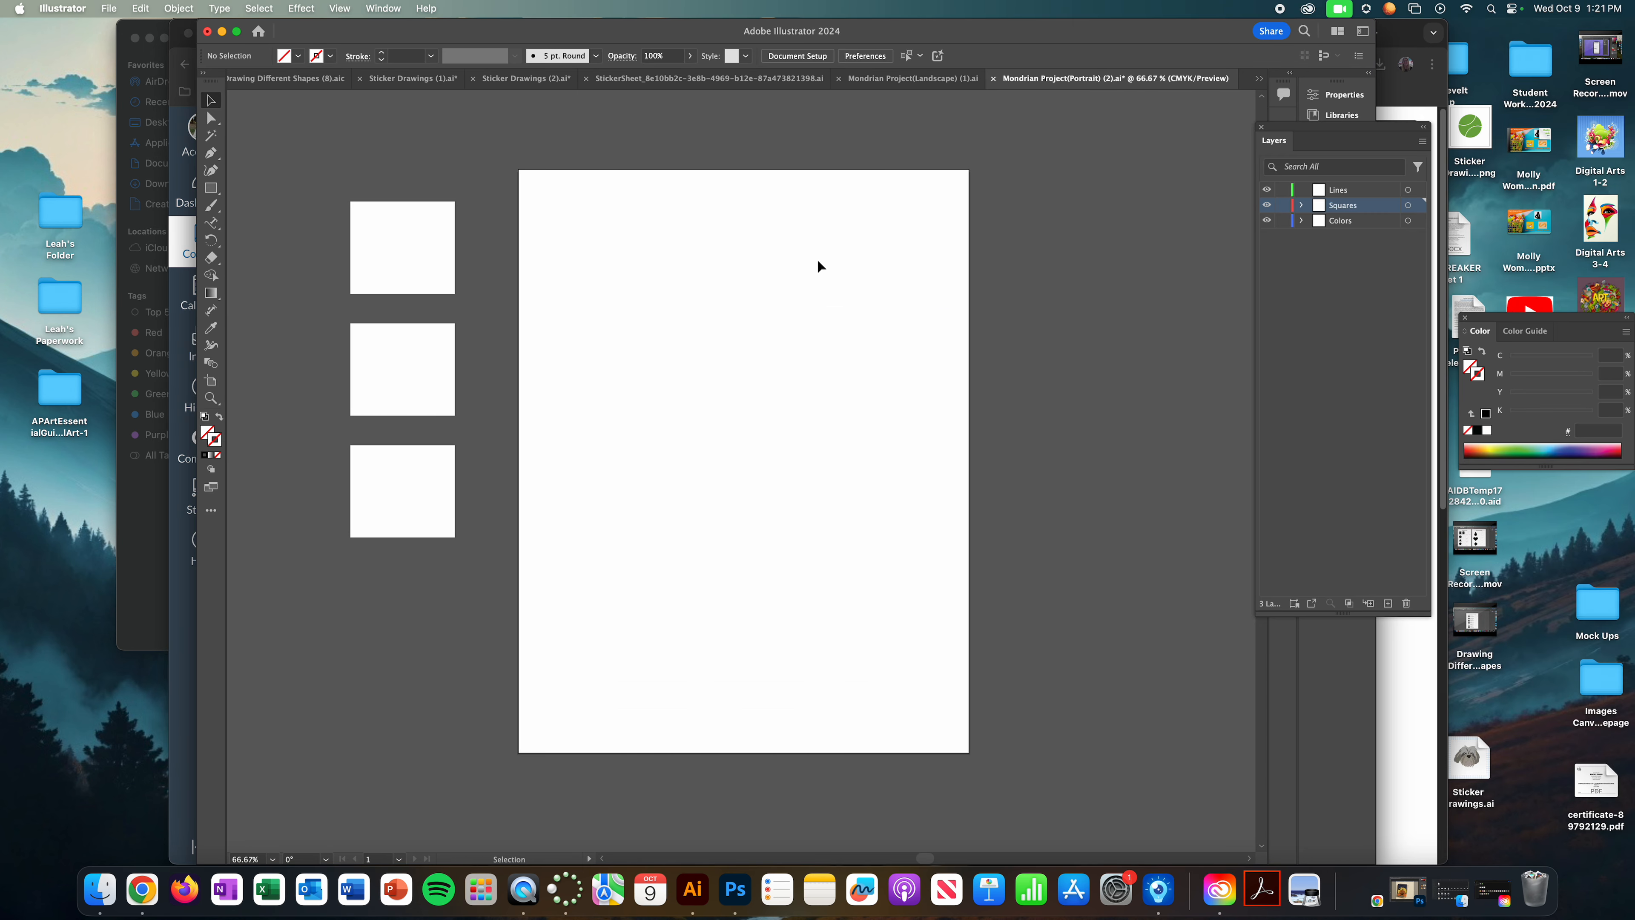
mouse_move(1105, 296)
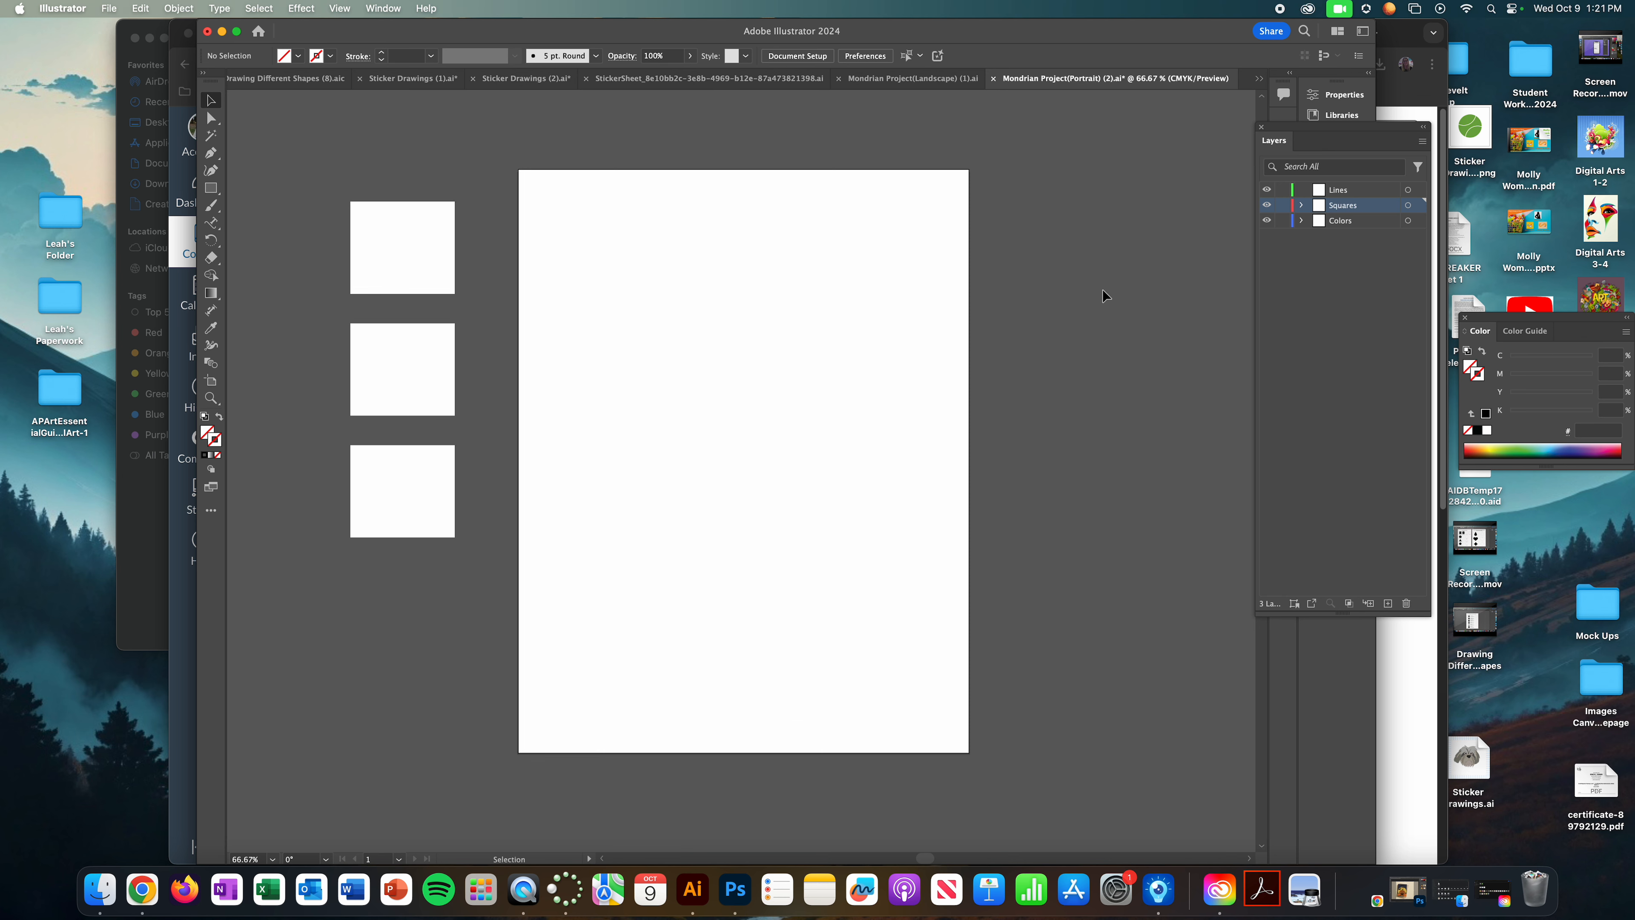
click(909, 79)
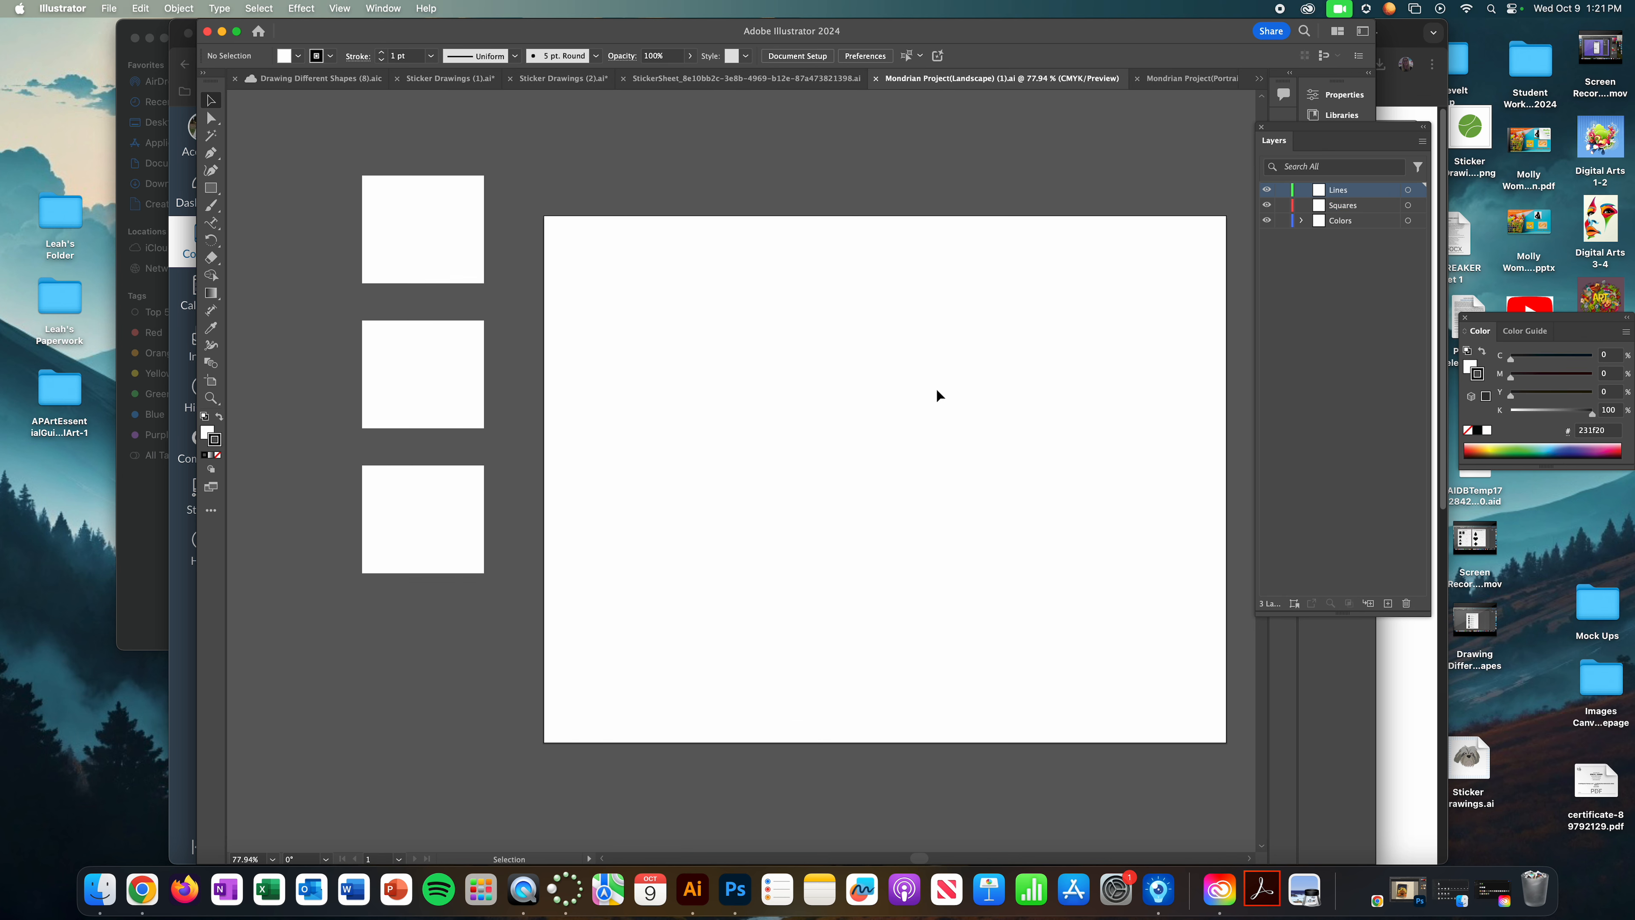
mouse_move(887, 524)
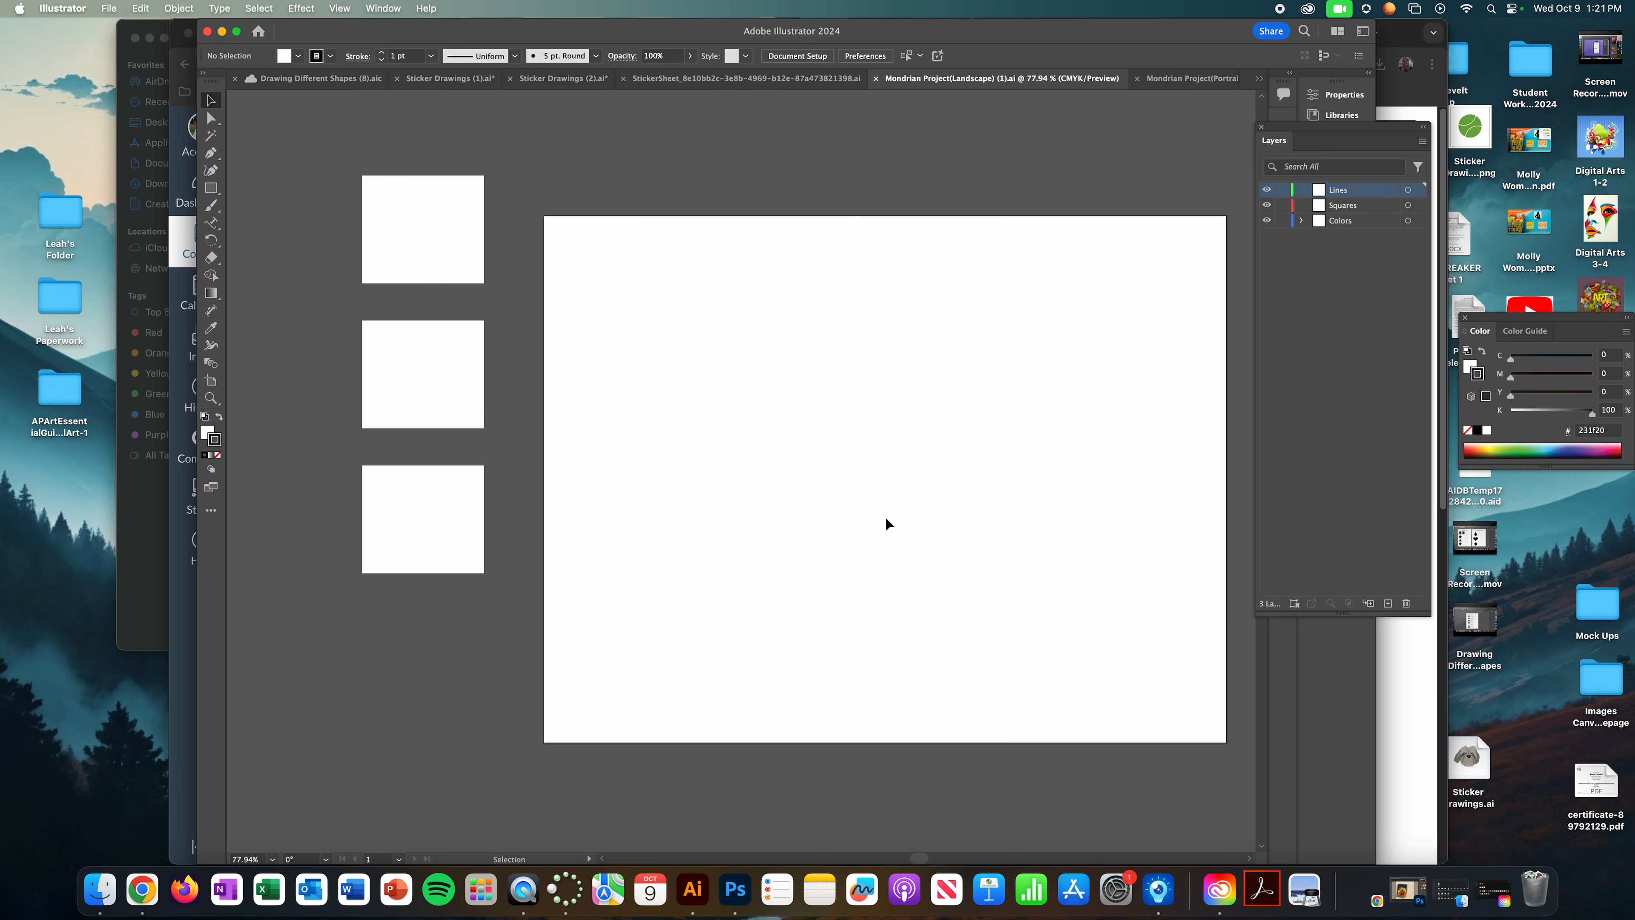
mouse_move(1012, 407)
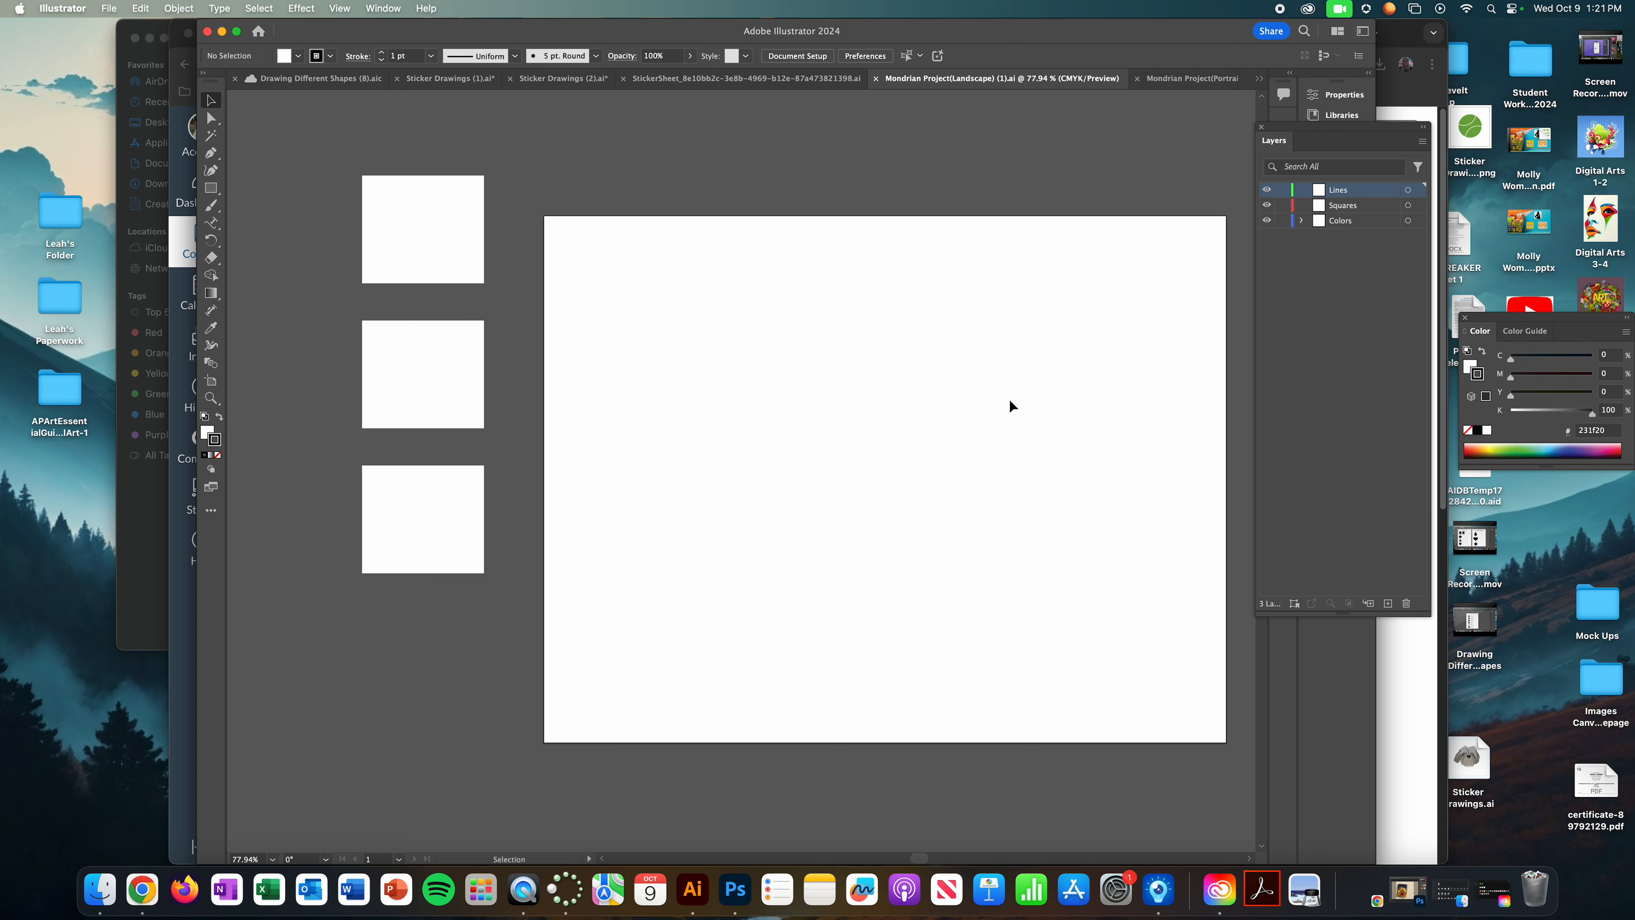
mouse_move(1008, 405)
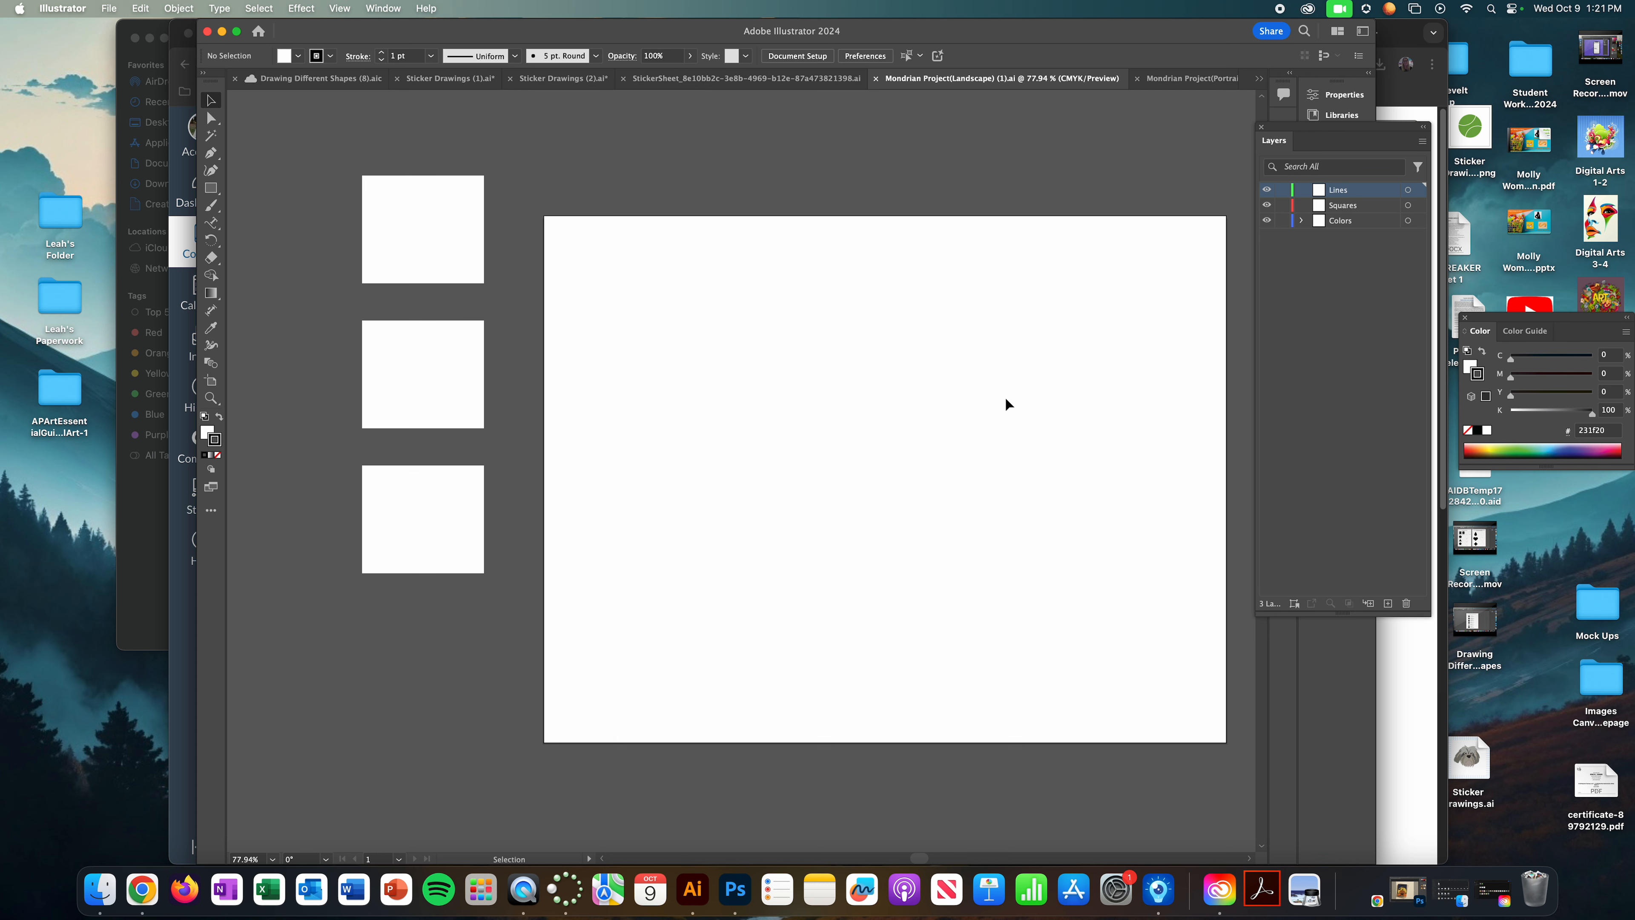
mouse_move(892, 378)
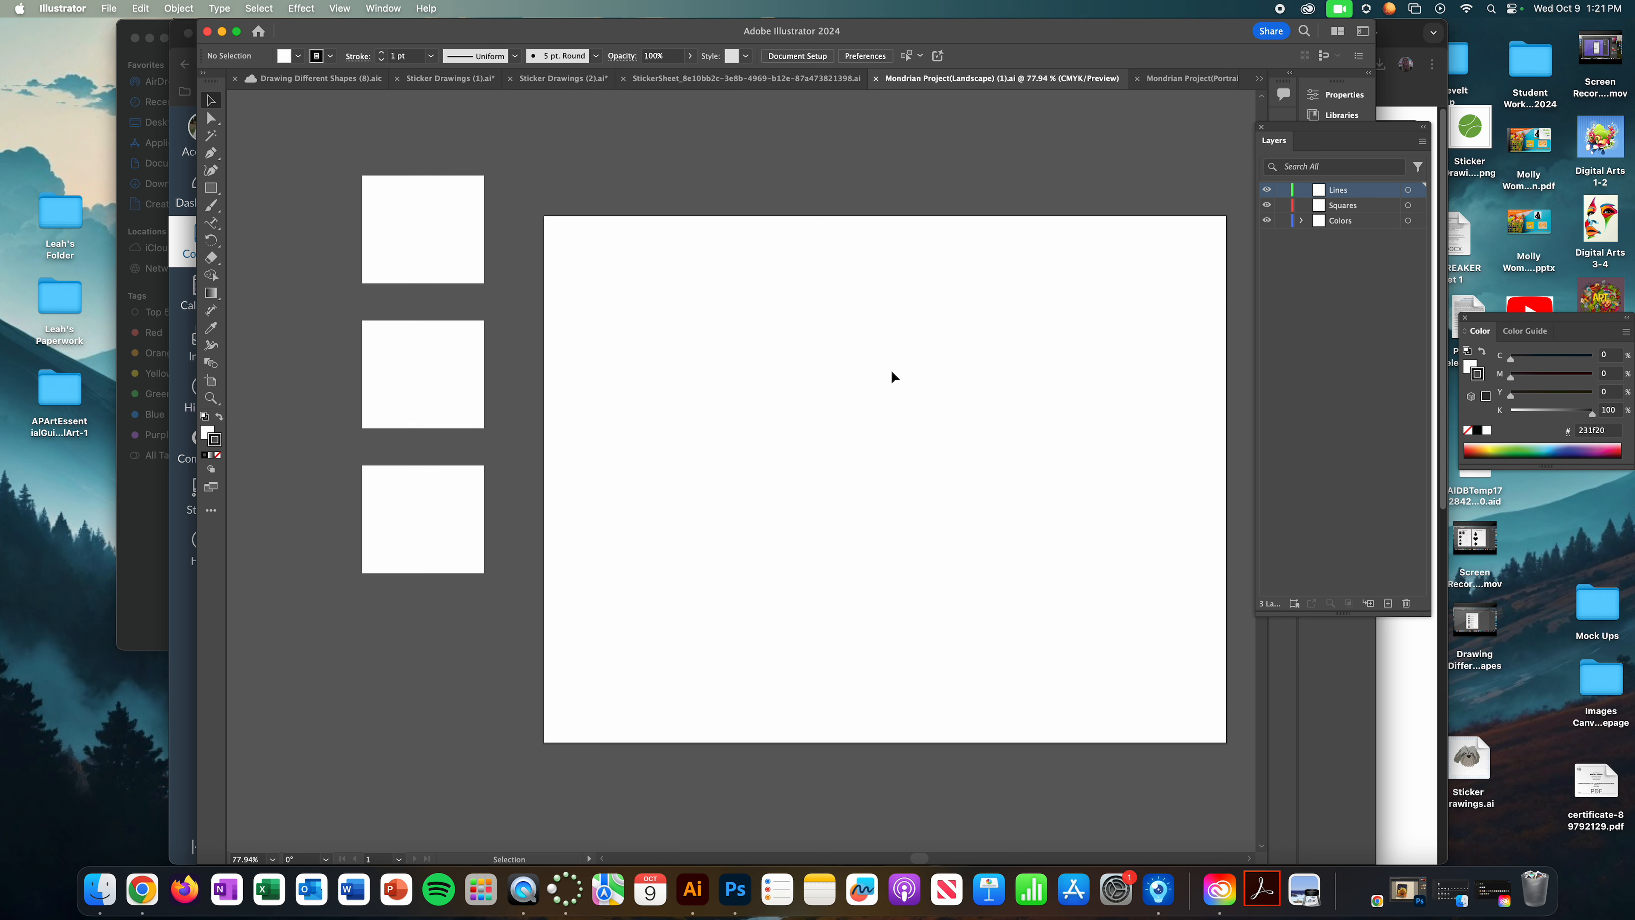
mouse_move(642, 701)
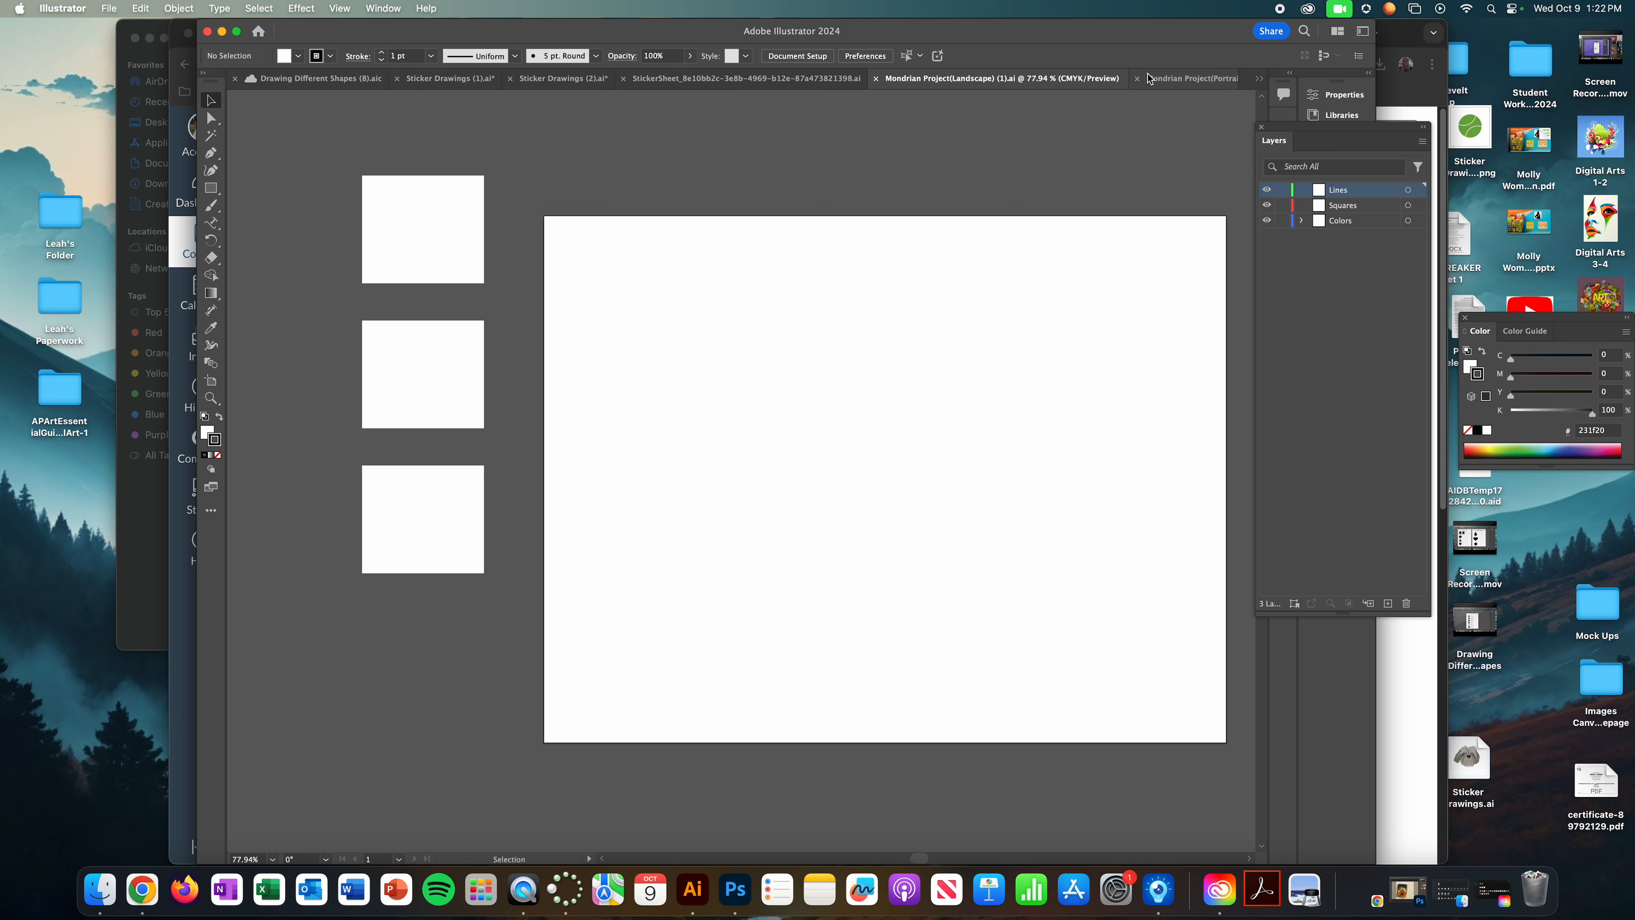
click(1189, 78)
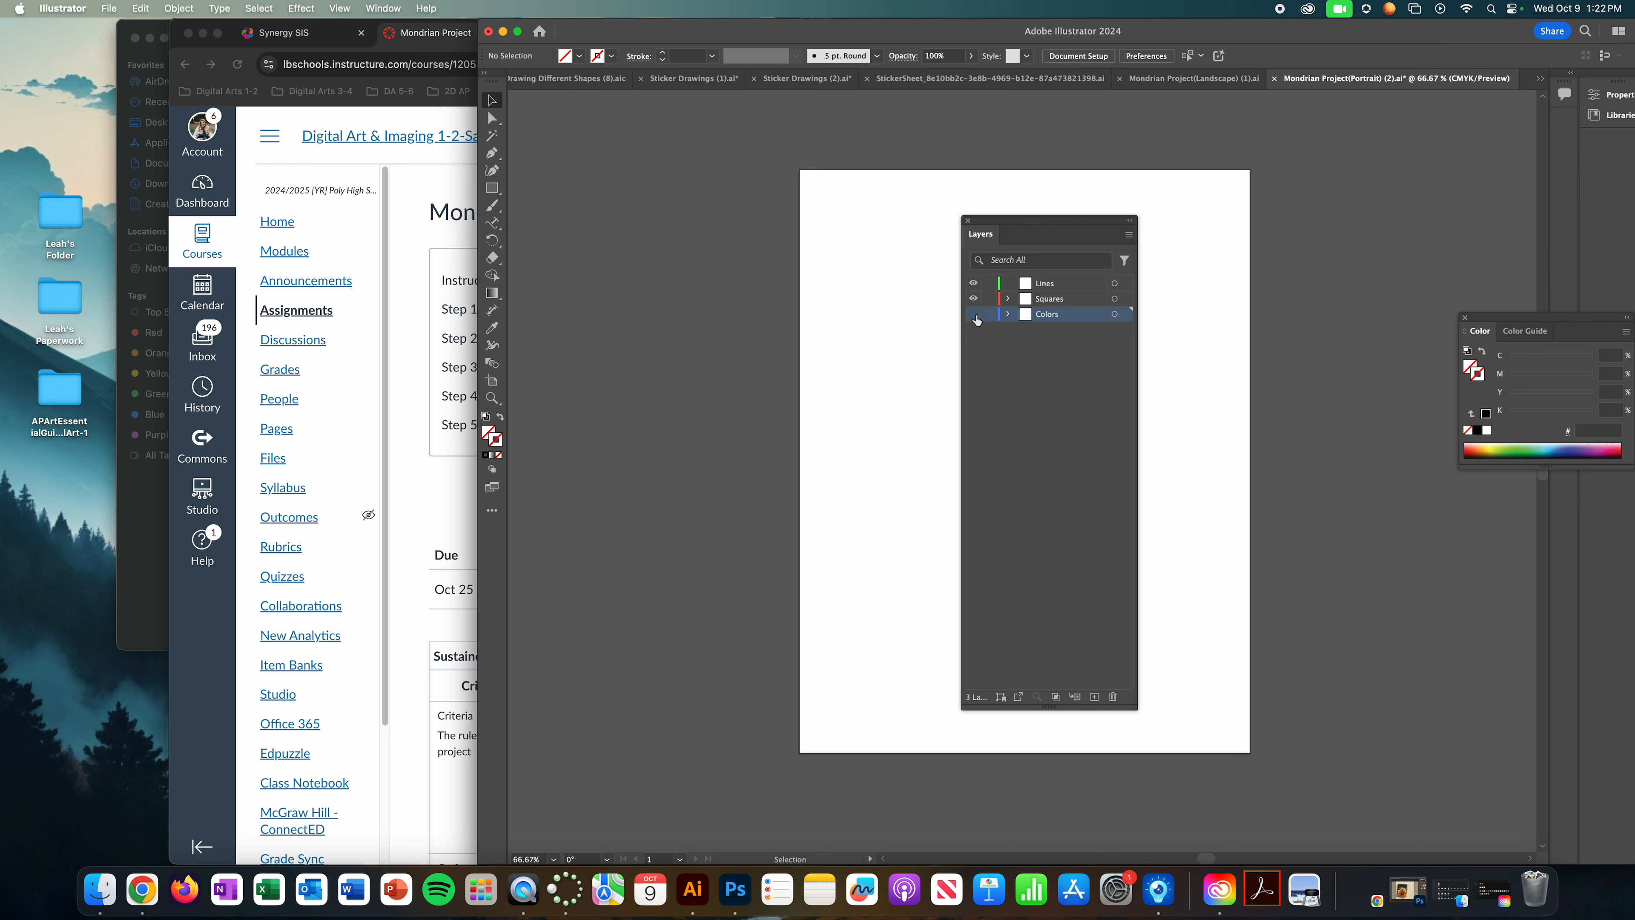
click(971, 298)
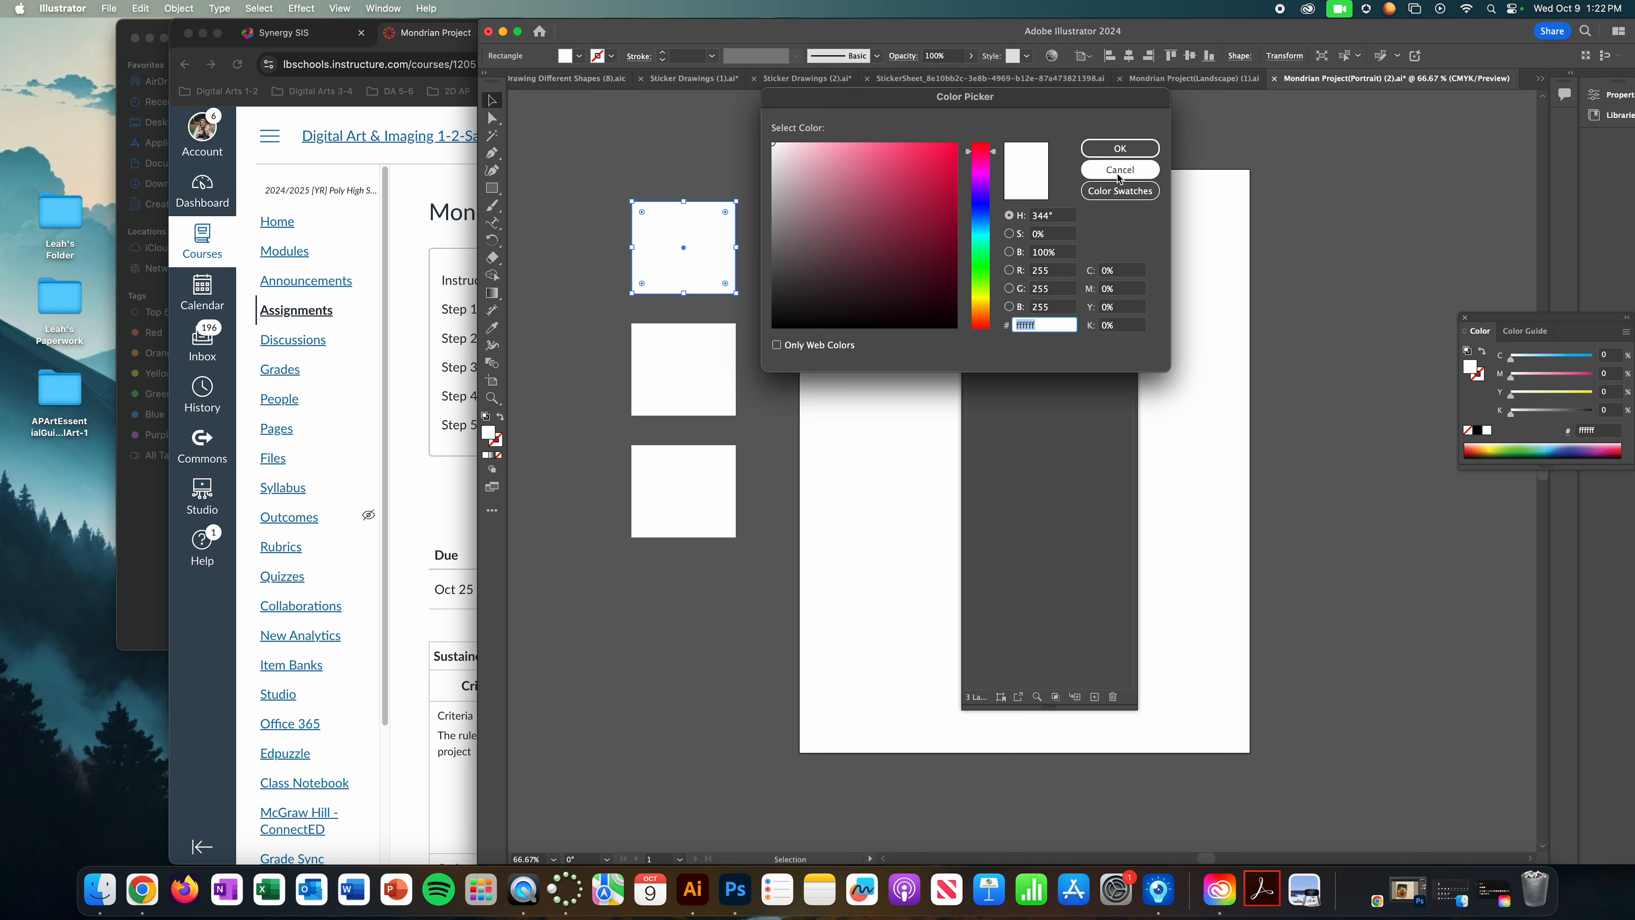
Step: Fill the three swatch squares with blue 0d6584, teal 0b8986 and yellow eab132
click(1119, 169)
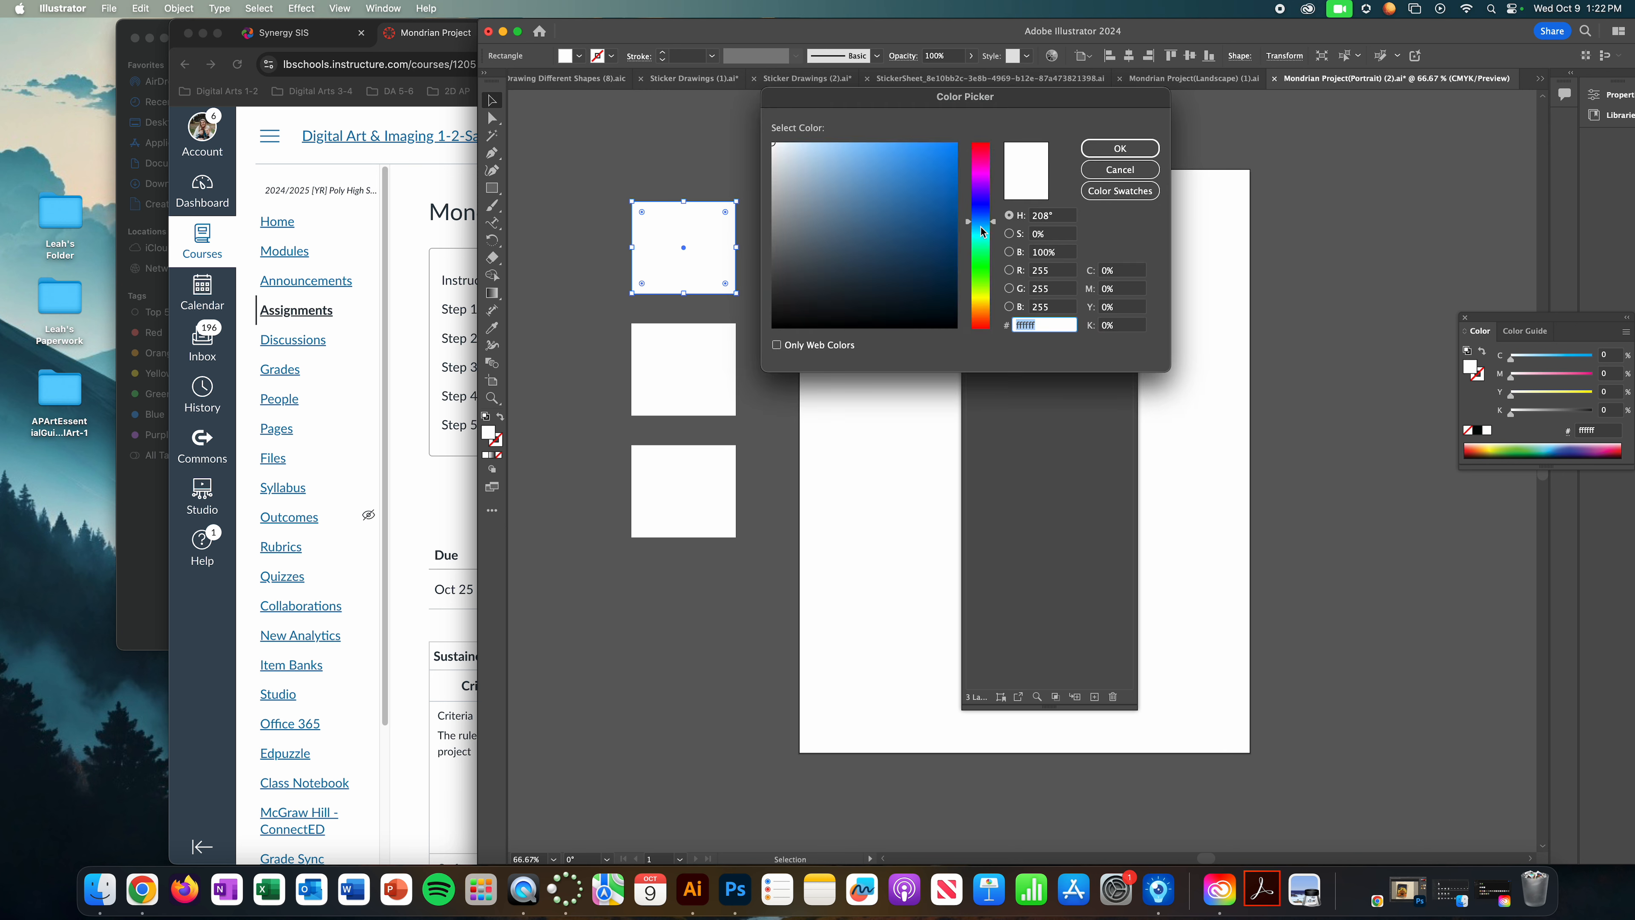
click(944, 206)
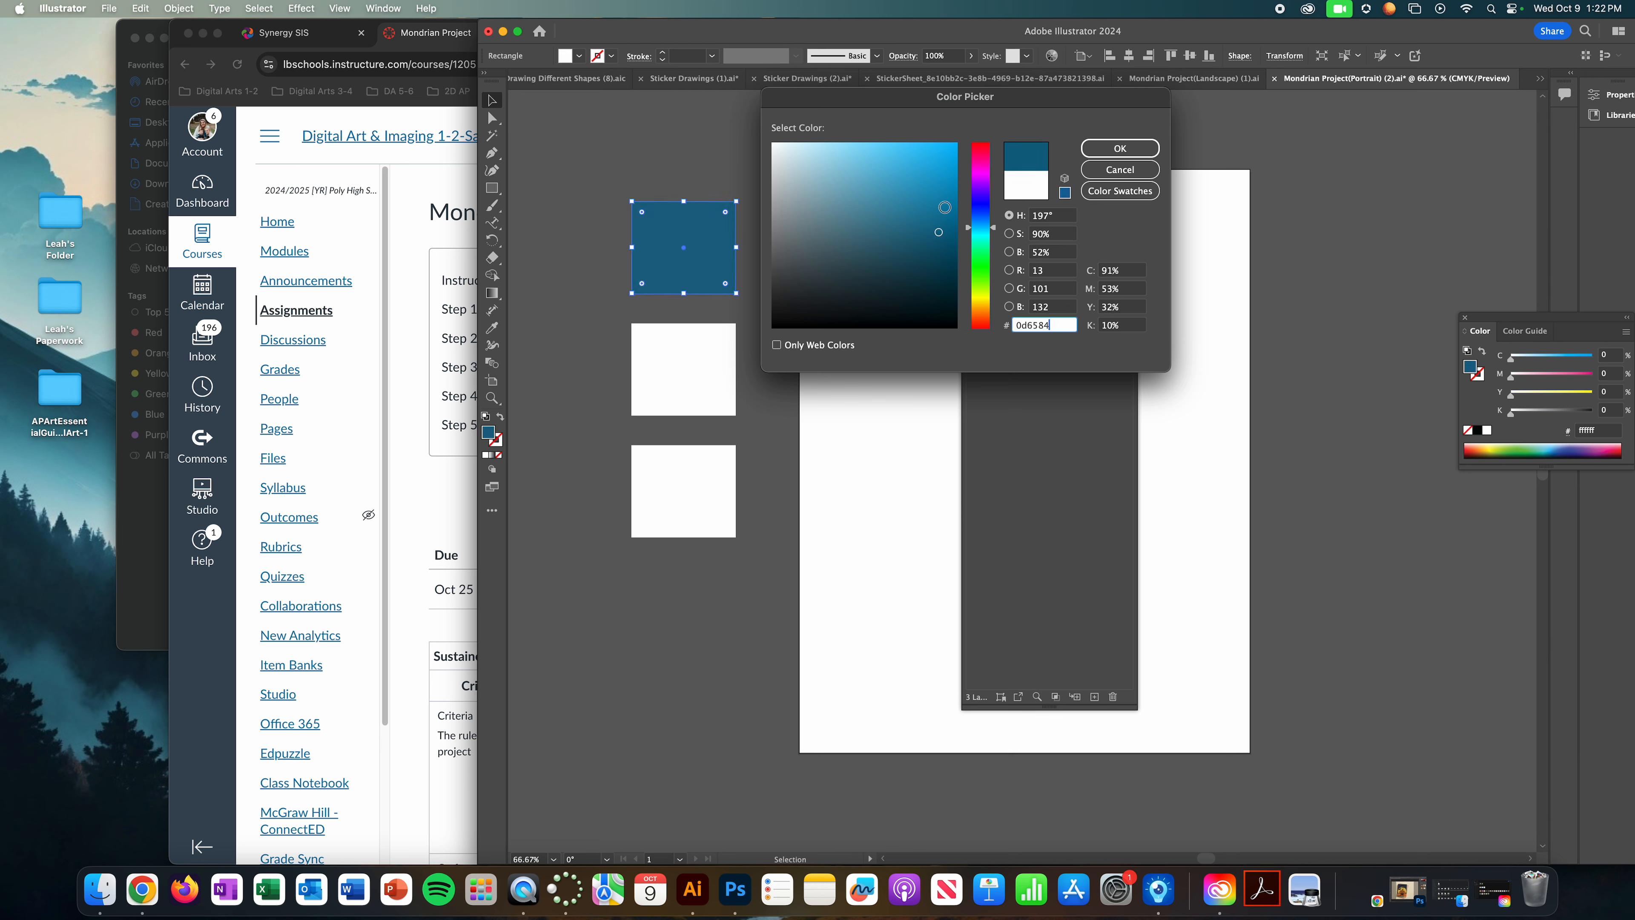
click(1119, 148)
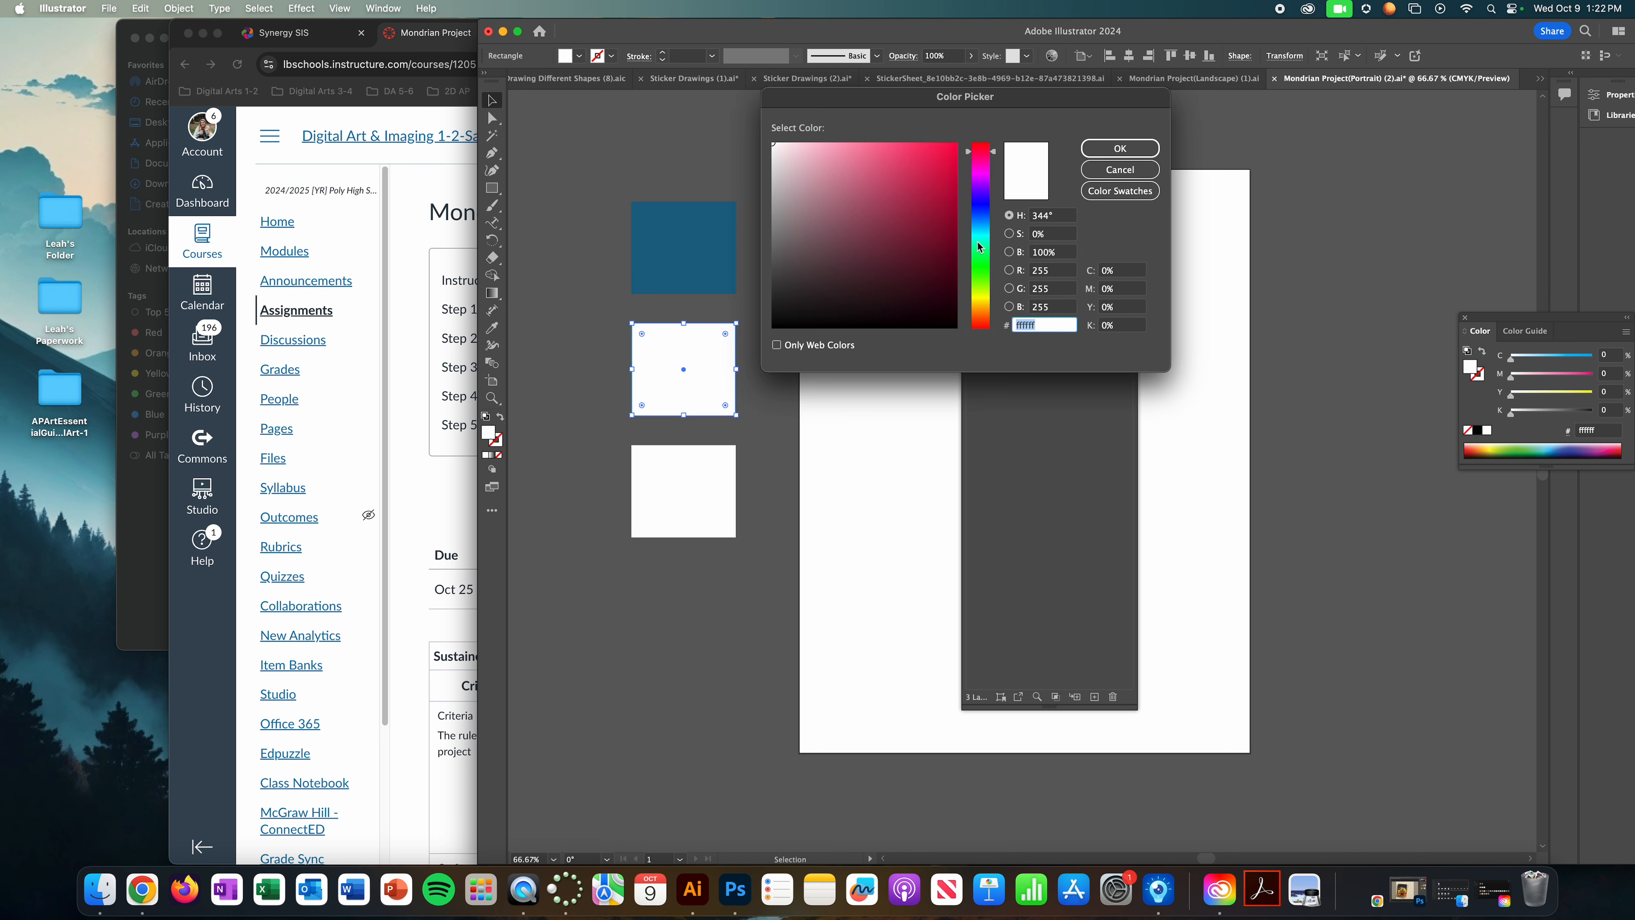
click(944, 229)
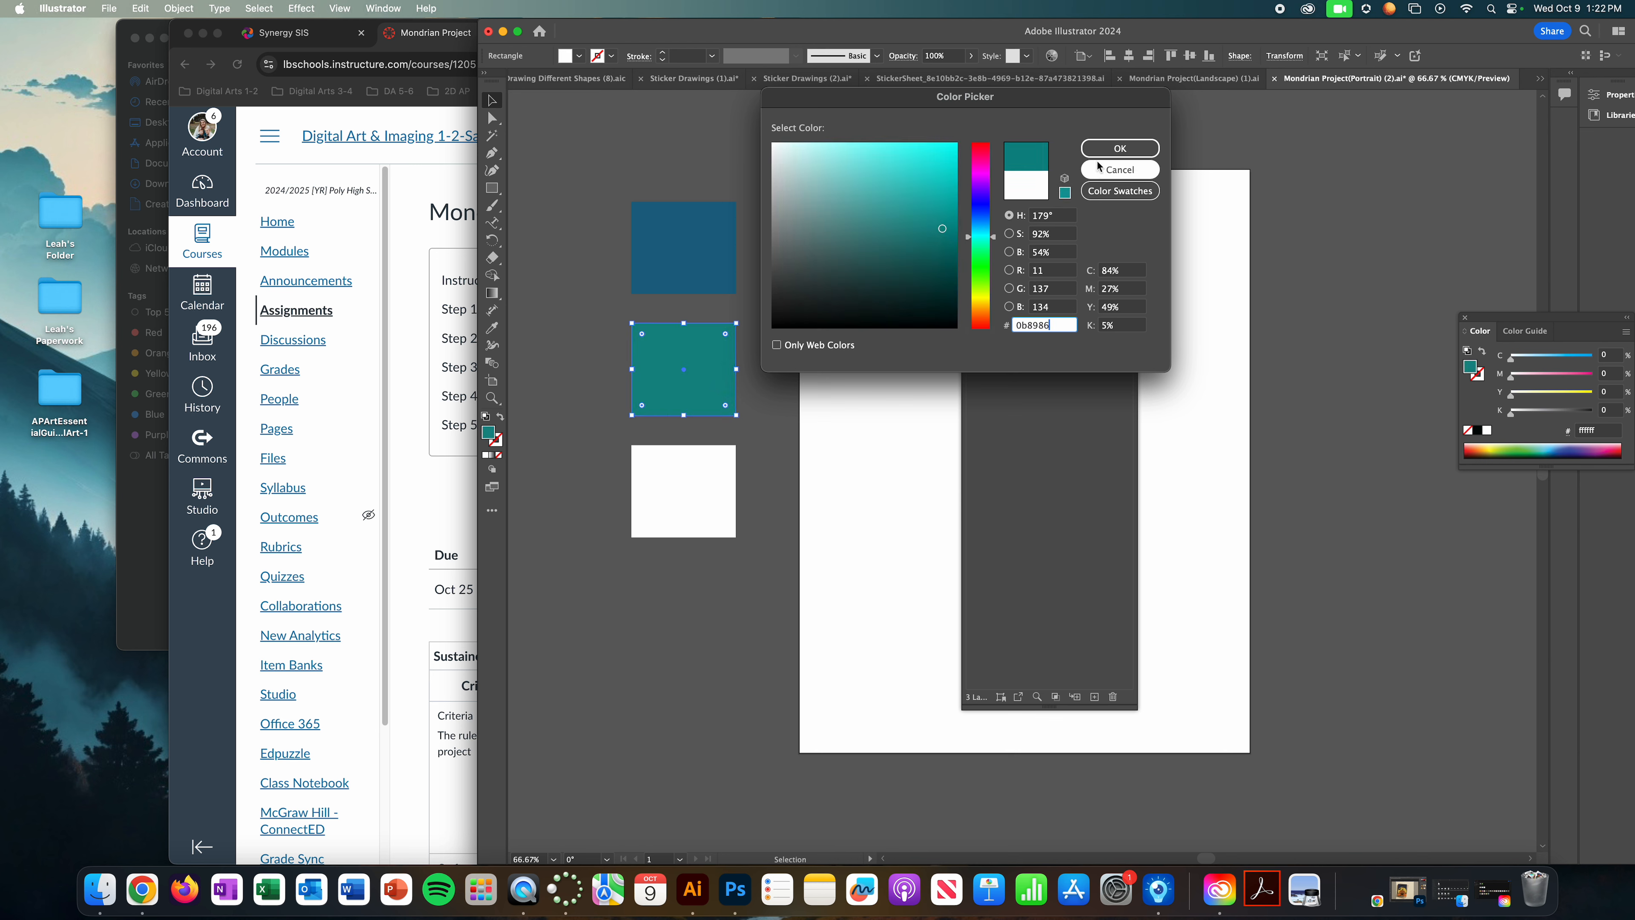
click(1119, 148)
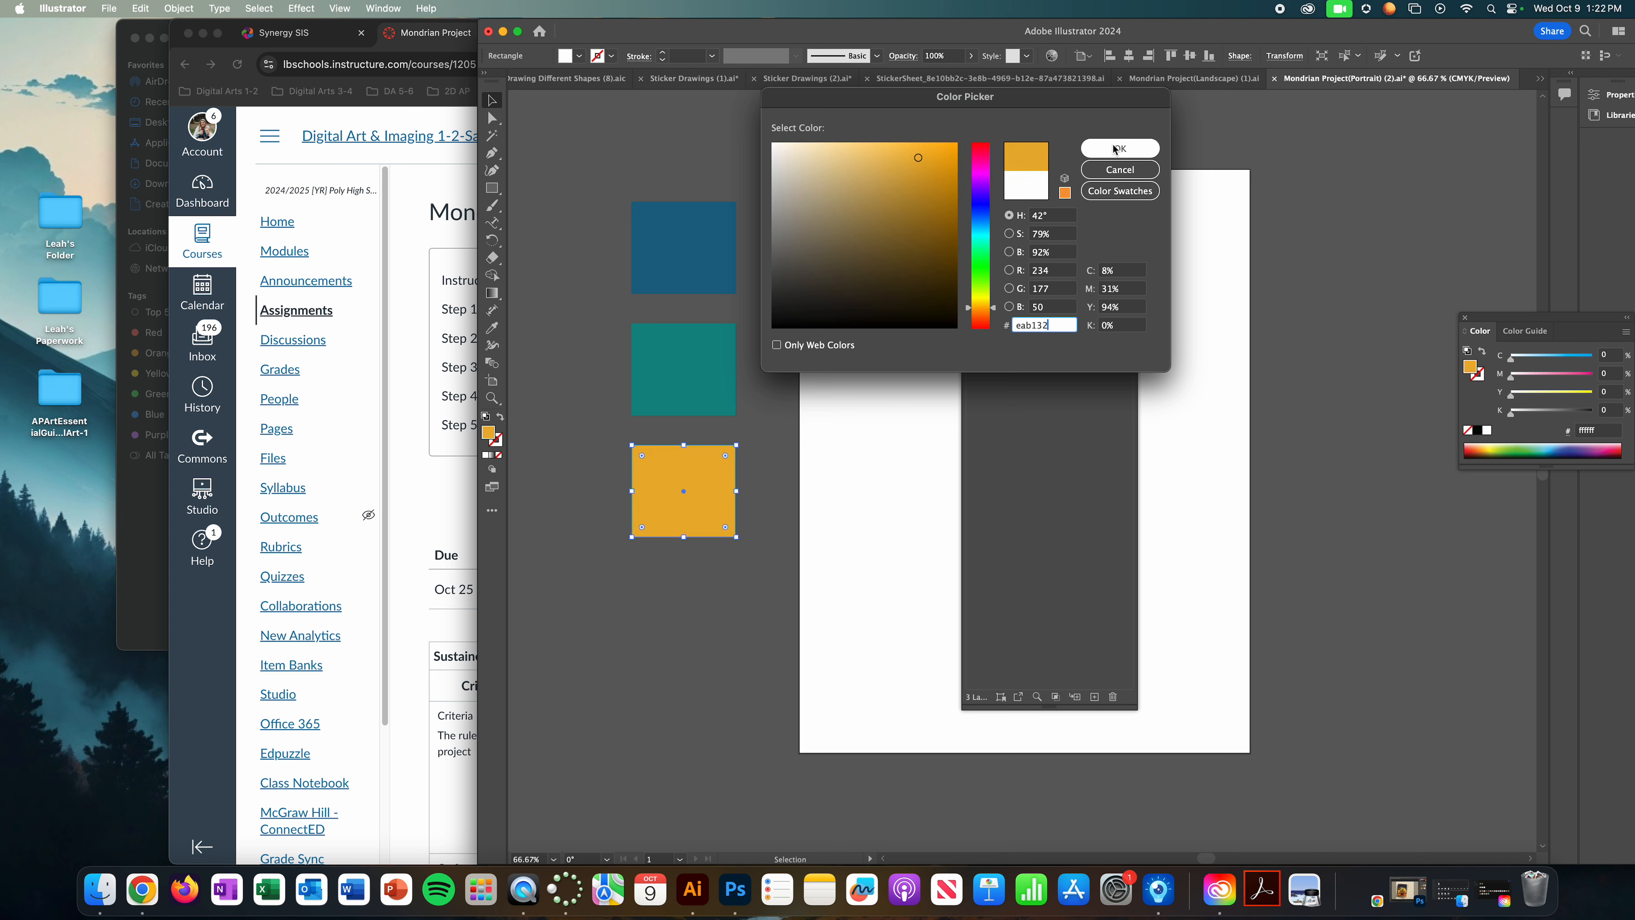
click(1120, 147)
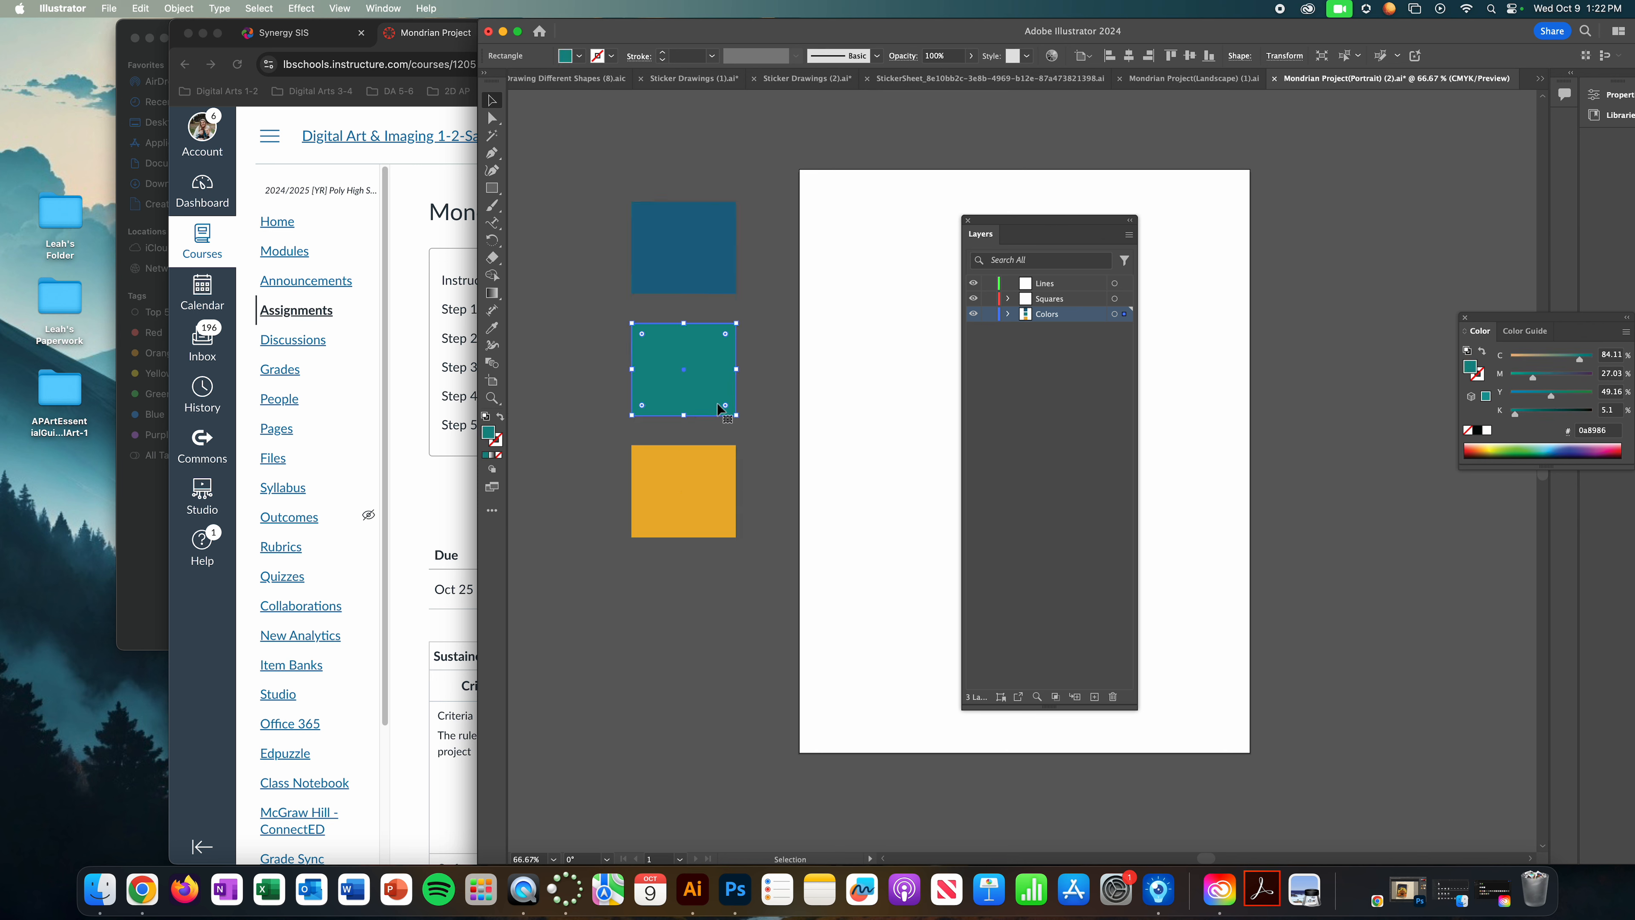
Step: Change the middle swatch's teal to the lighter, brighter 2b9994
double_click(566, 55)
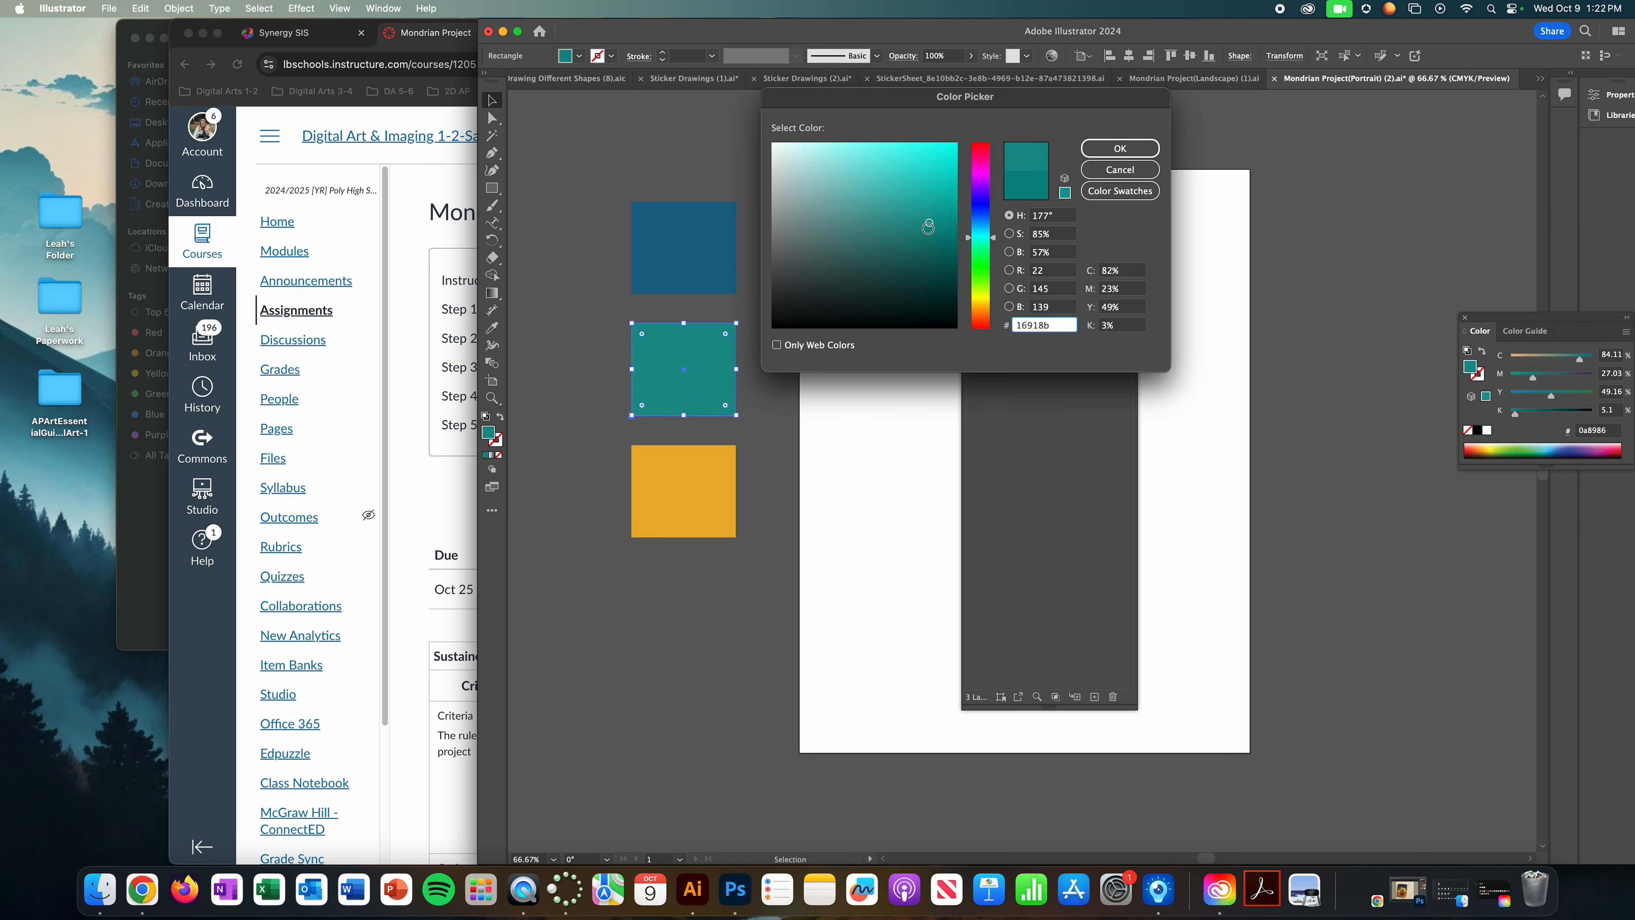
click(905, 215)
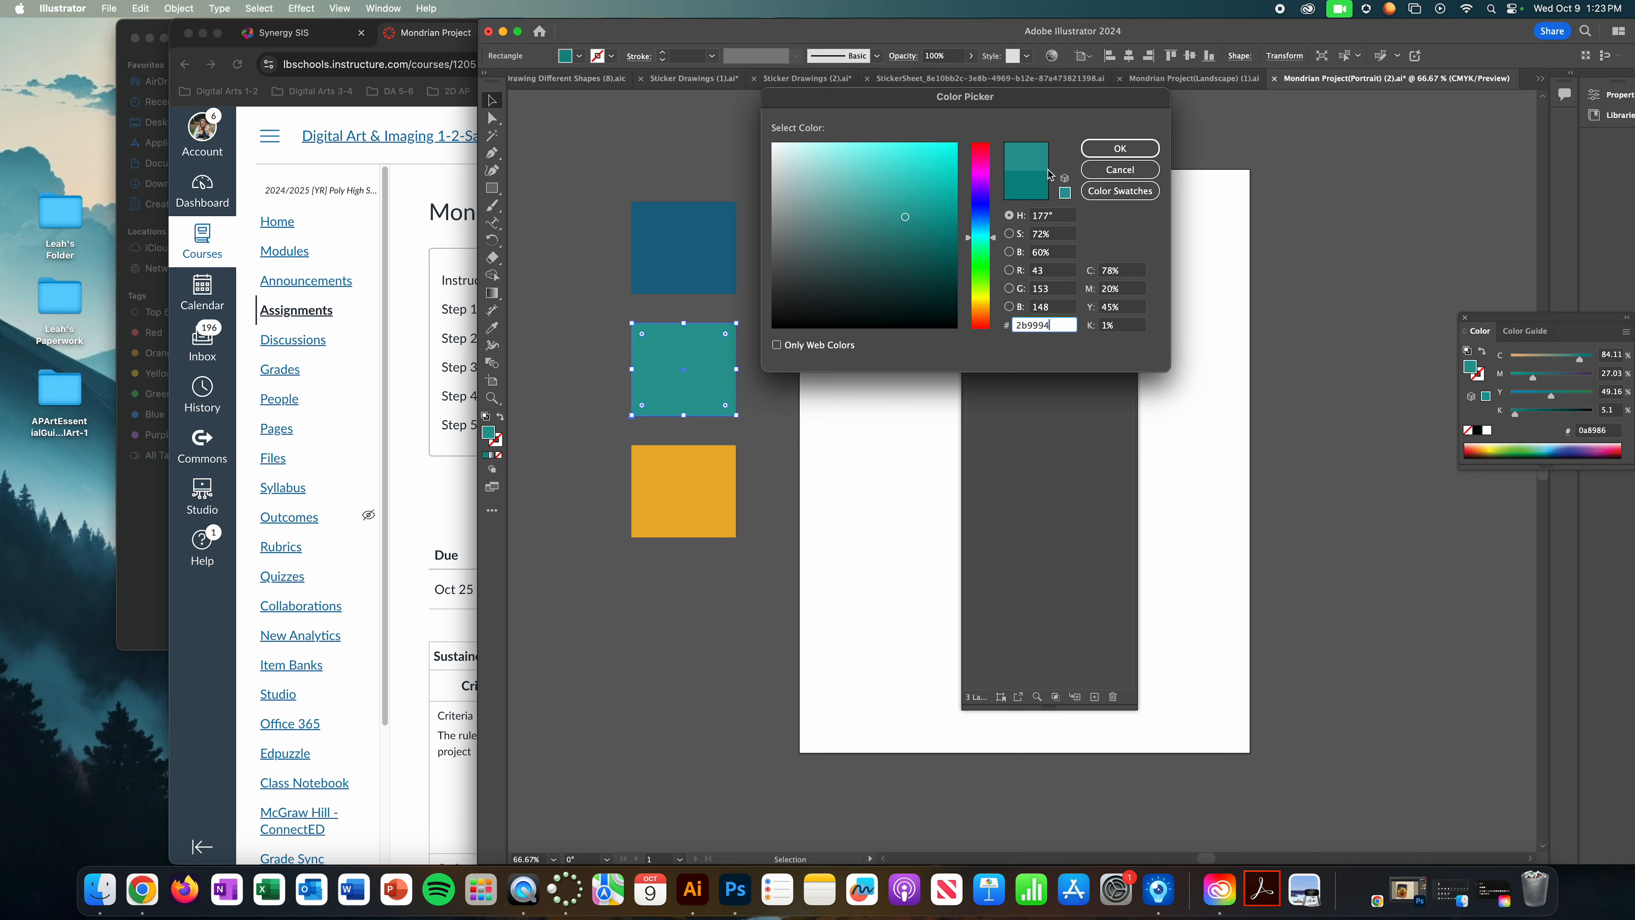
click(1119, 147)
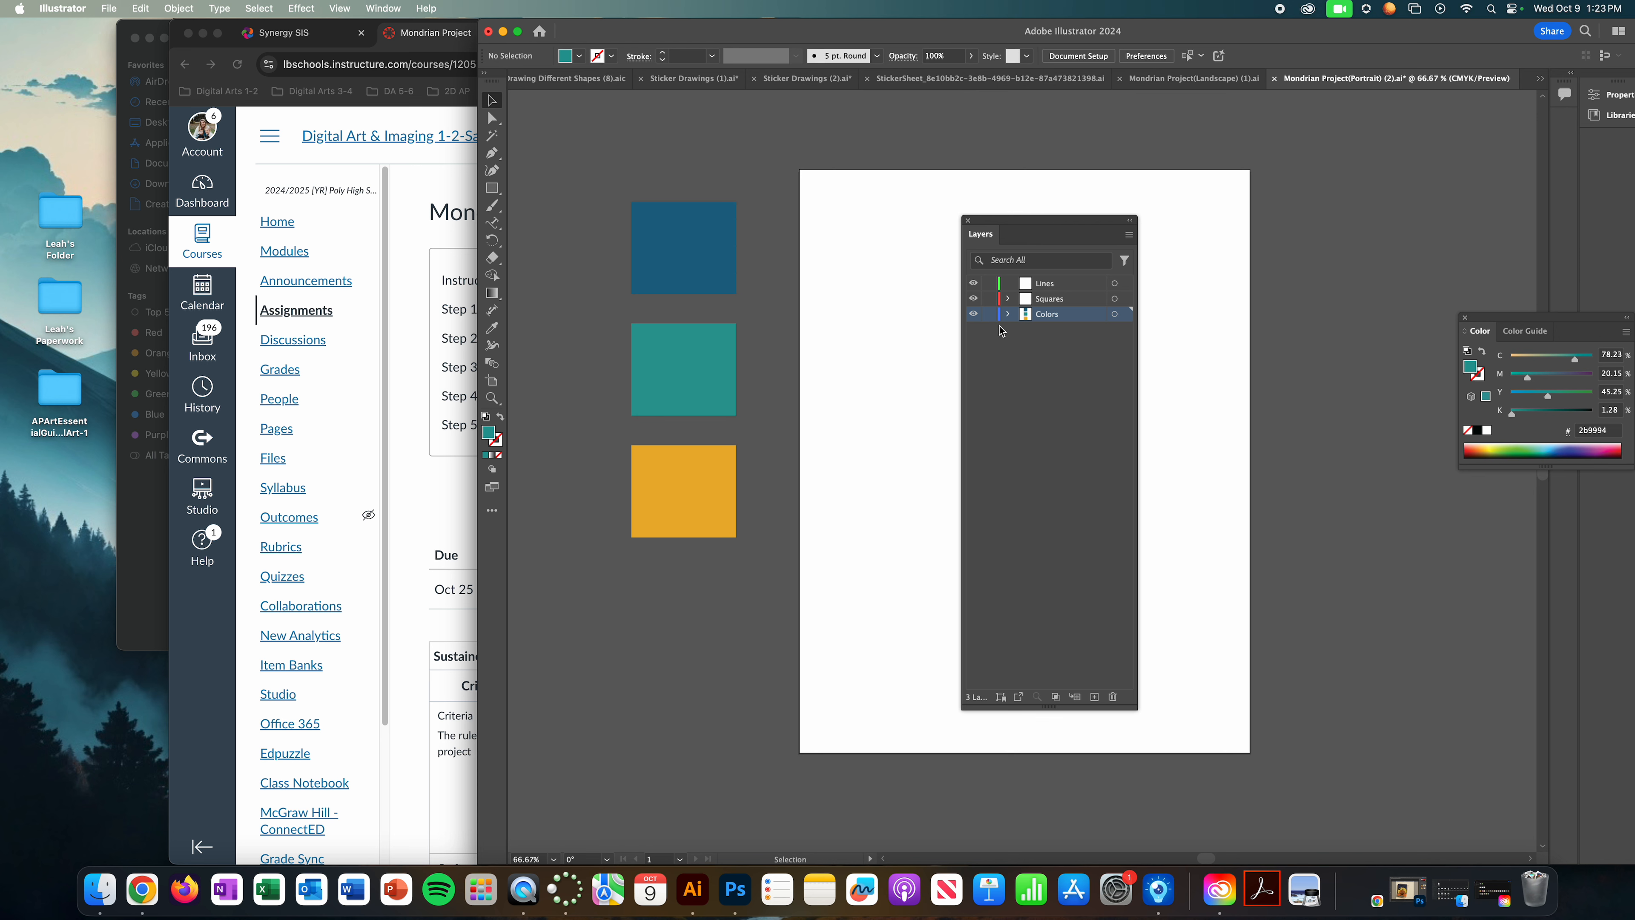
mouse_move(991, 319)
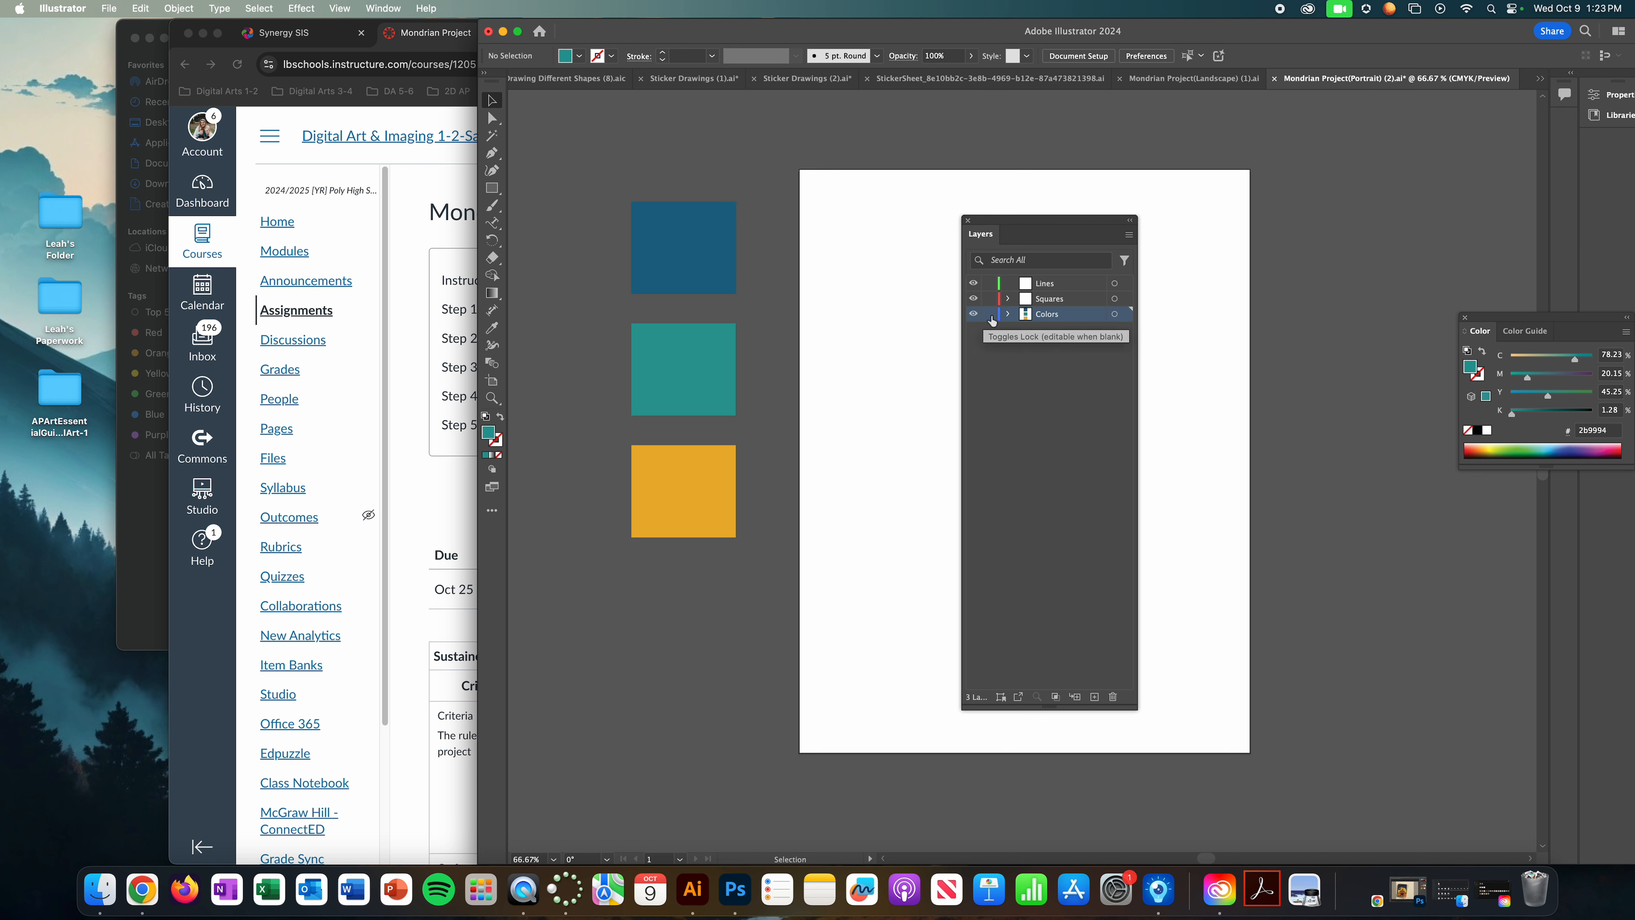
Step: Lock the Colors layer and scroll the Canvas Mondrian Sketches assignment down to the sample sketches
click(990, 314)
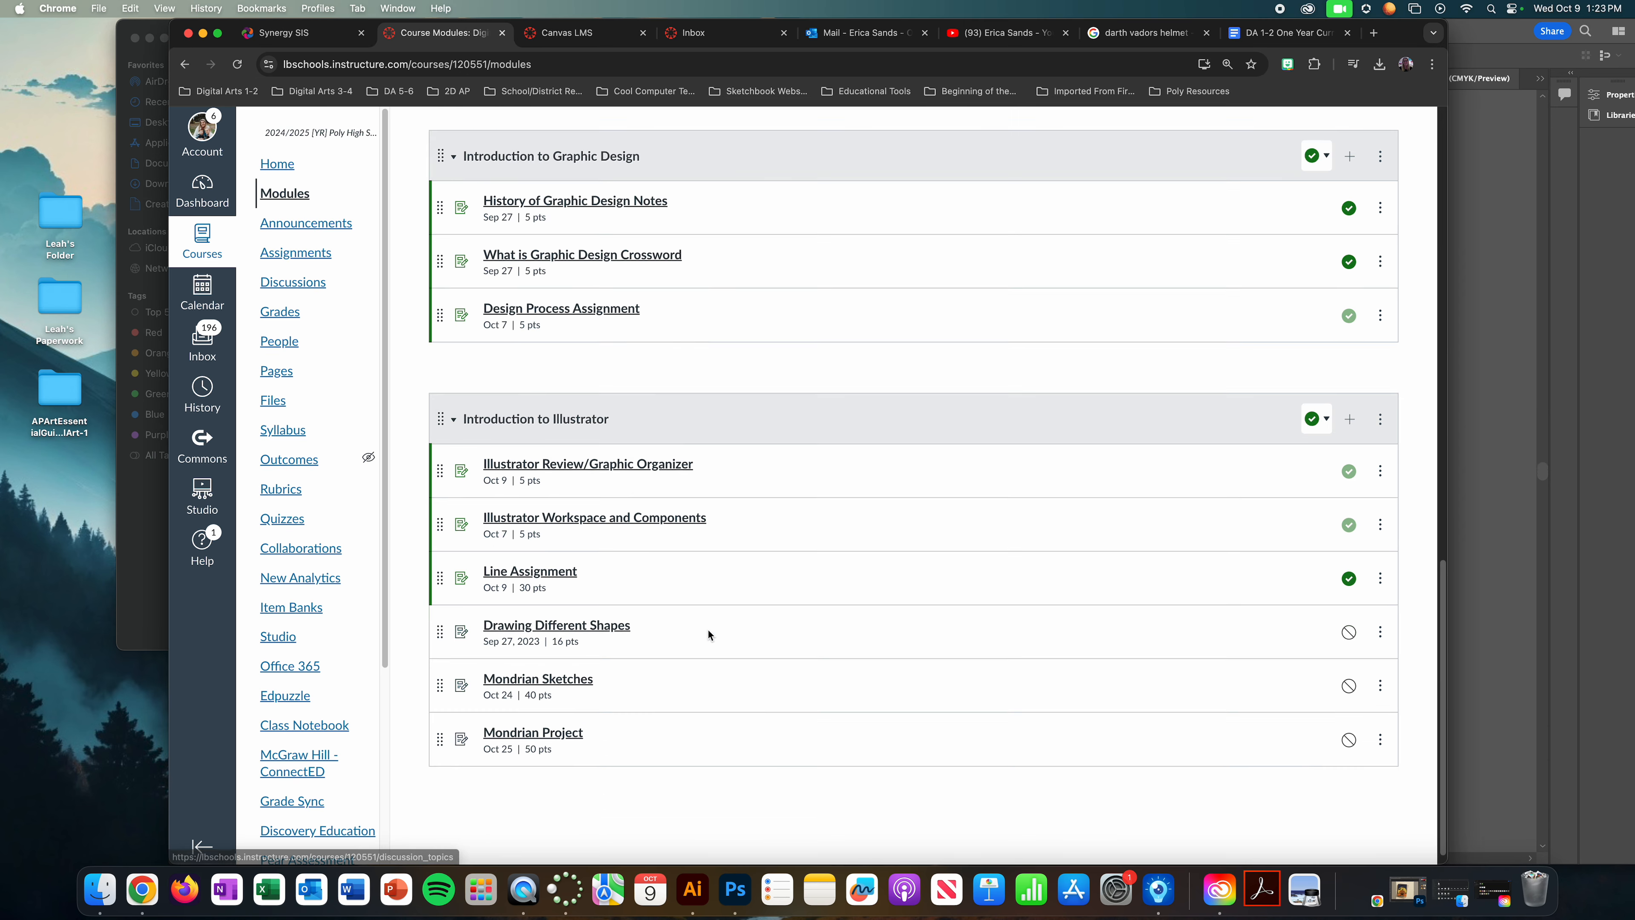
click(538, 678)
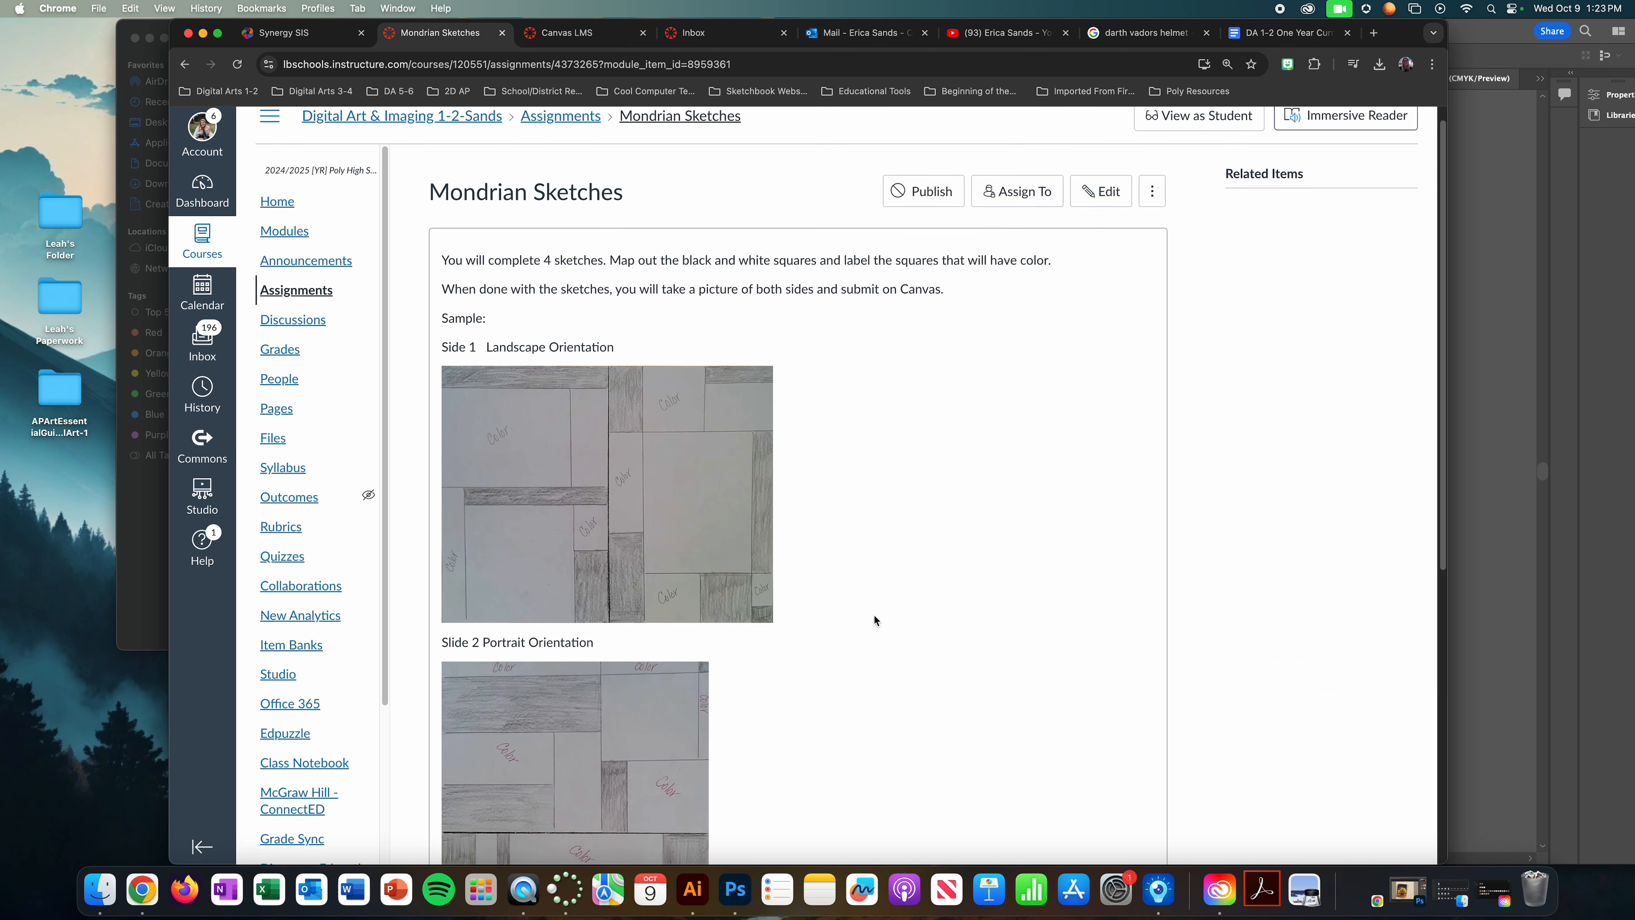
scroll(down, 3)
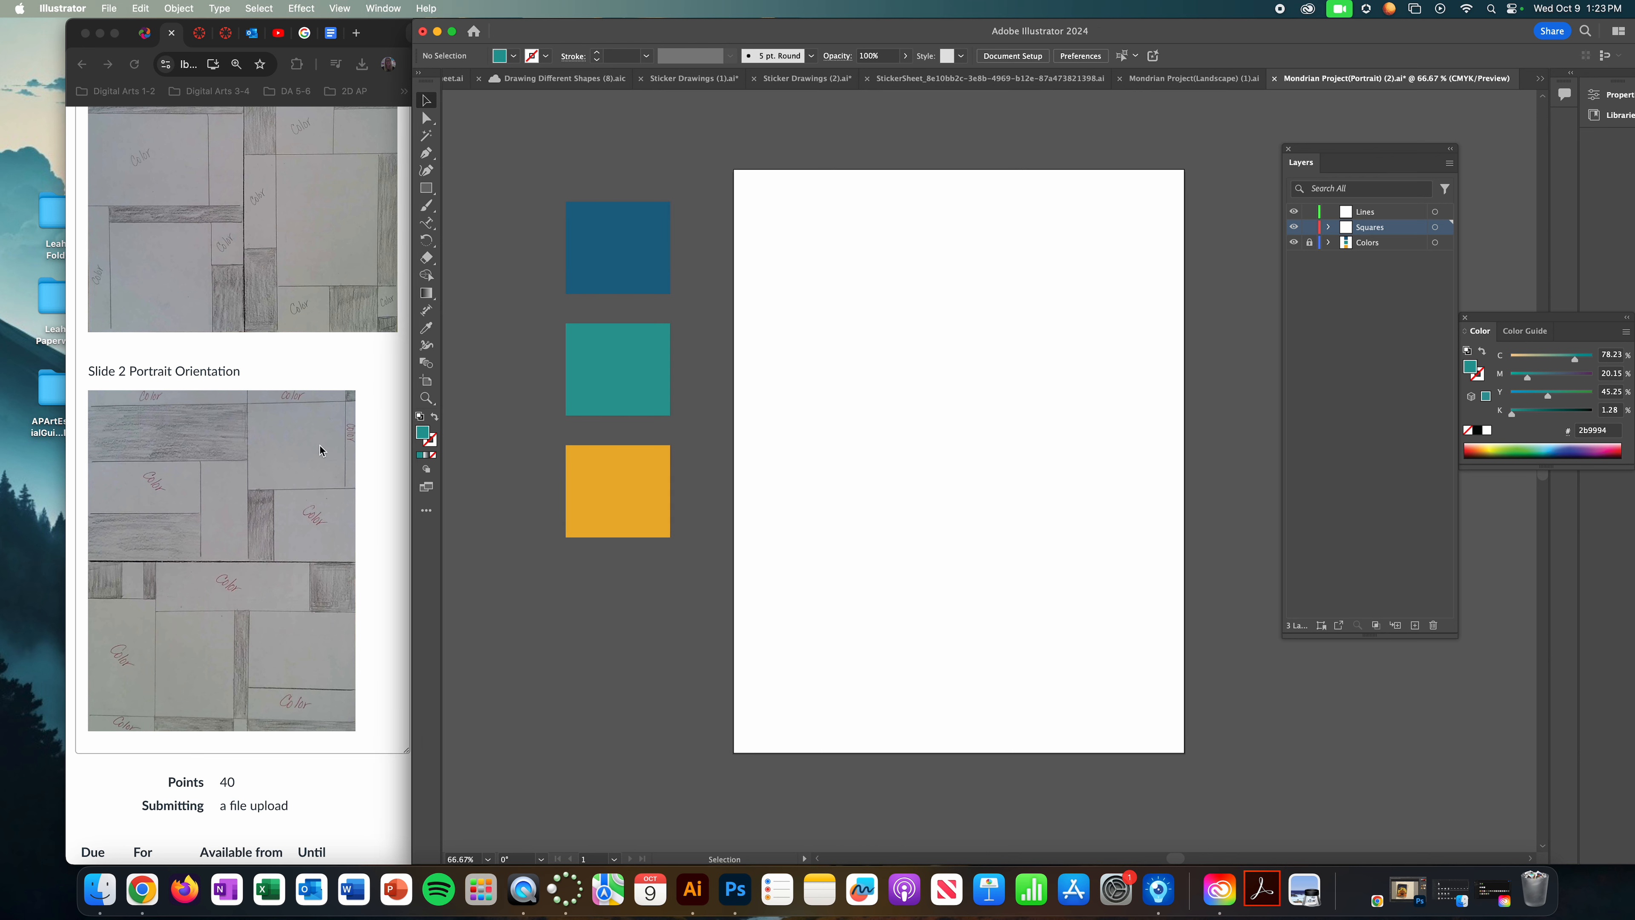
mouse_move(318, 463)
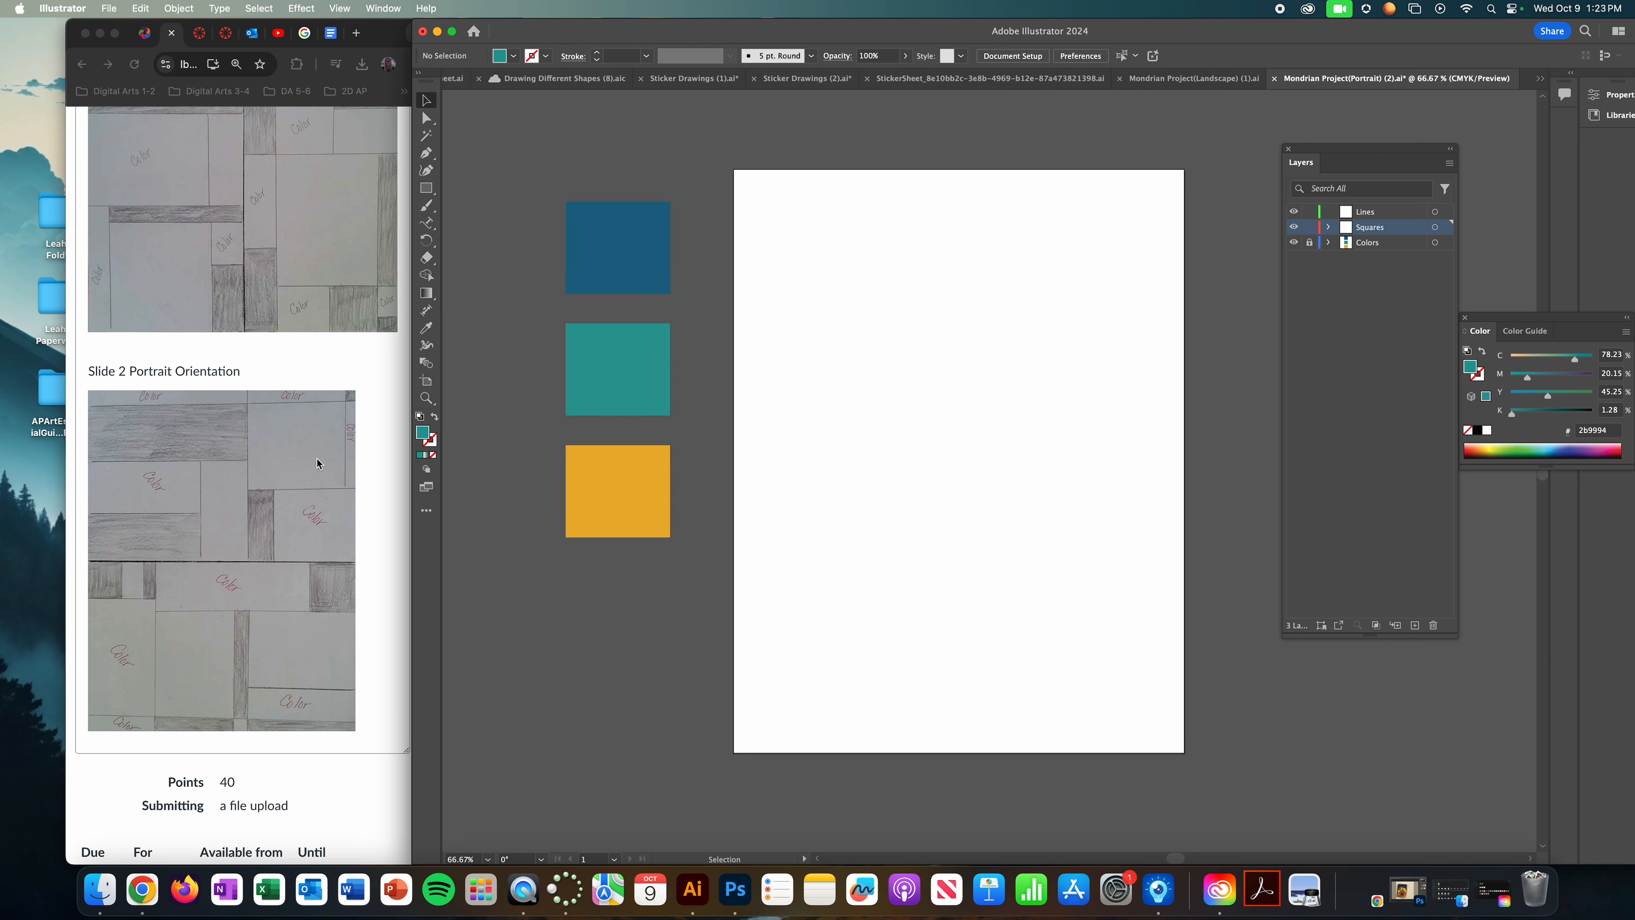
mouse_move(92, 414)
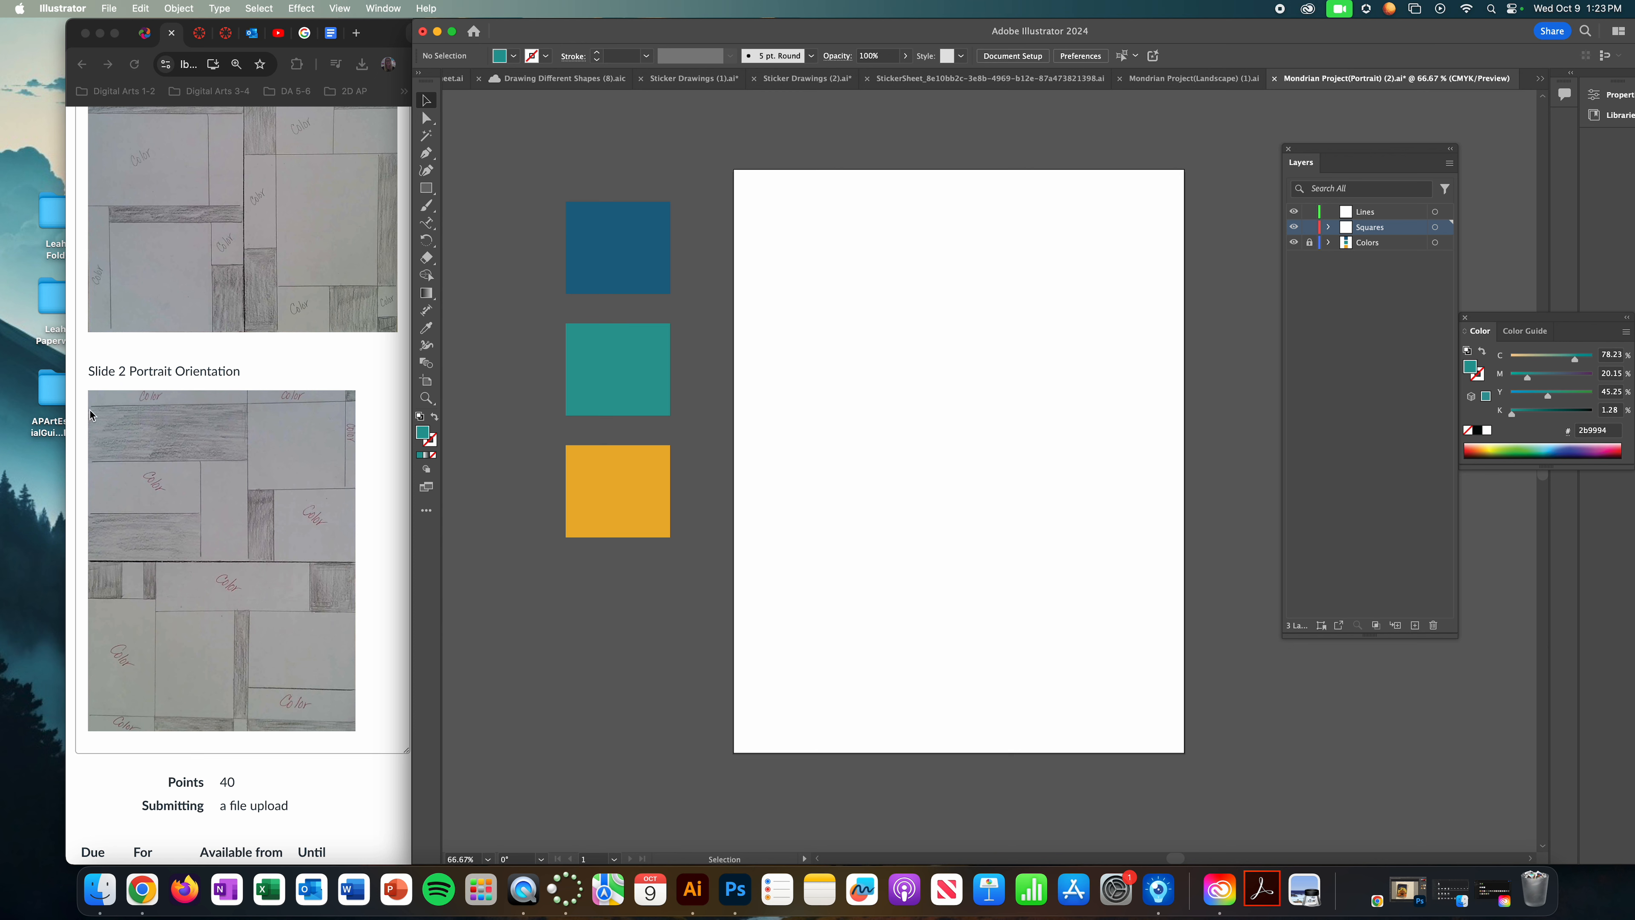
mouse_move(368, 554)
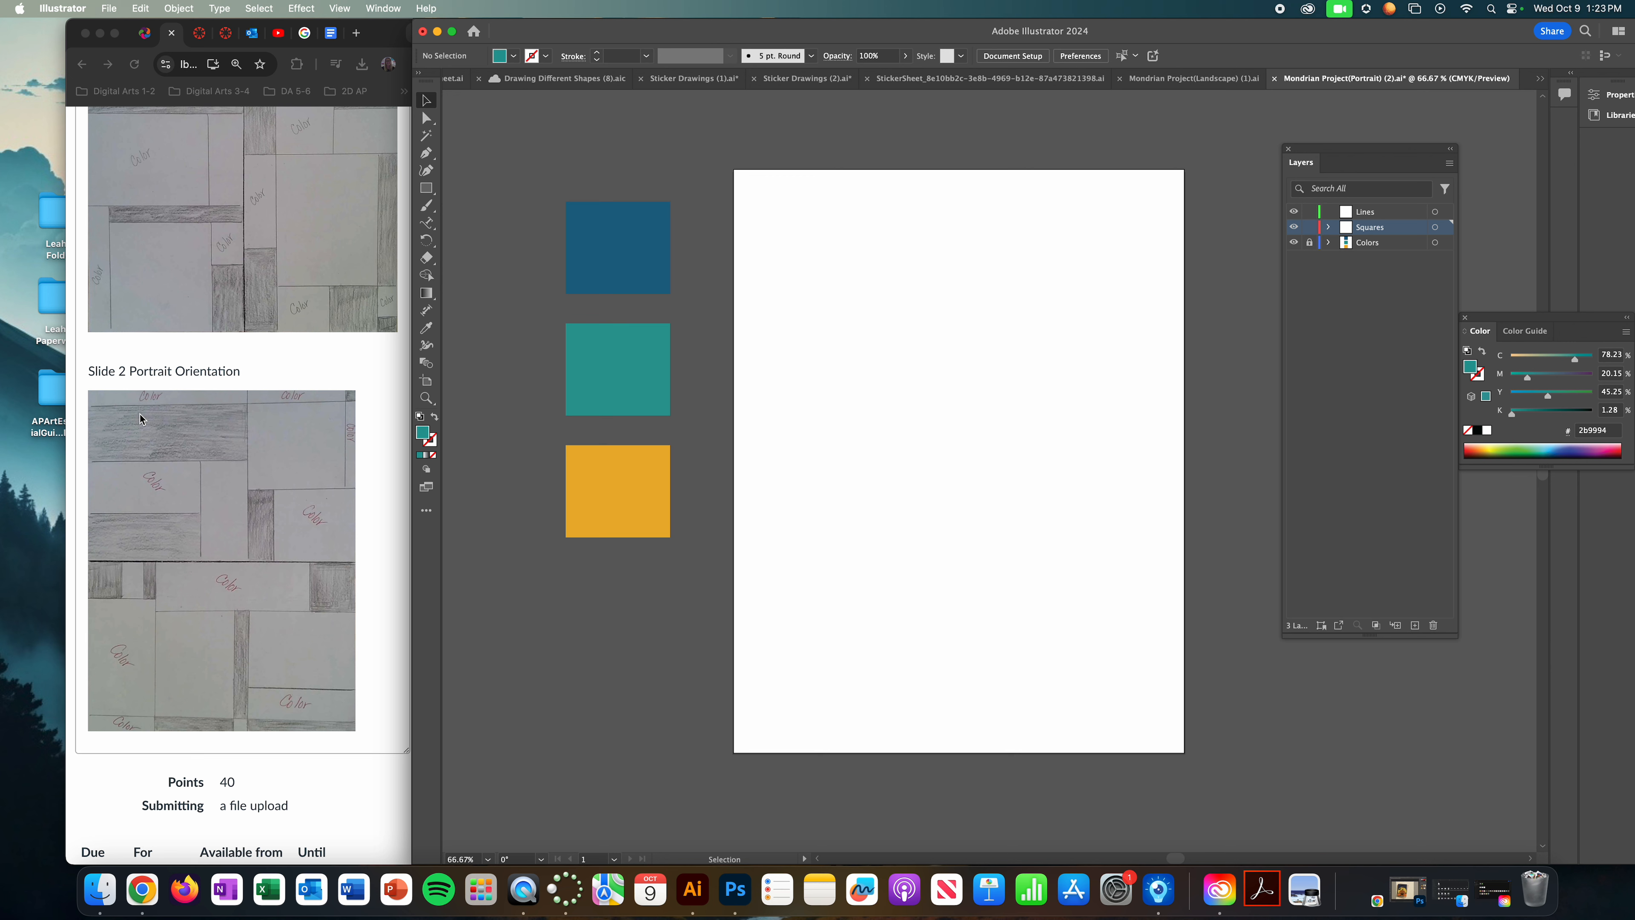
mouse_move(362, 414)
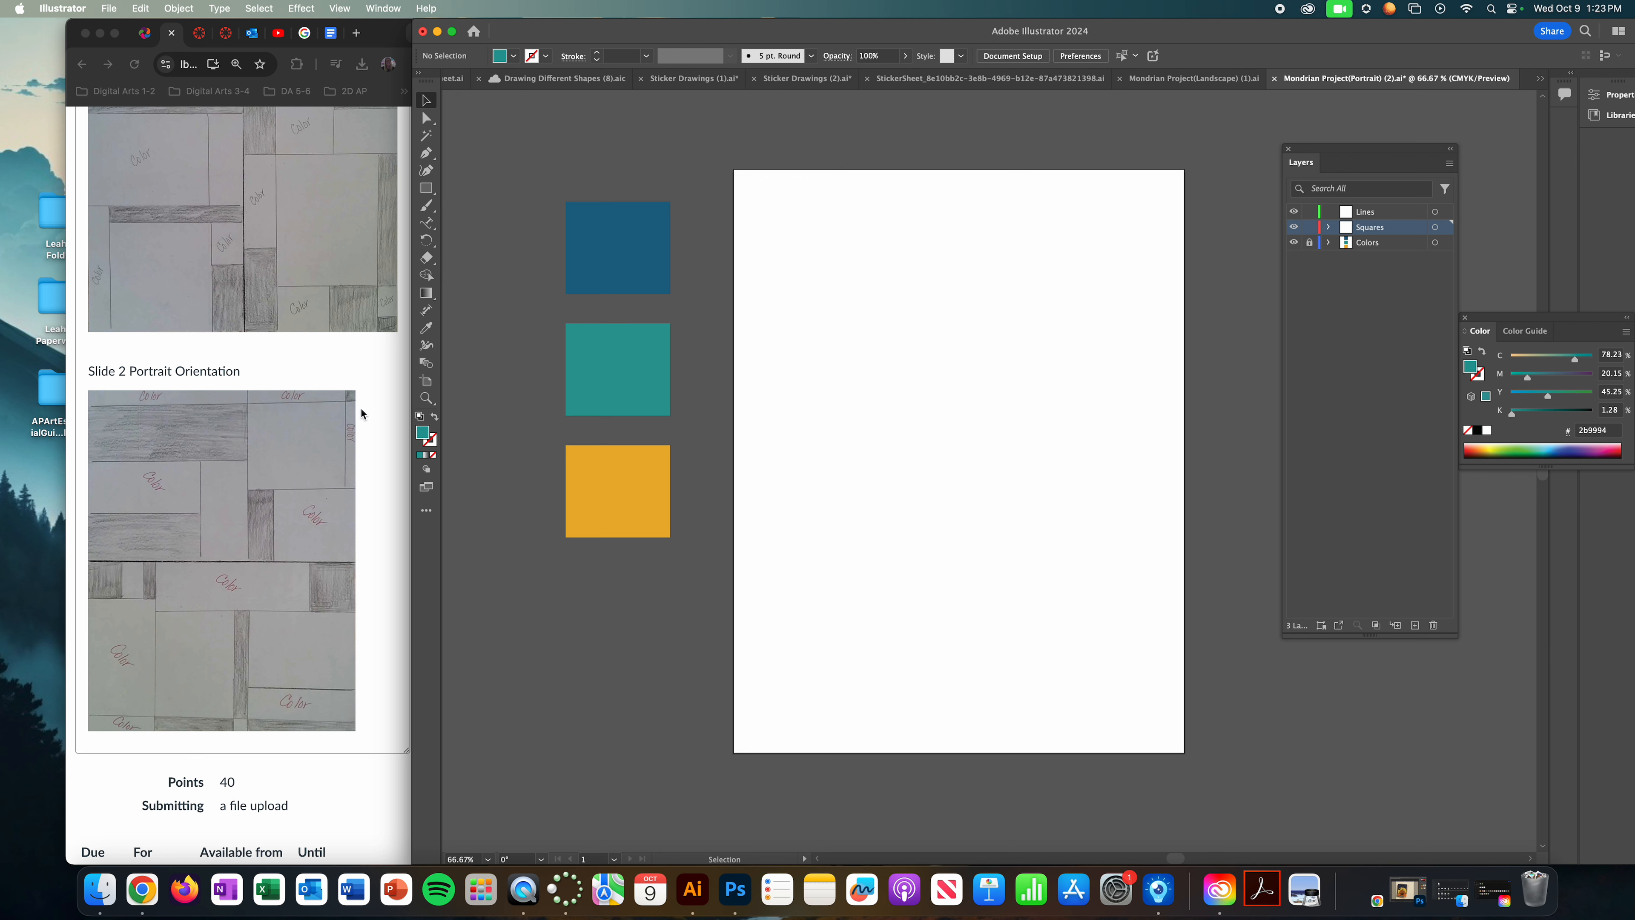
mouse_move(180, 720)
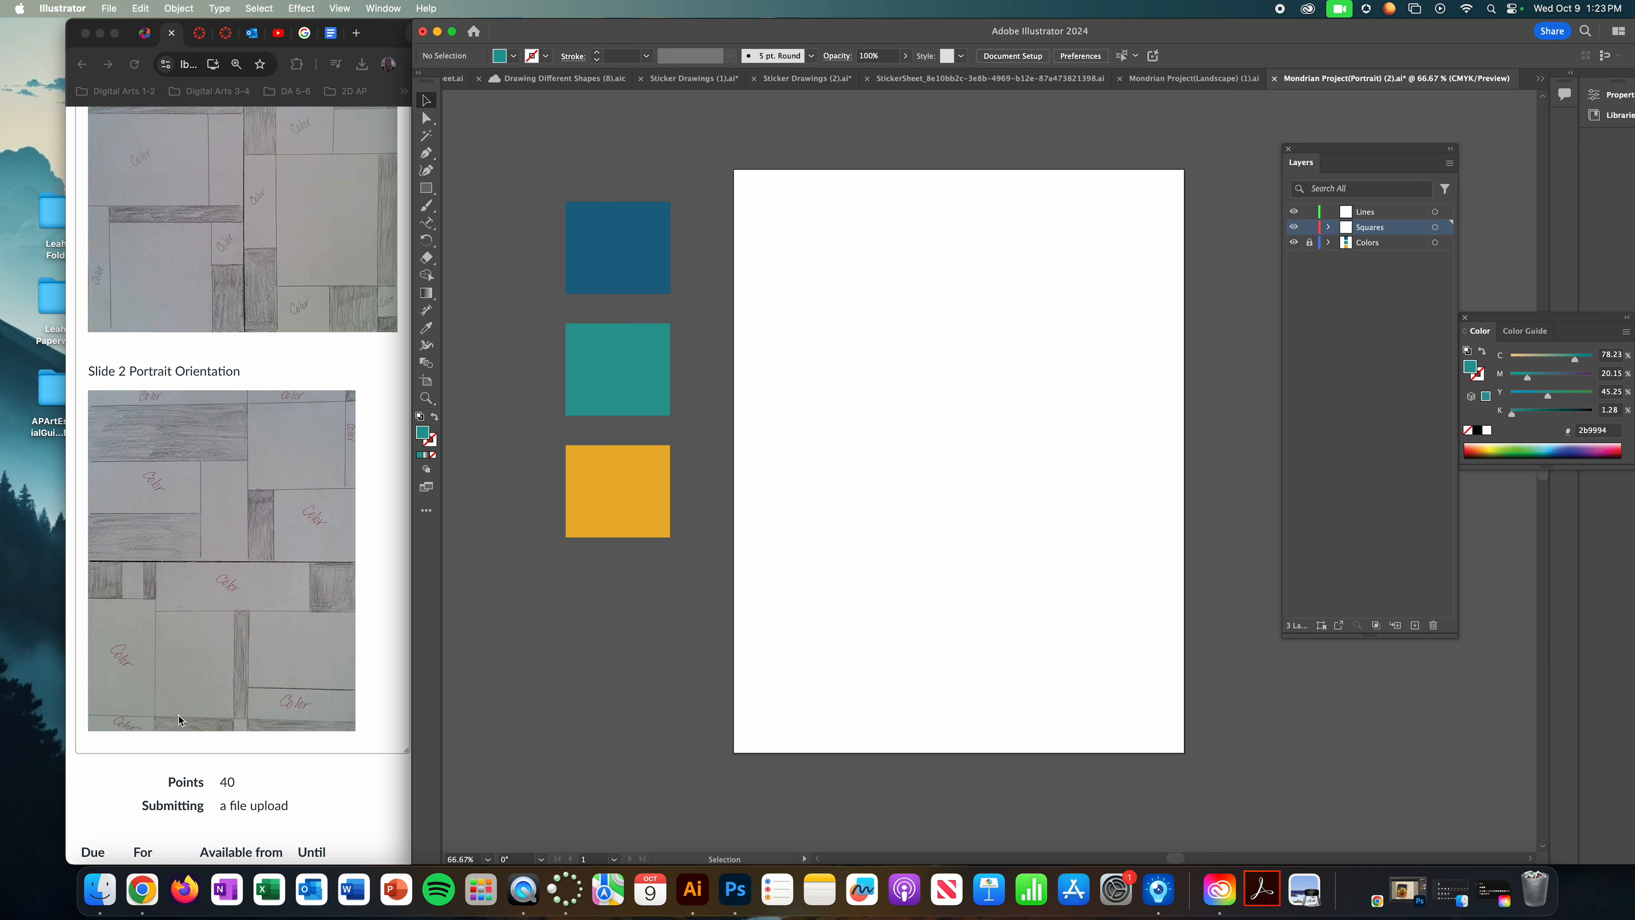
mouse_move(134, 591)
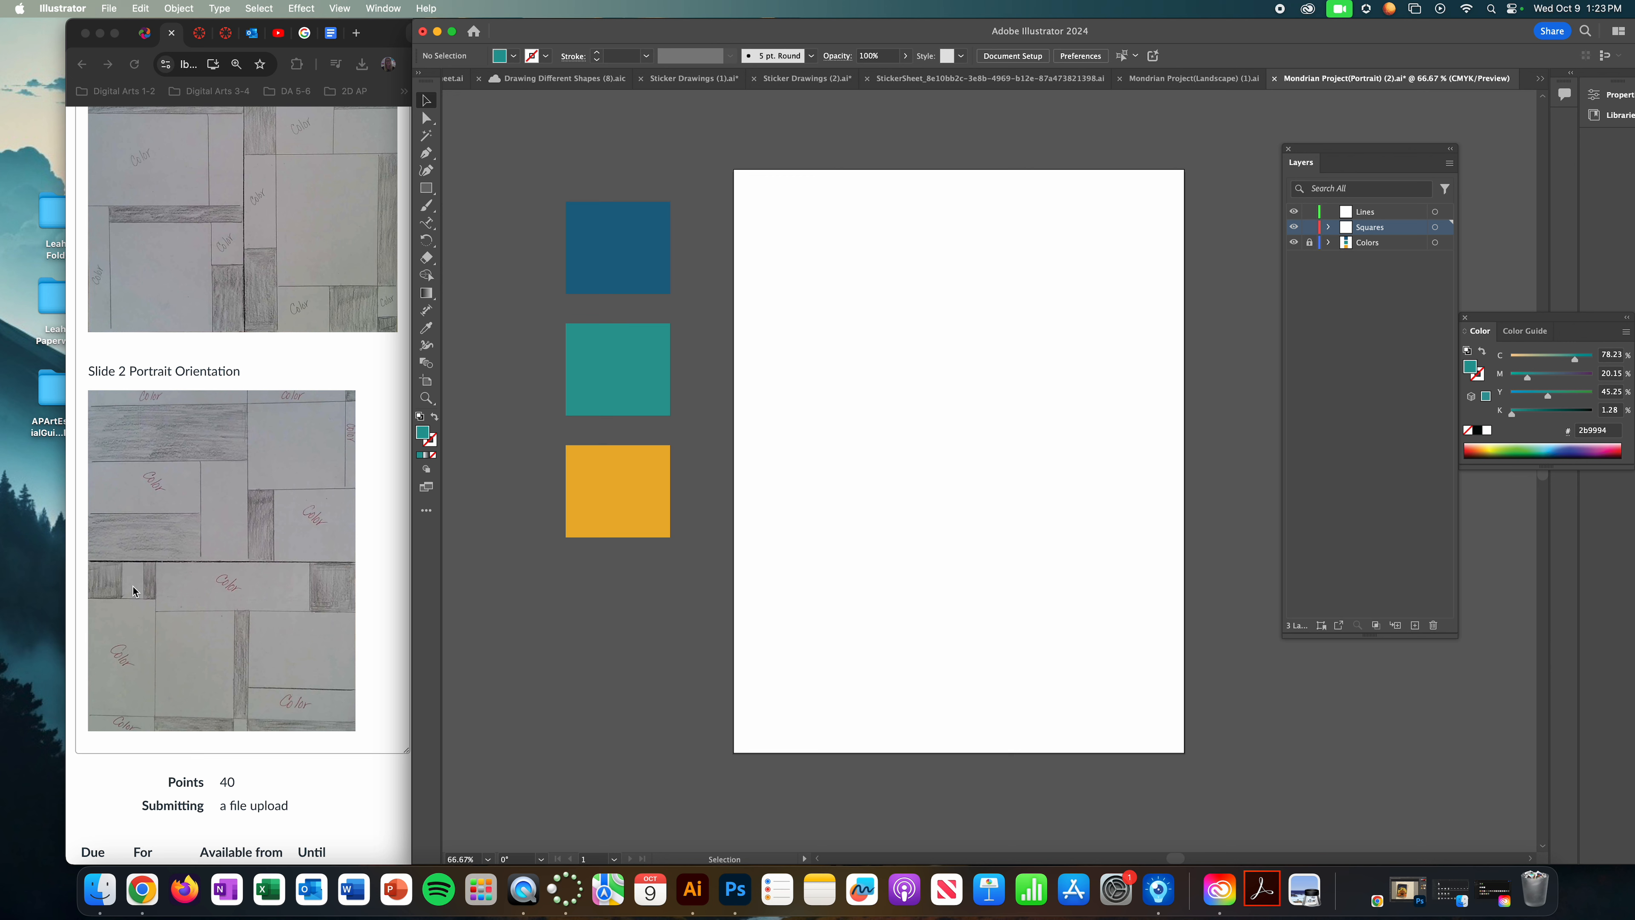
mouse_move(227, 489)
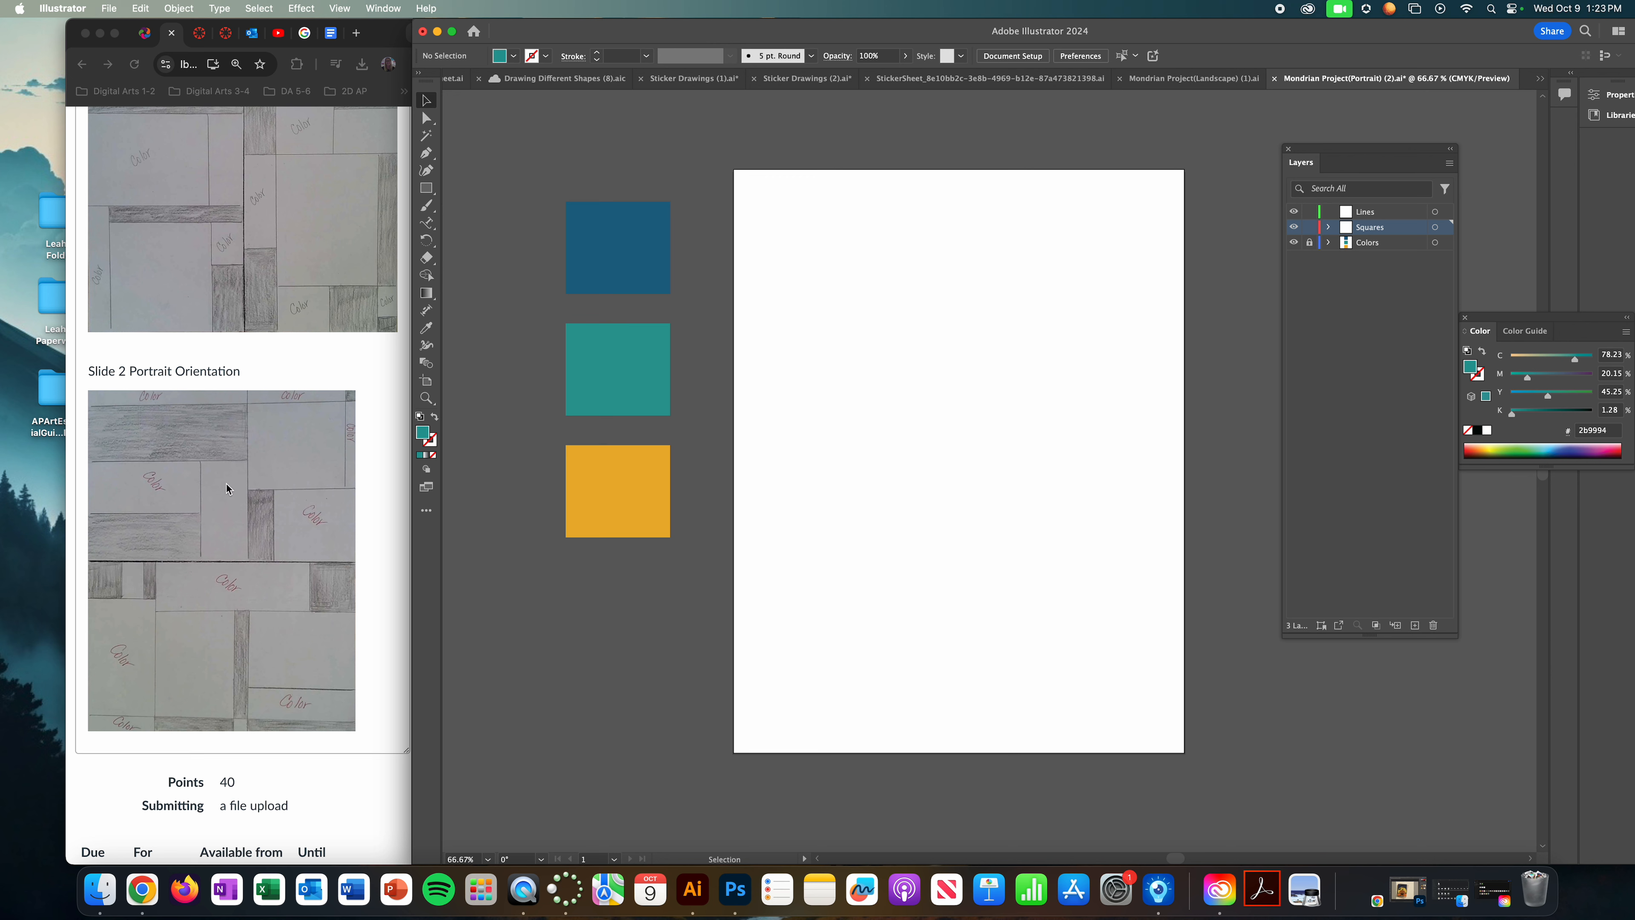
mouse_move(218, 512)
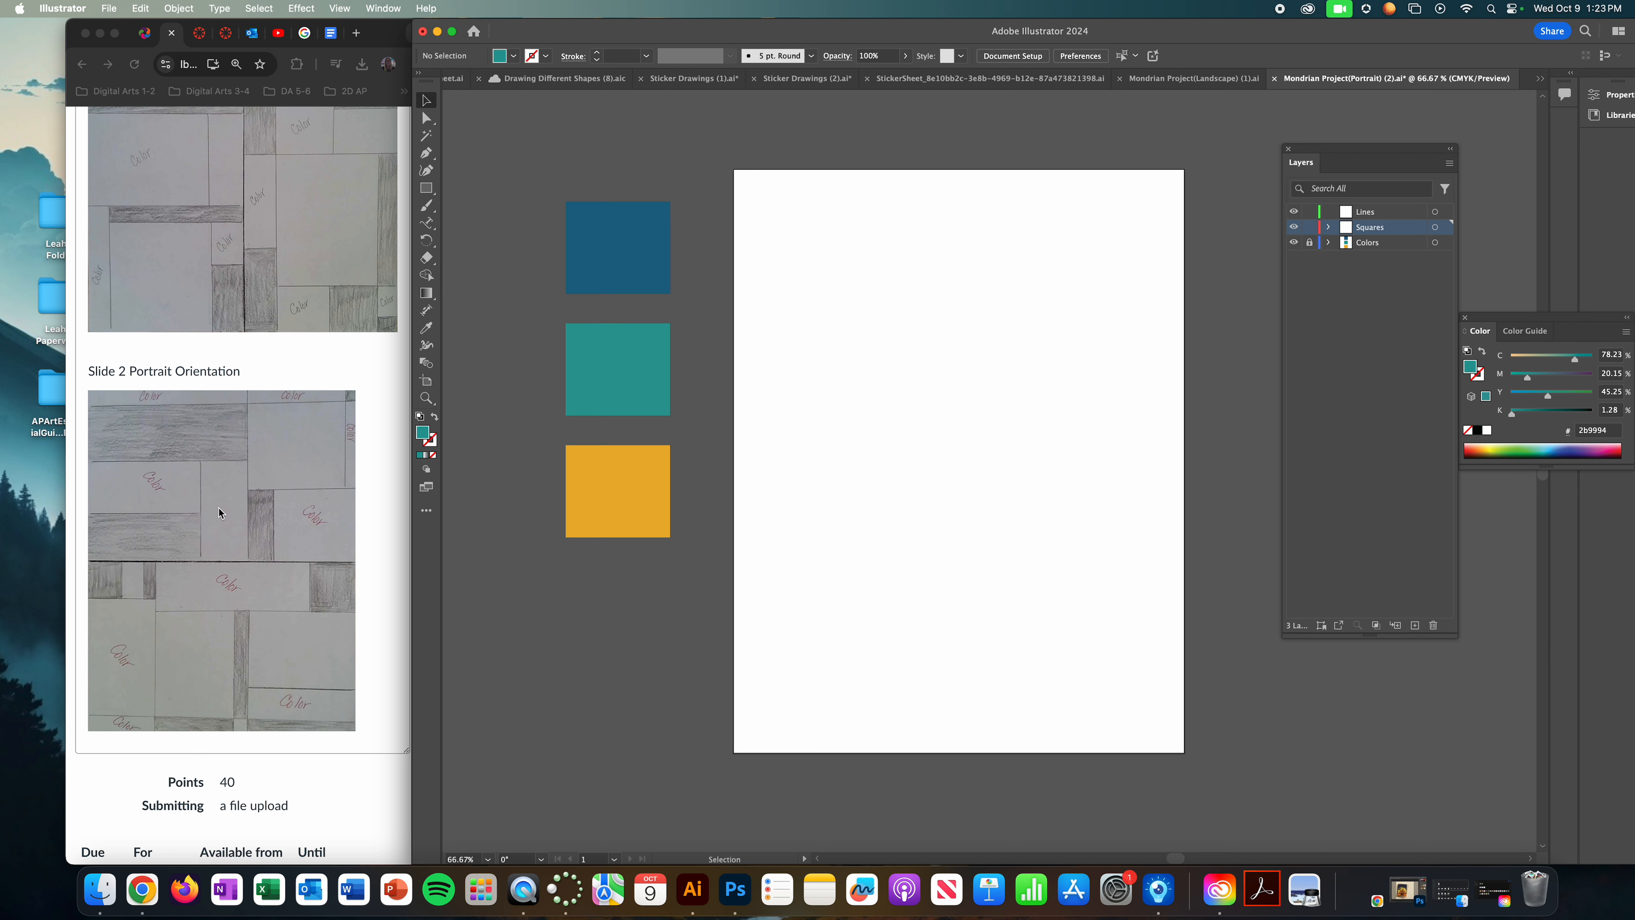
mouse_move(218, 512)
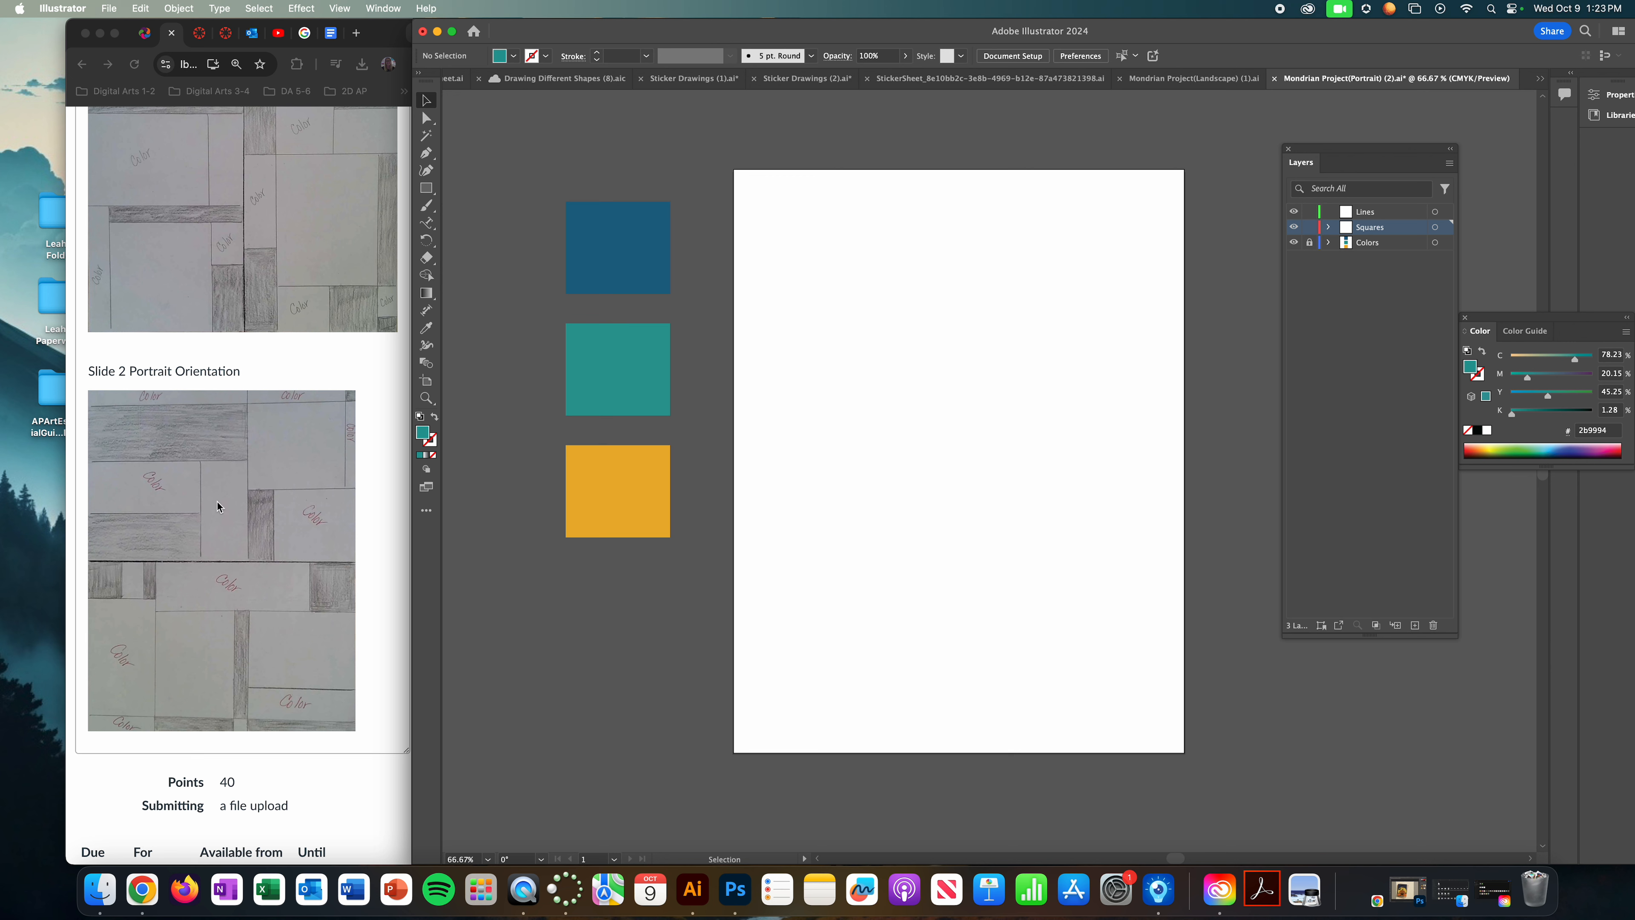
mouse_move(251, 512)
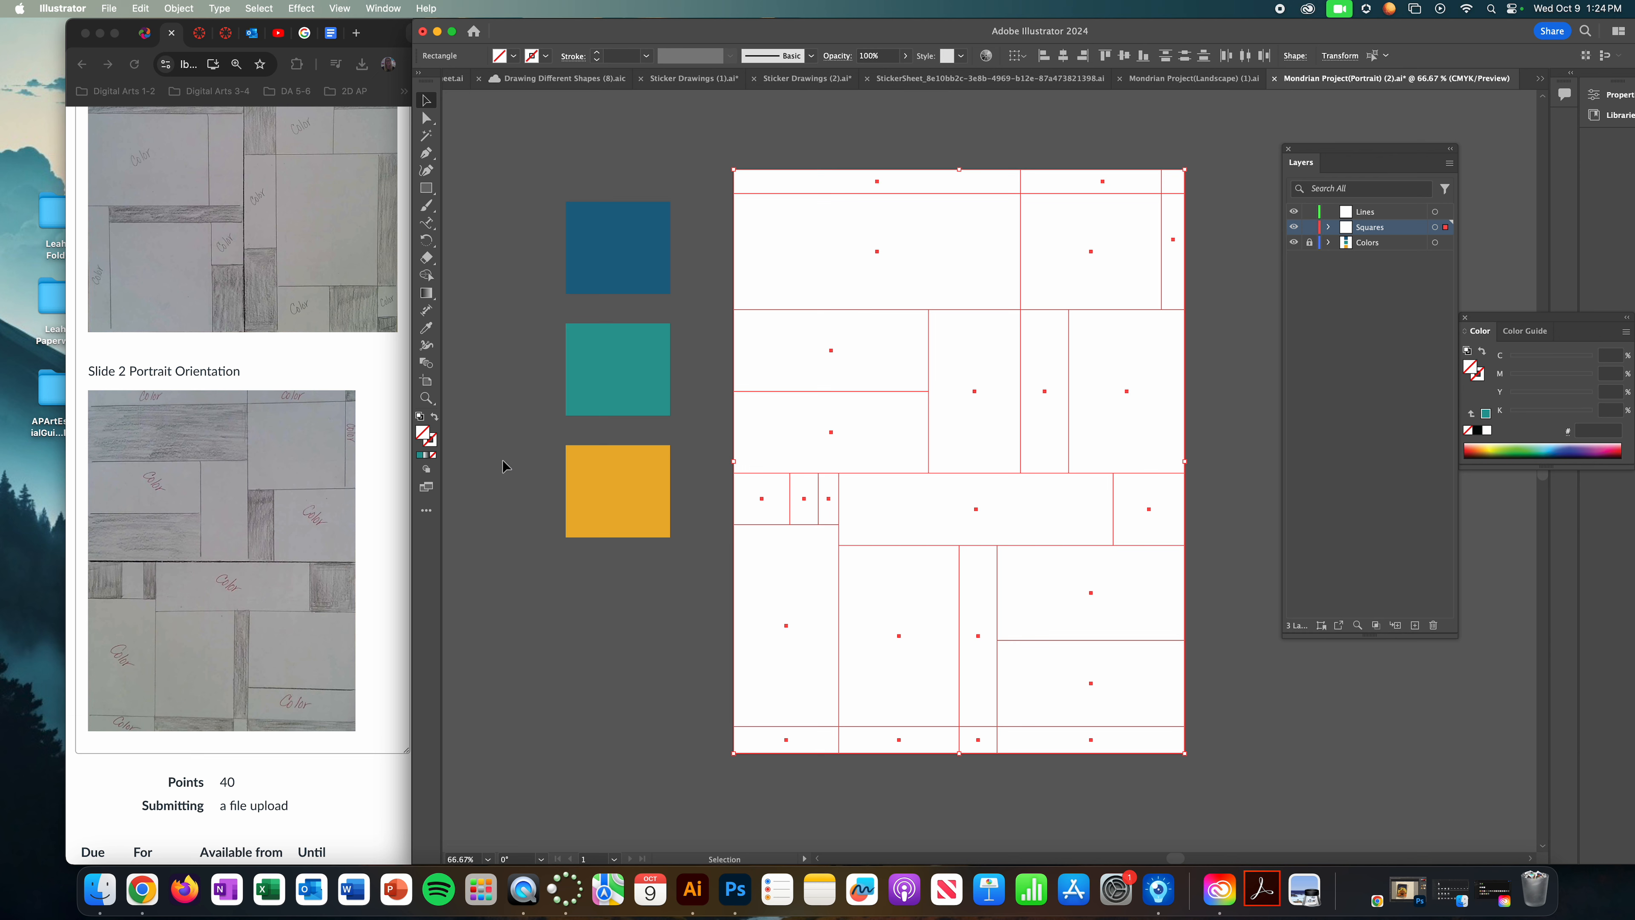
Step: Leave the Color Picker unchanged and set every traced rectangle's stroke to black from the Color panel
double_click(424, 433)
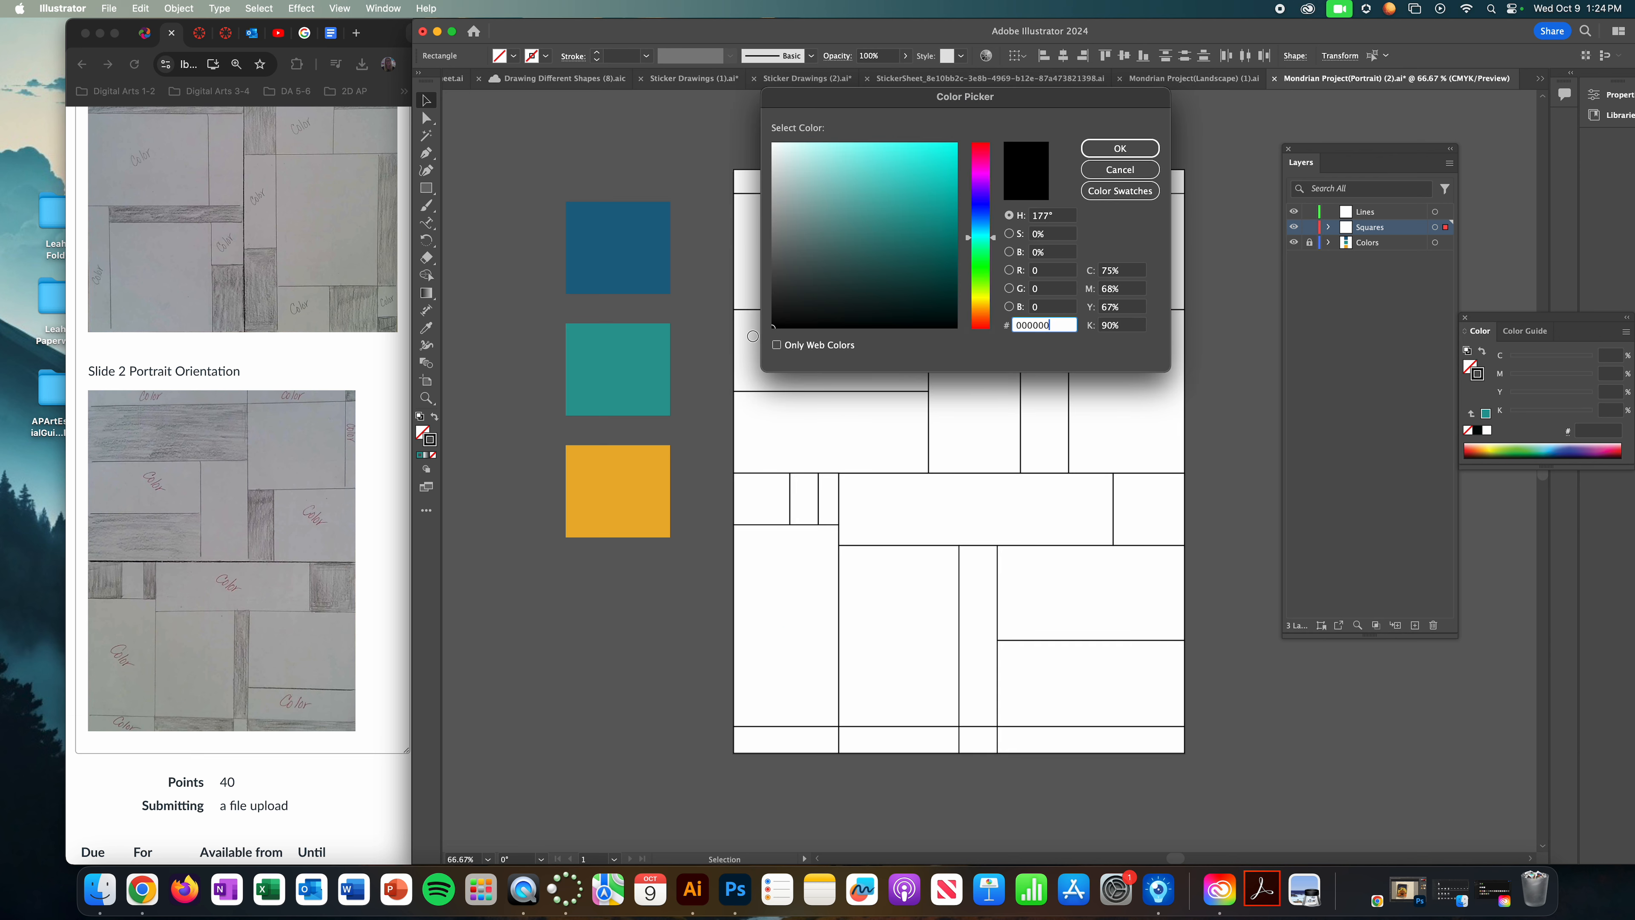
click(1119, 147)
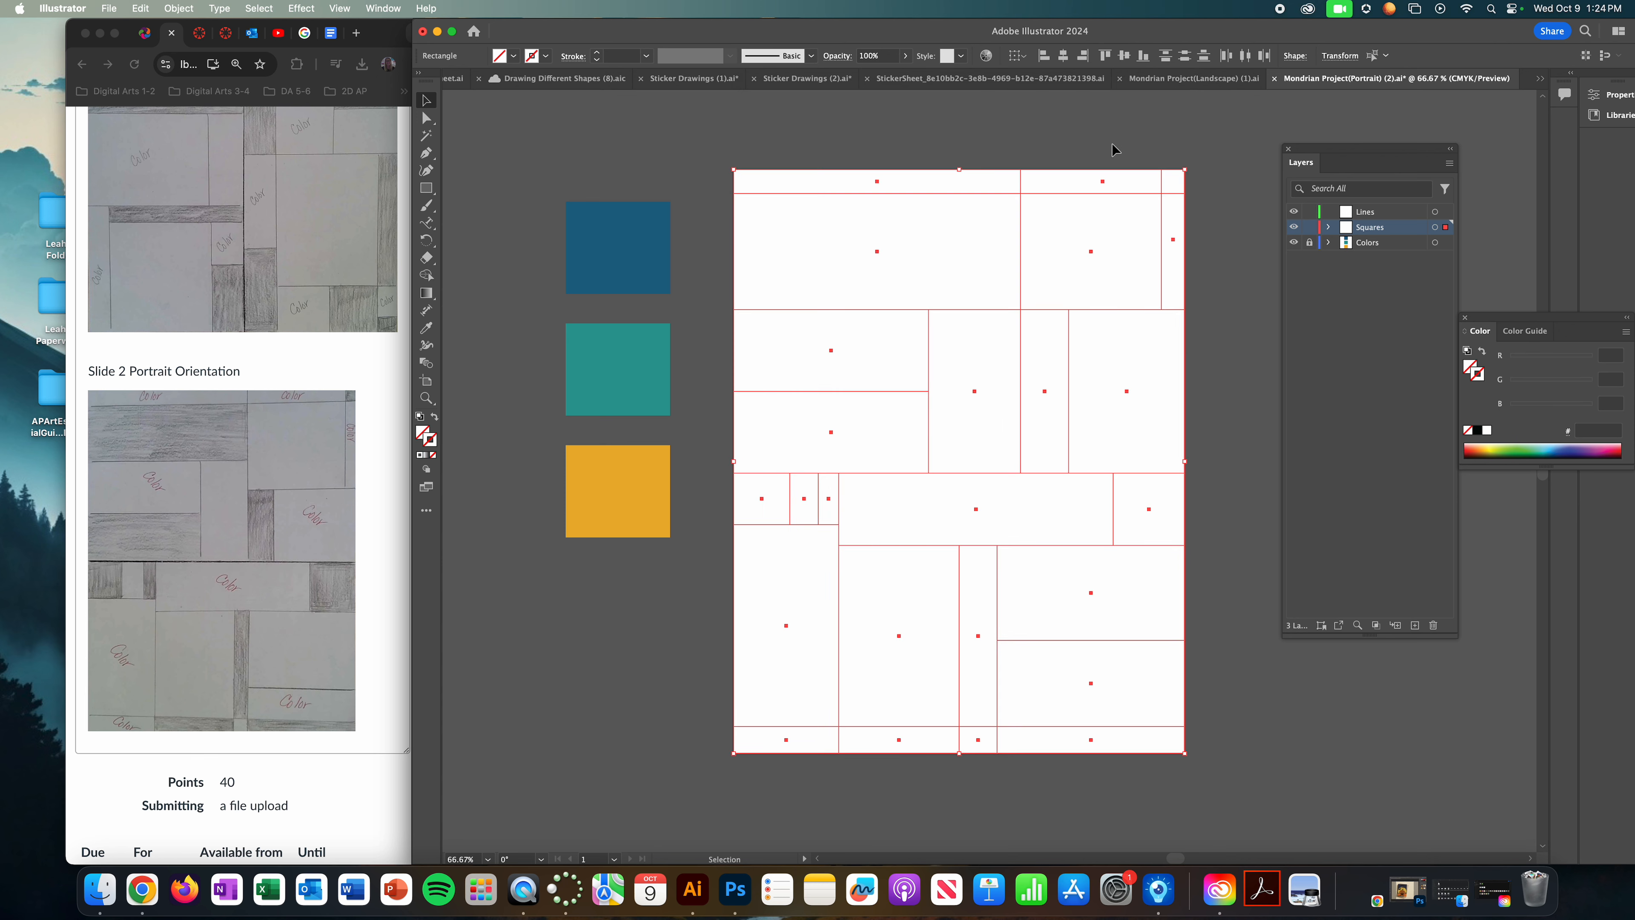
mouse_move(438, 437)
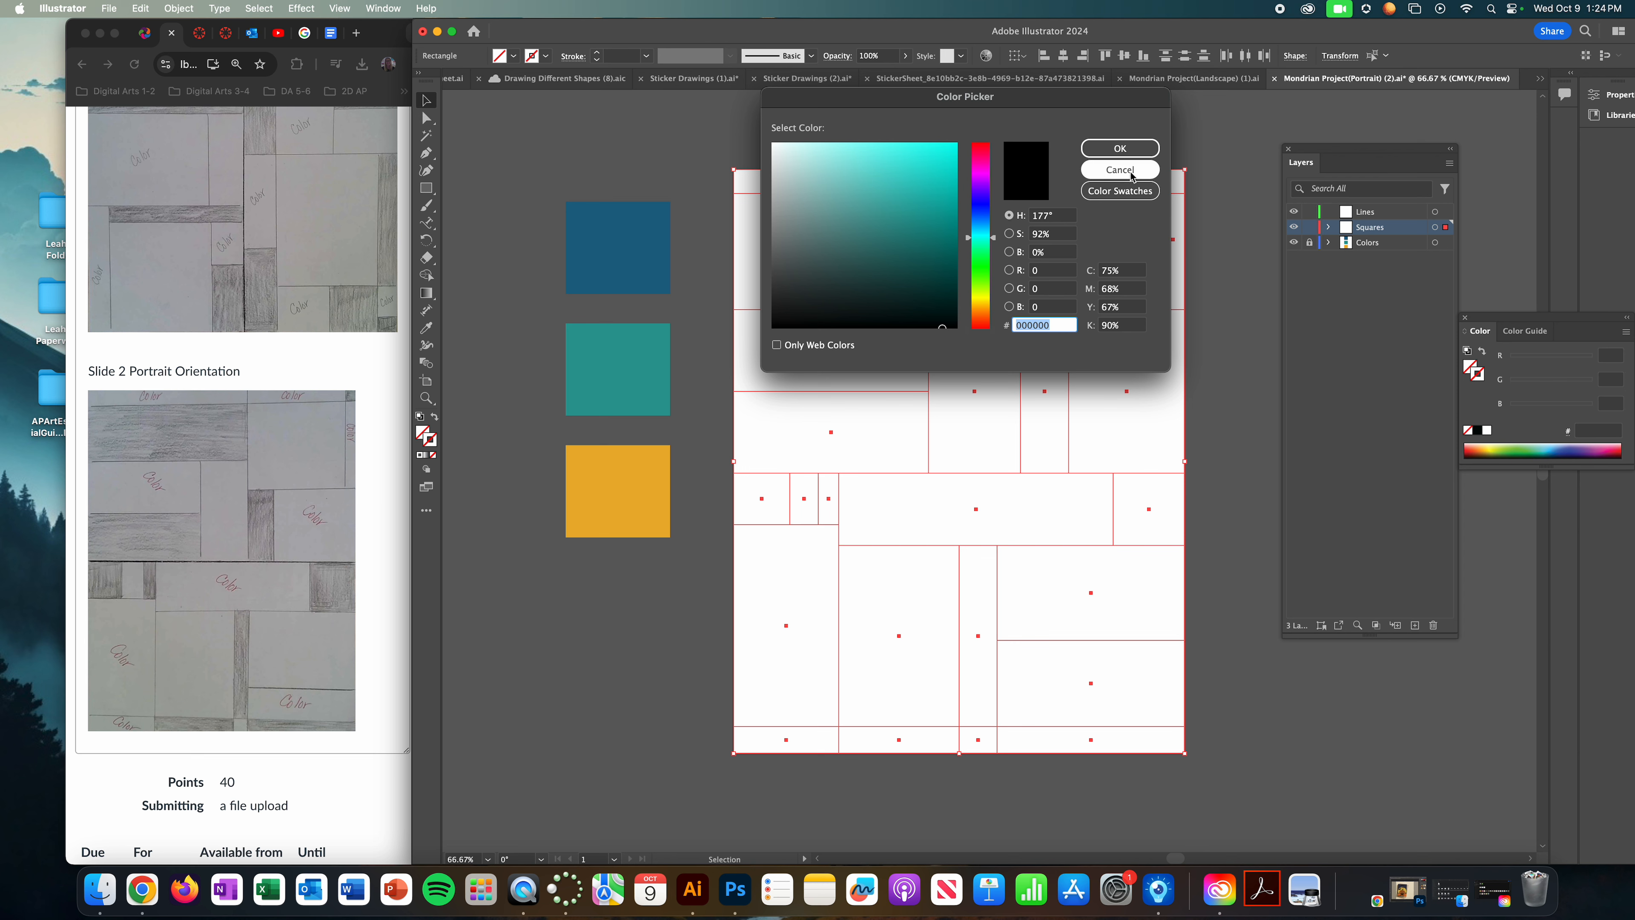
click(1119, 168)
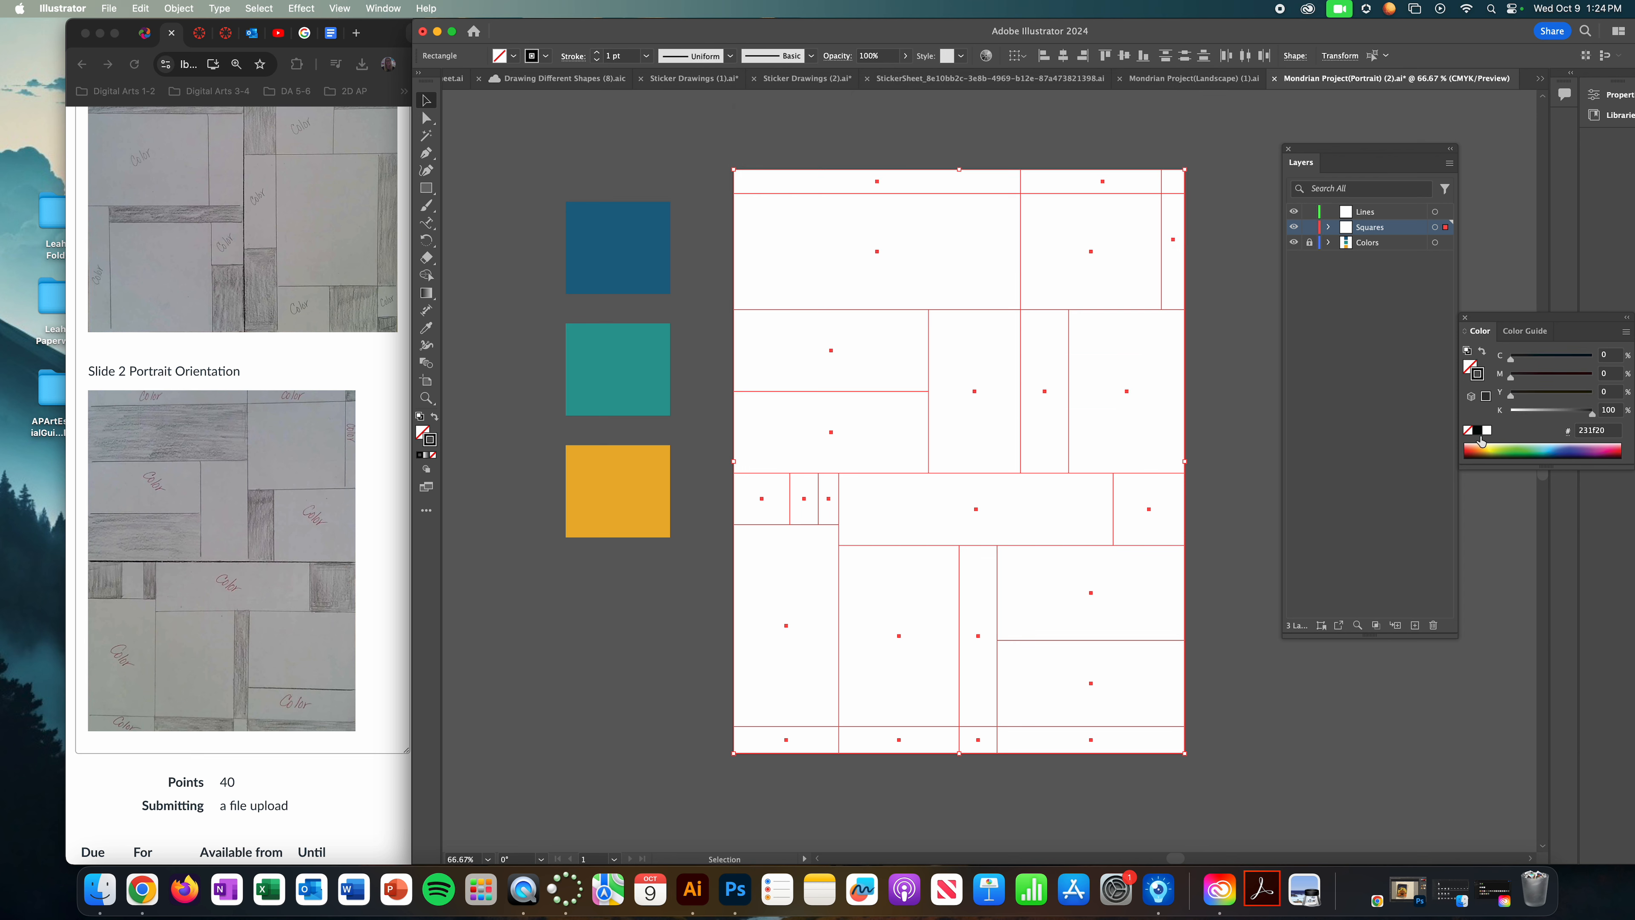
click(1144, 158)
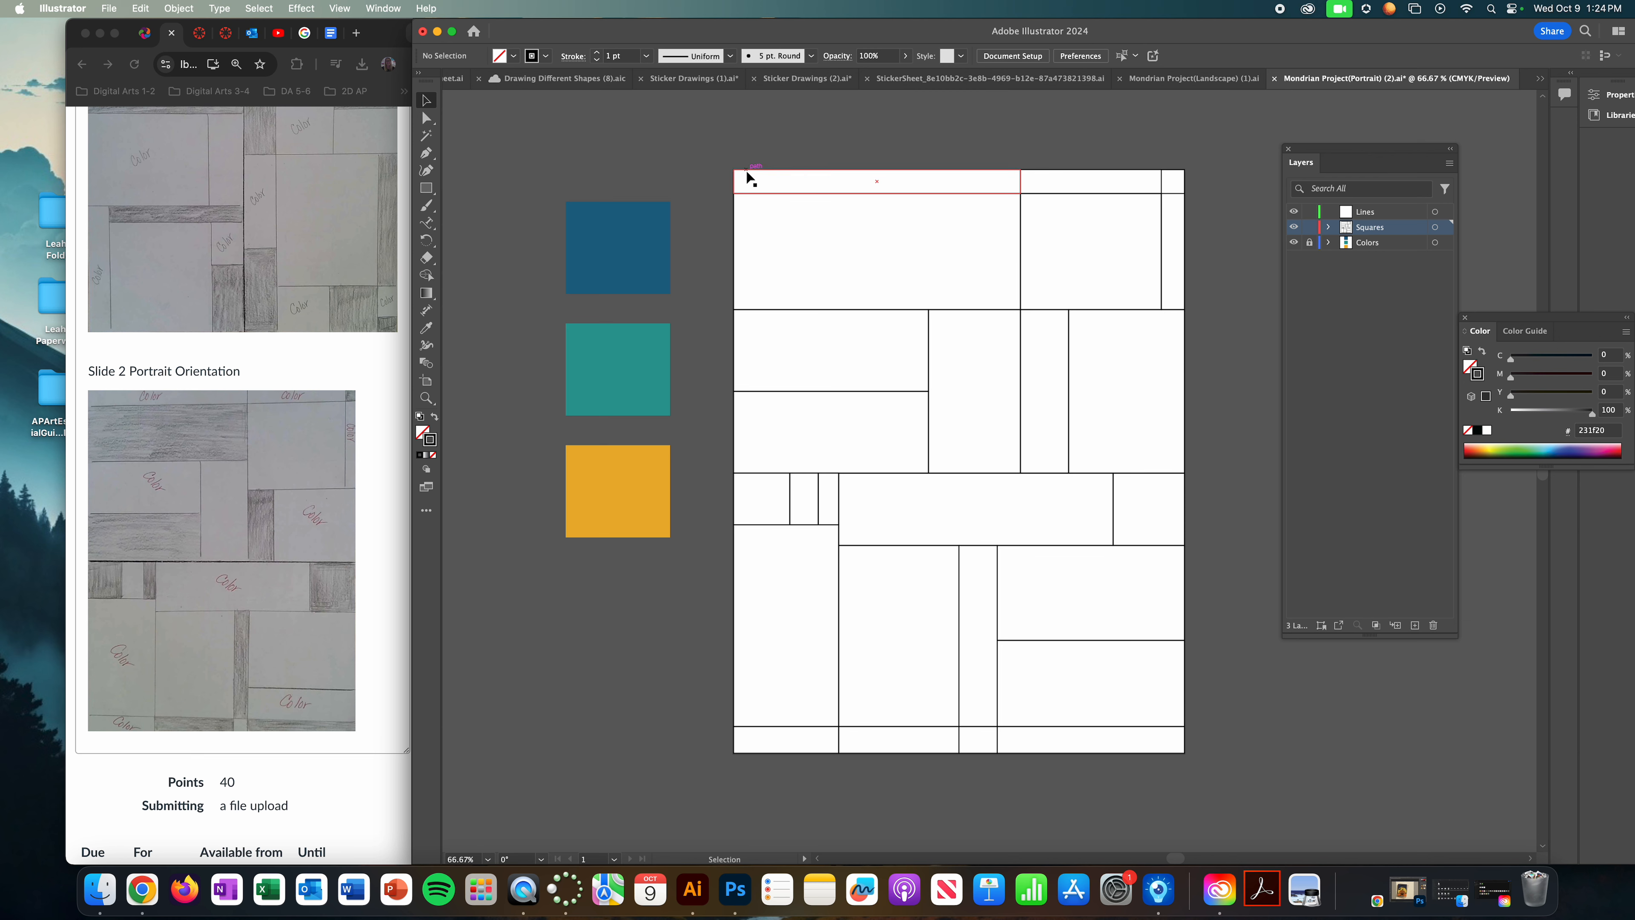
mouse_move(427, 435)
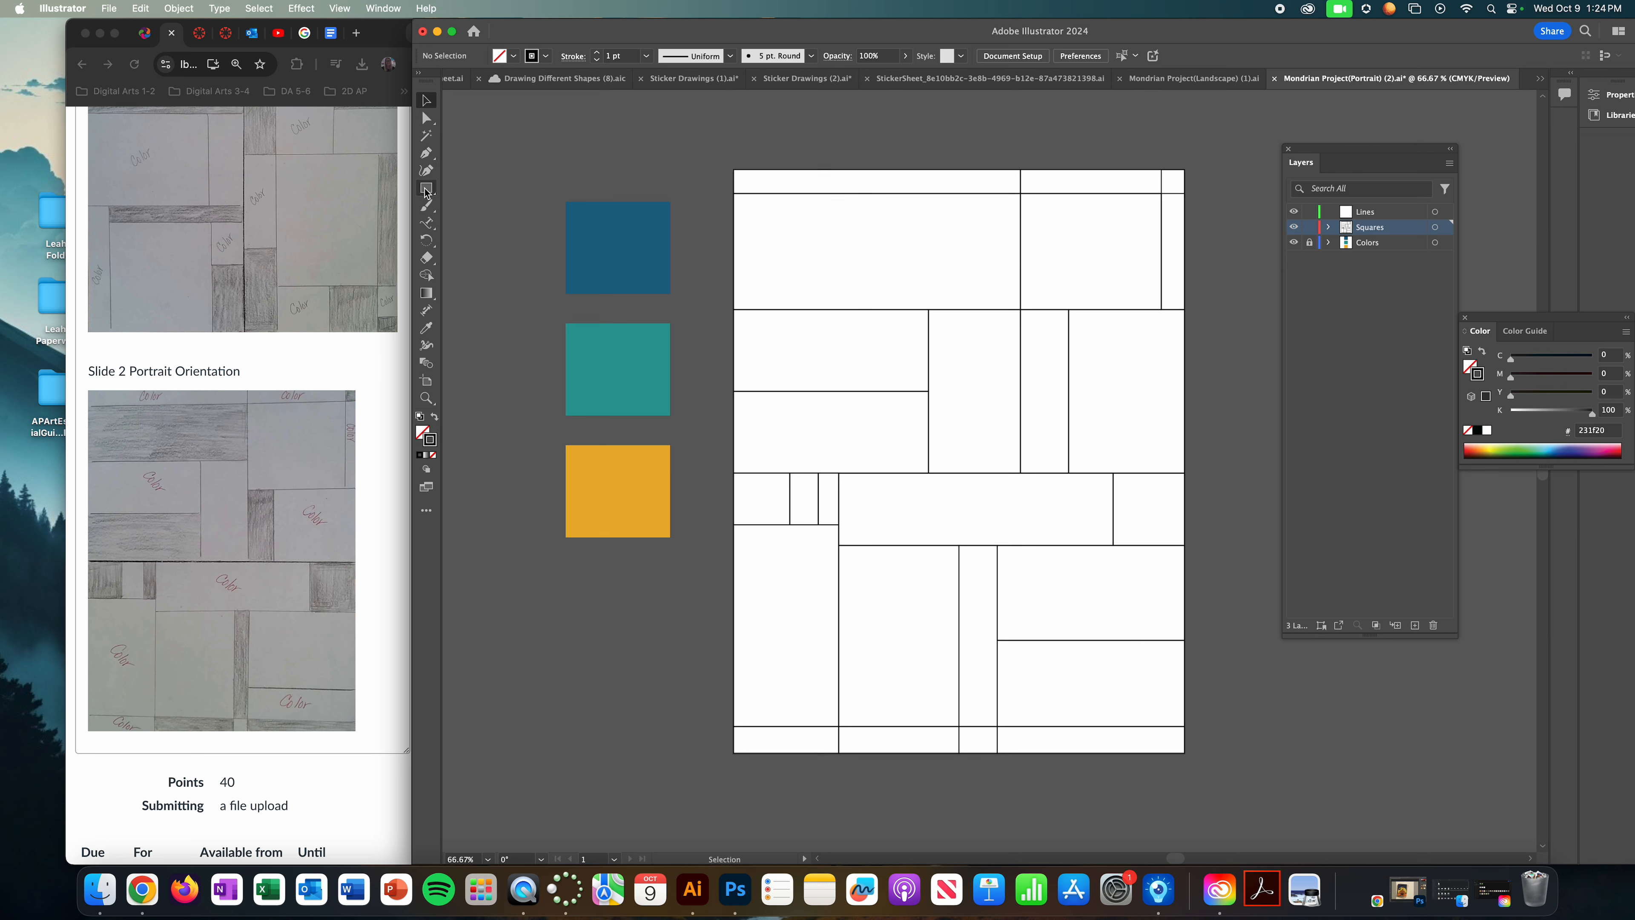
drag(580, 133, 710, 201)
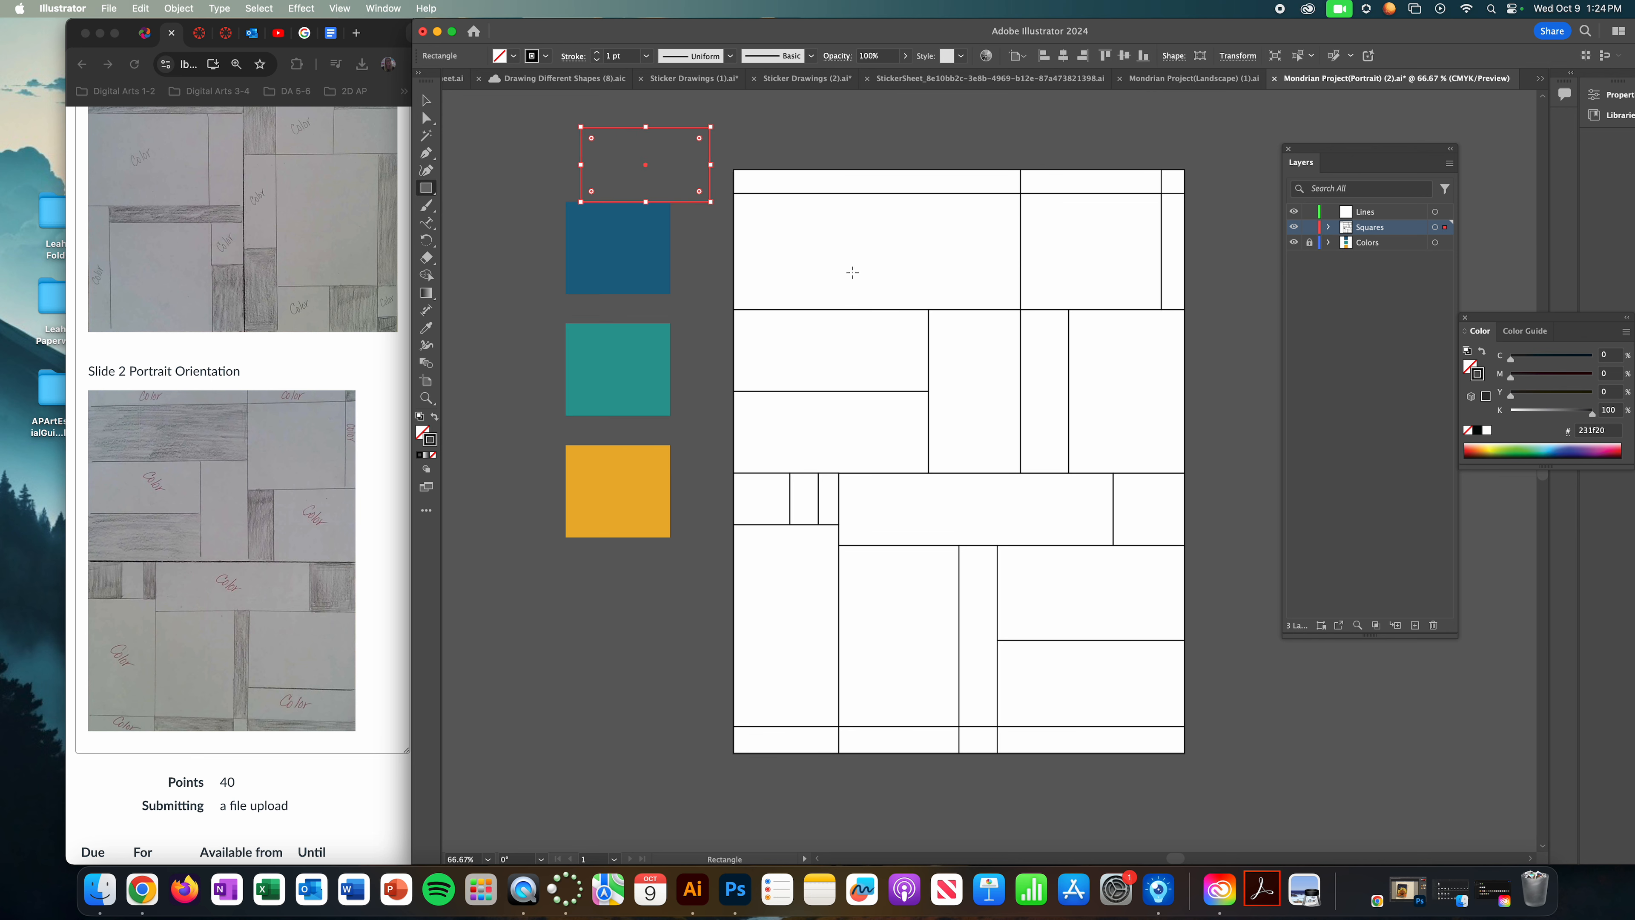
drag(716, 200, 852, 278)
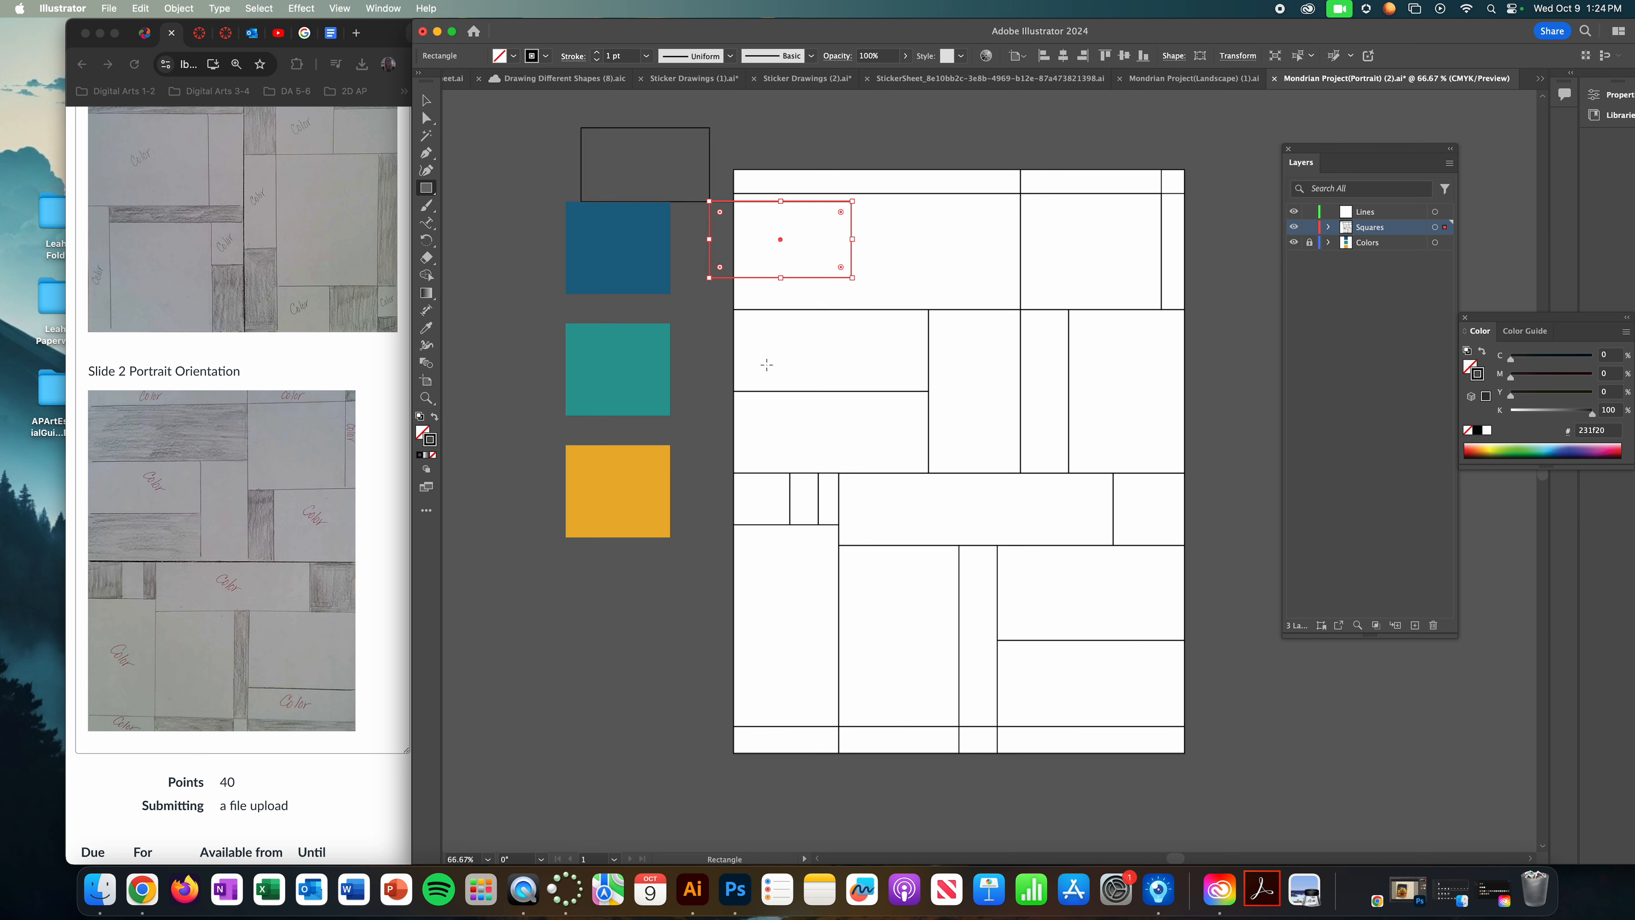
click(426, 101)
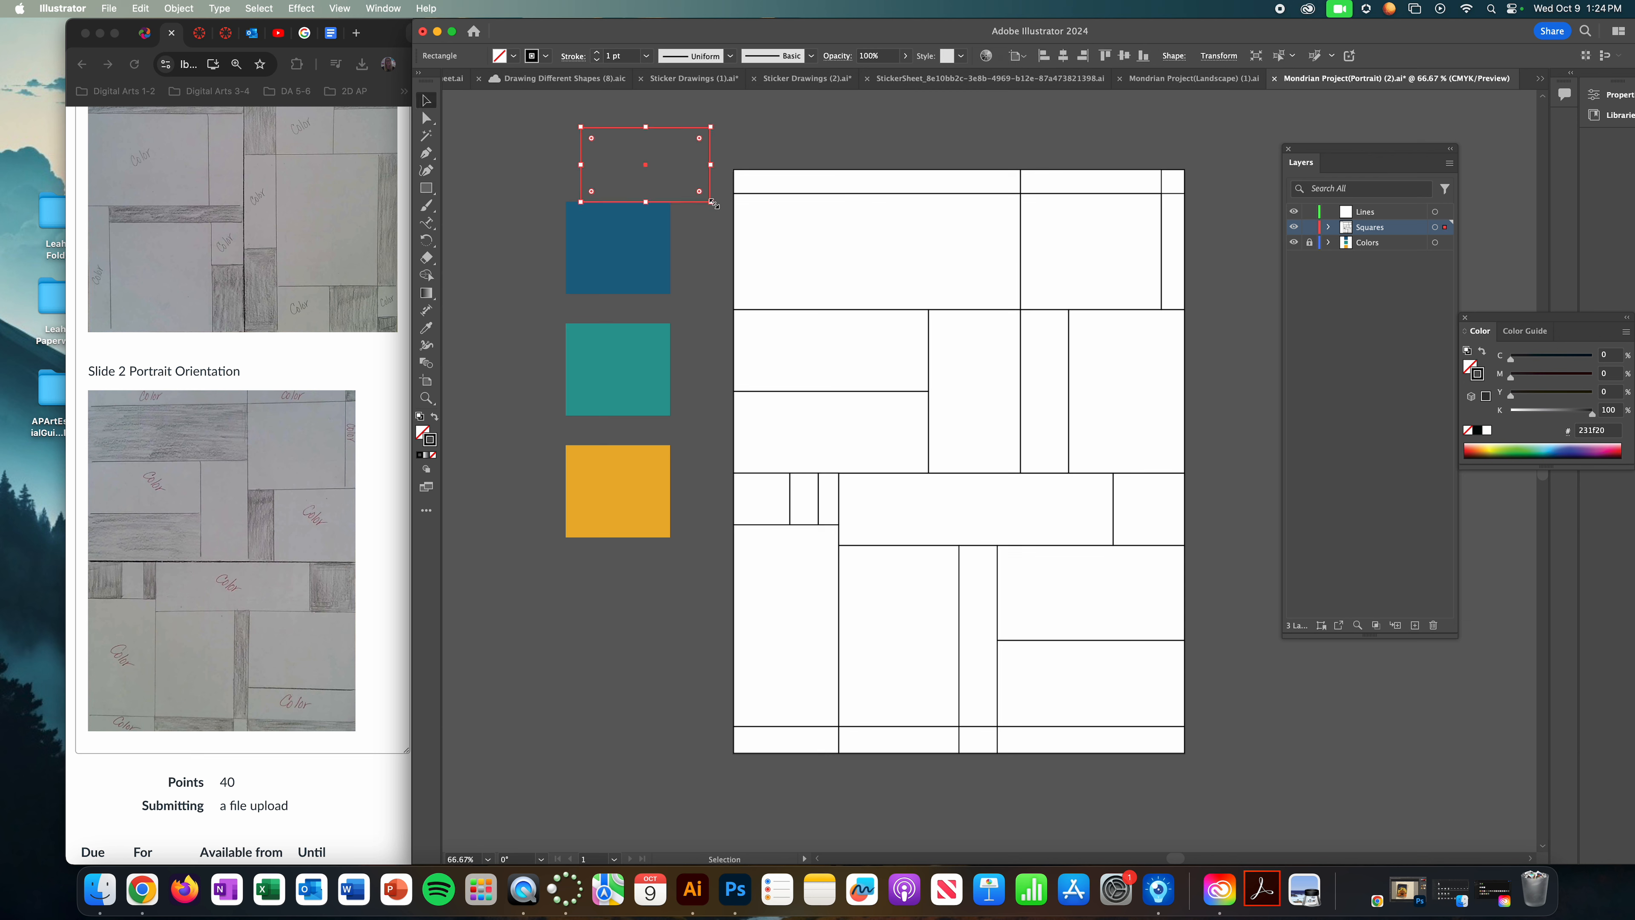
mouse_move(427, 101)
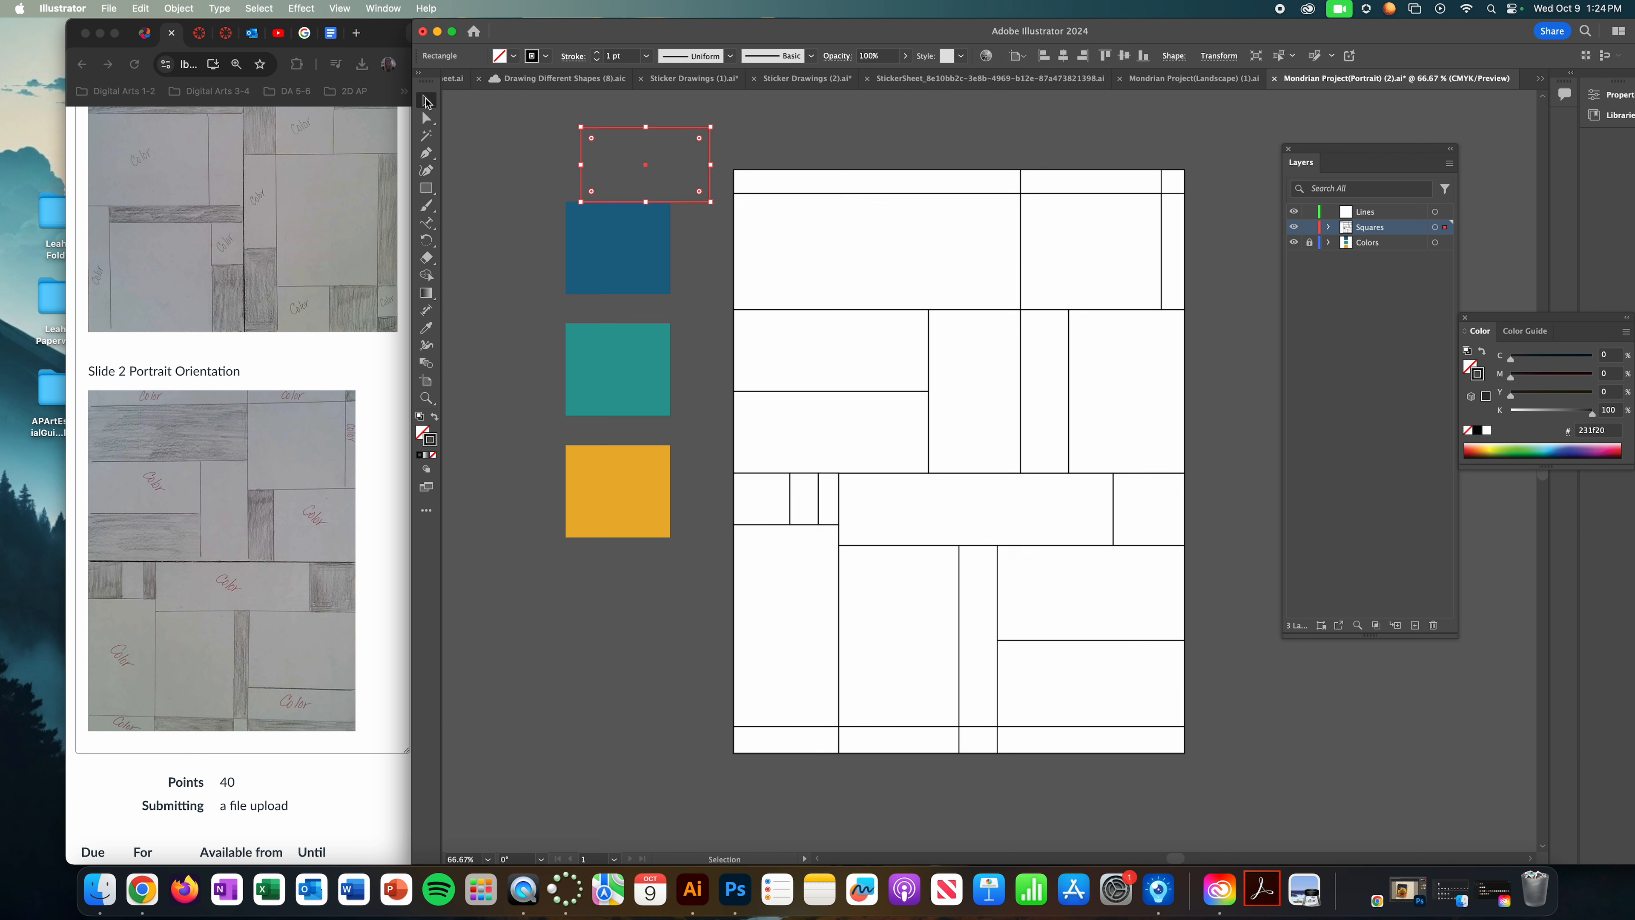
click(547, 213)
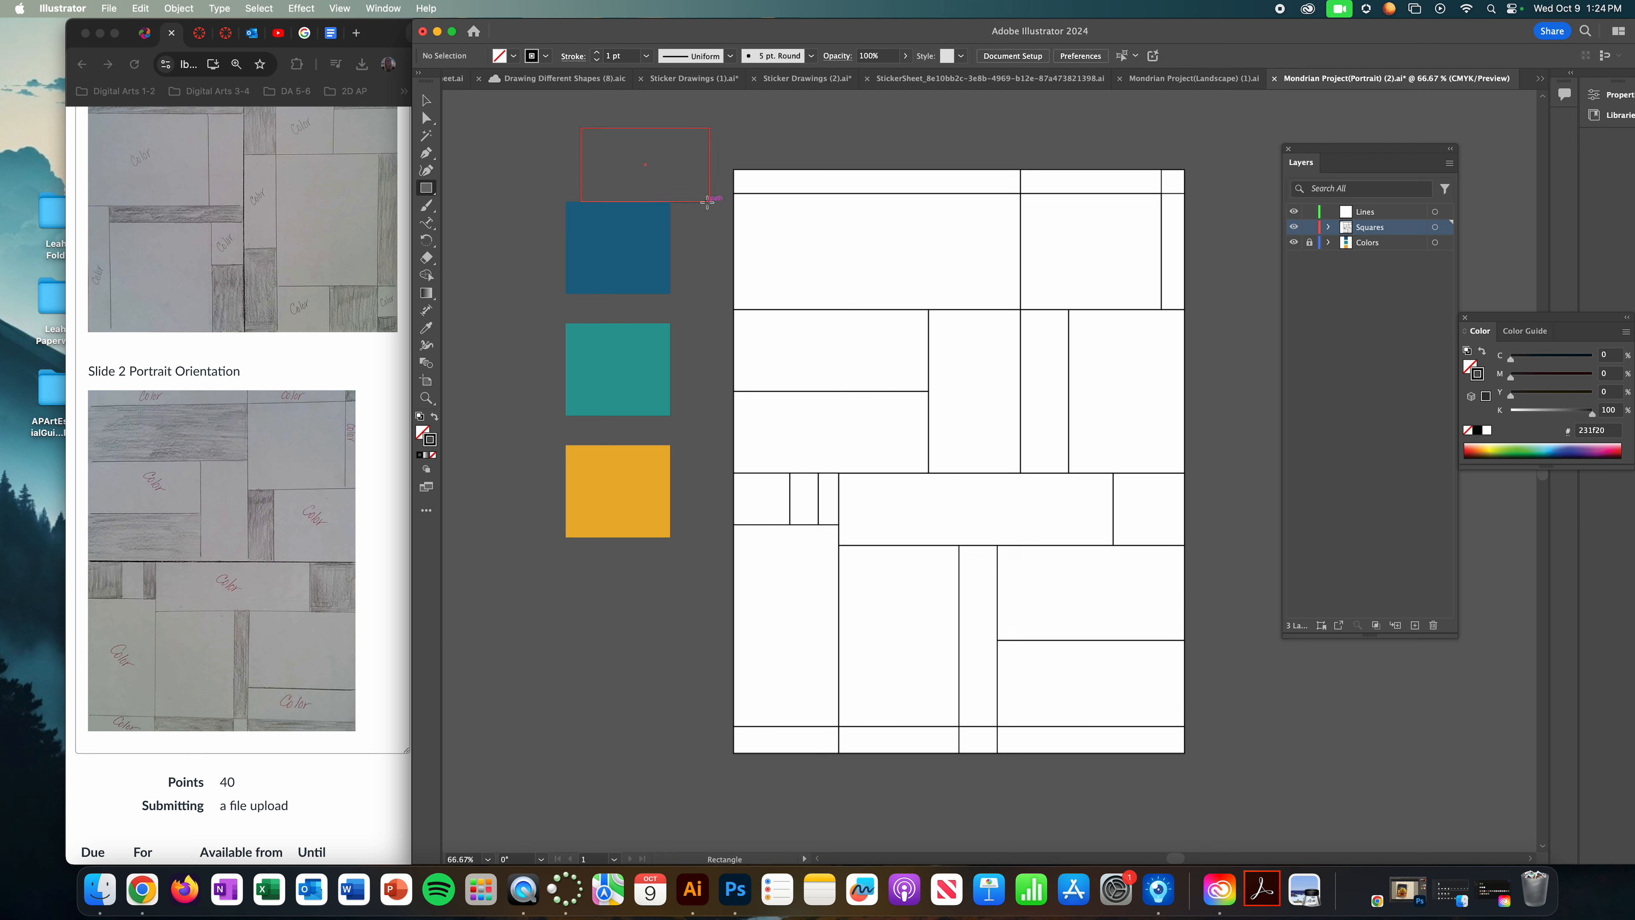
drag(708, 200, 840, 284)
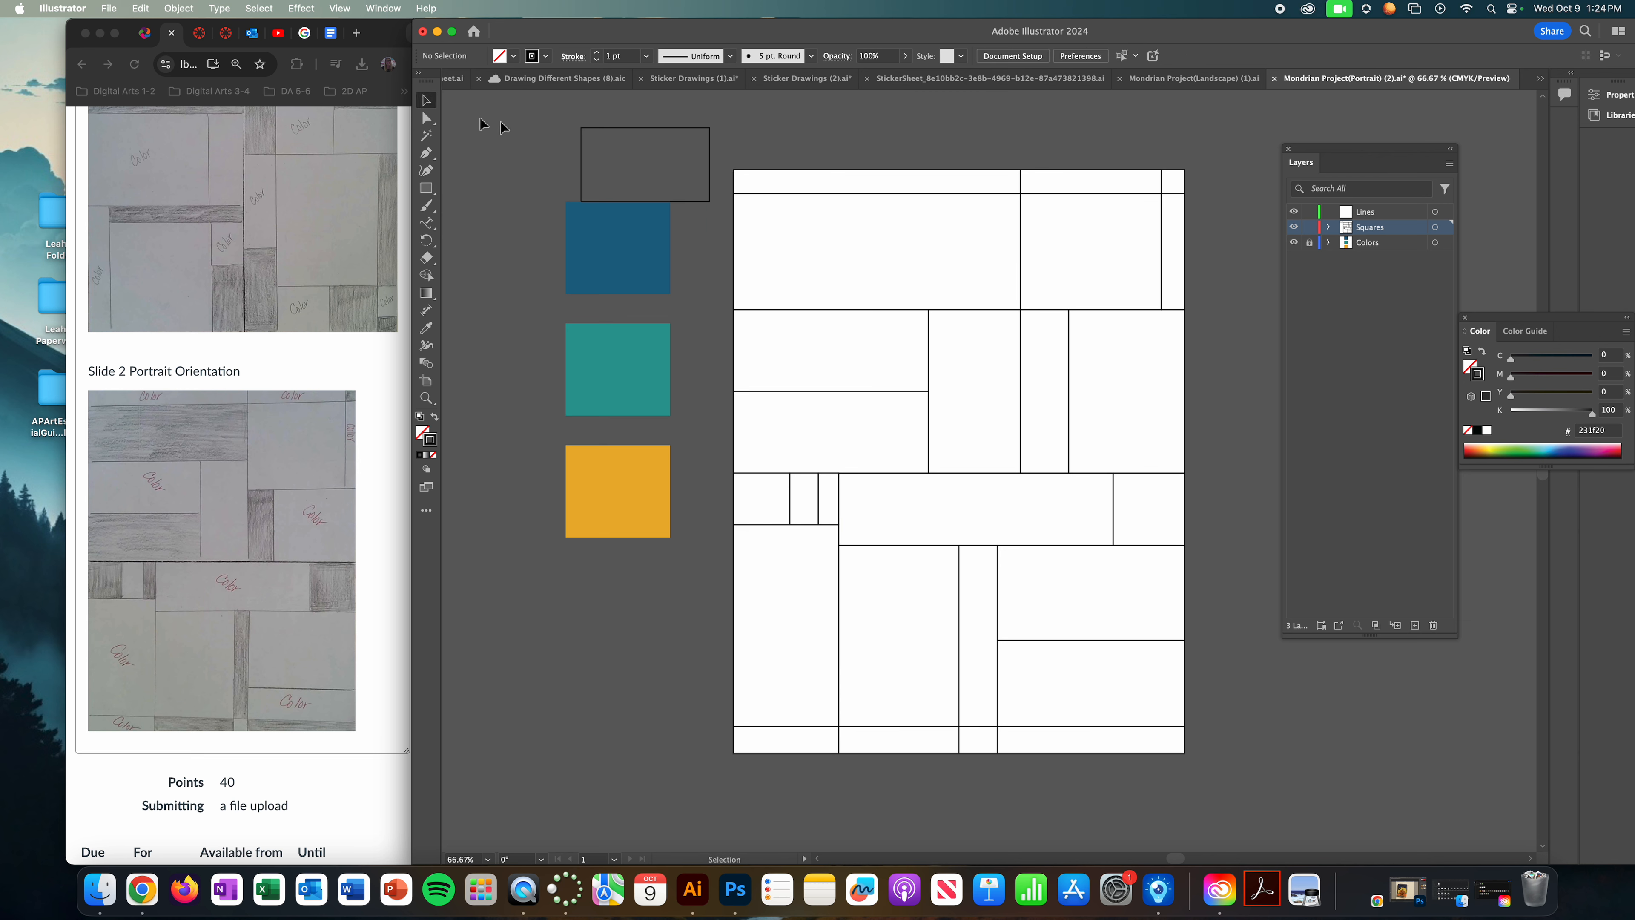
click(644, 164)
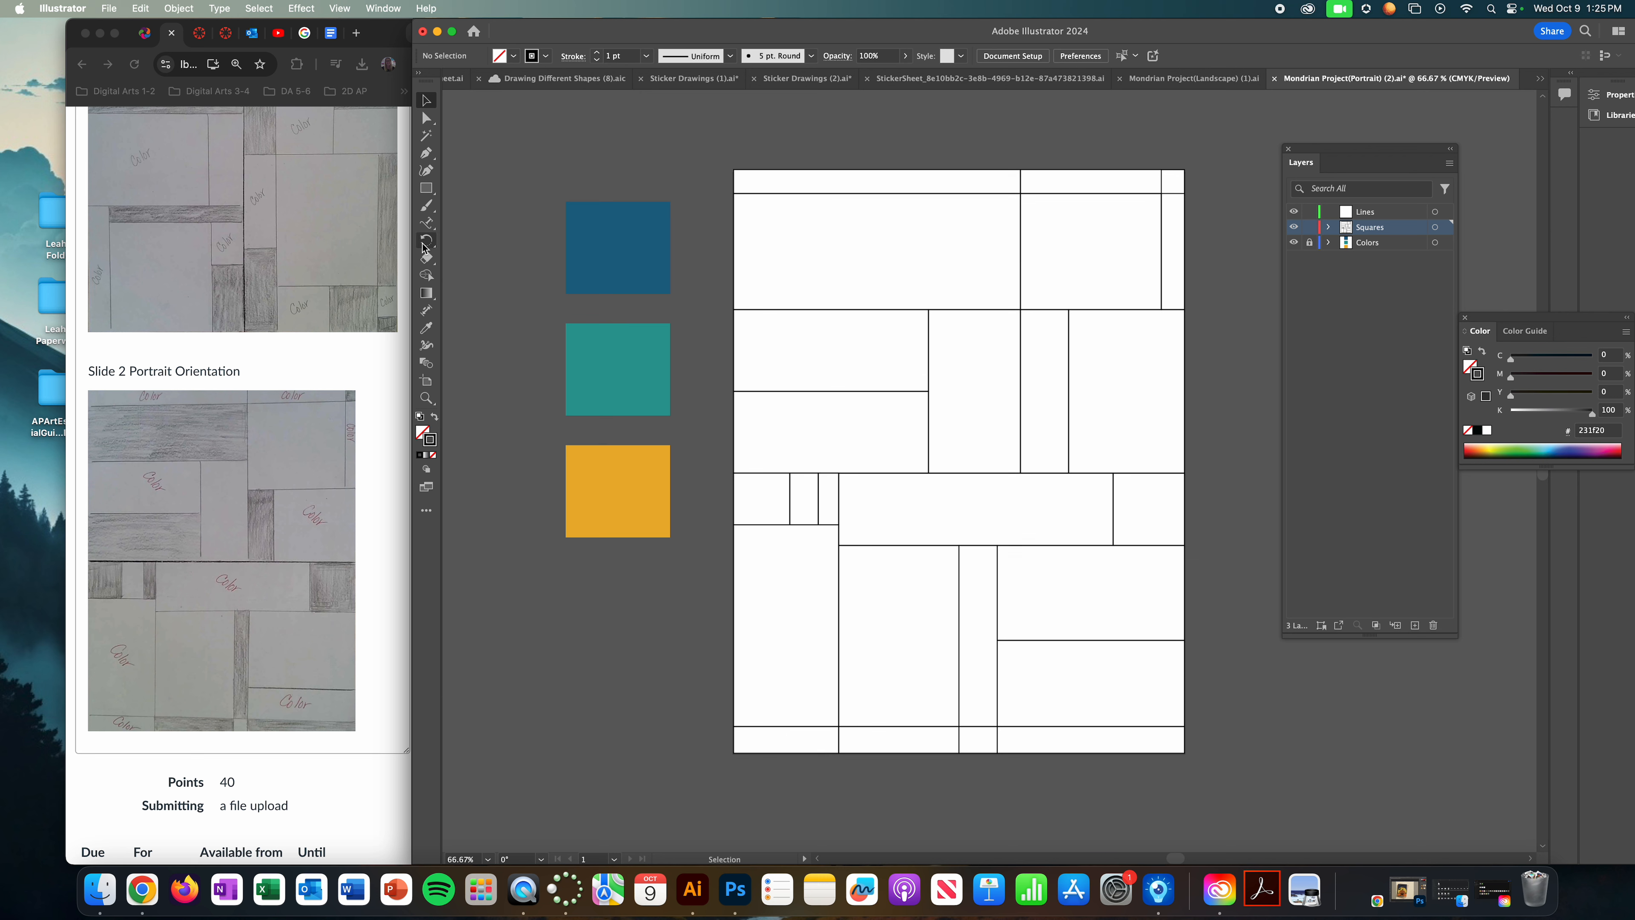
click(426, 189)
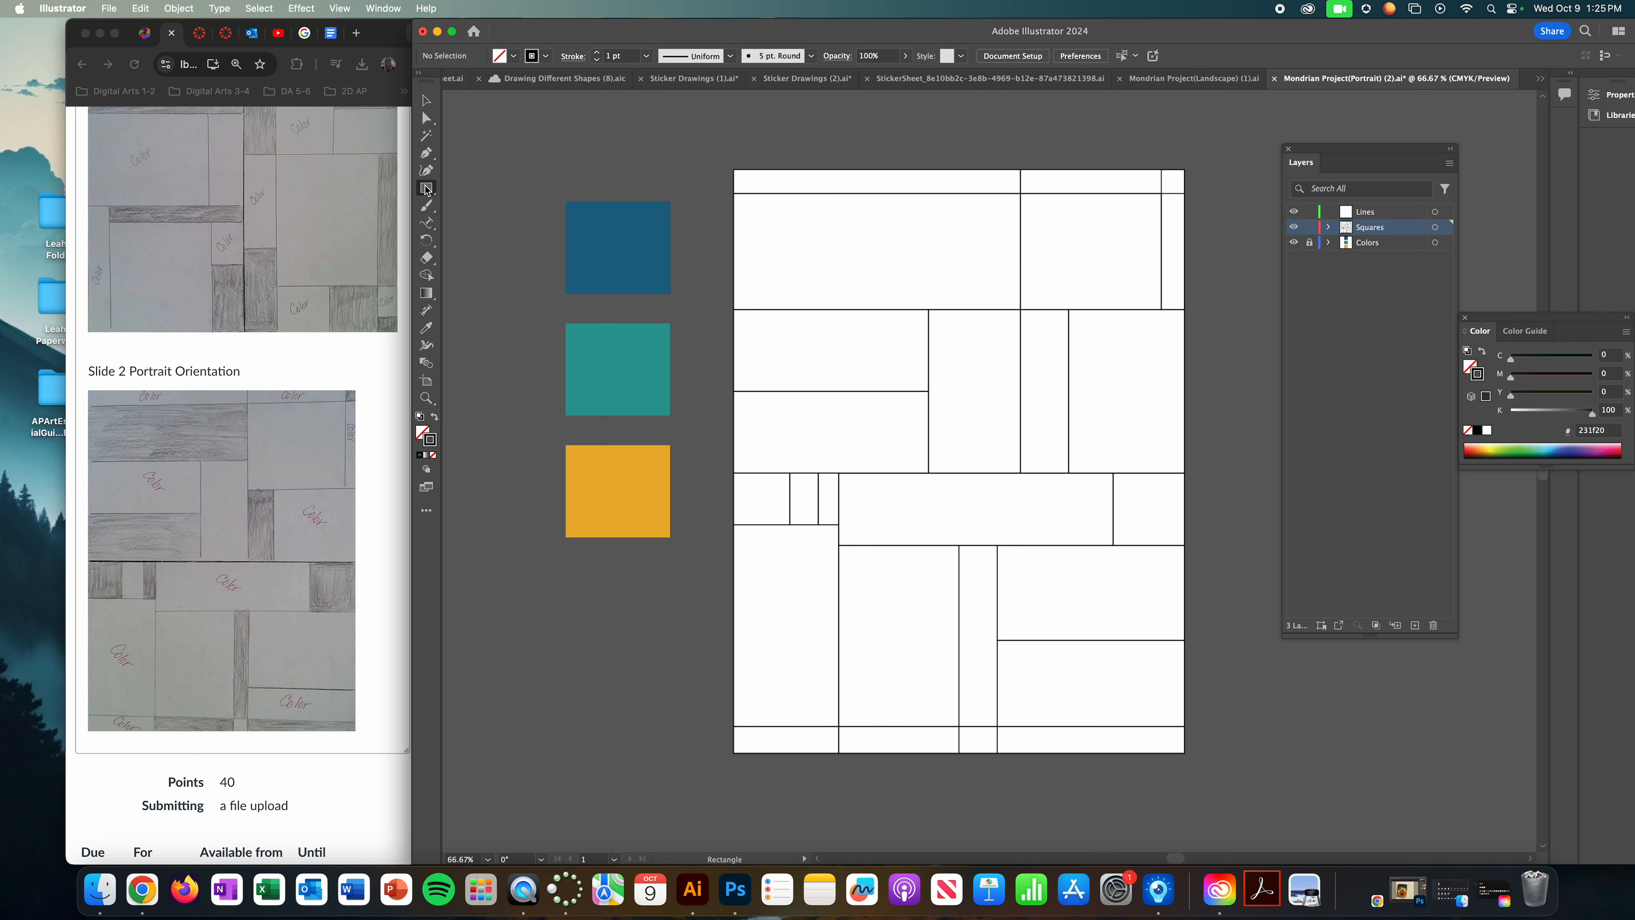
click(426, 189)
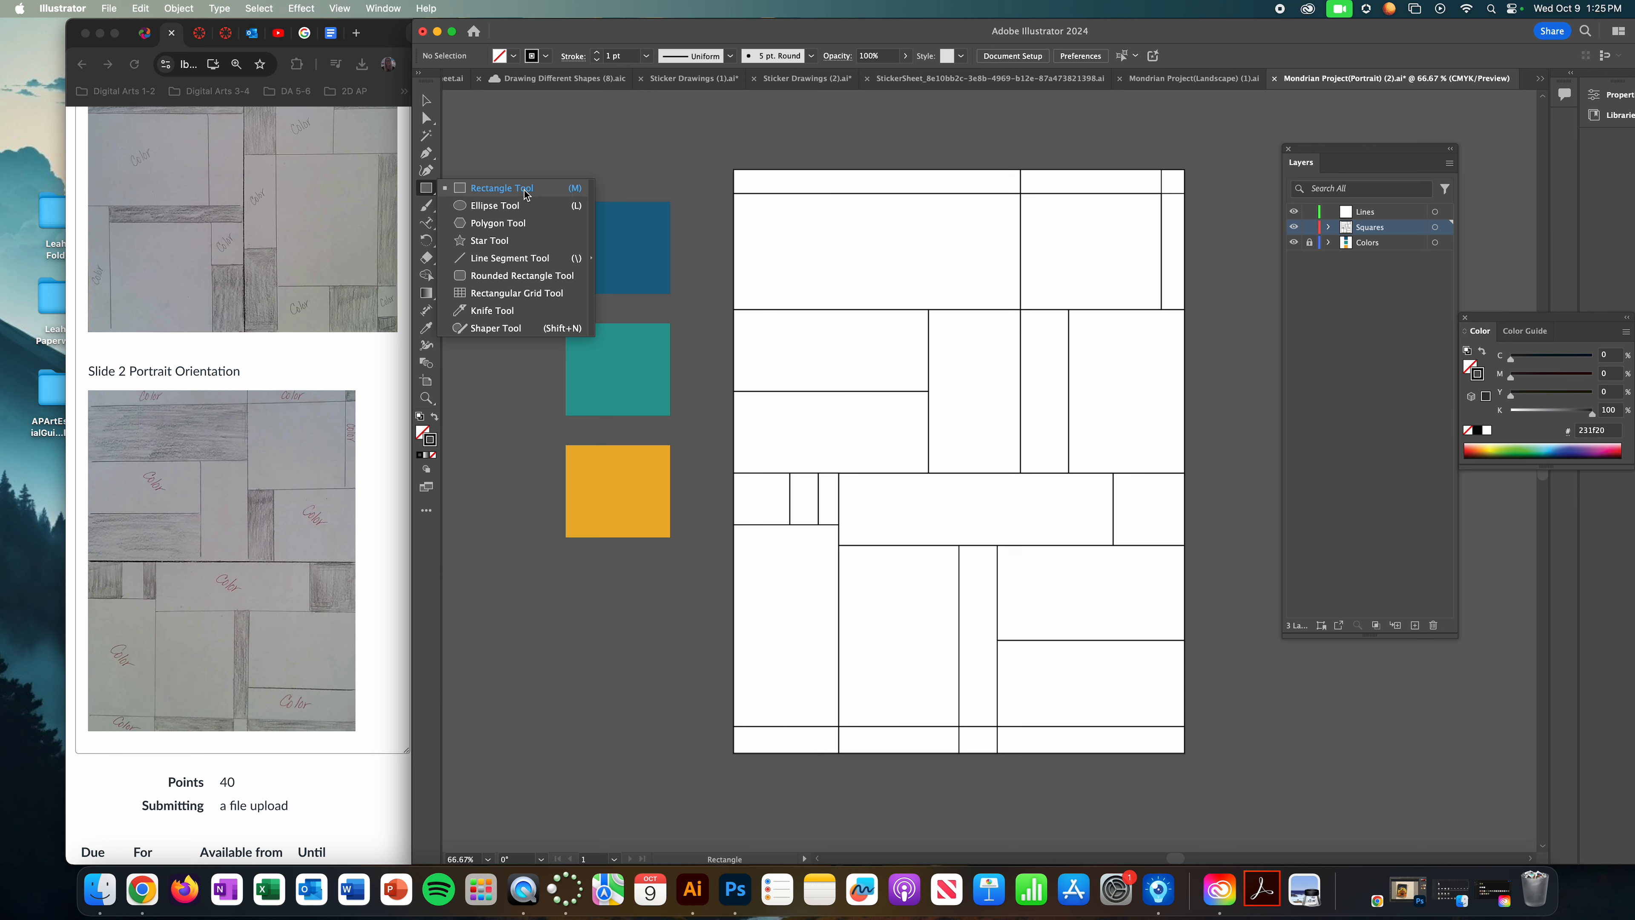
click(427, 101)
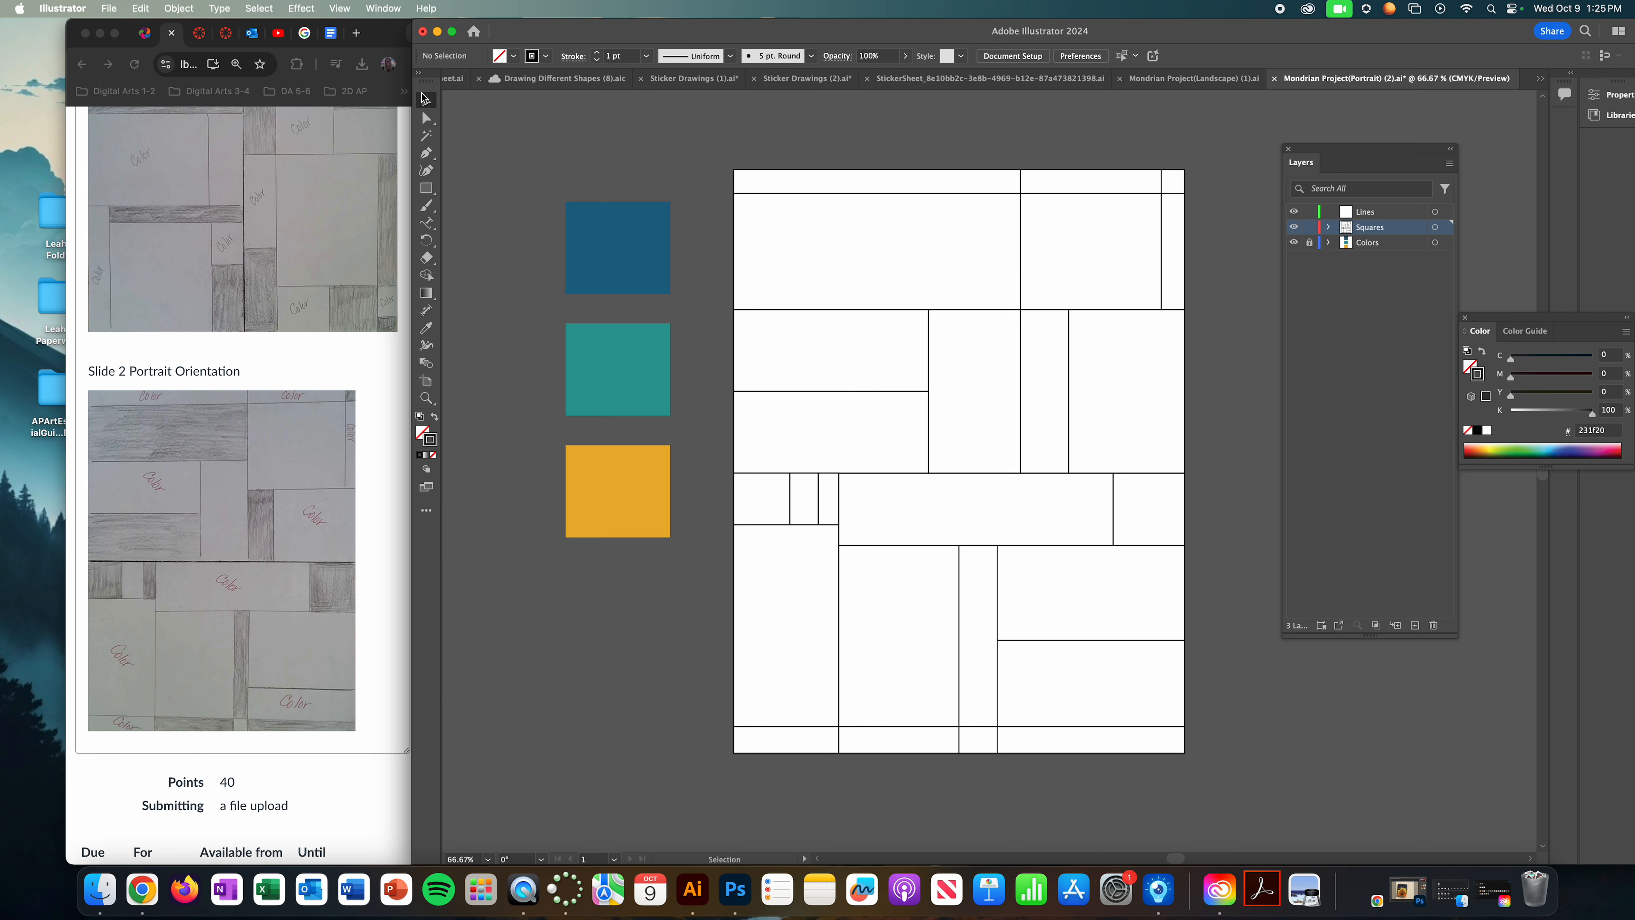
mouse_move(426, 101)
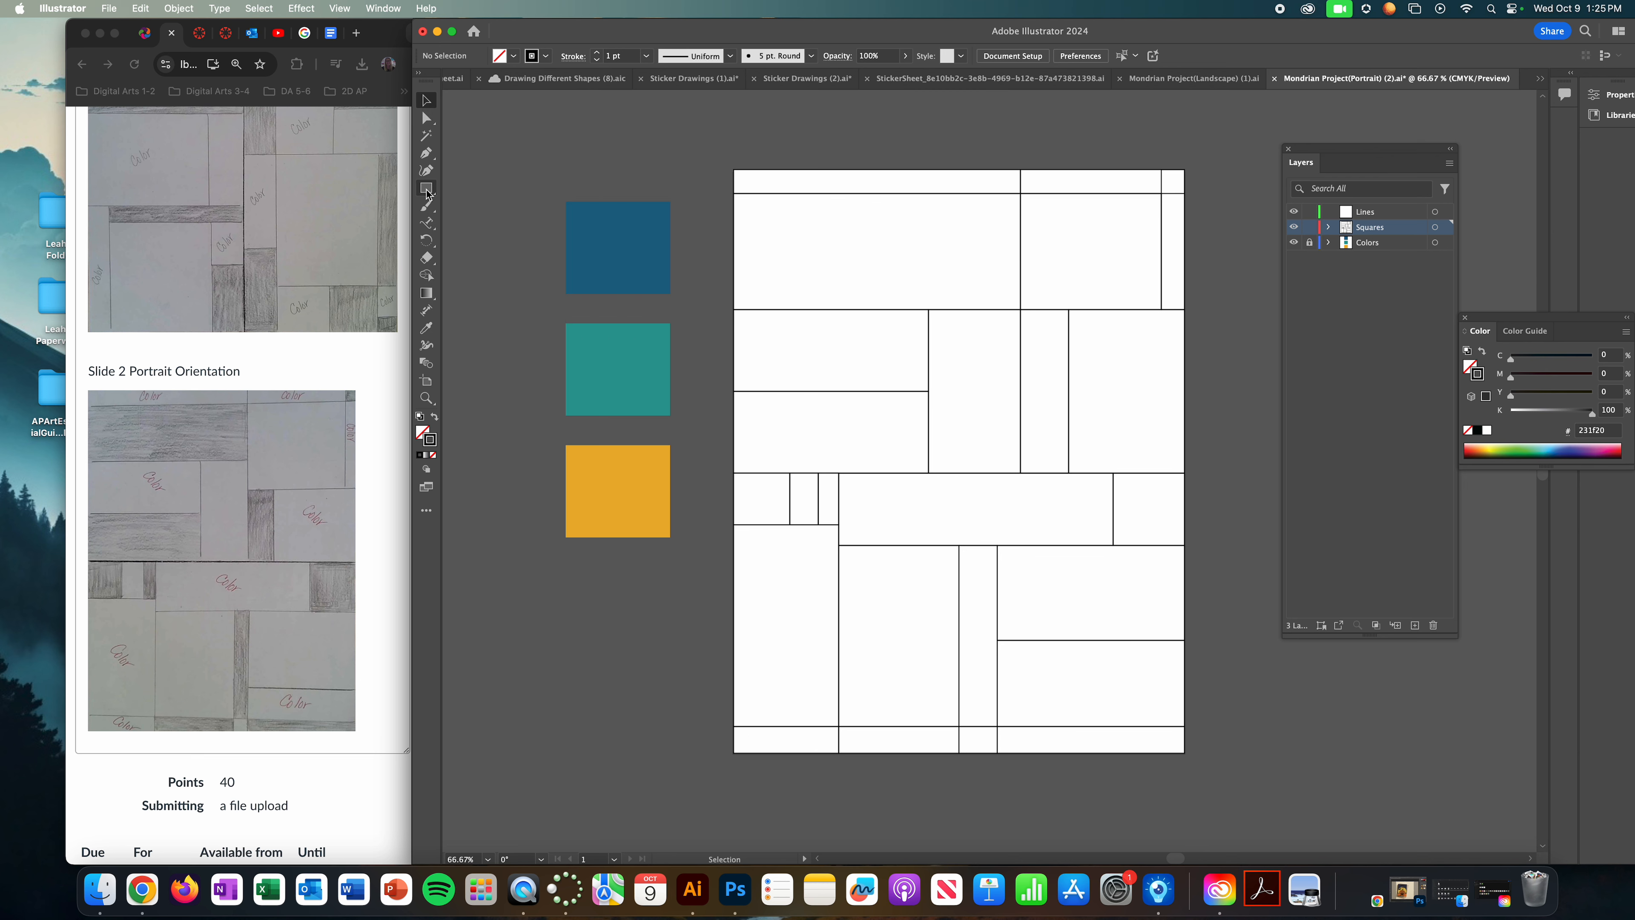
mouse_move(673, 175)
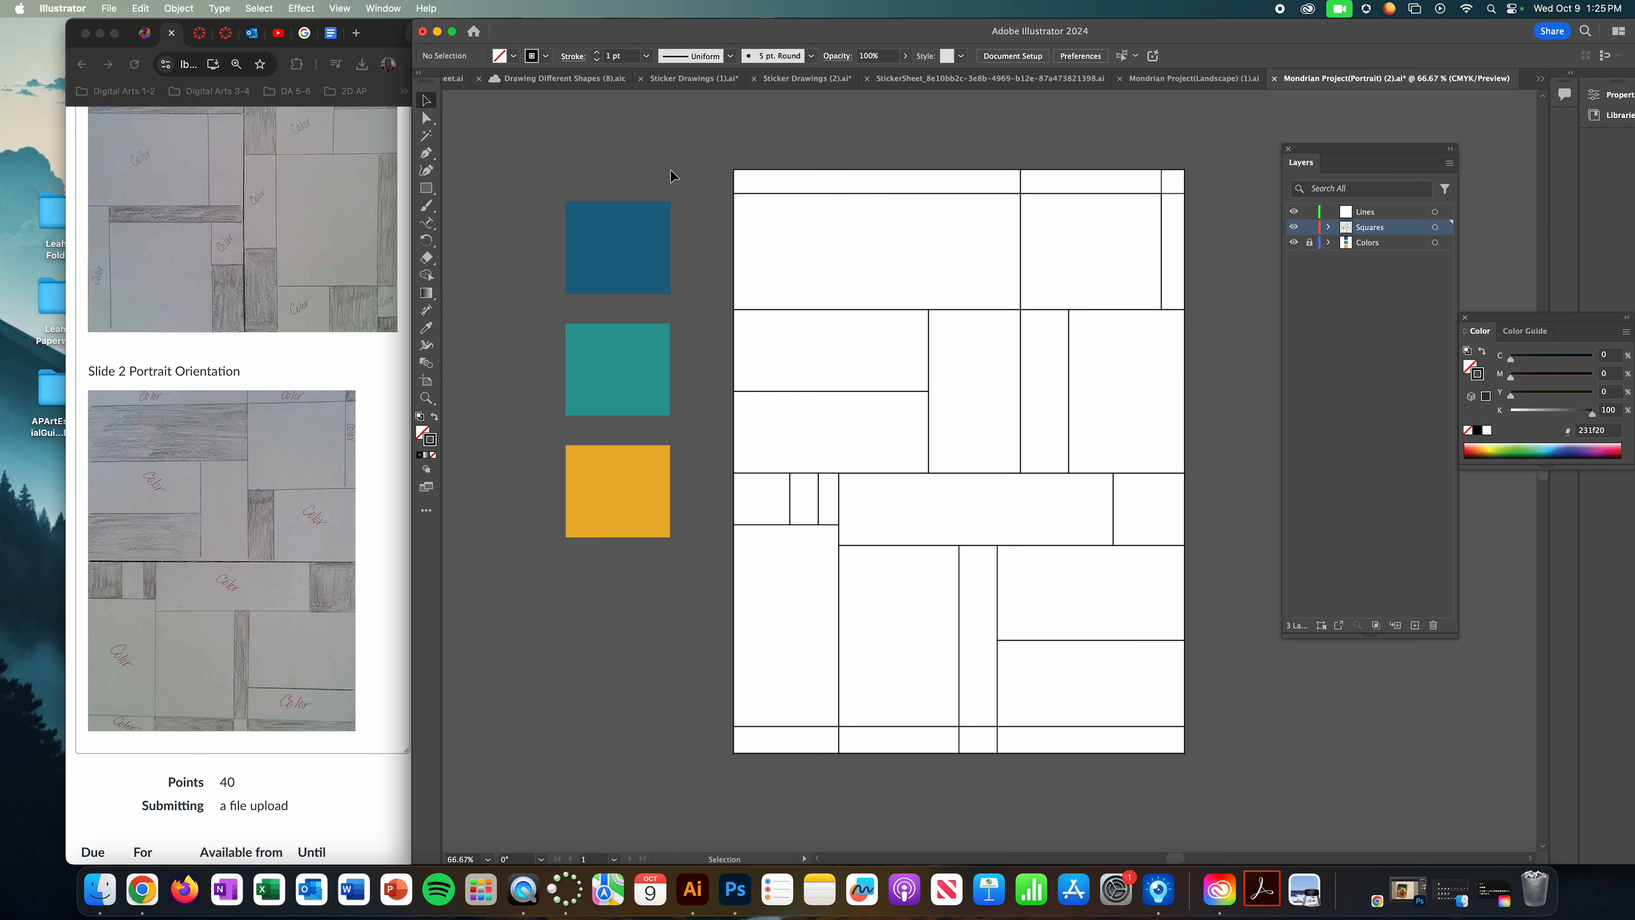
mouse_move(924, 223)
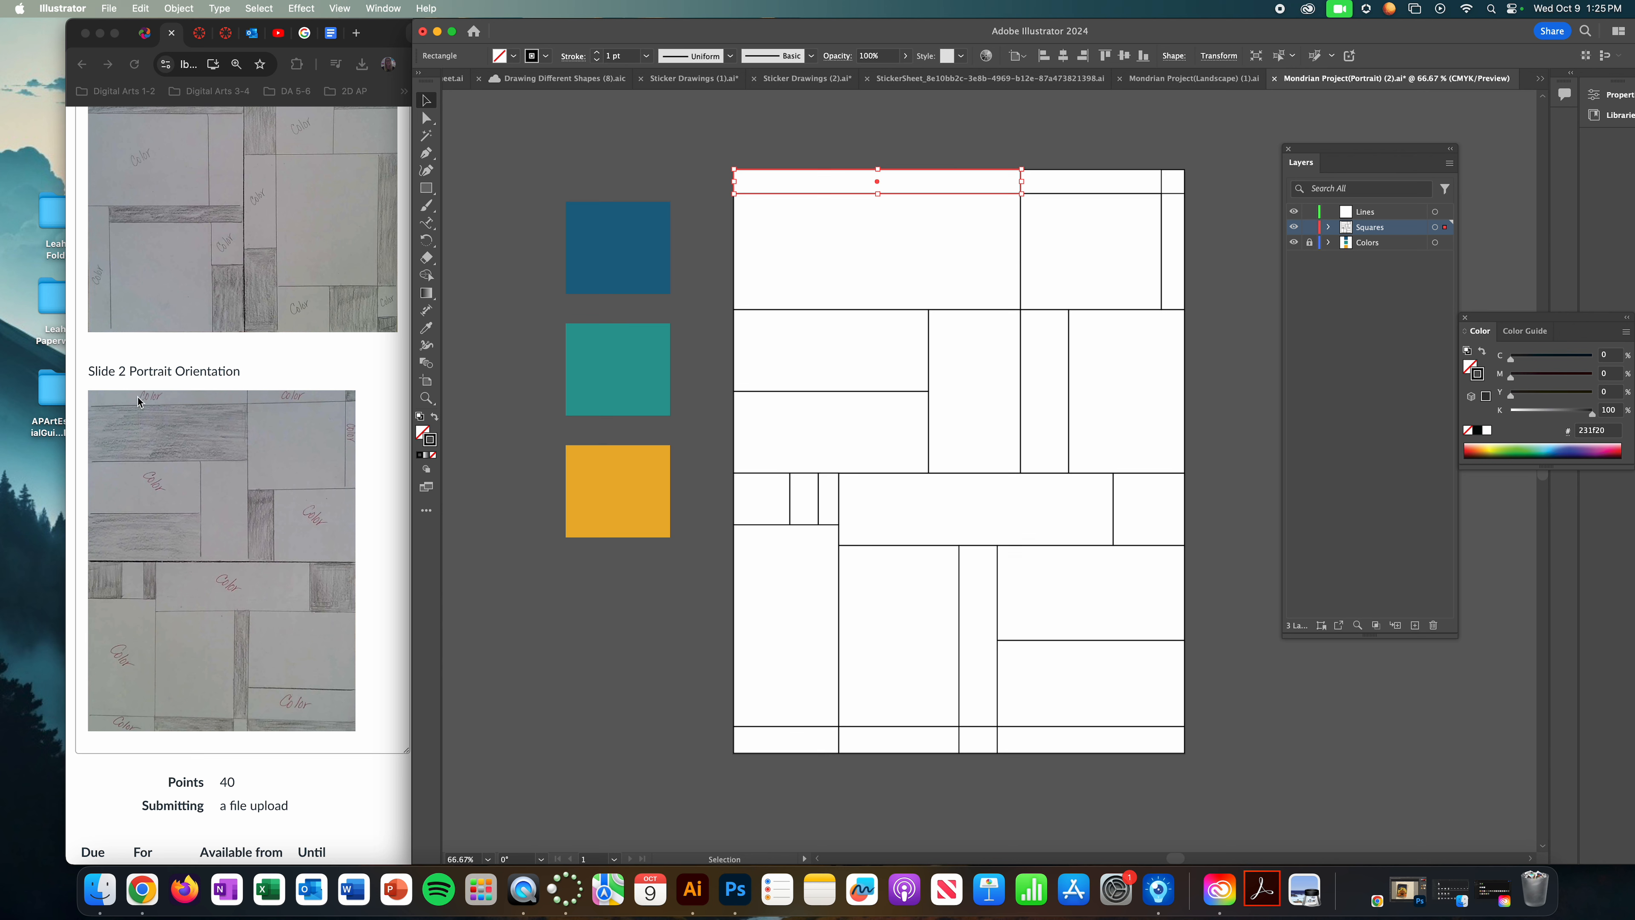
mouse_move(835, 178)
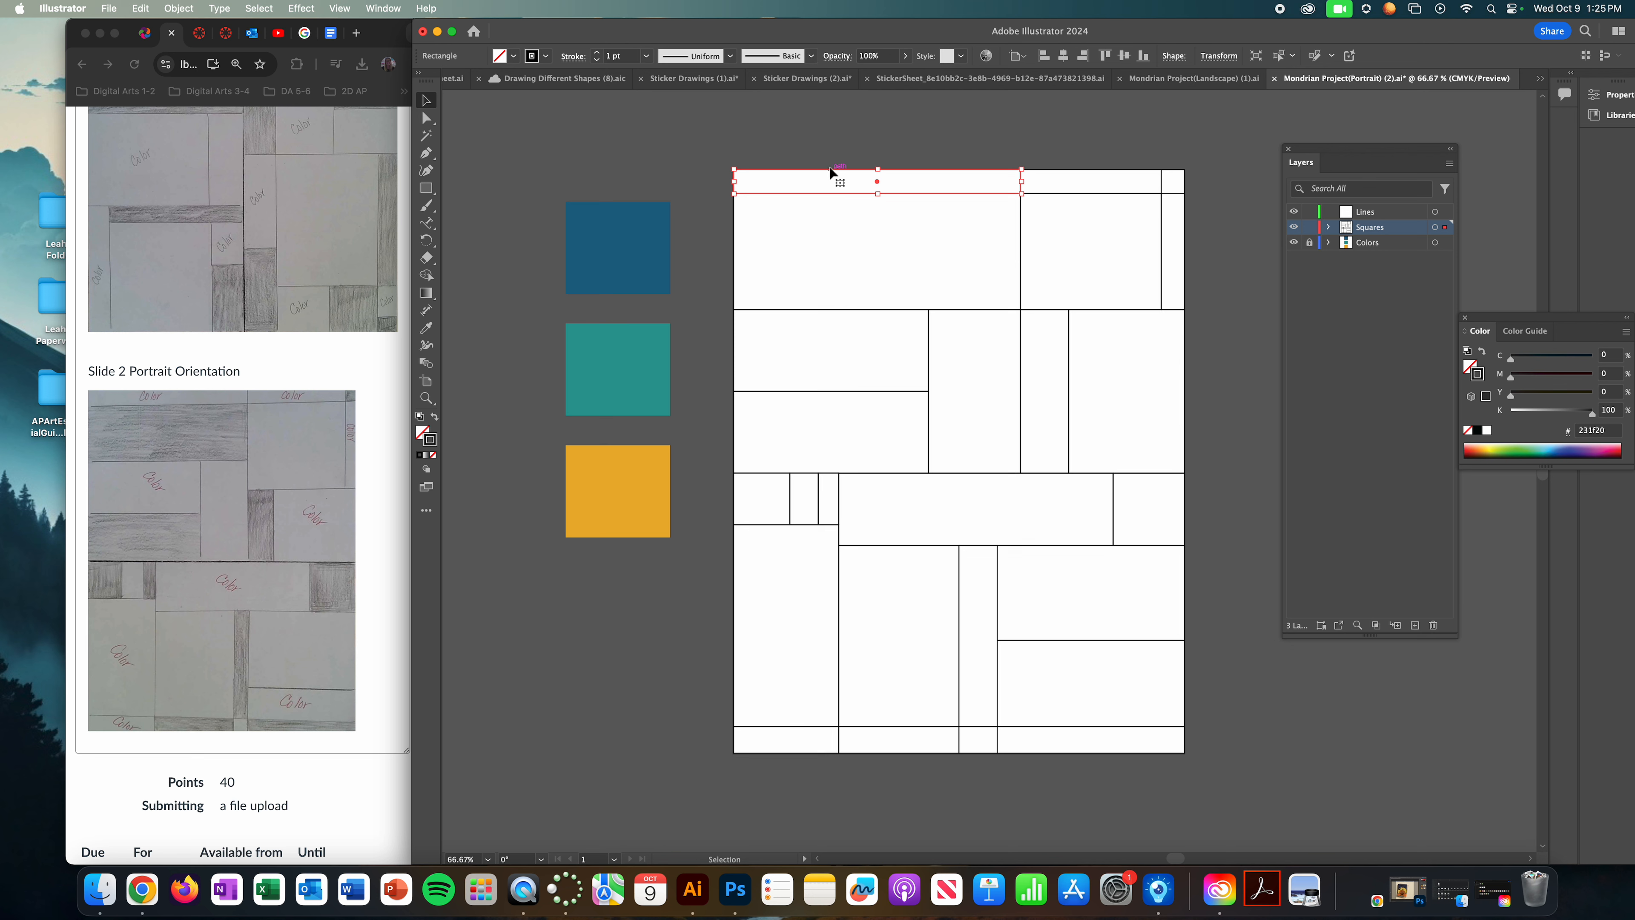
mouse_move(715, 222)
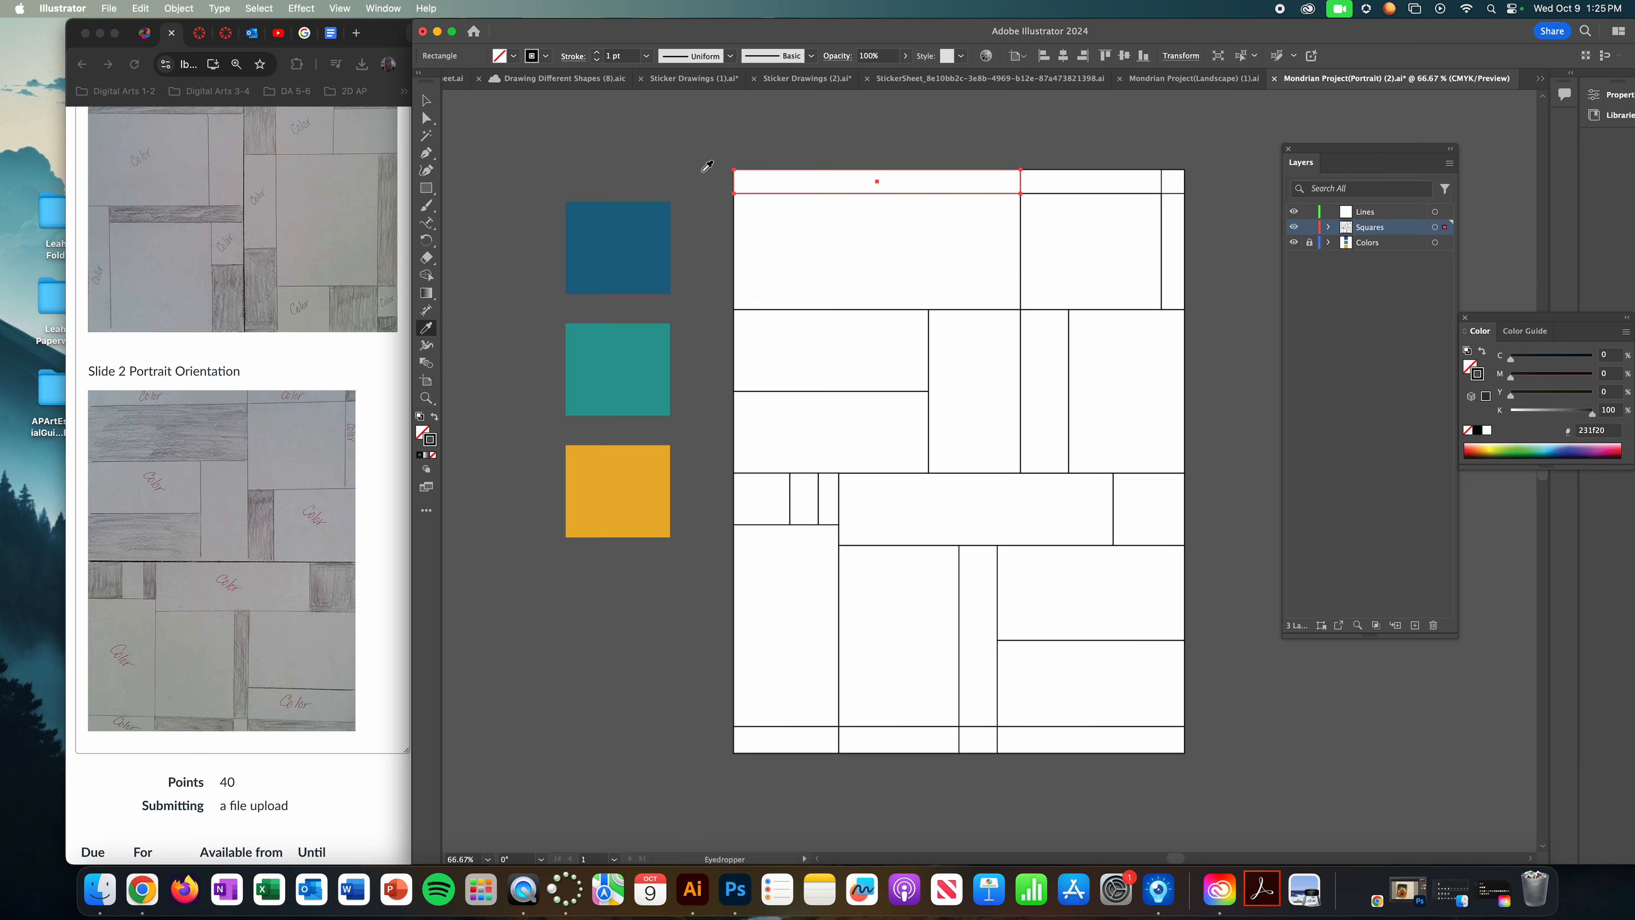
mouse_move(627, 222)
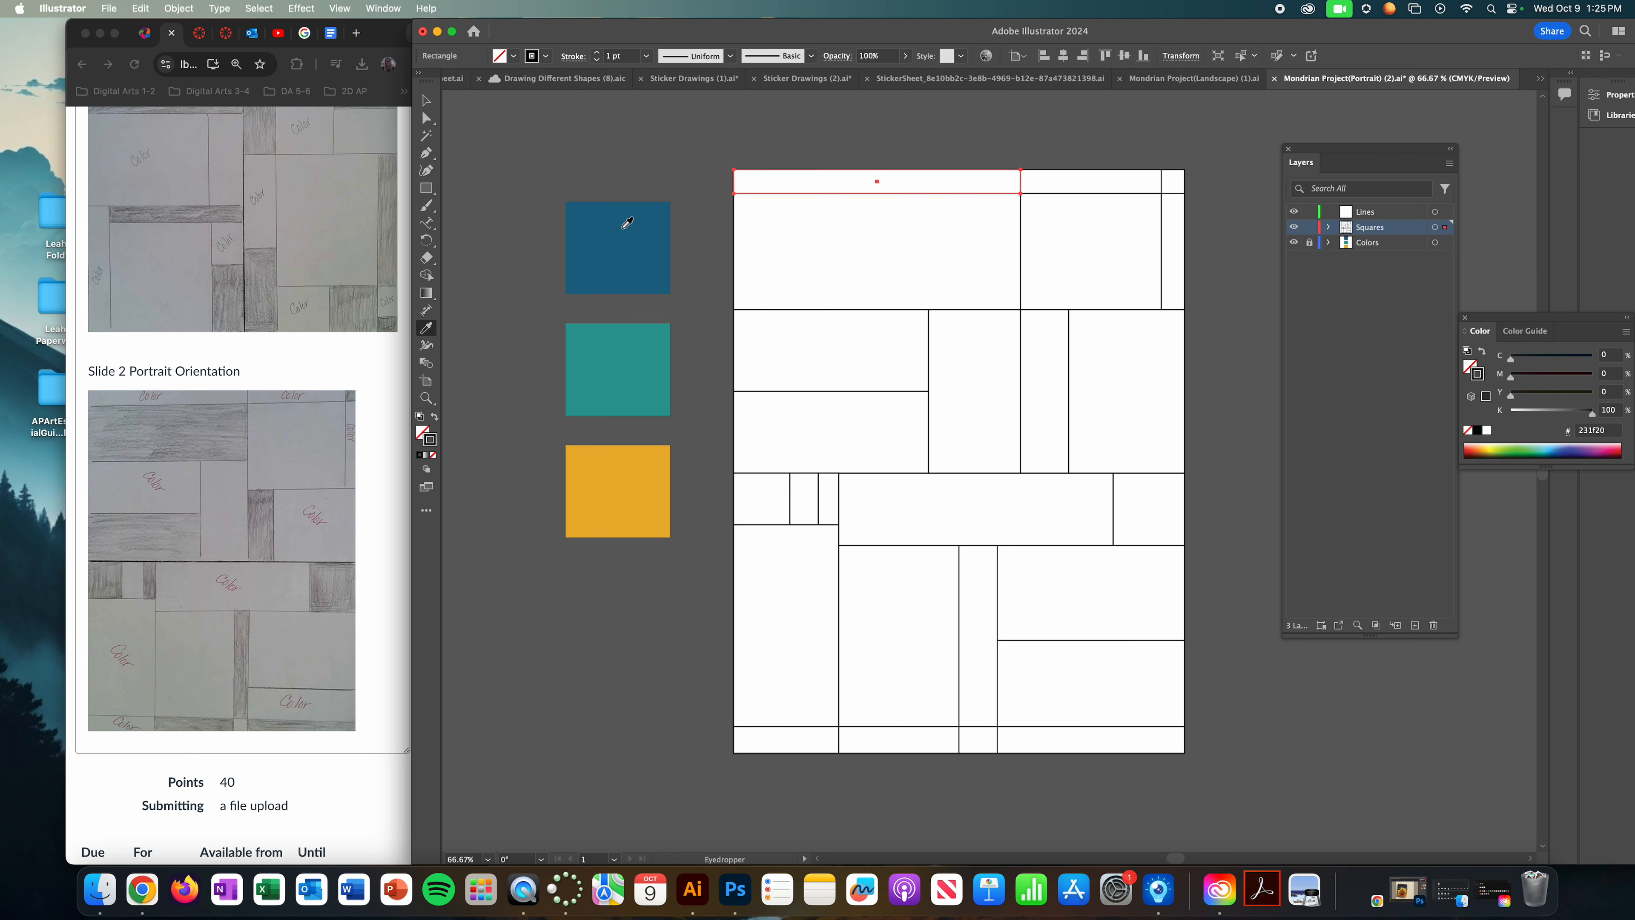
Step: Sample the blue swatch onto the top-left strip with the Eyedropper and deselect it
click(617, 247)
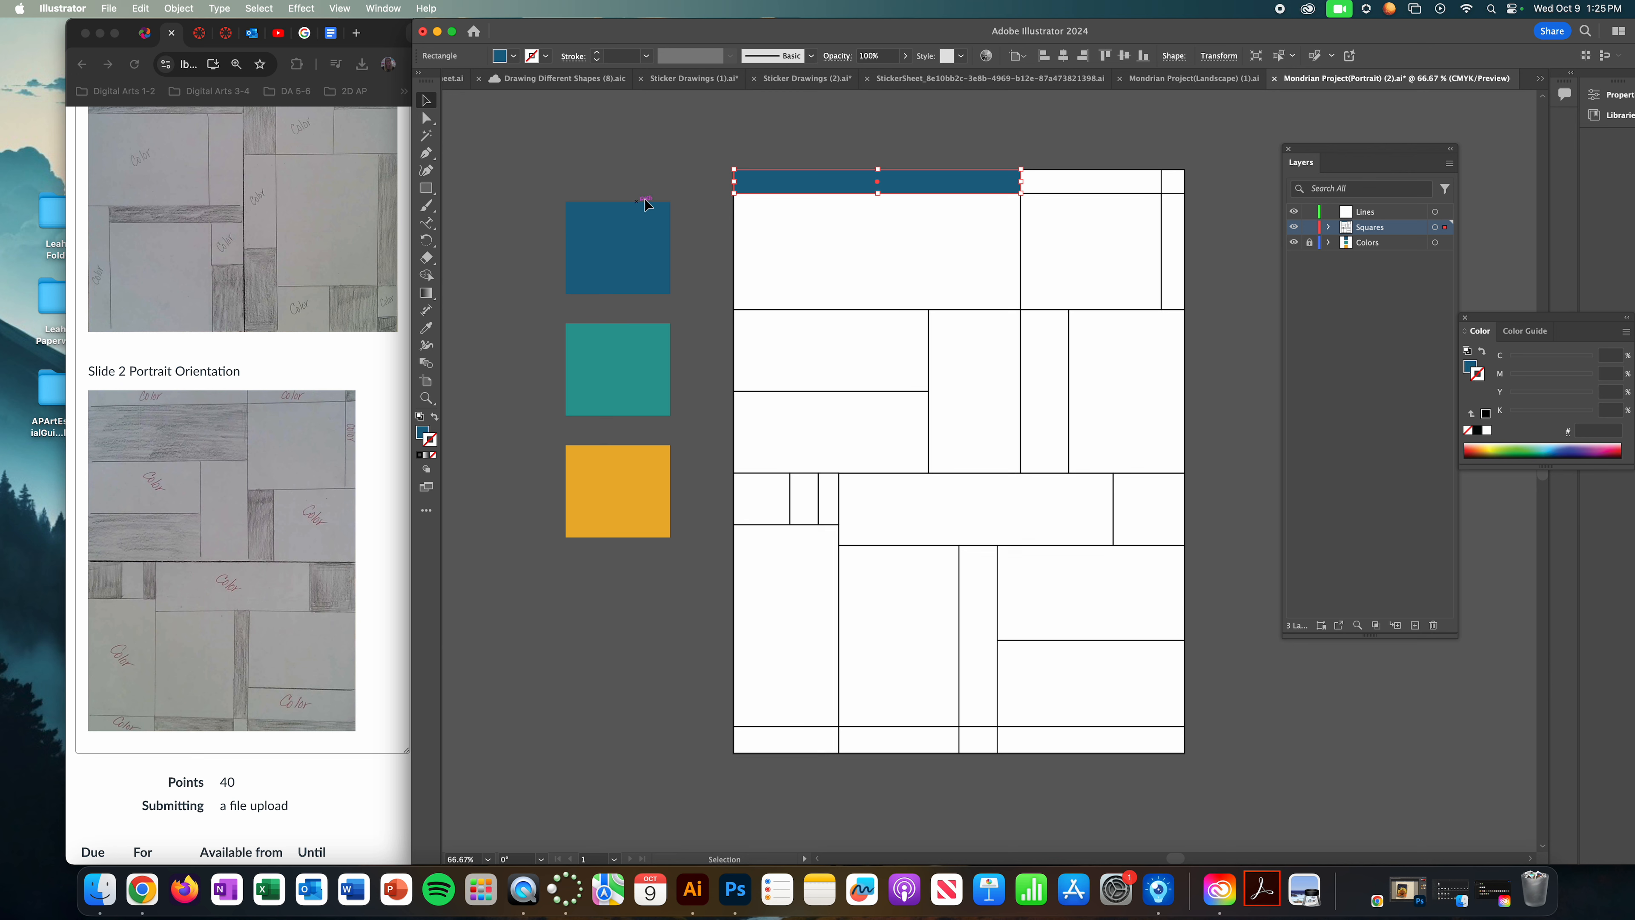
click(829, 140)
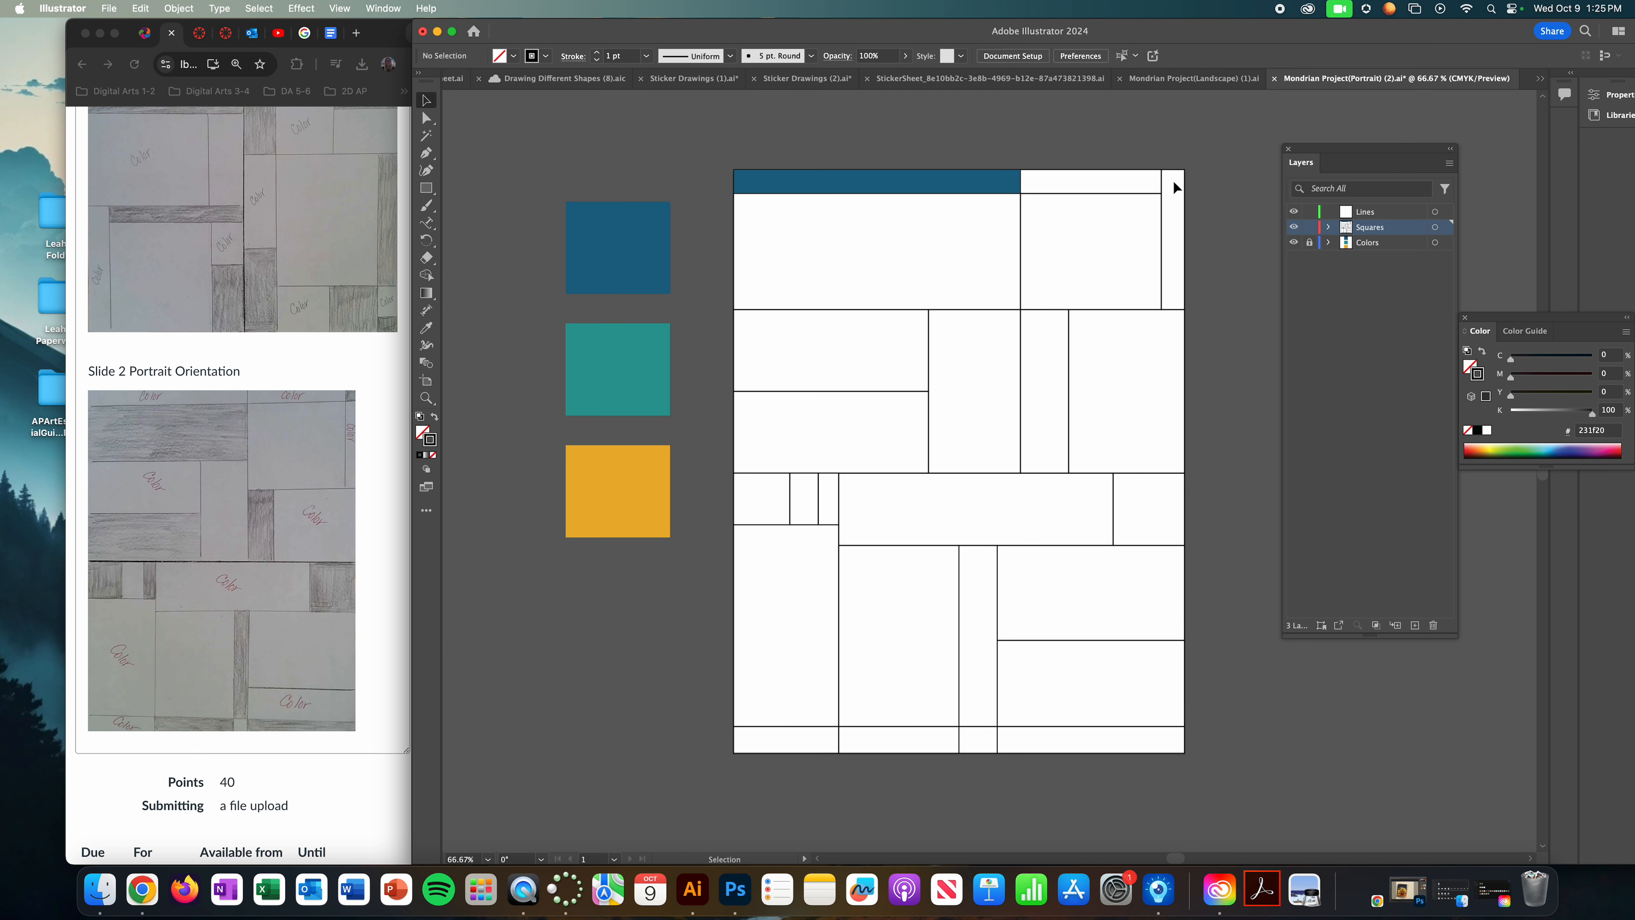
Step: Color the top middle rectangle and top-right square, then fill the large top-left rectangle black
drag(1172, 177, 1172, 296)
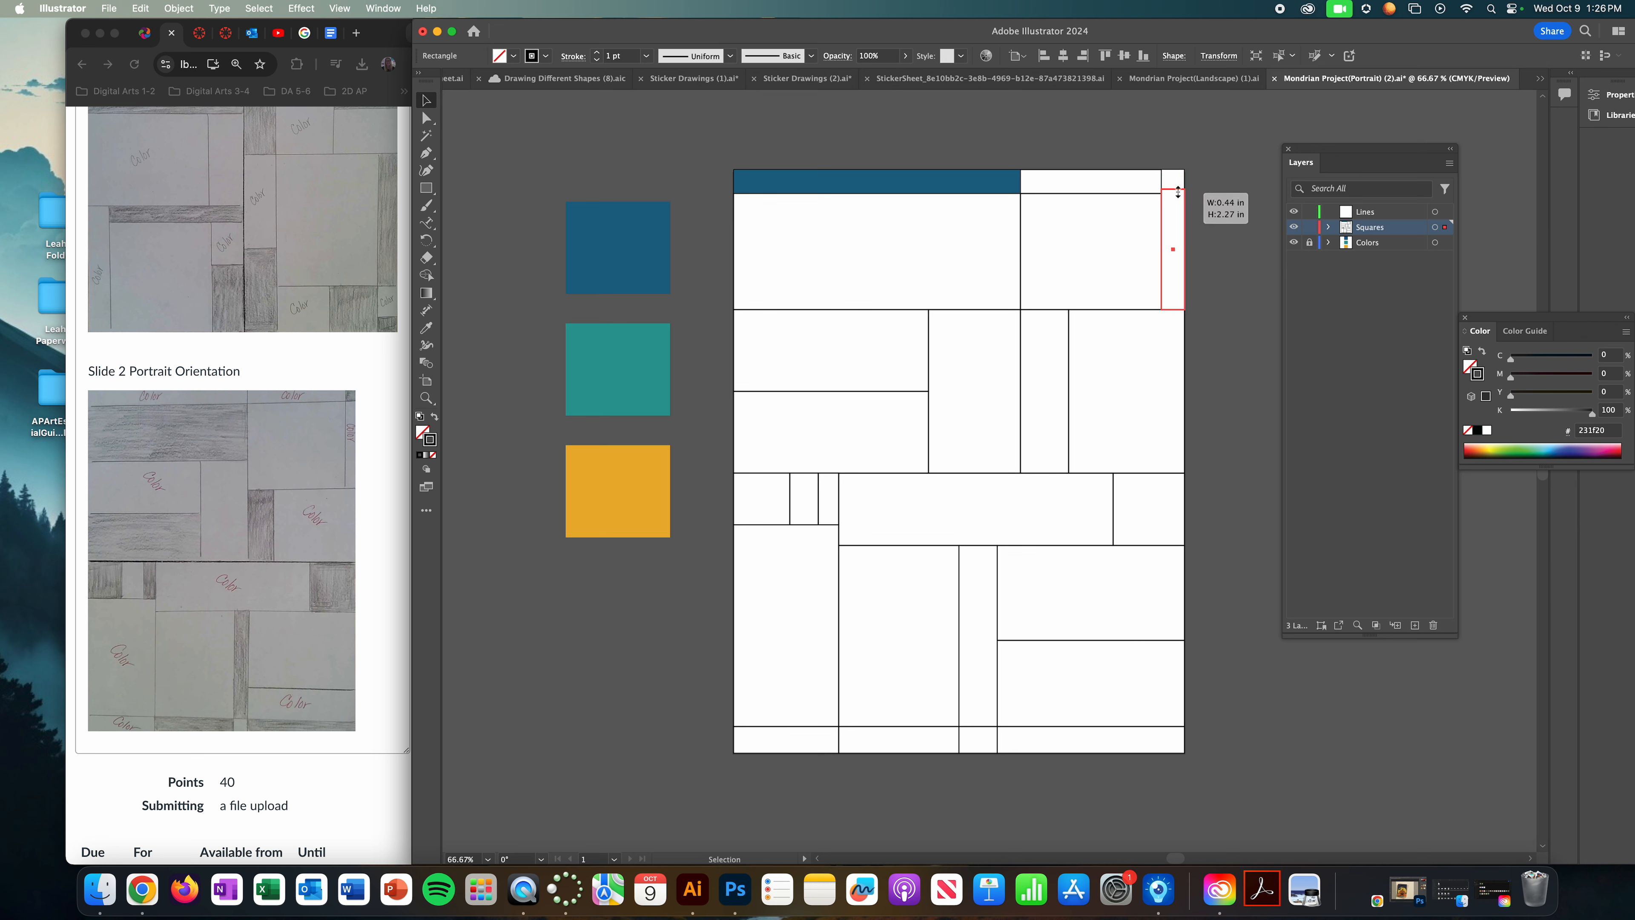
click(426, 187)
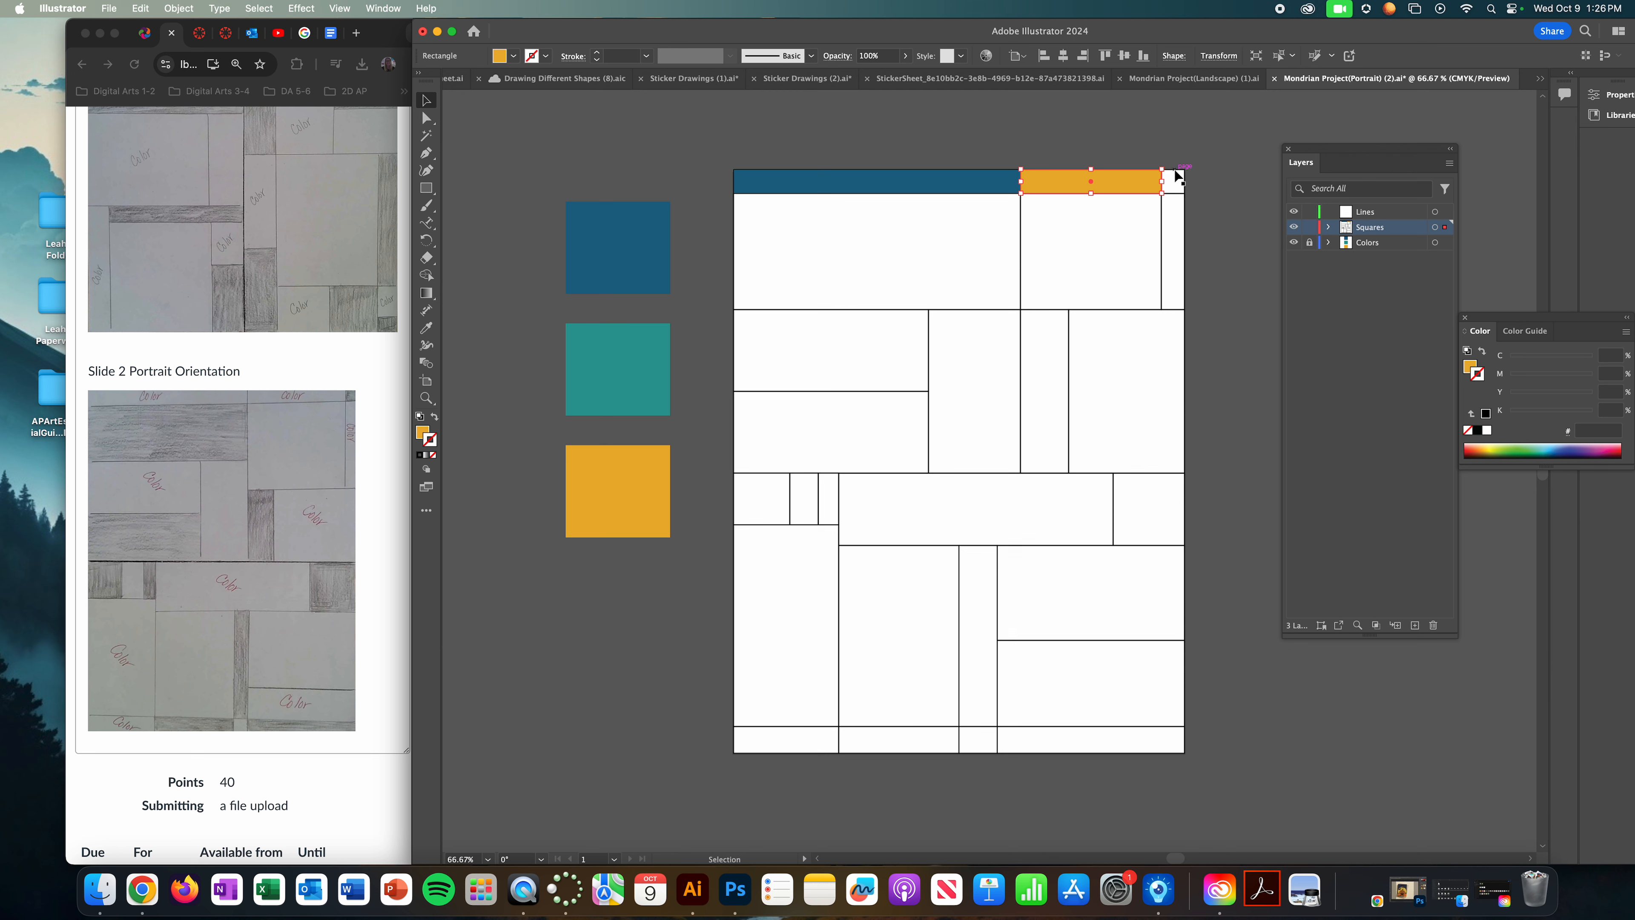
click(426, 329)
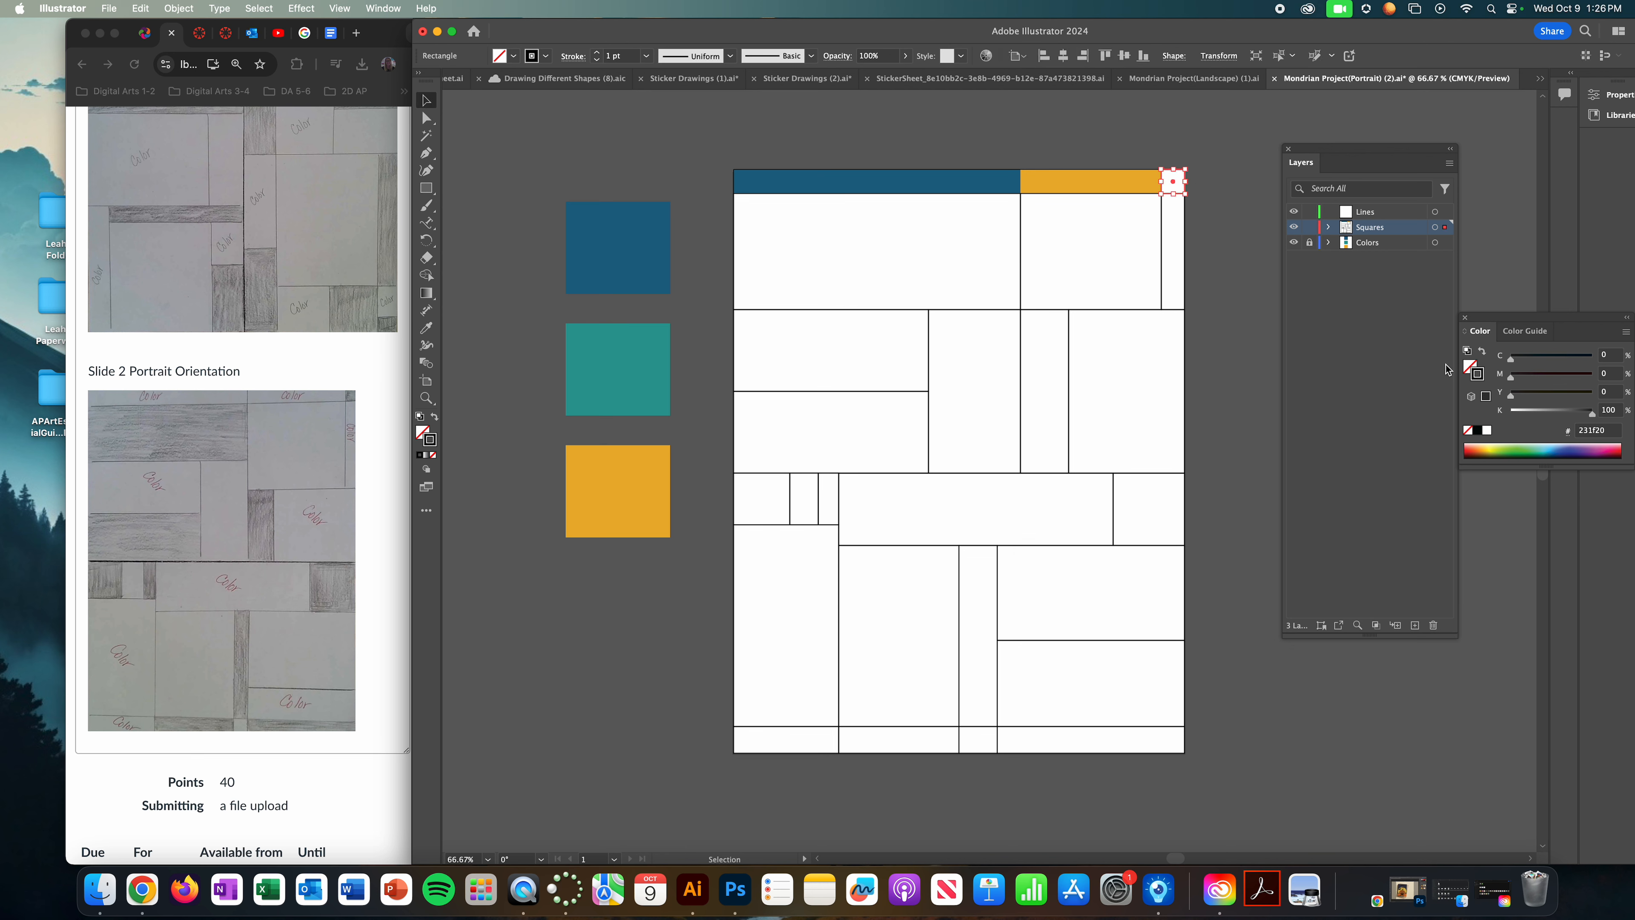
mouse_move(1483, 360)
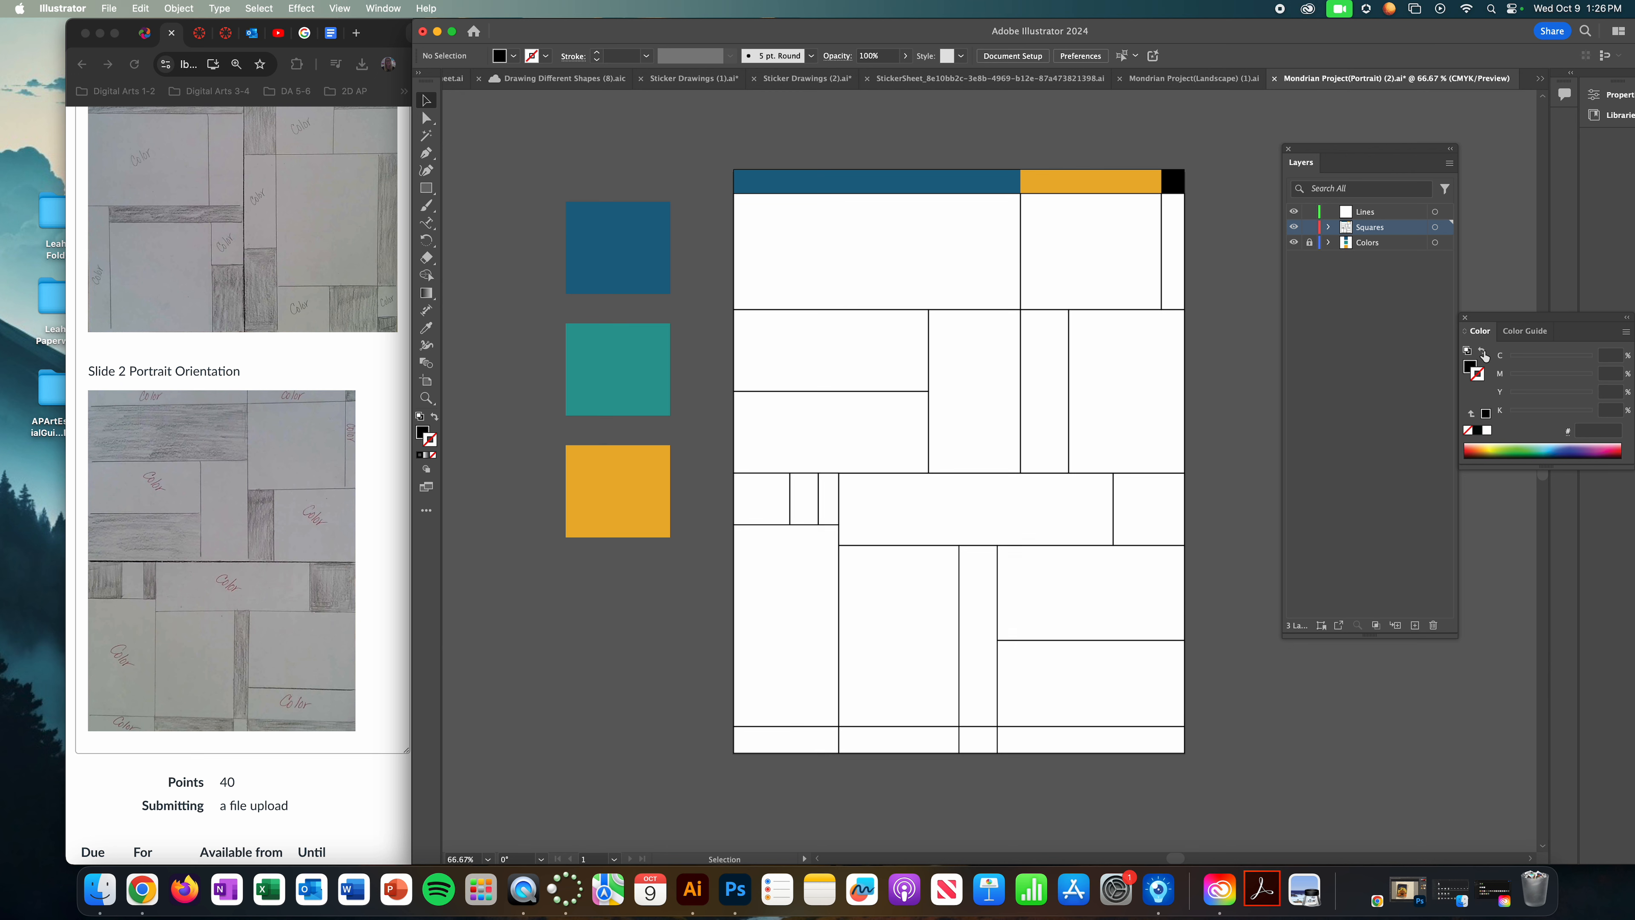
click(1175, 181)
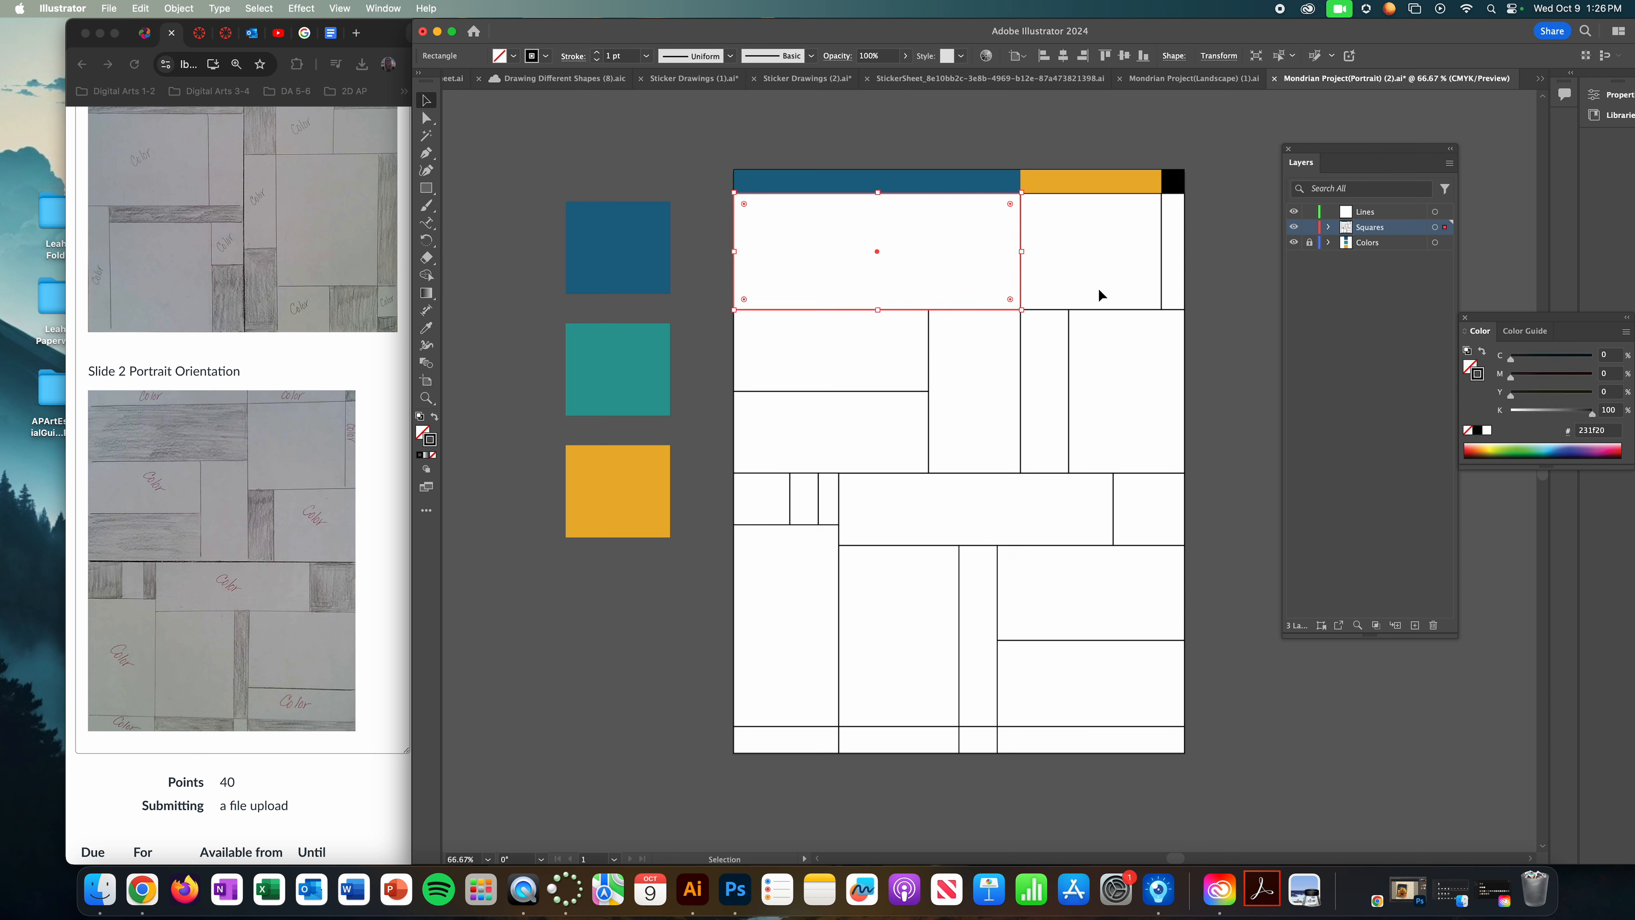
click(1474, 358)
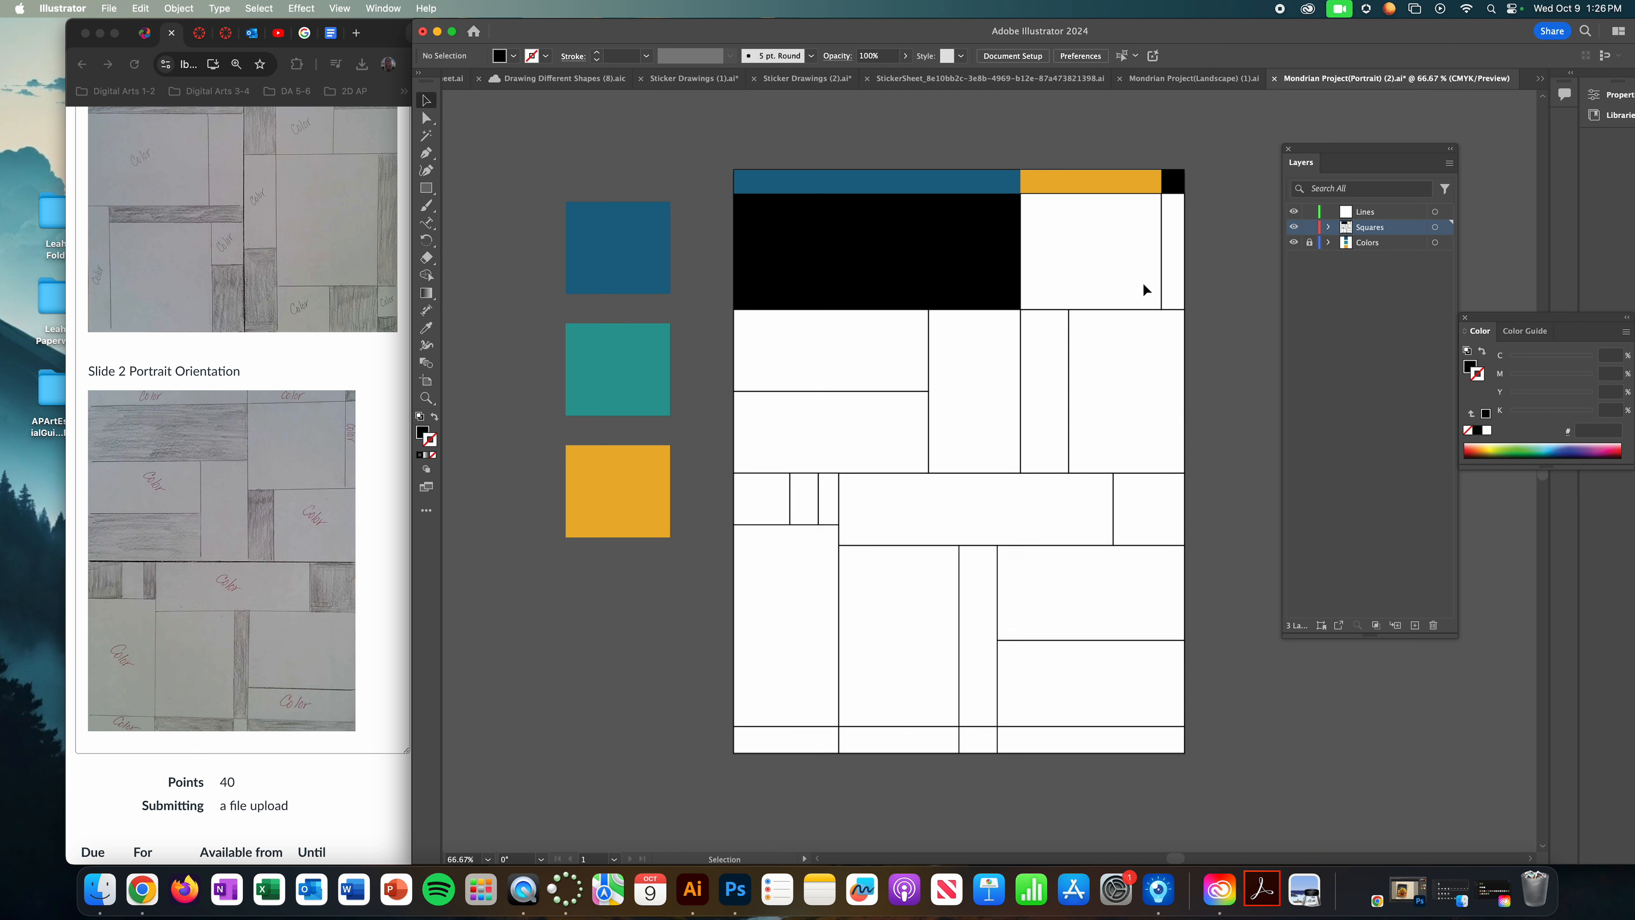
mouse_move(1101, 216)
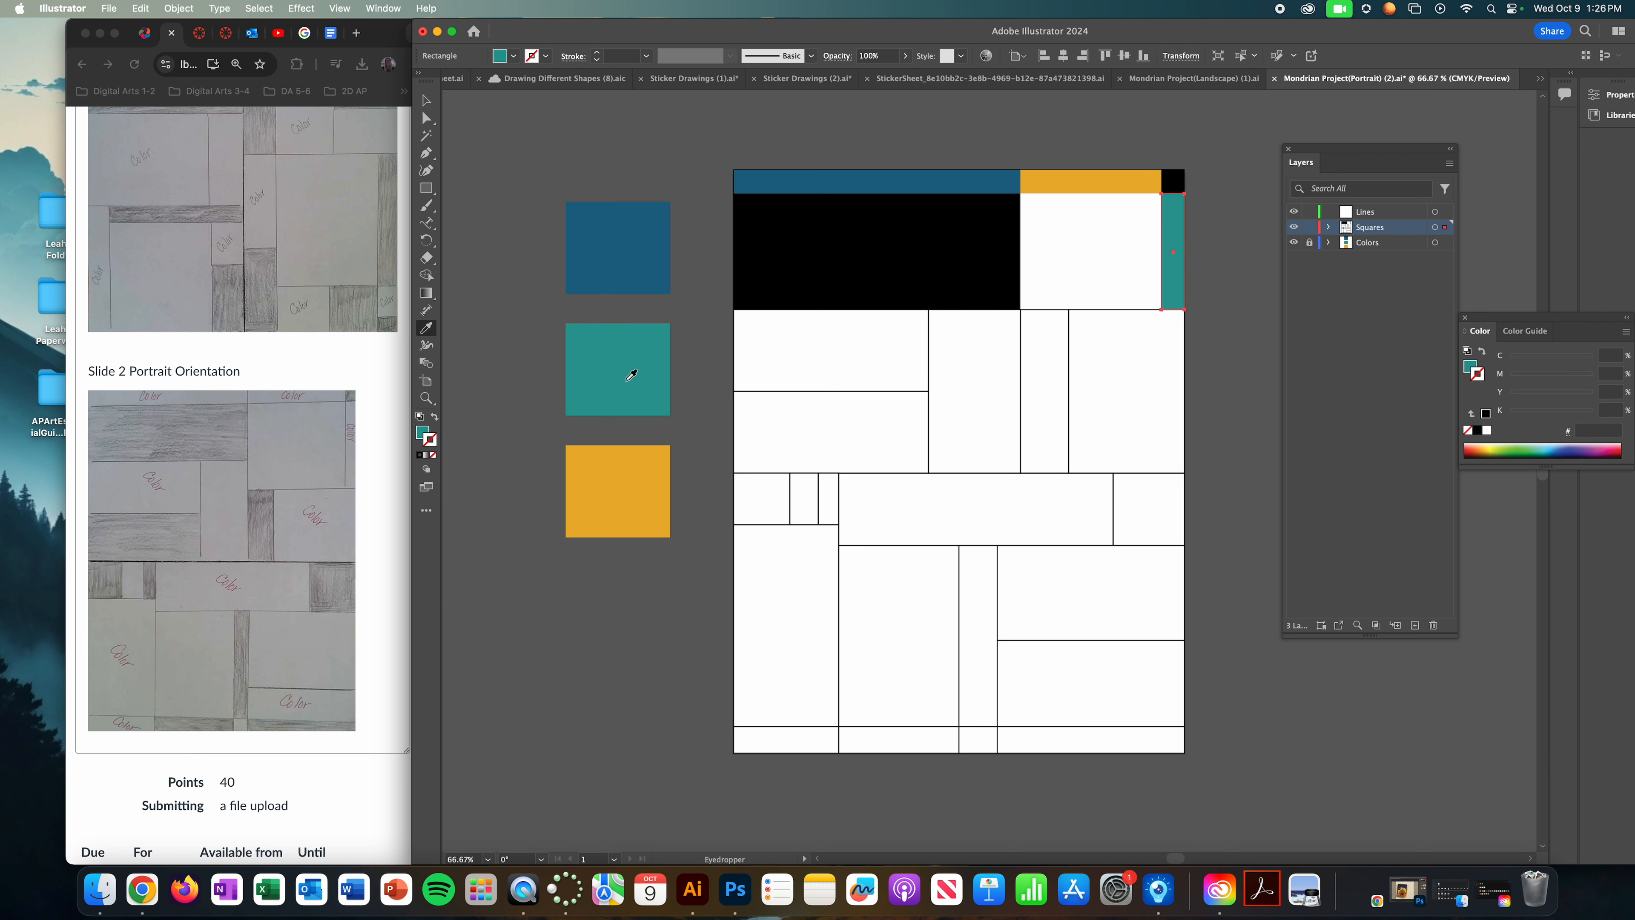
Step: Give the rectangle below the large black block the yellow swatch color
click(1172, 250)
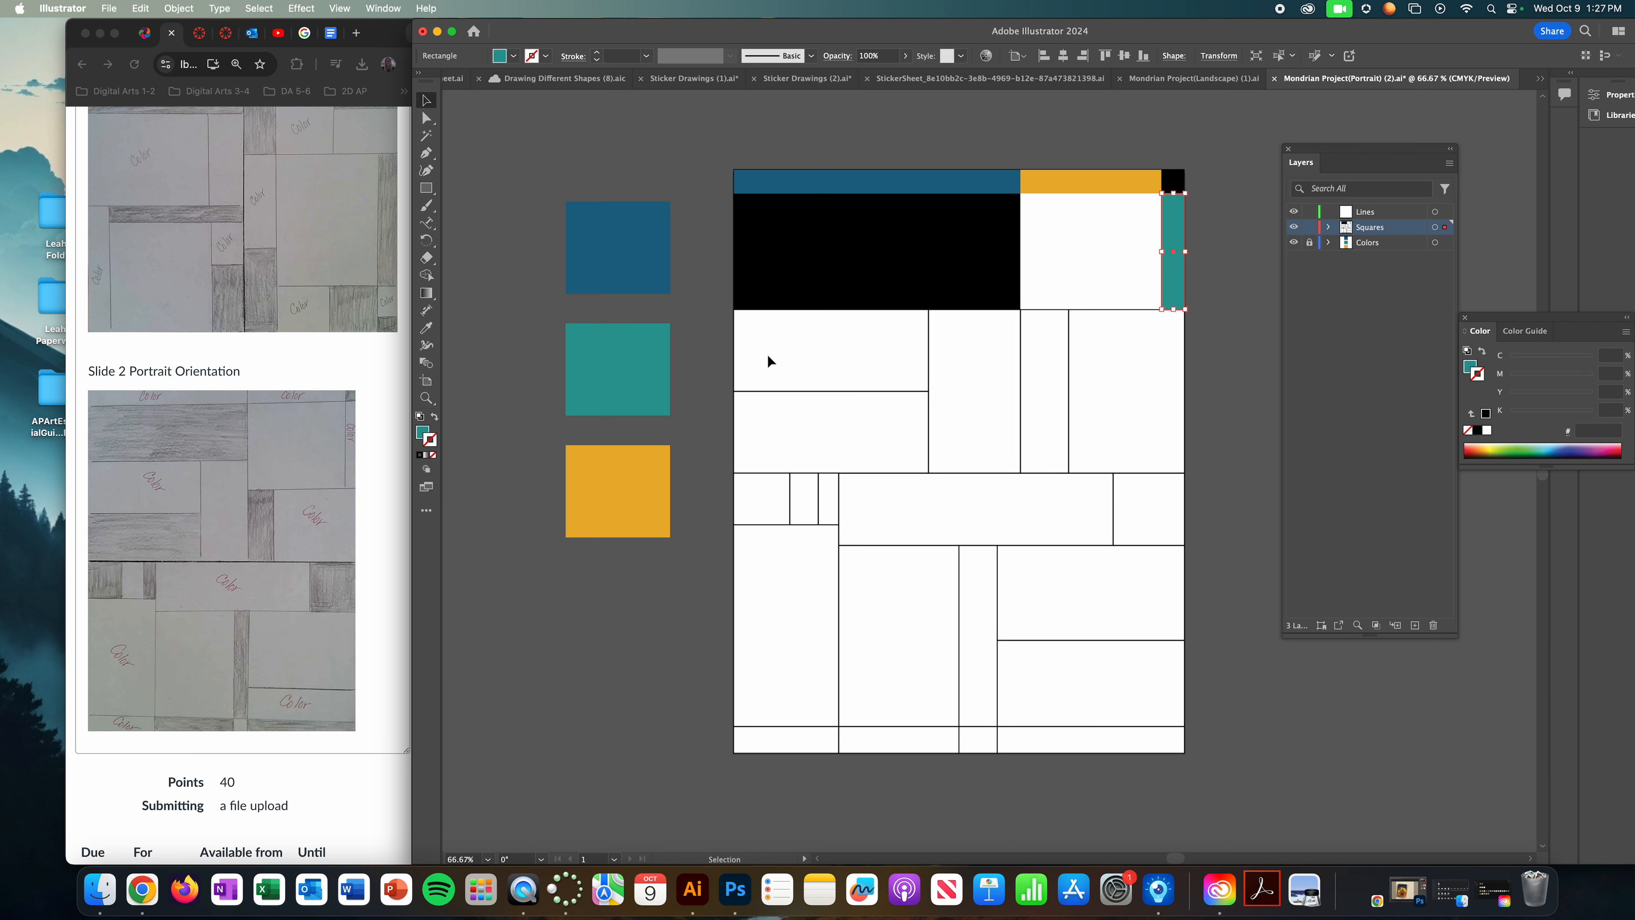
click(828, 352)
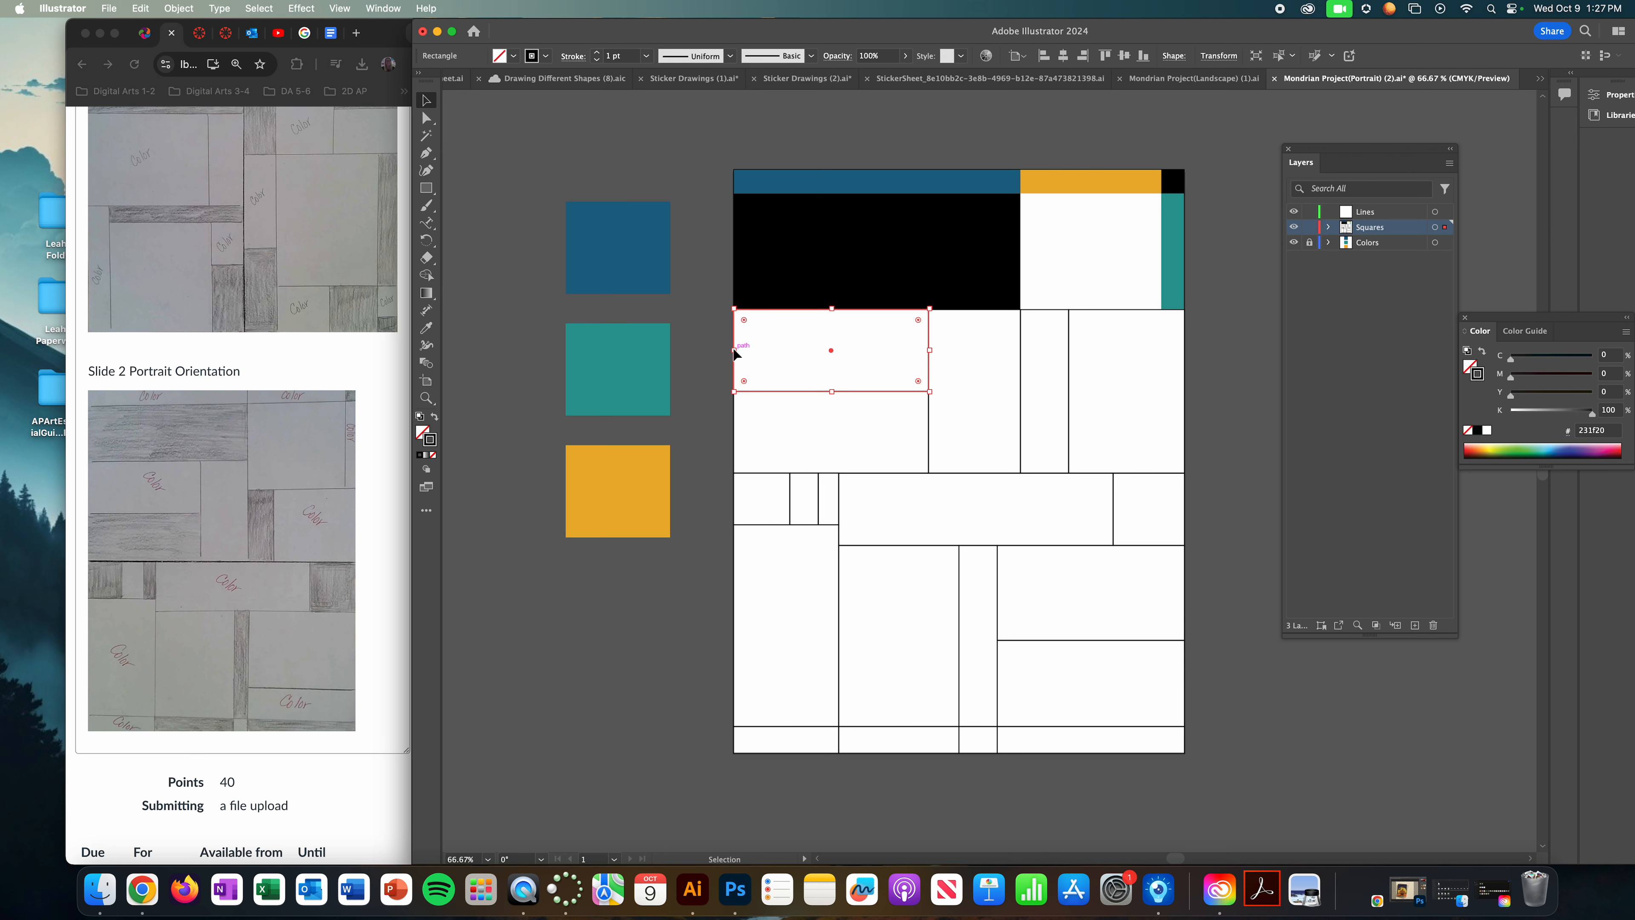
click(617, 491)
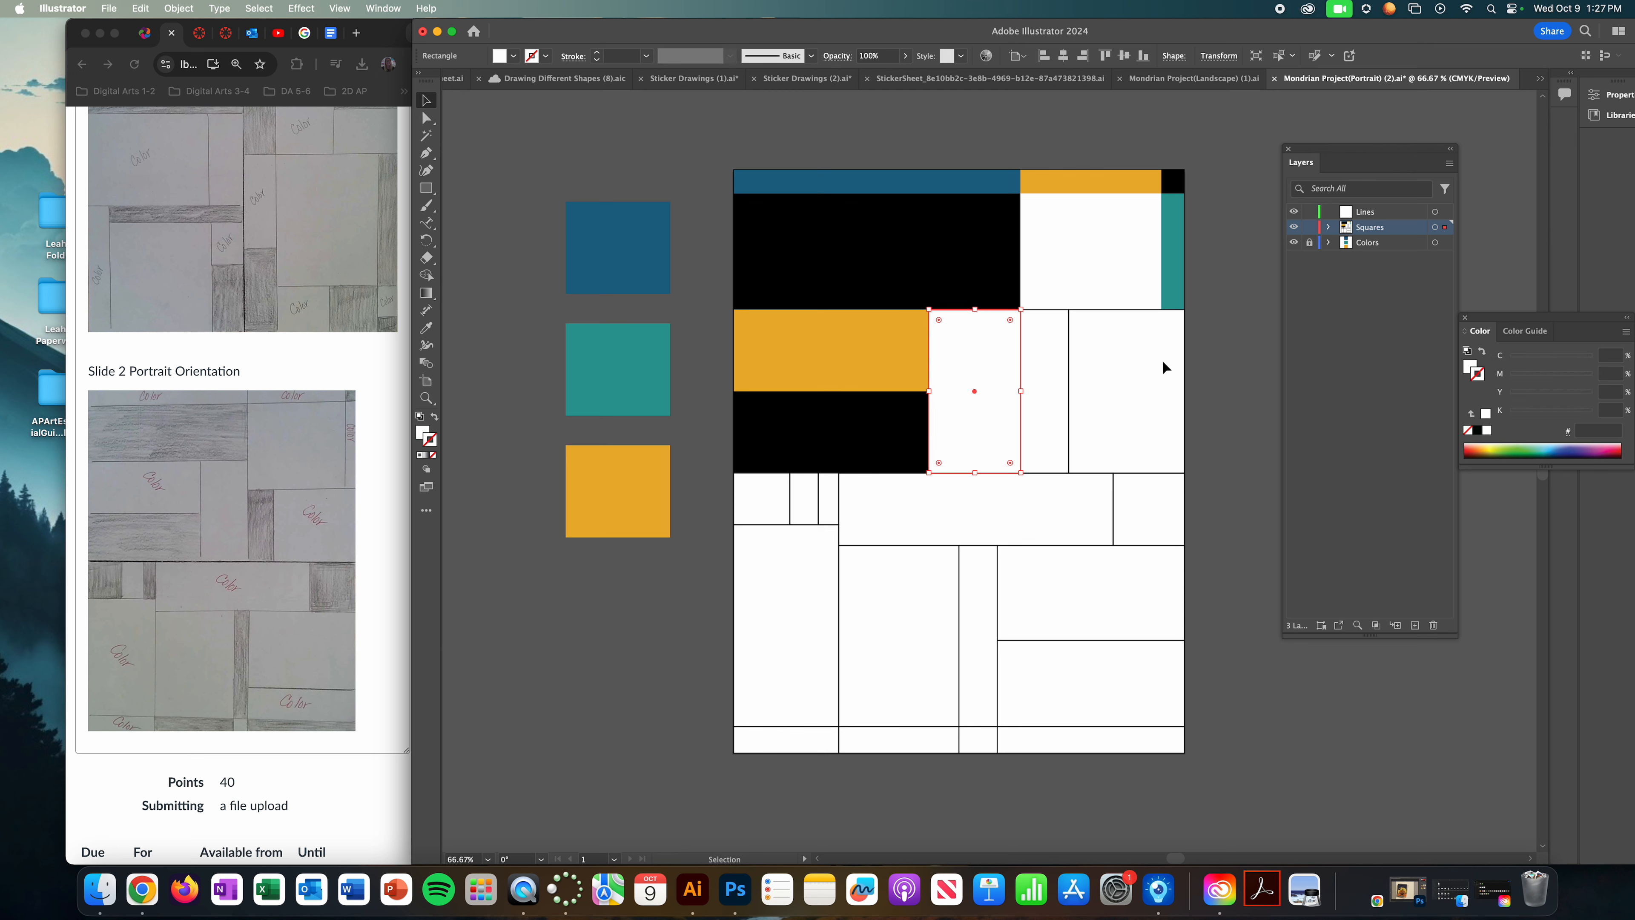
mouse_move(1073, 414)
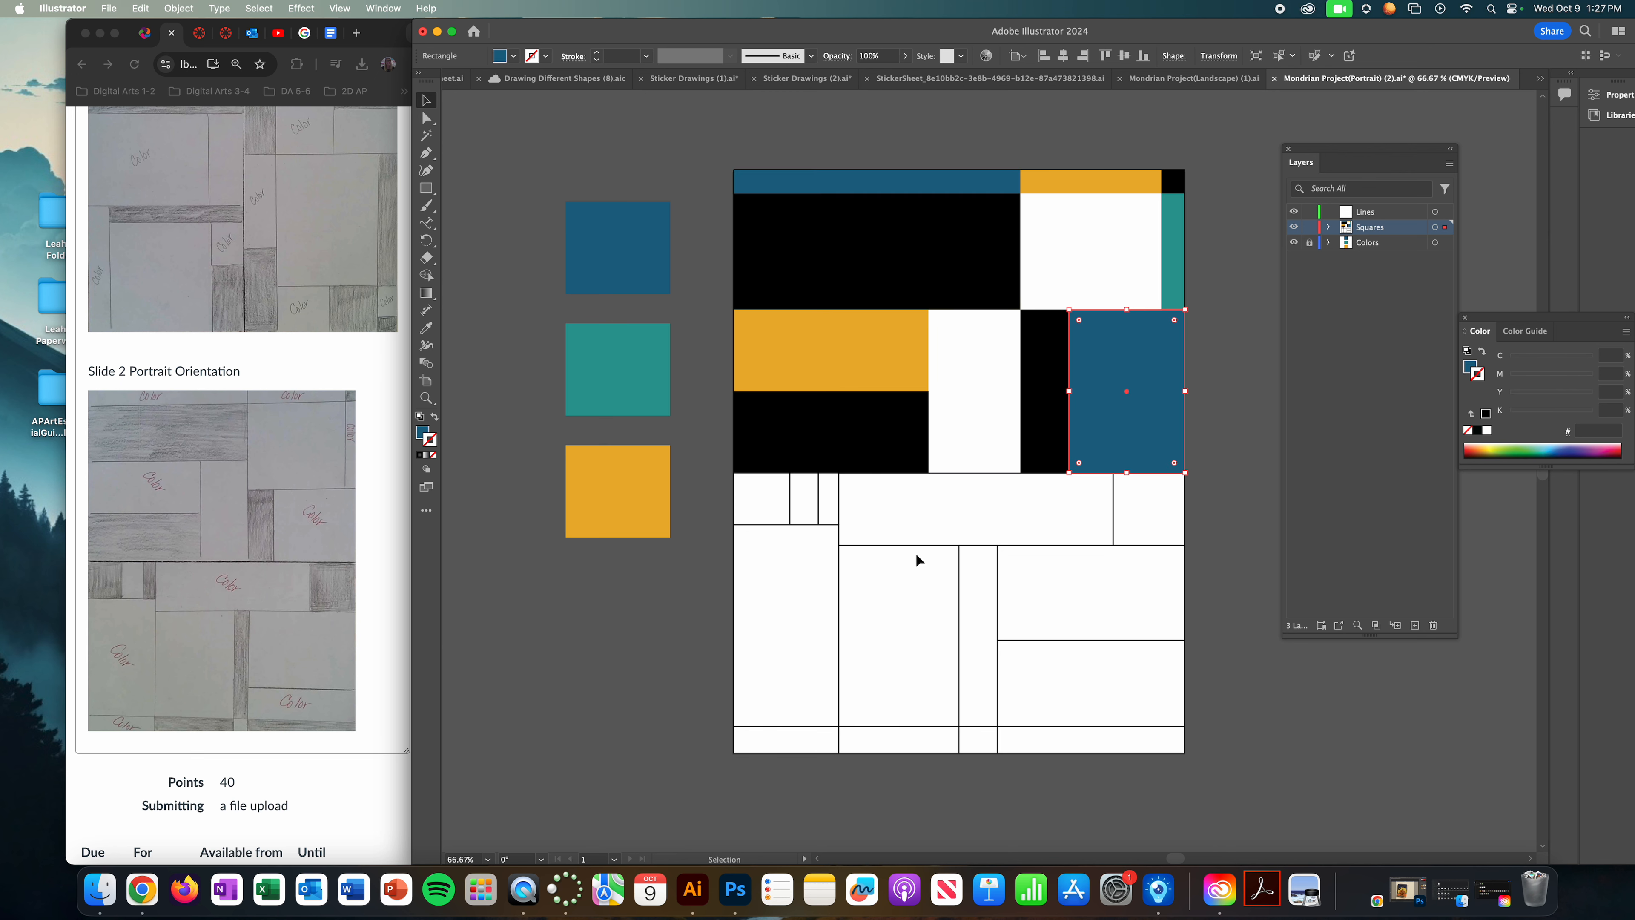
mouse_move(731, 516)
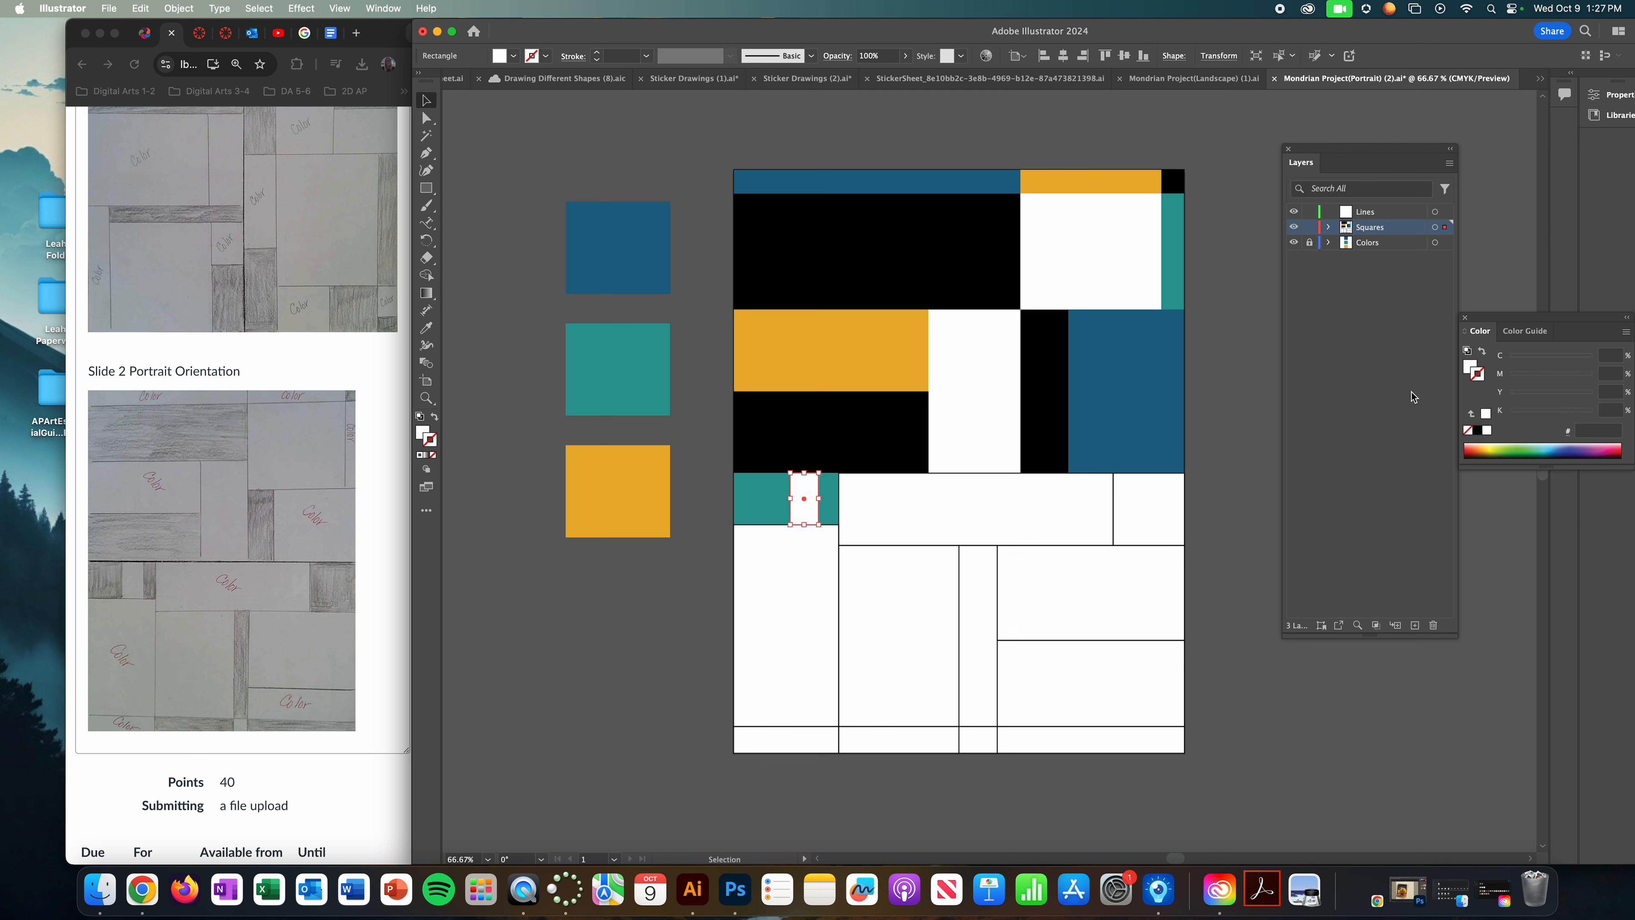
mouse_move(1120, 514)
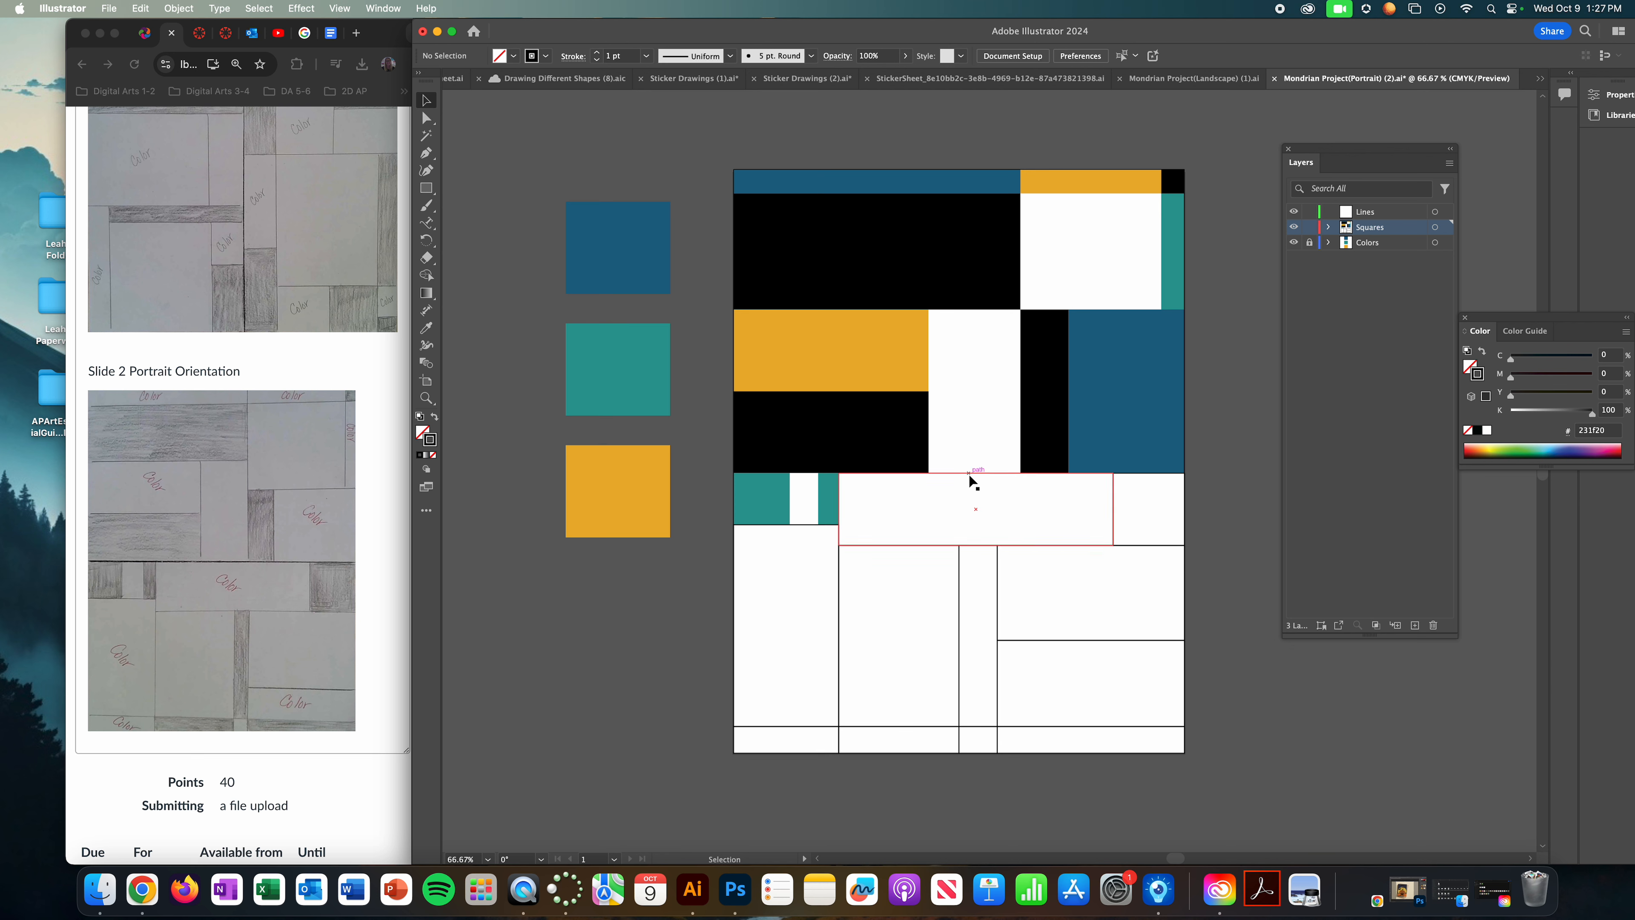
Step: Fill the wide middle-row rectangle, its end square and a bottom rectangle with sampled swatch colors
click(973, 510)
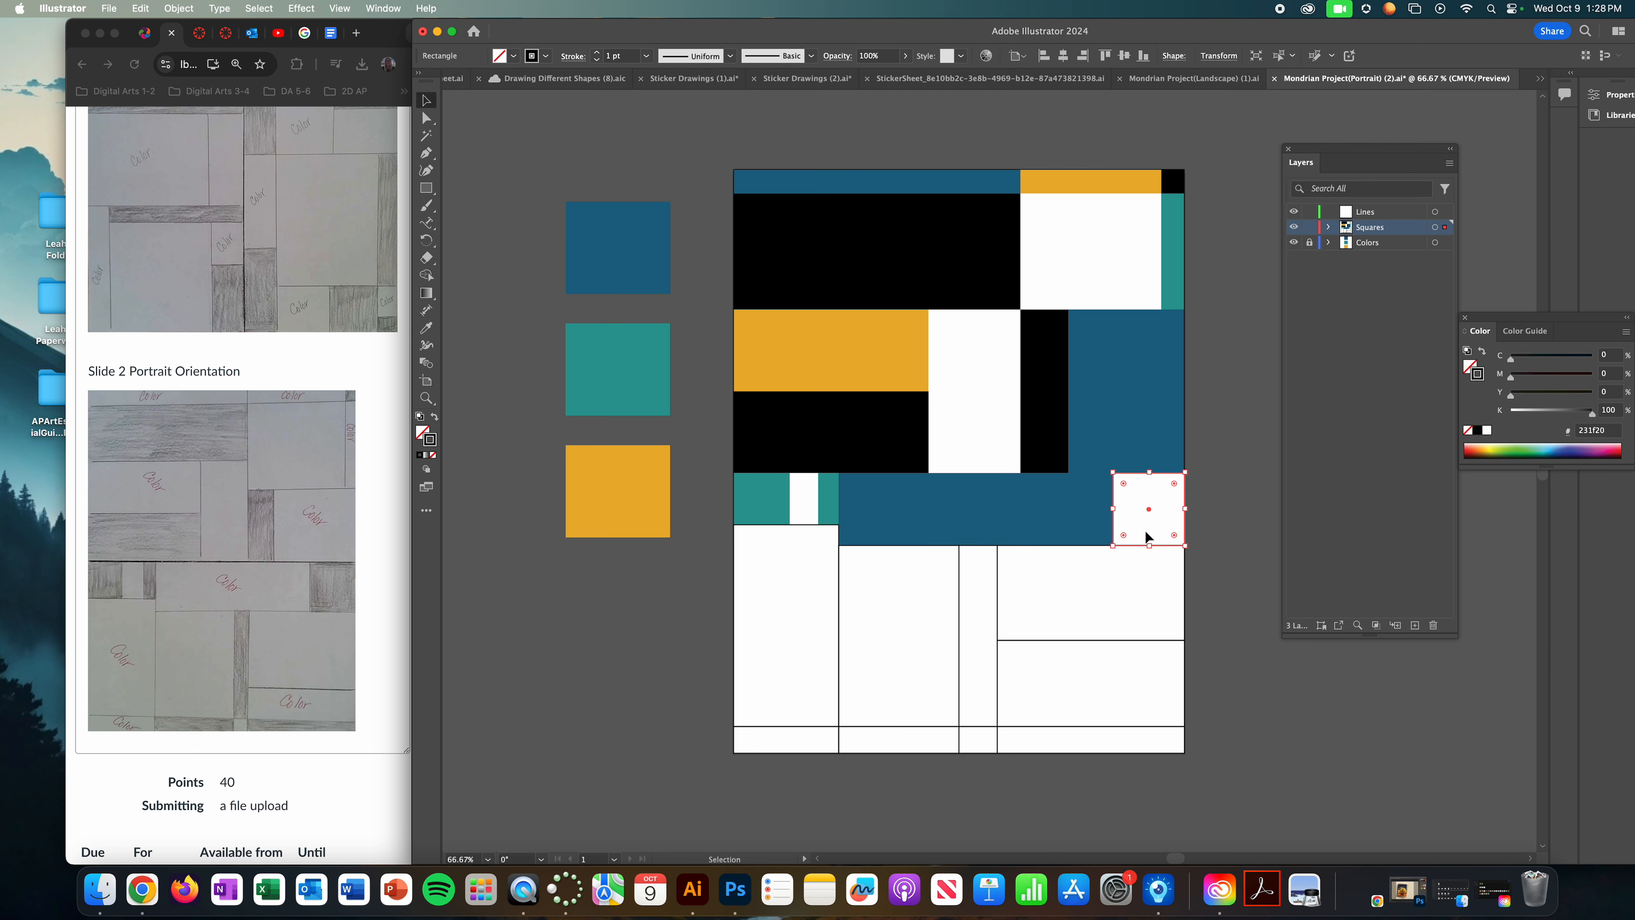
click(617, 491)
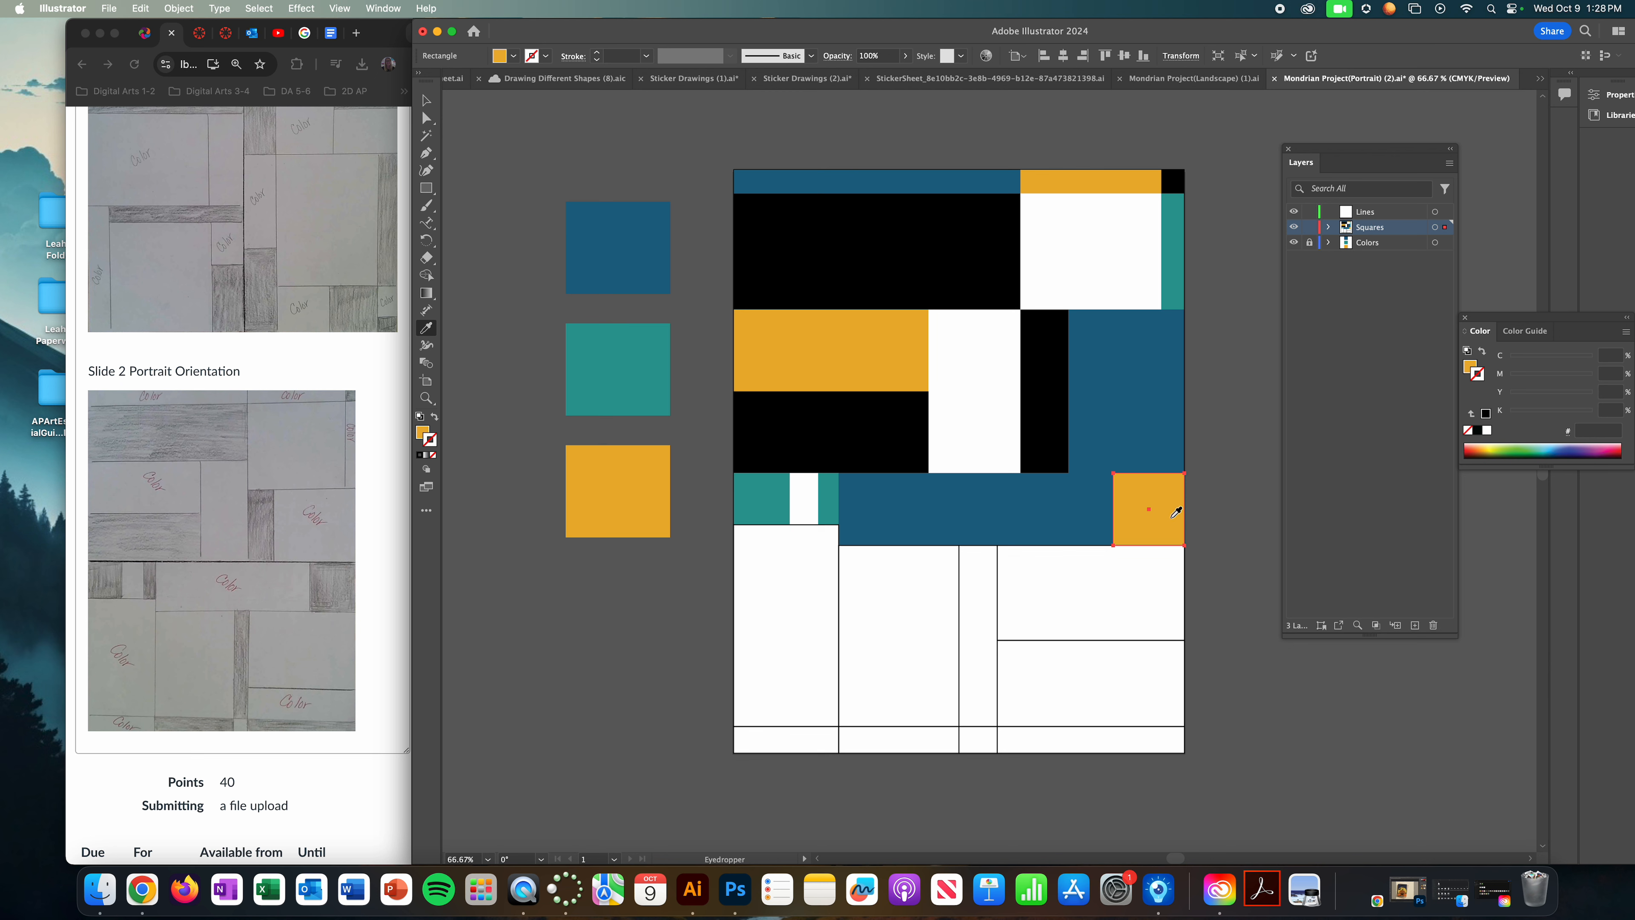
mouse_move(1156, 566)
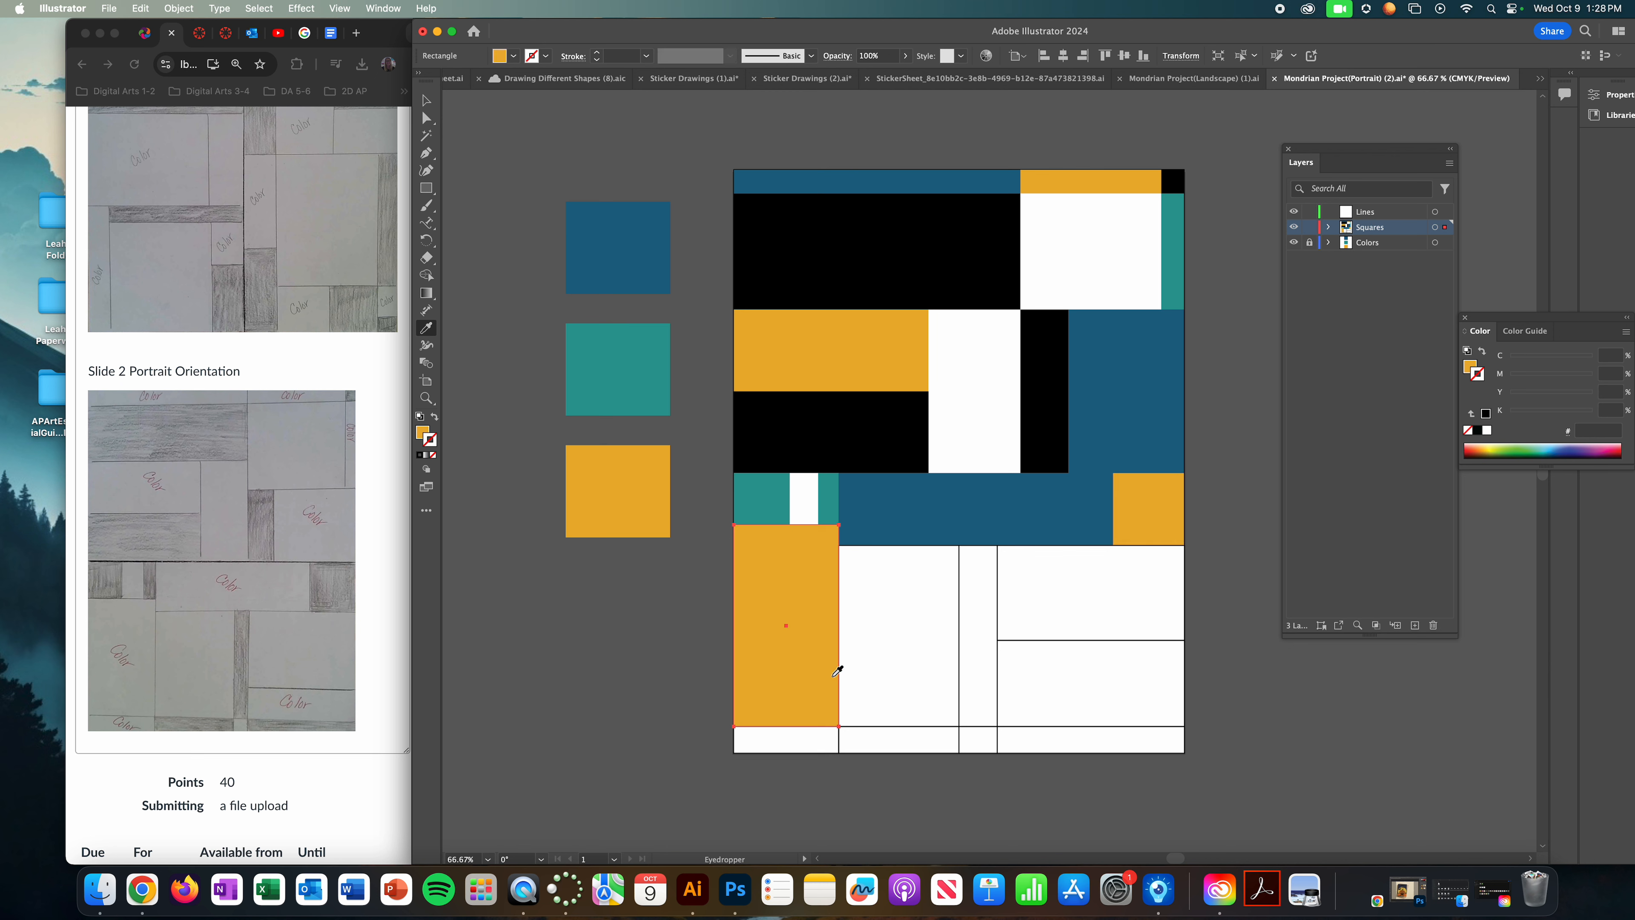
click(785, 740)
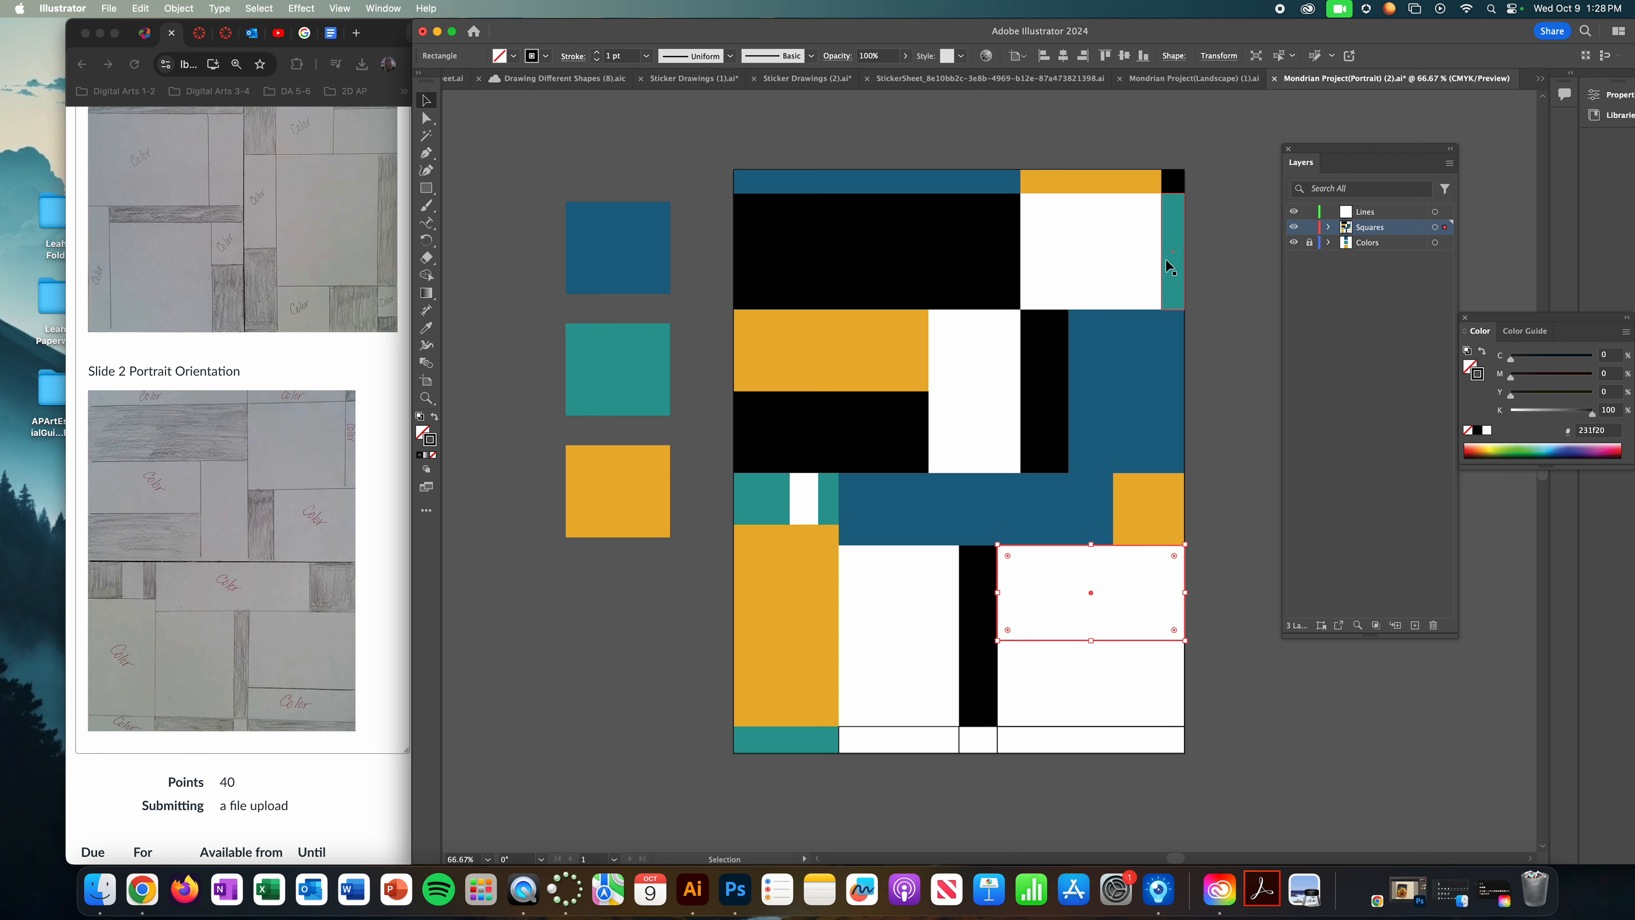
mouse_move(1147, 623)
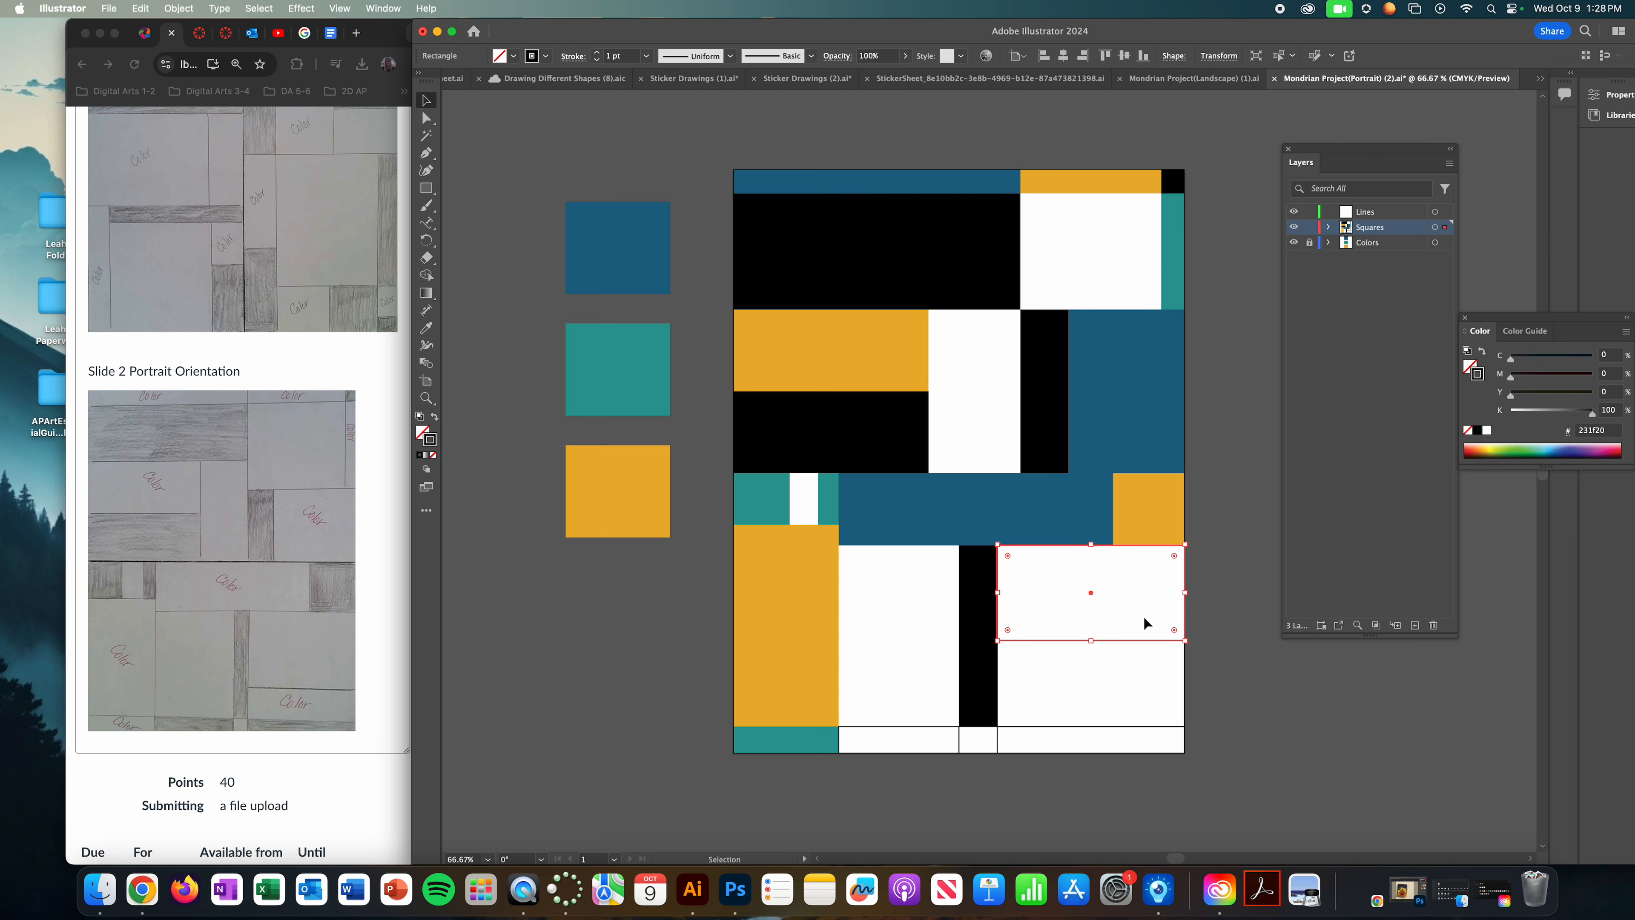
mouse_move(1060, 623)
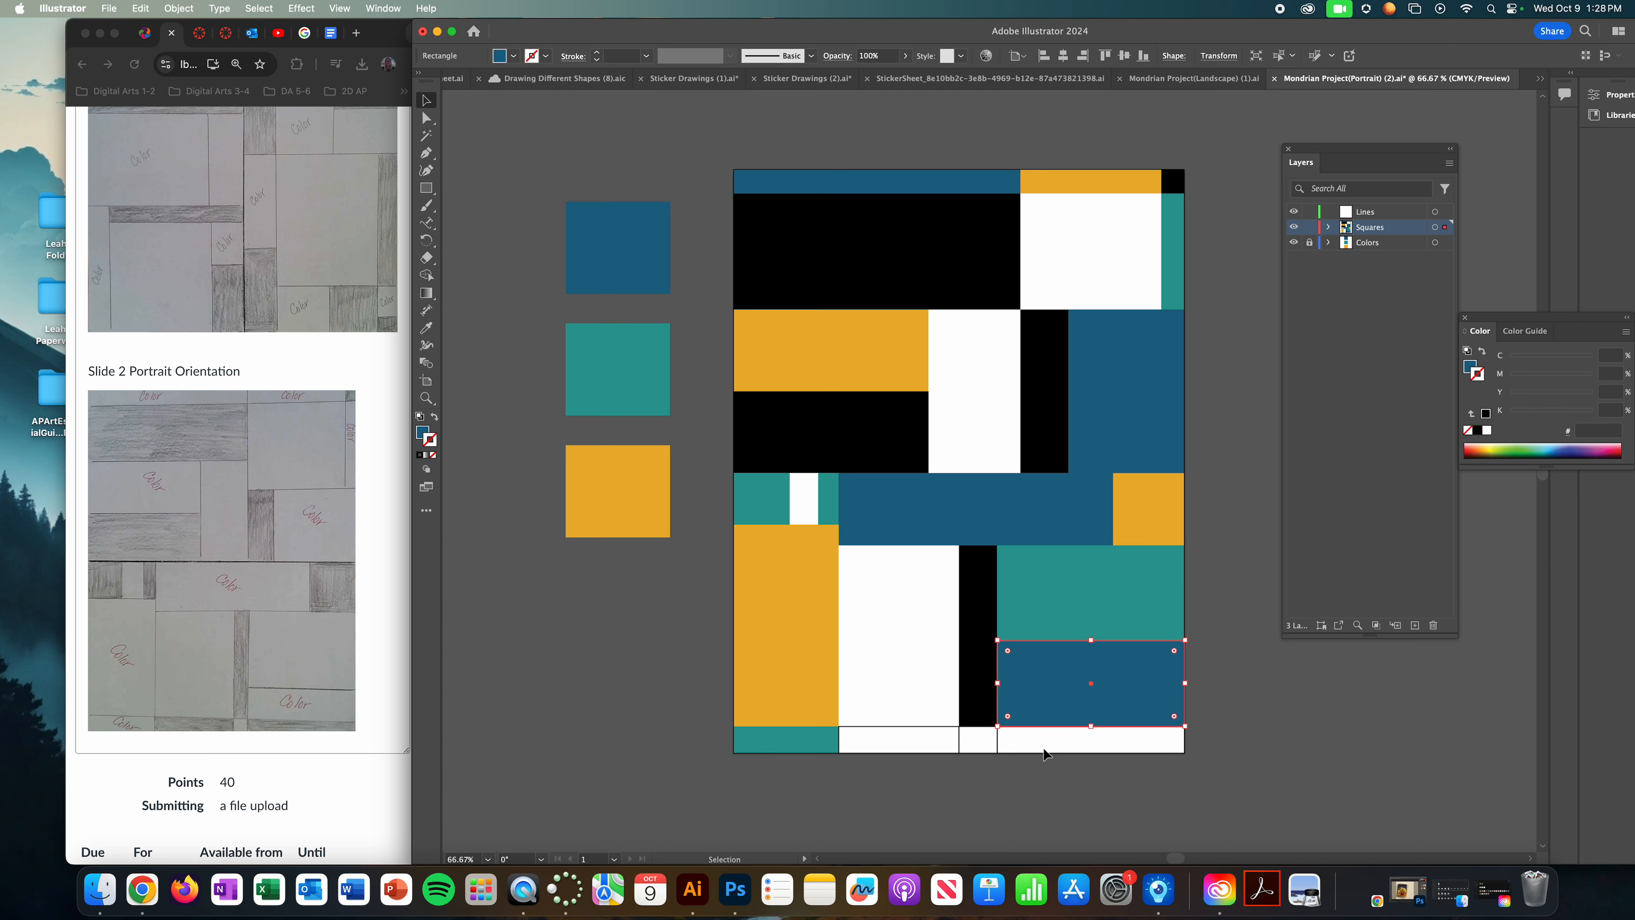
mouse_move(1092, 638)
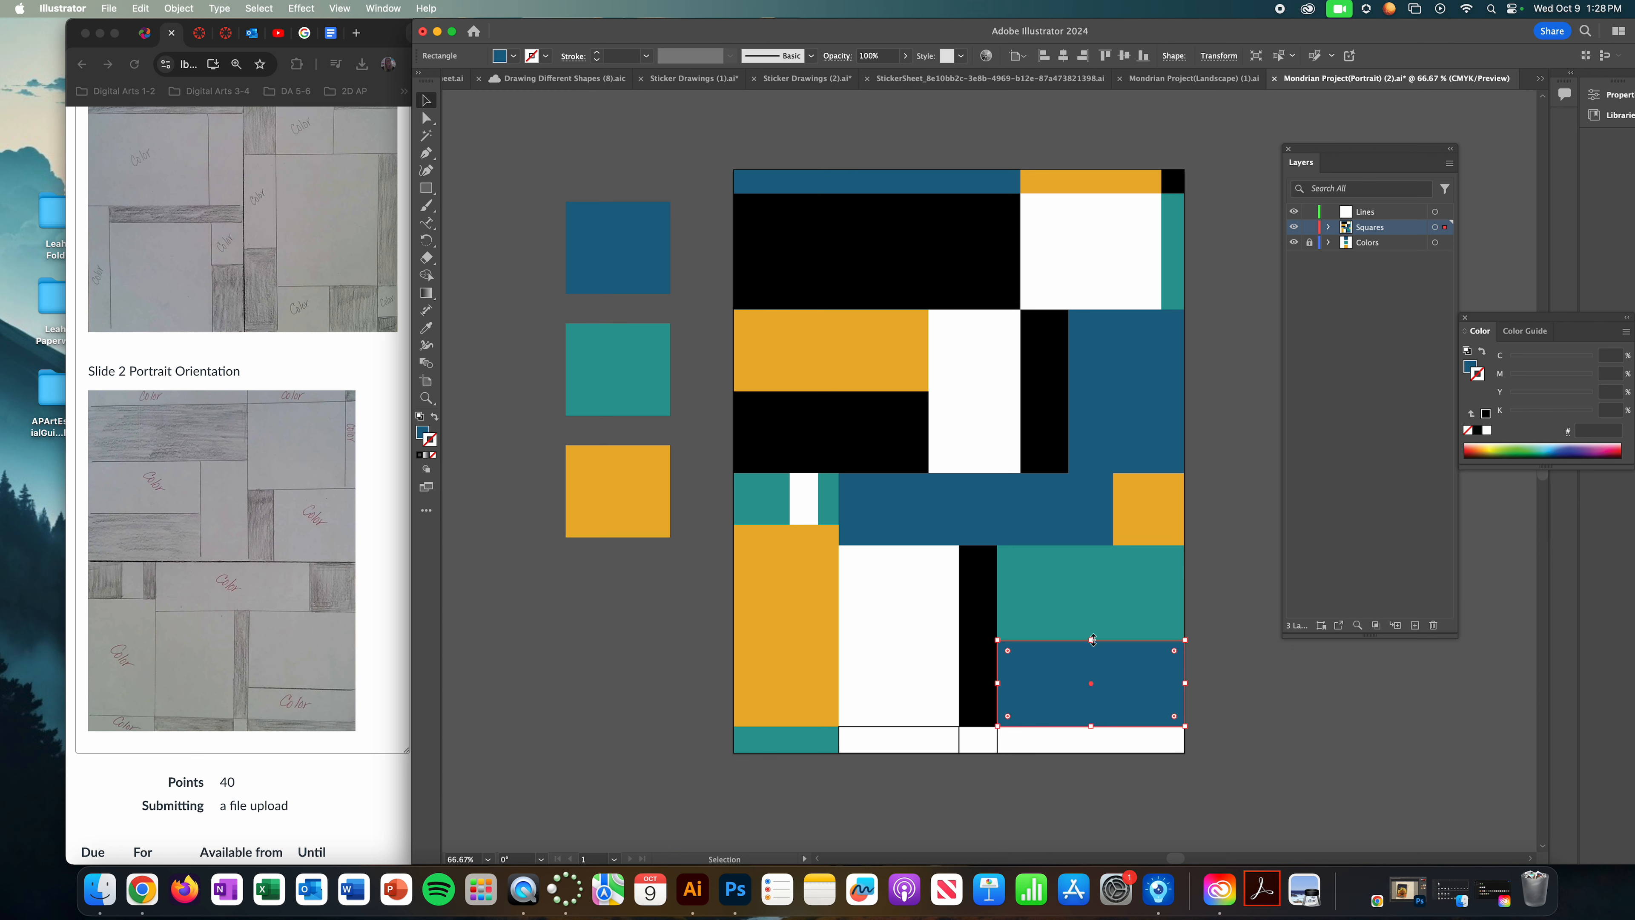
Step: Extend the lower-right teal rectangle downward so the blue beneath becomes a thin band
drag(1091, 682, 1092, 709)
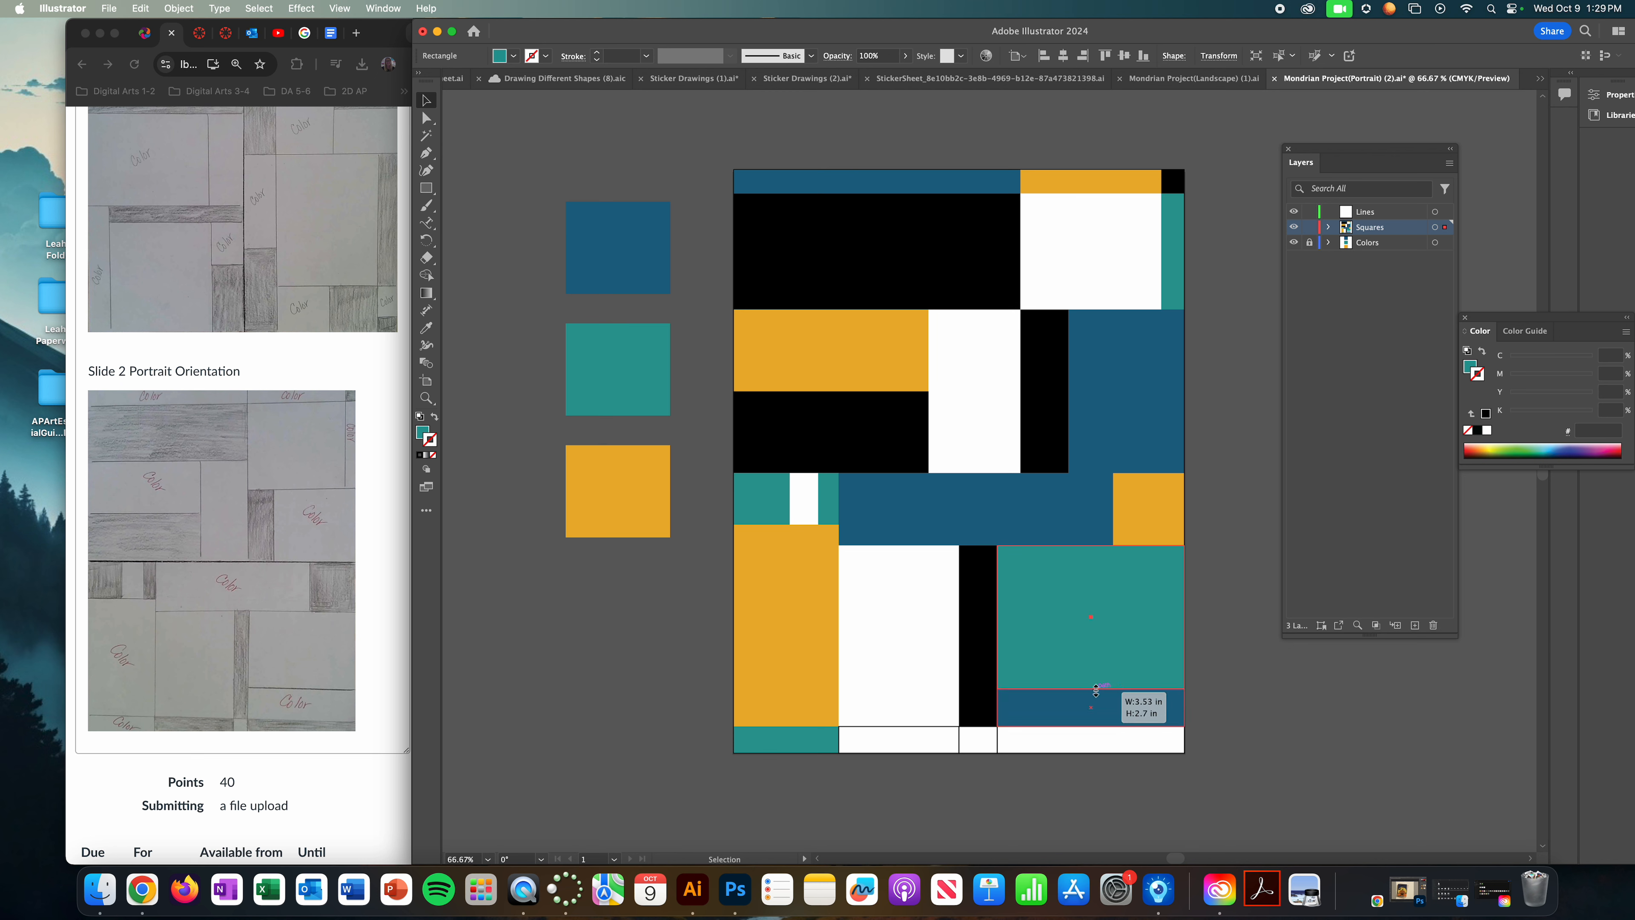
click(1092, 616)
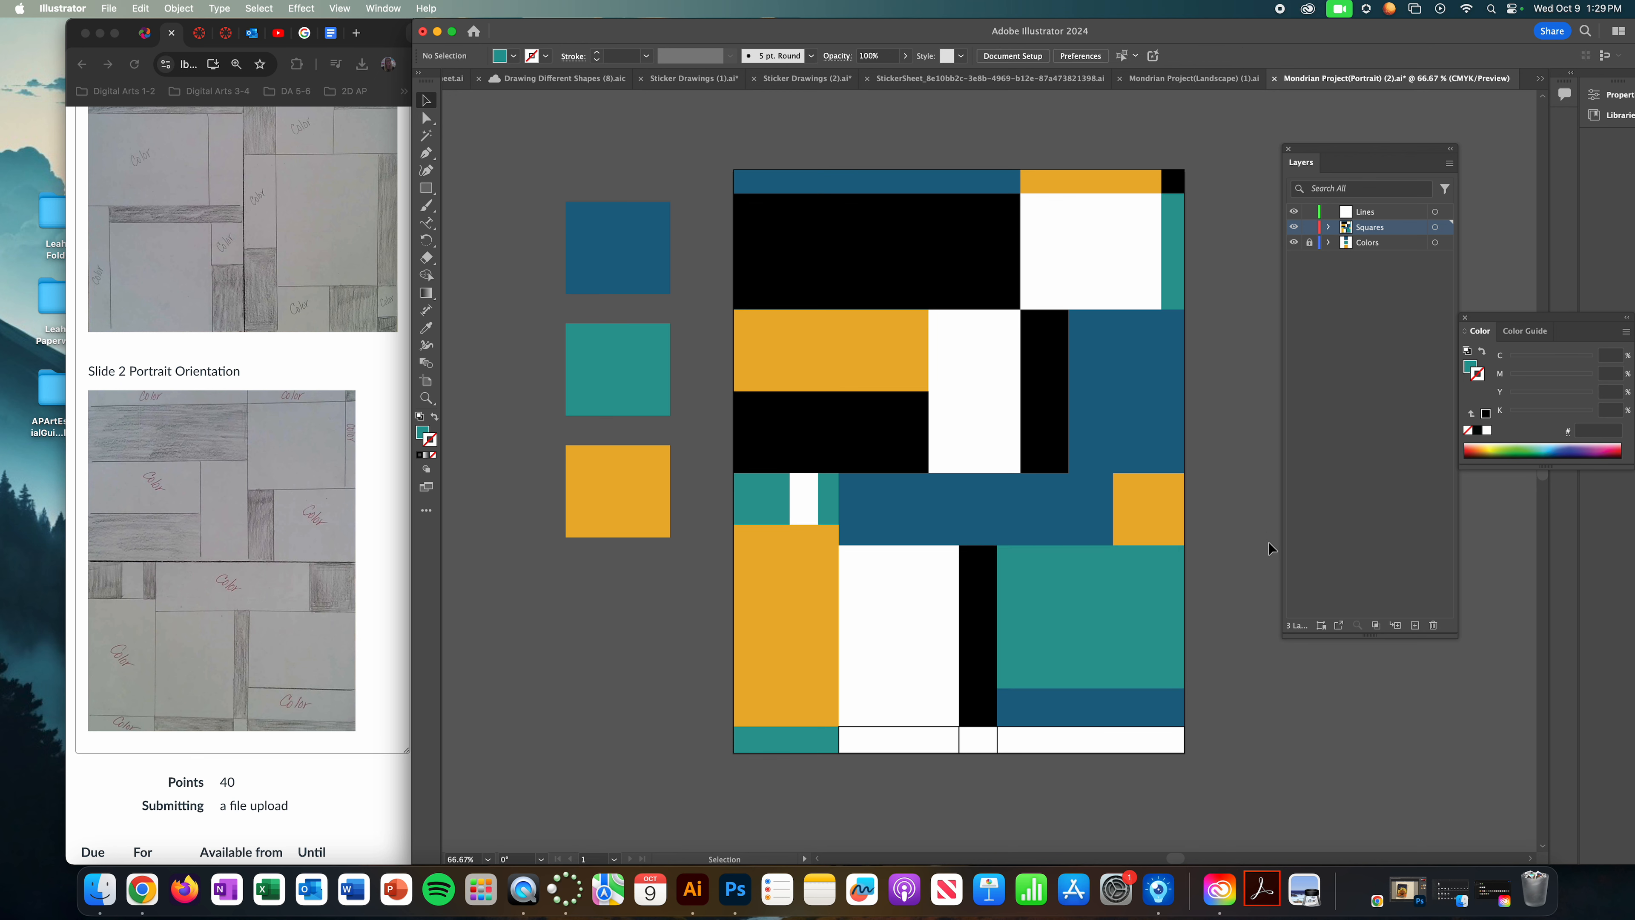
click(977, 637)
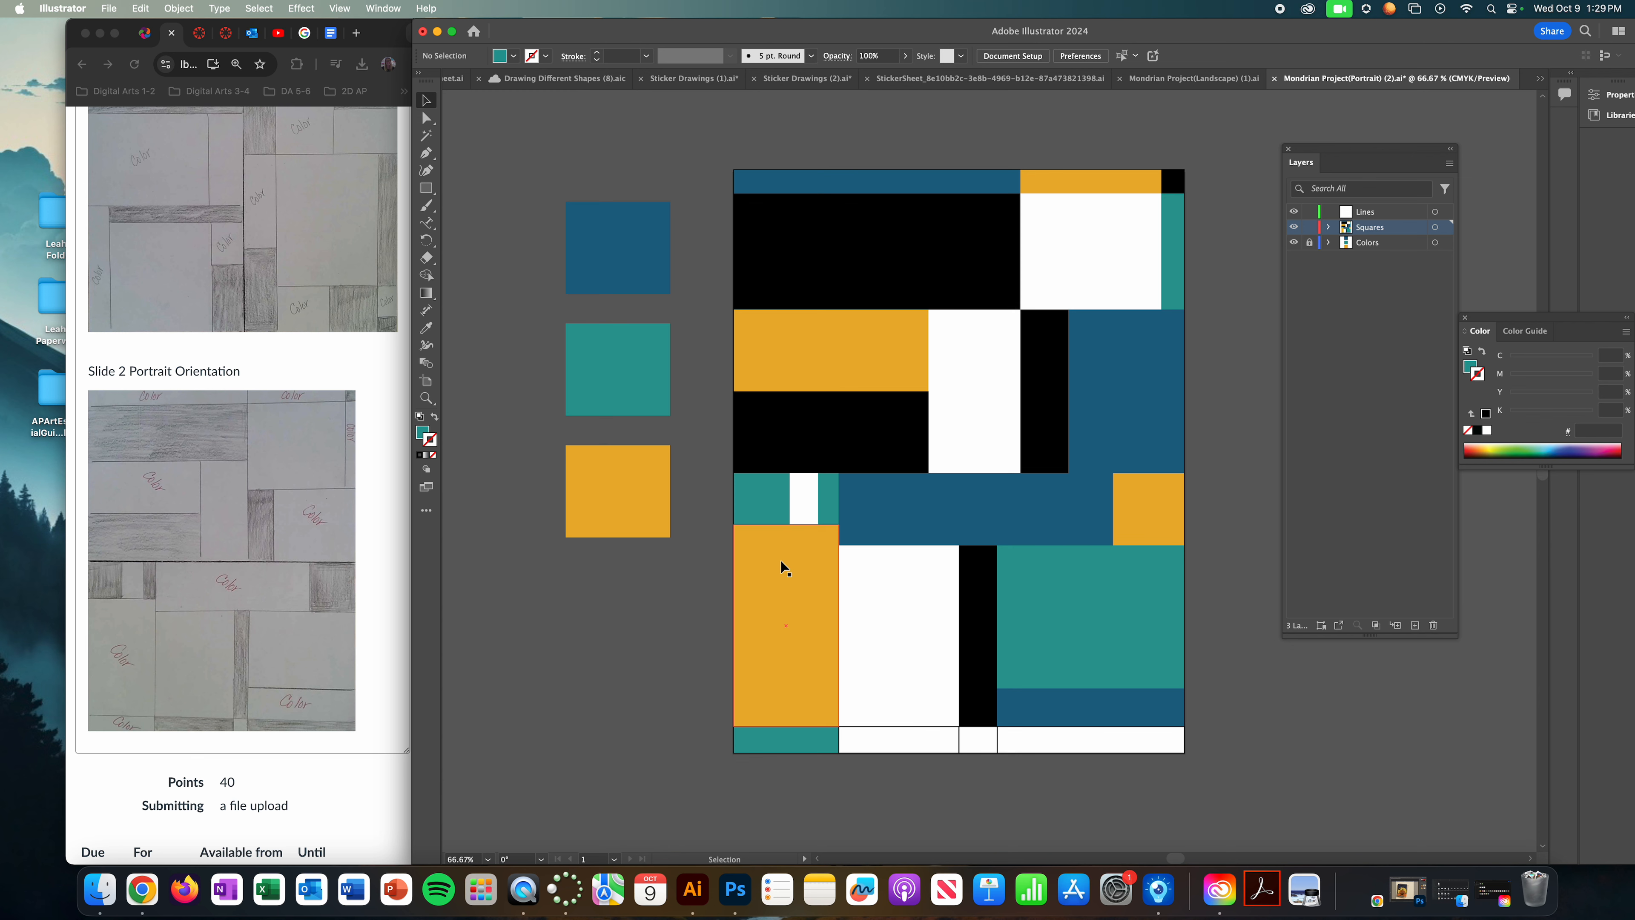
mouse_move(795, 561)
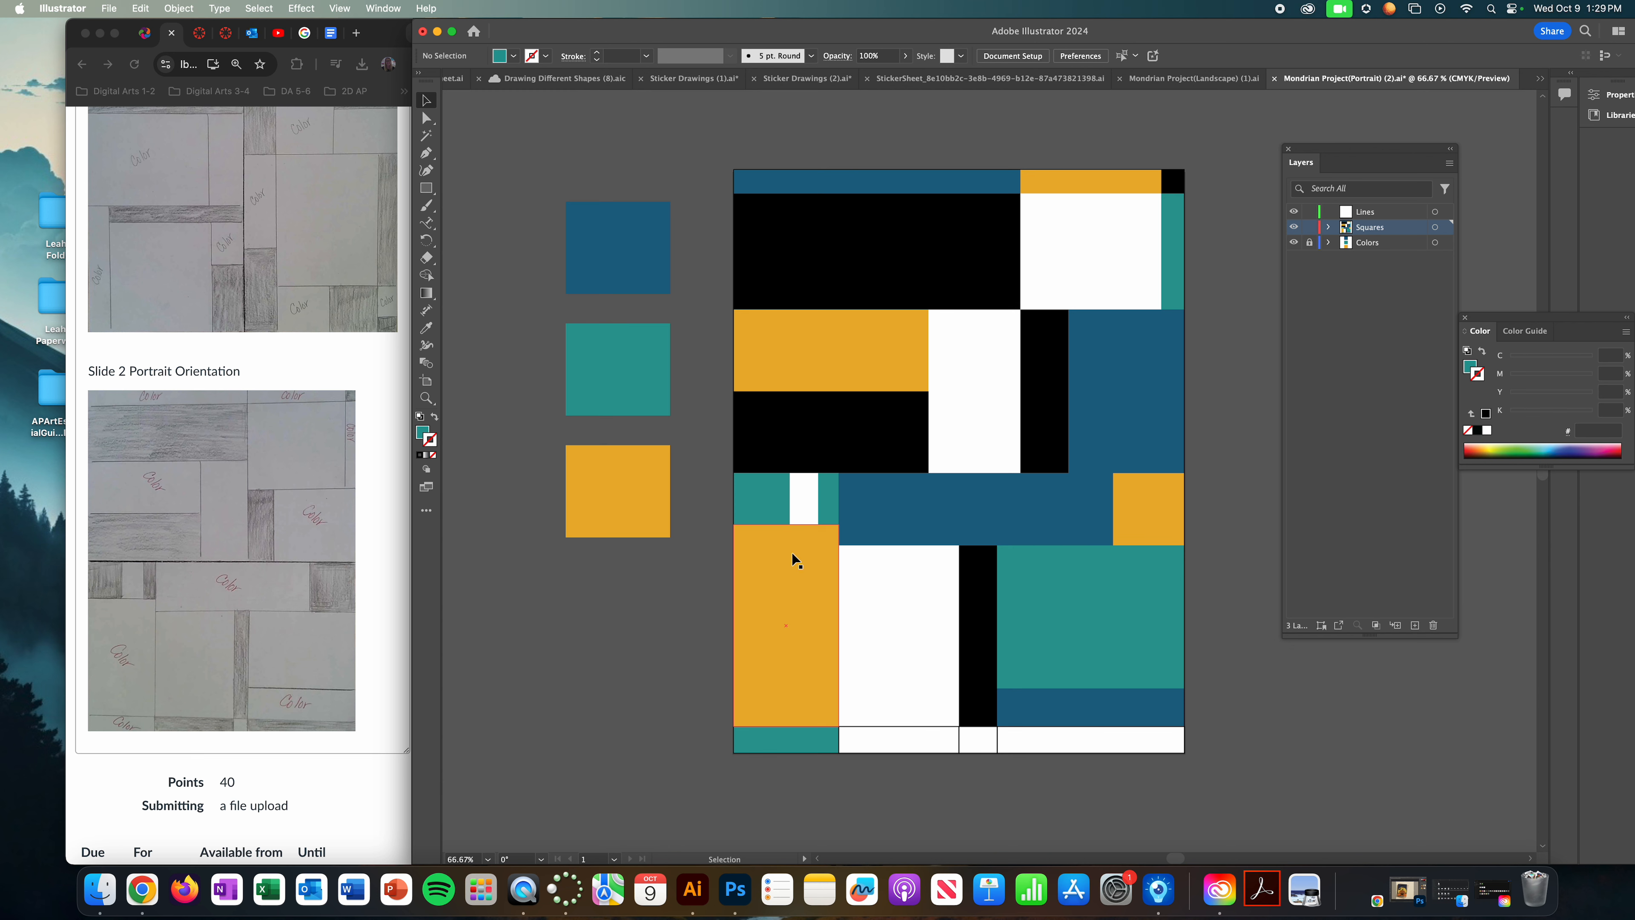
mouse_move(822, 585)
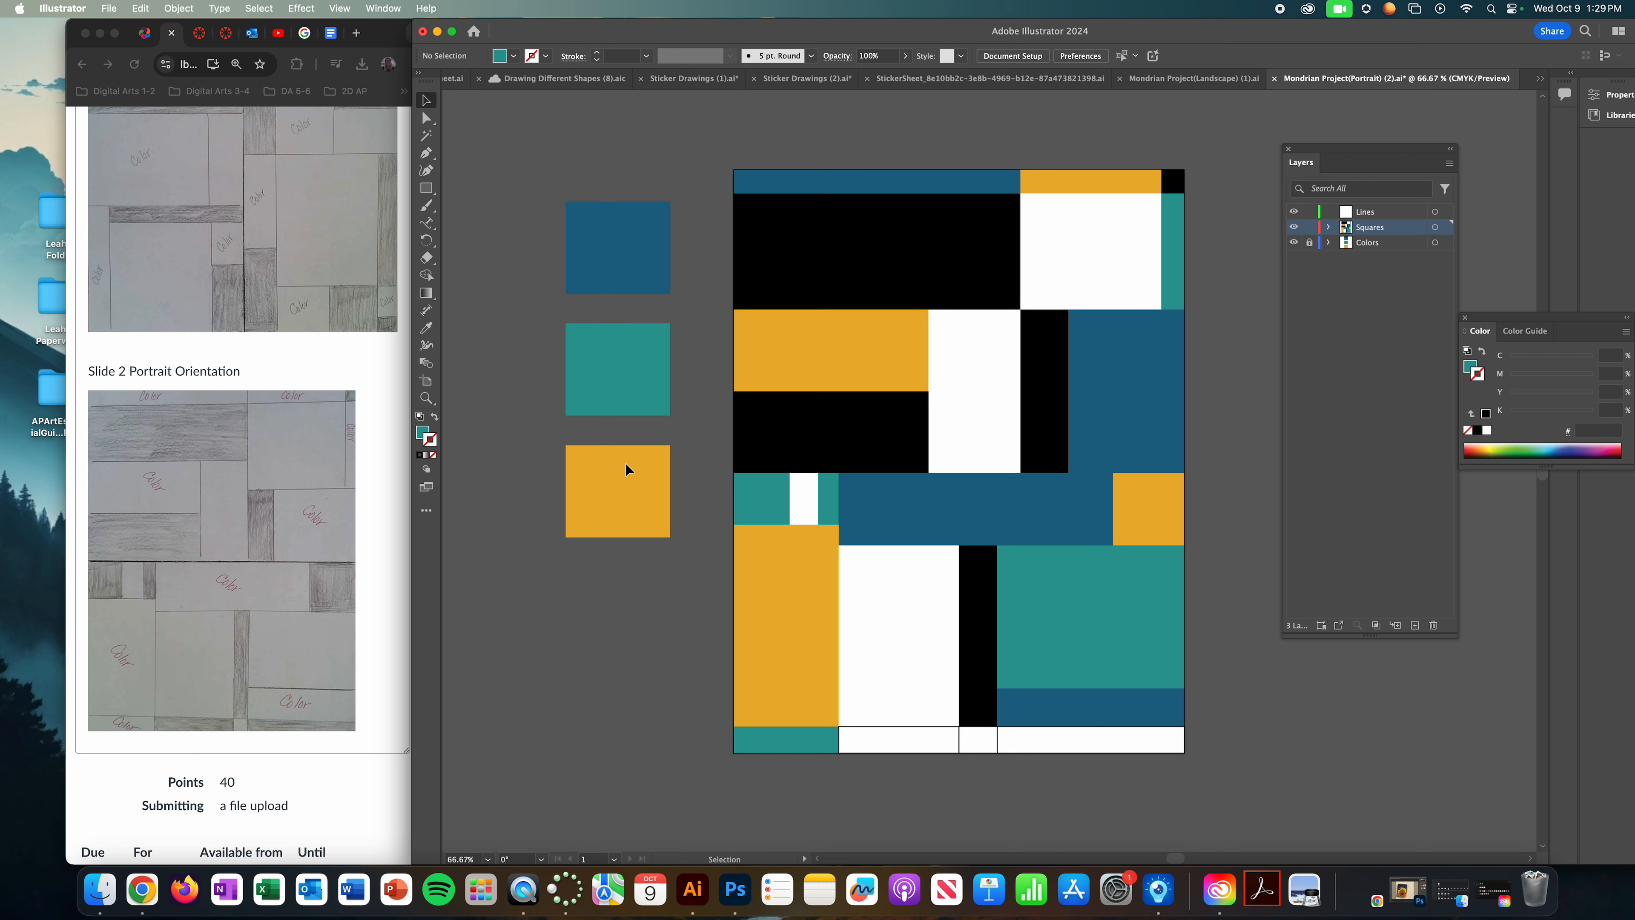
Step: Unlock the Colors layer and give the yellow swatch square a brighter, lighter yellow
click(1368, 241)
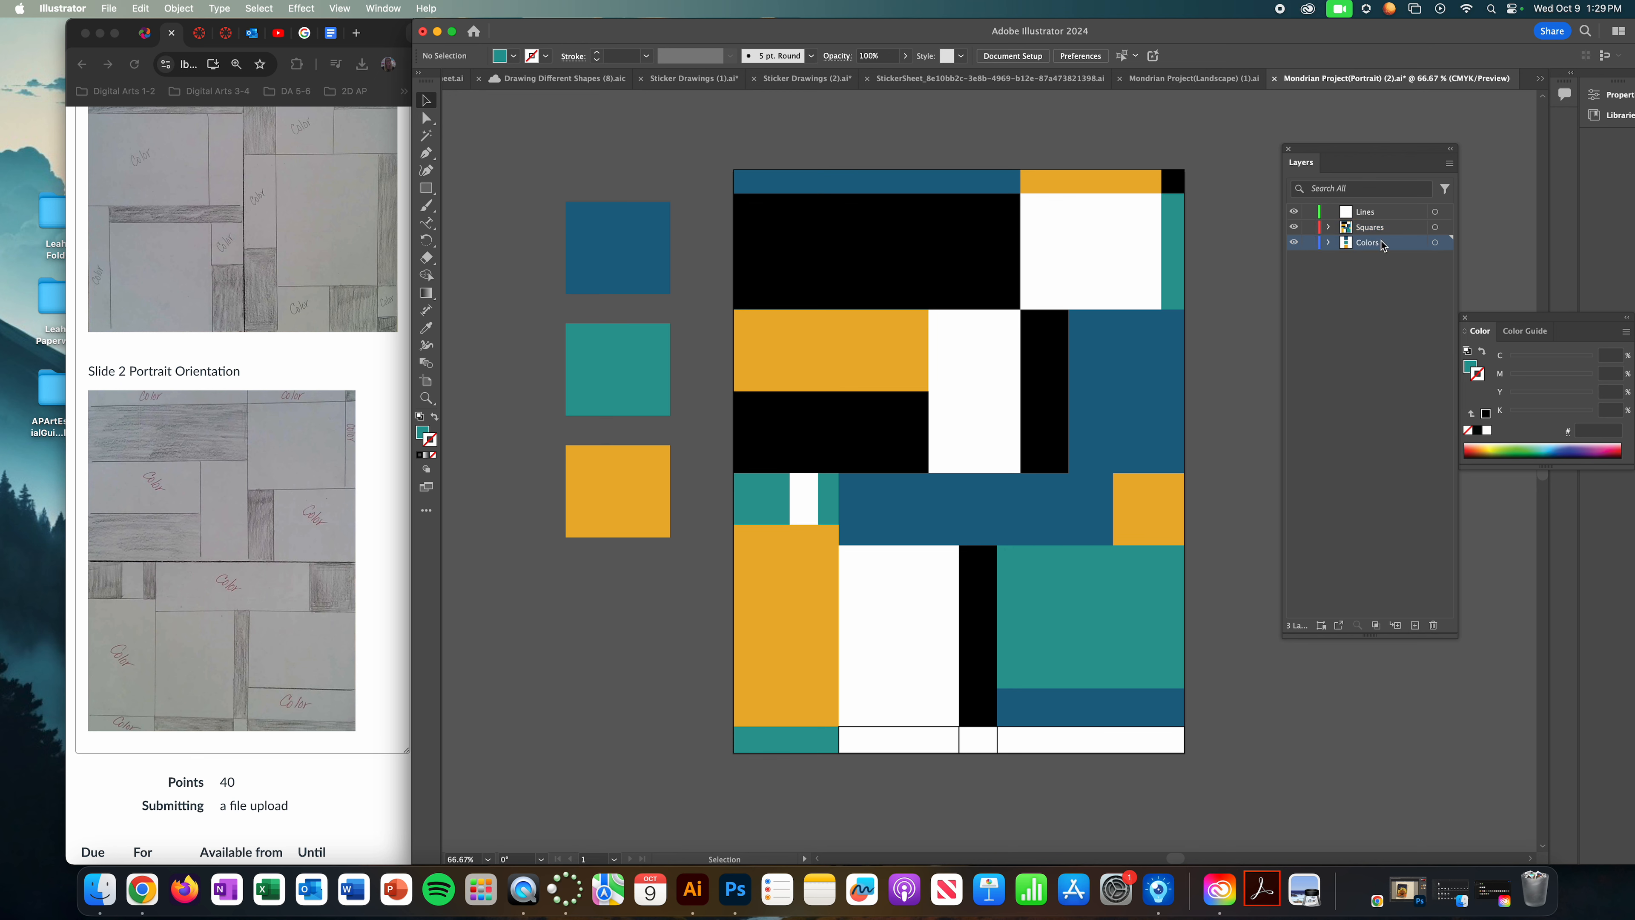
click(617, 491)
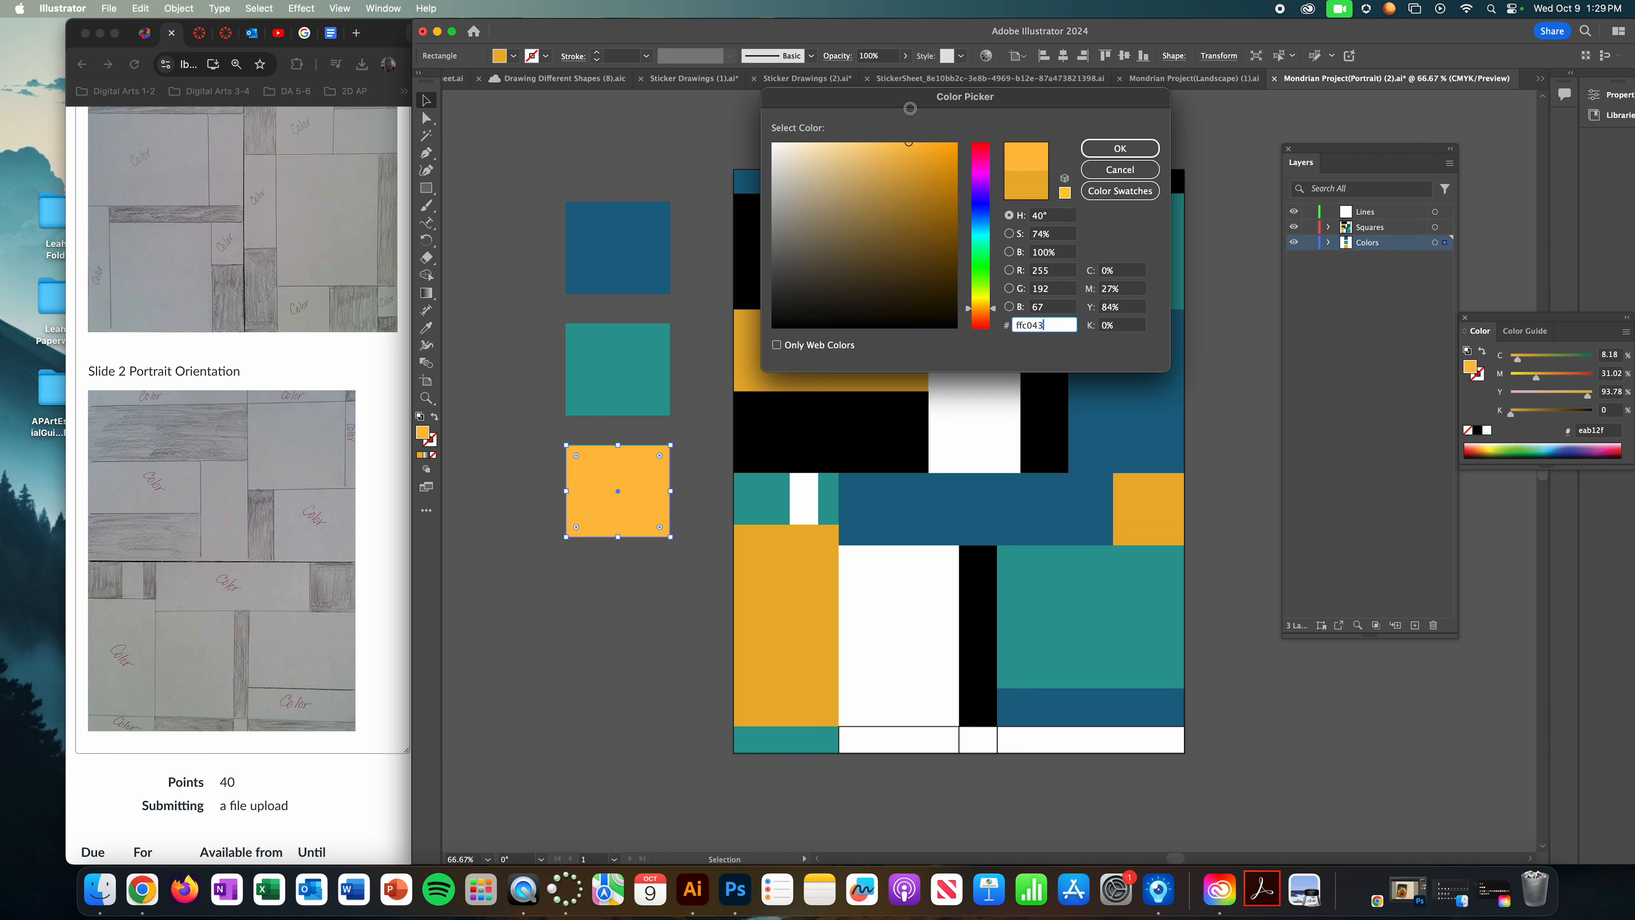
click(1119, 148)
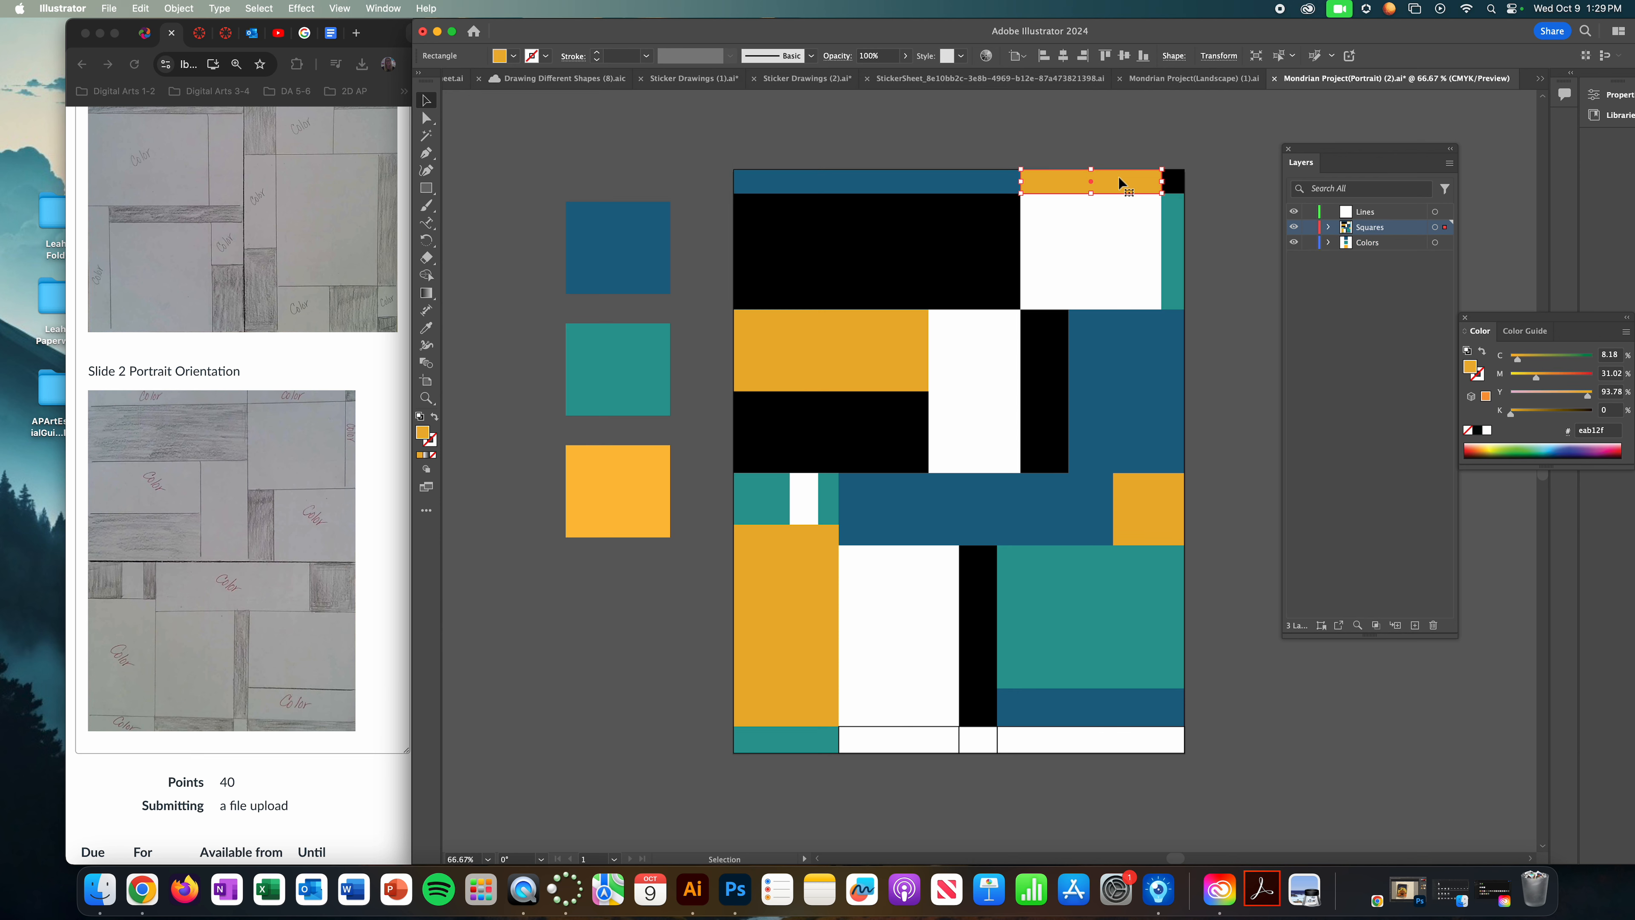
mouse_move(1315, 247)
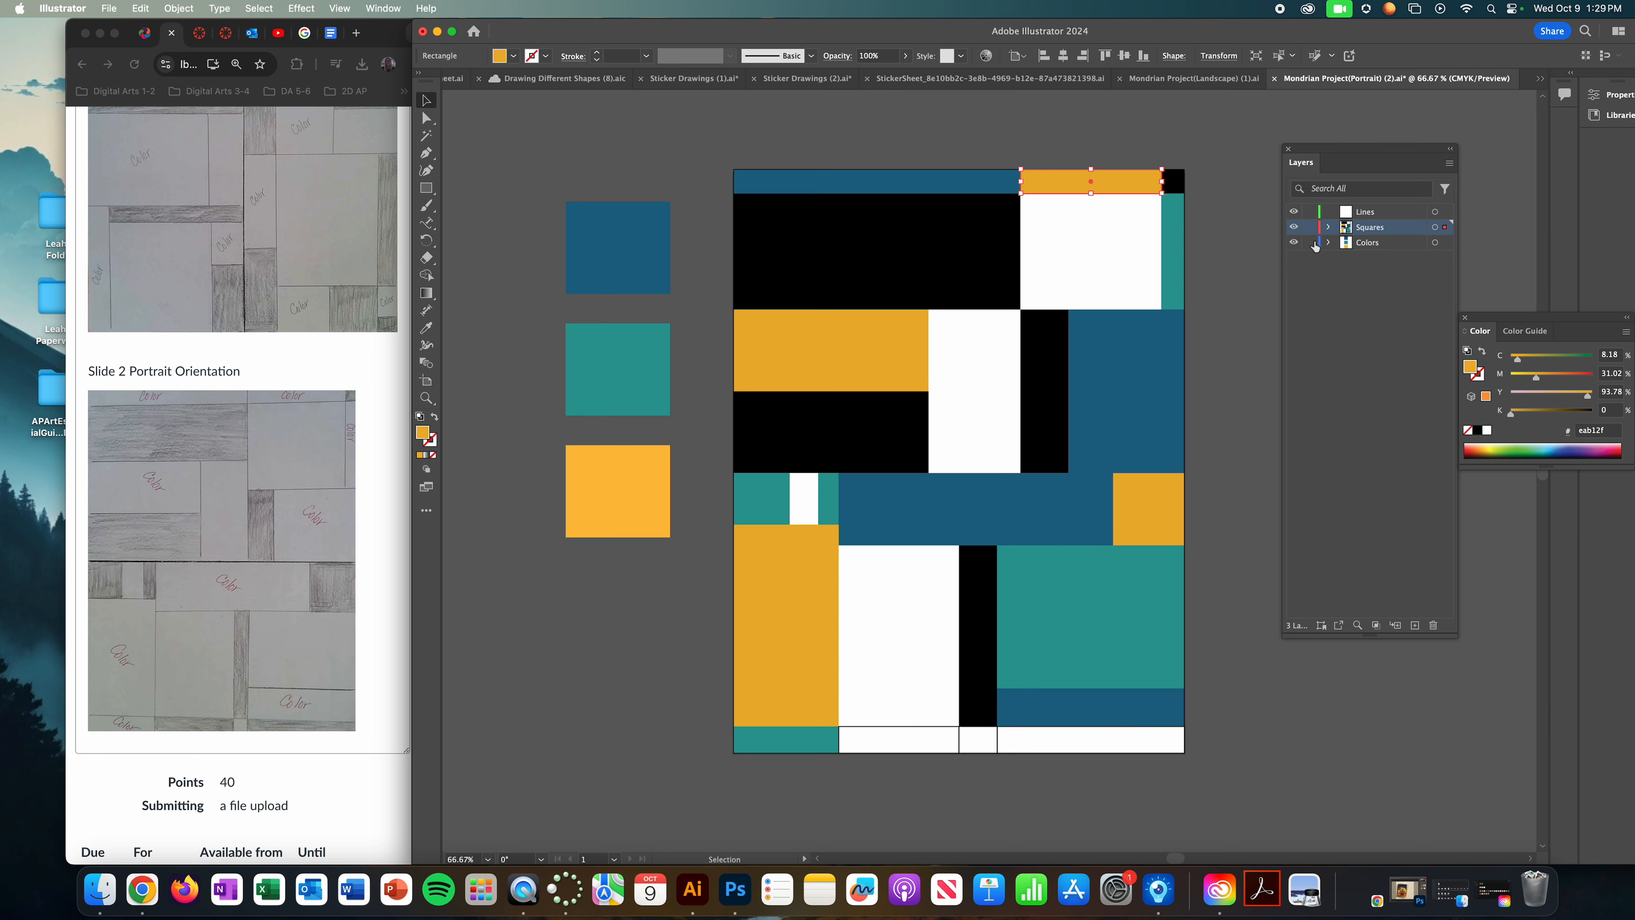
Step: Lock the Colors layer, apply the brighter yellow to all same-fill yellow rectangles, then unlock it
click(1310, 242)
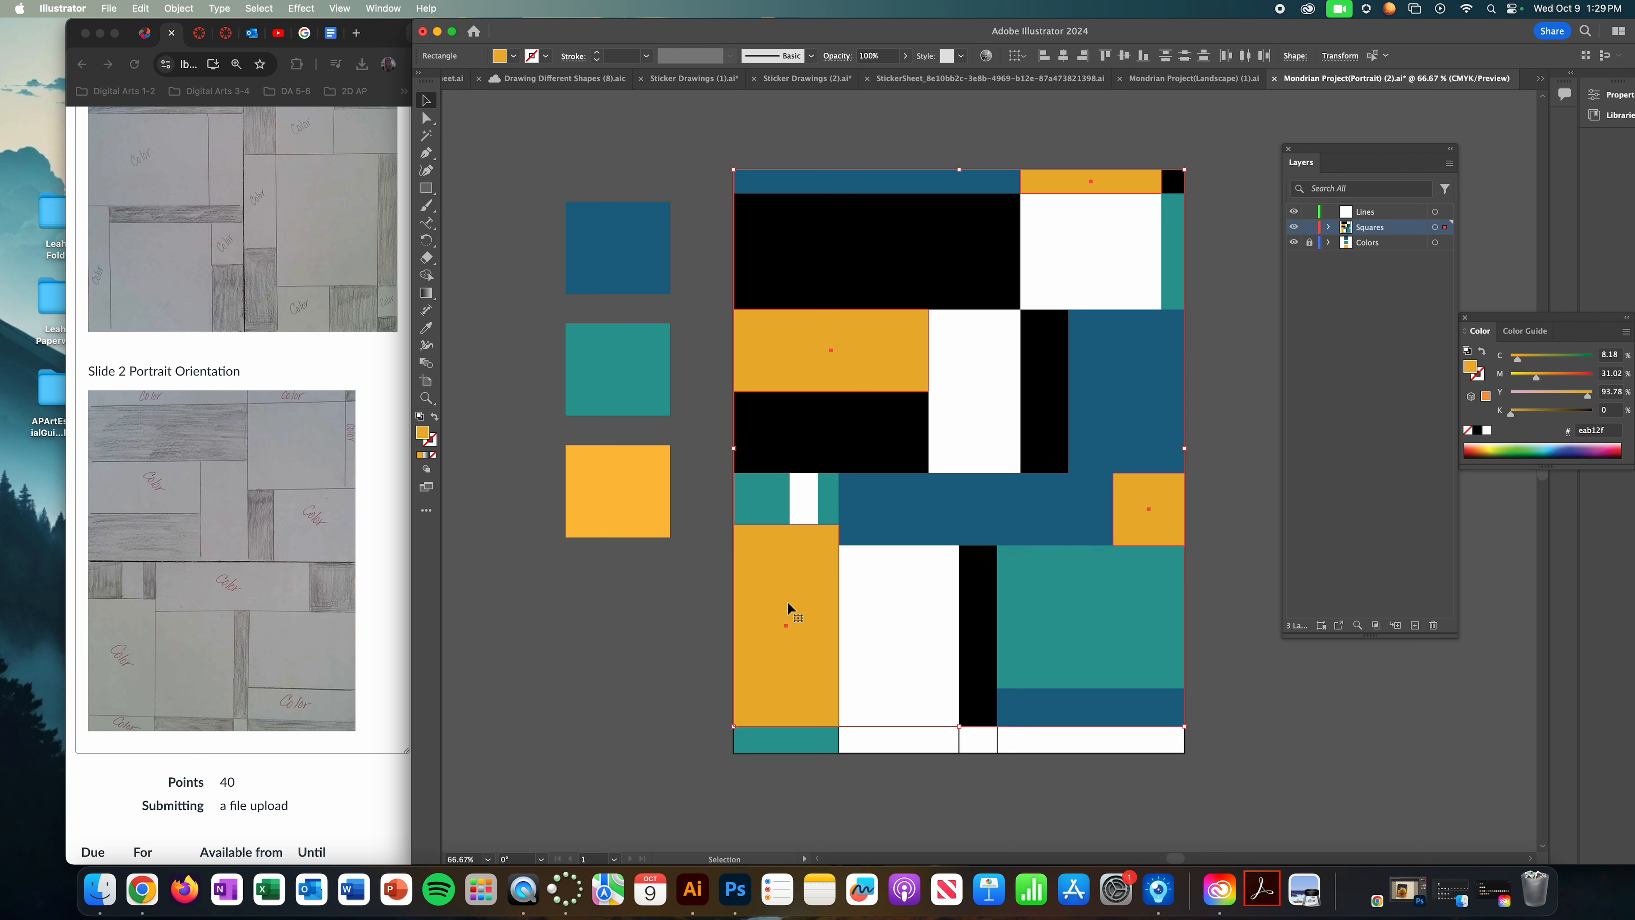
click(617, 492)
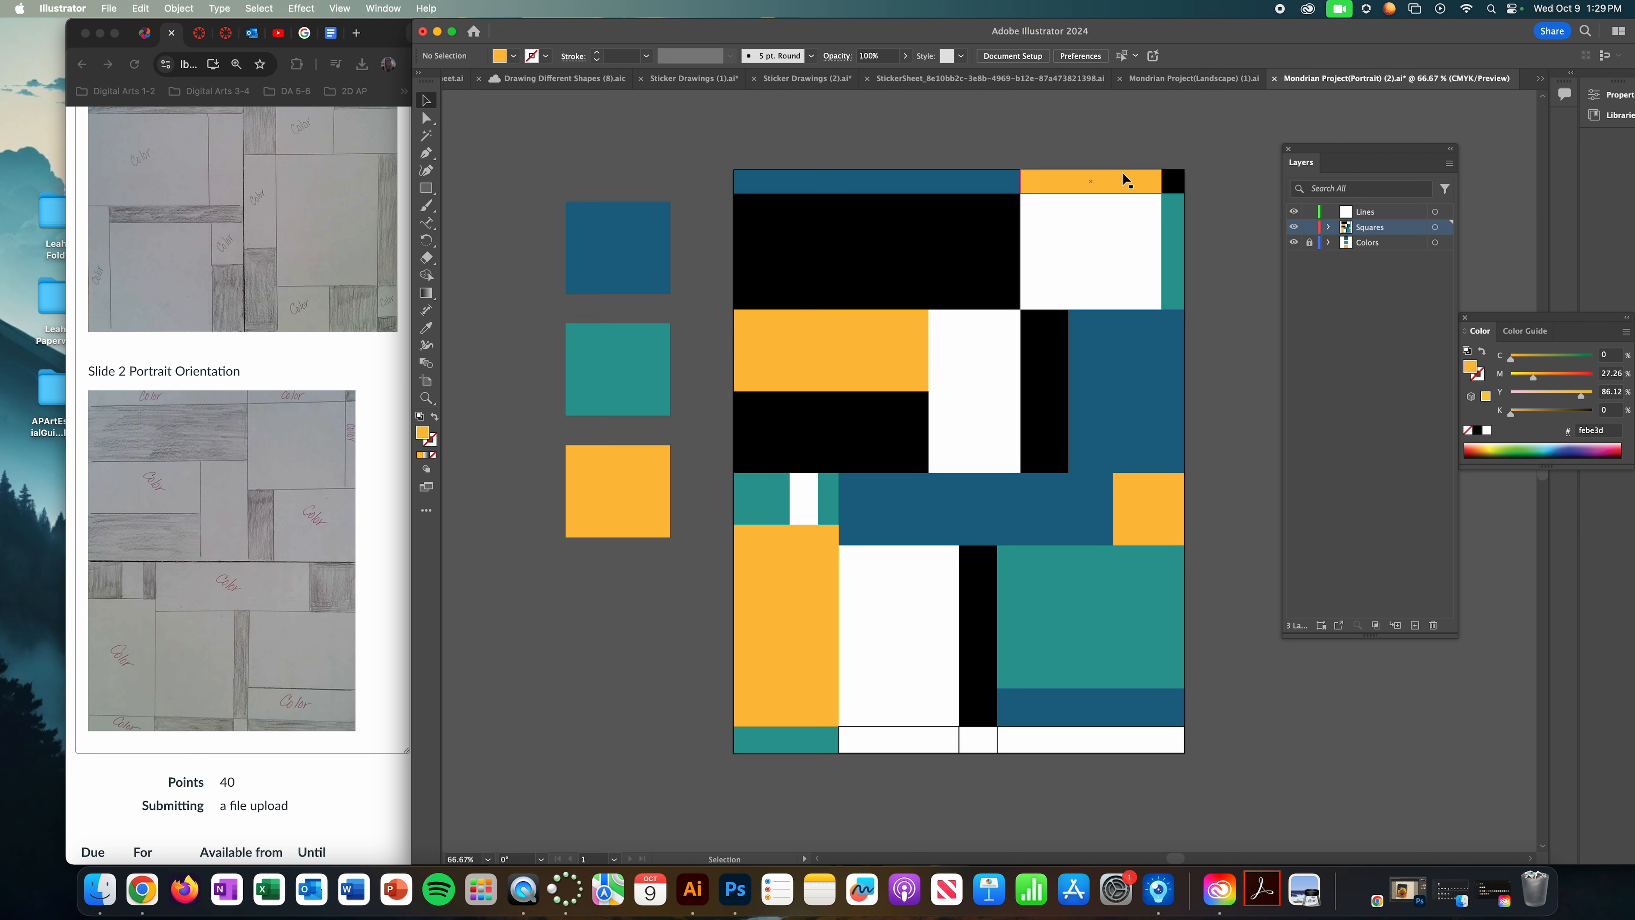
click(1091, 181)
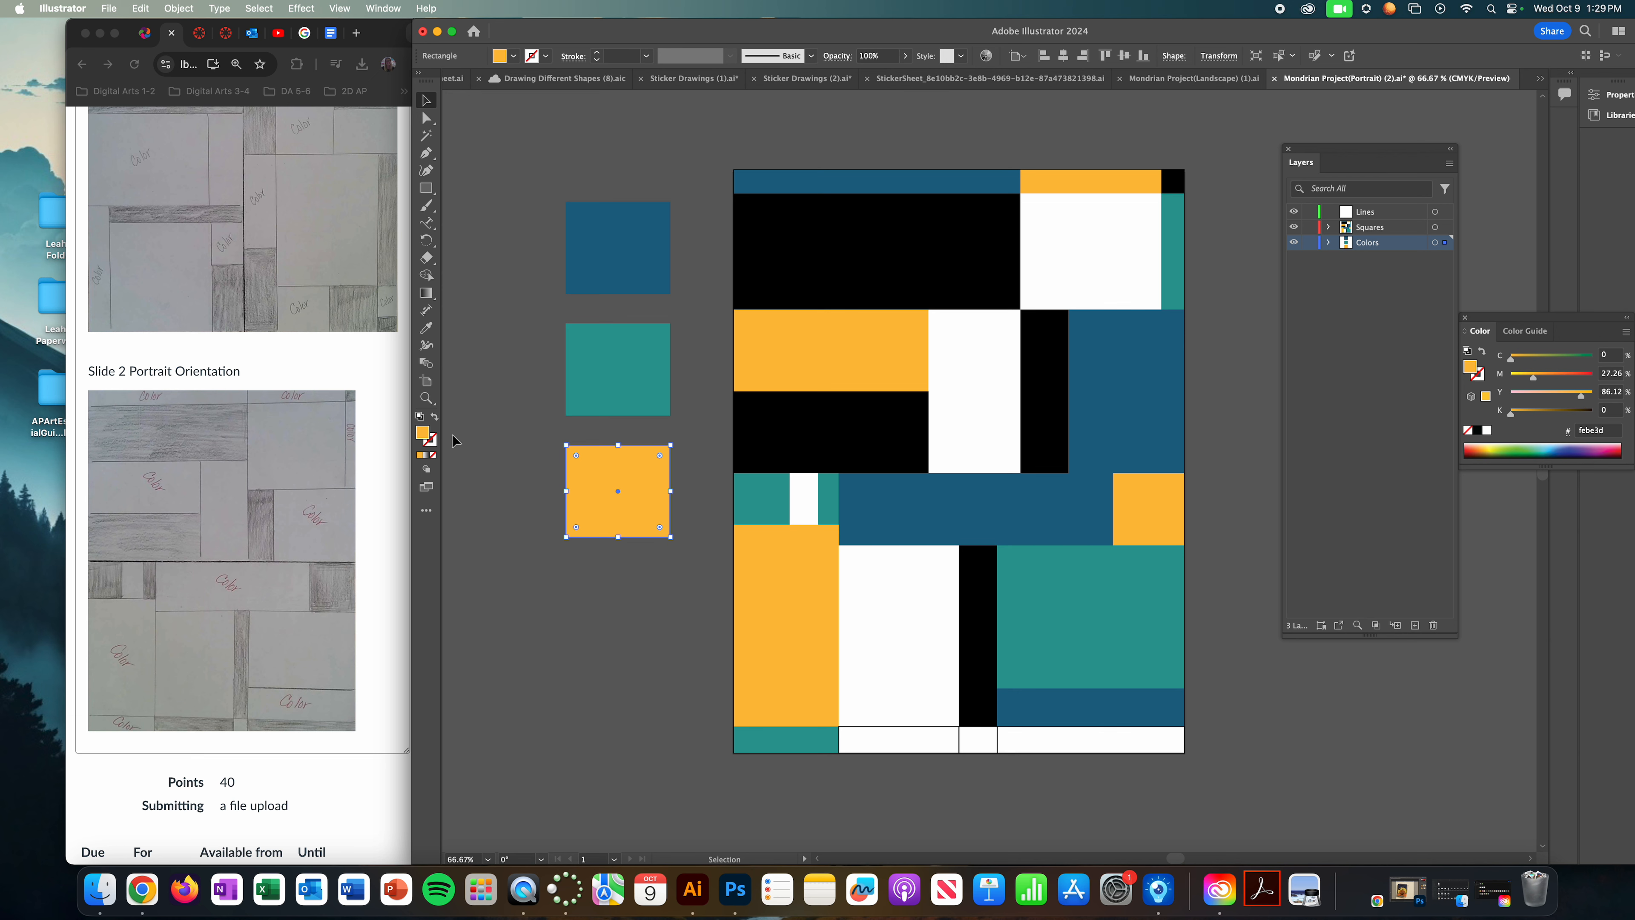
mouse_move(1263, 257)
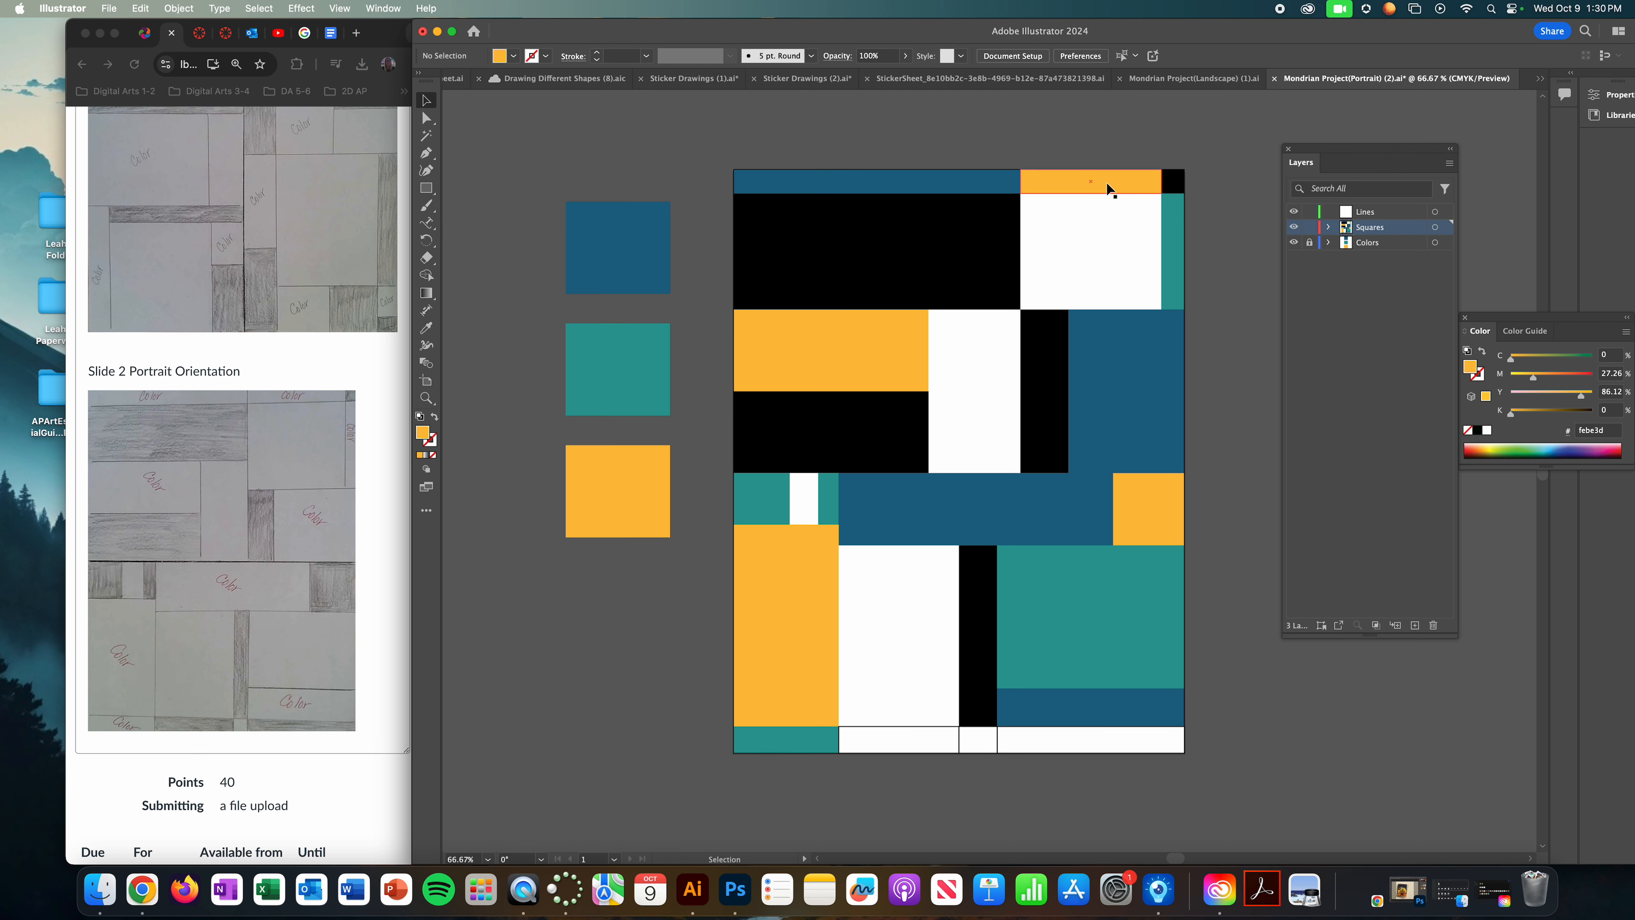
click(1091, 180)
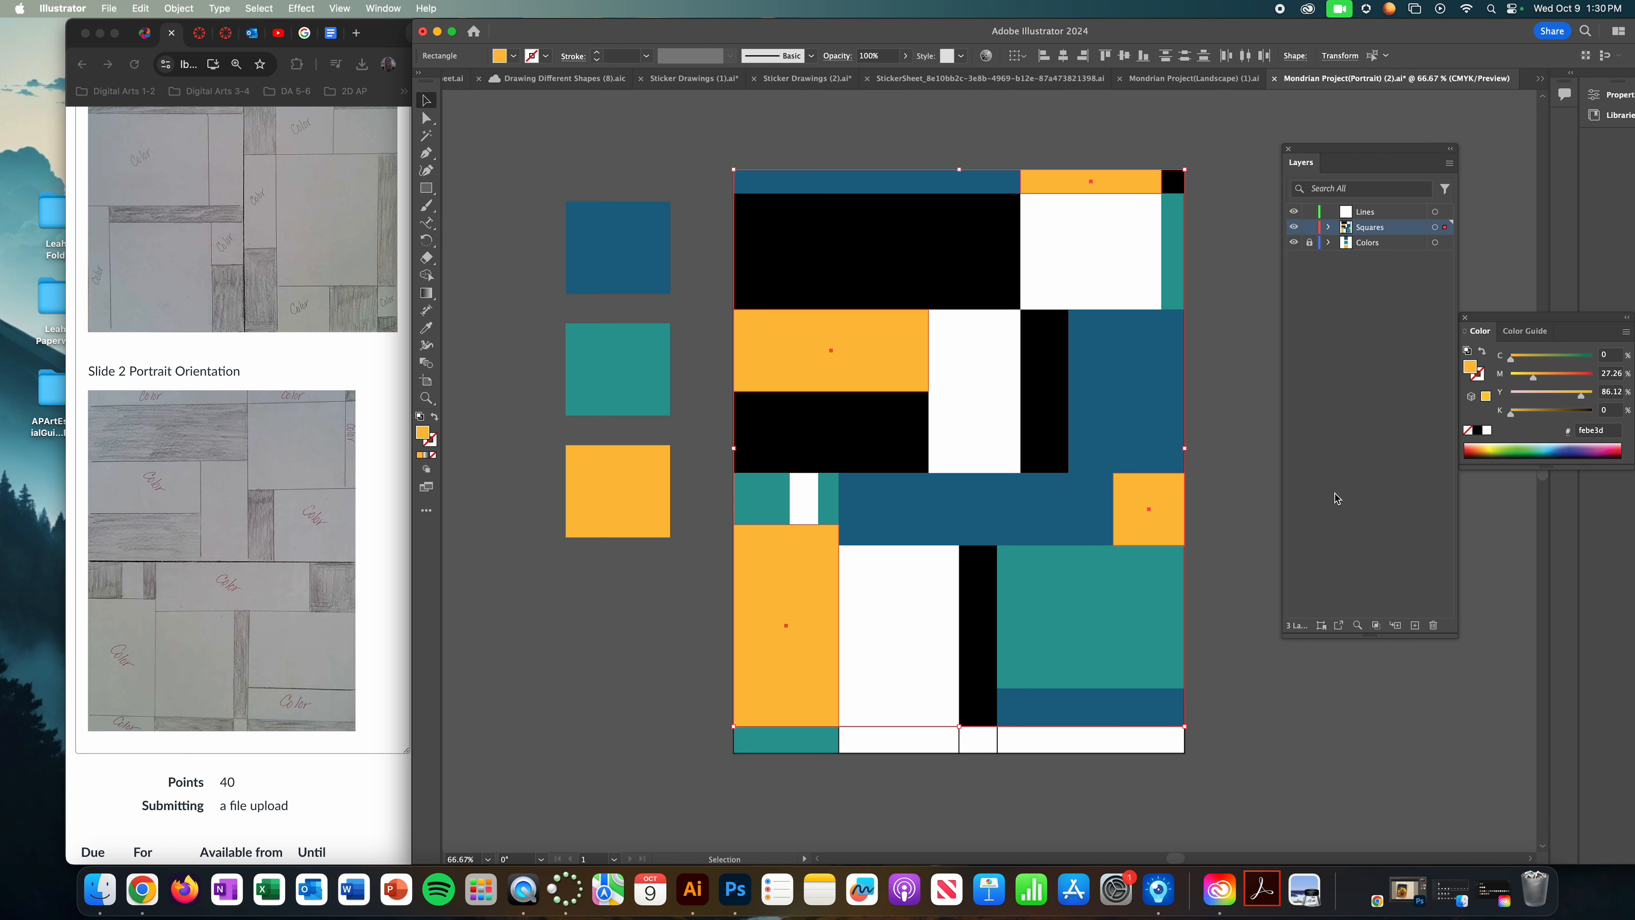
click(1250, 479)
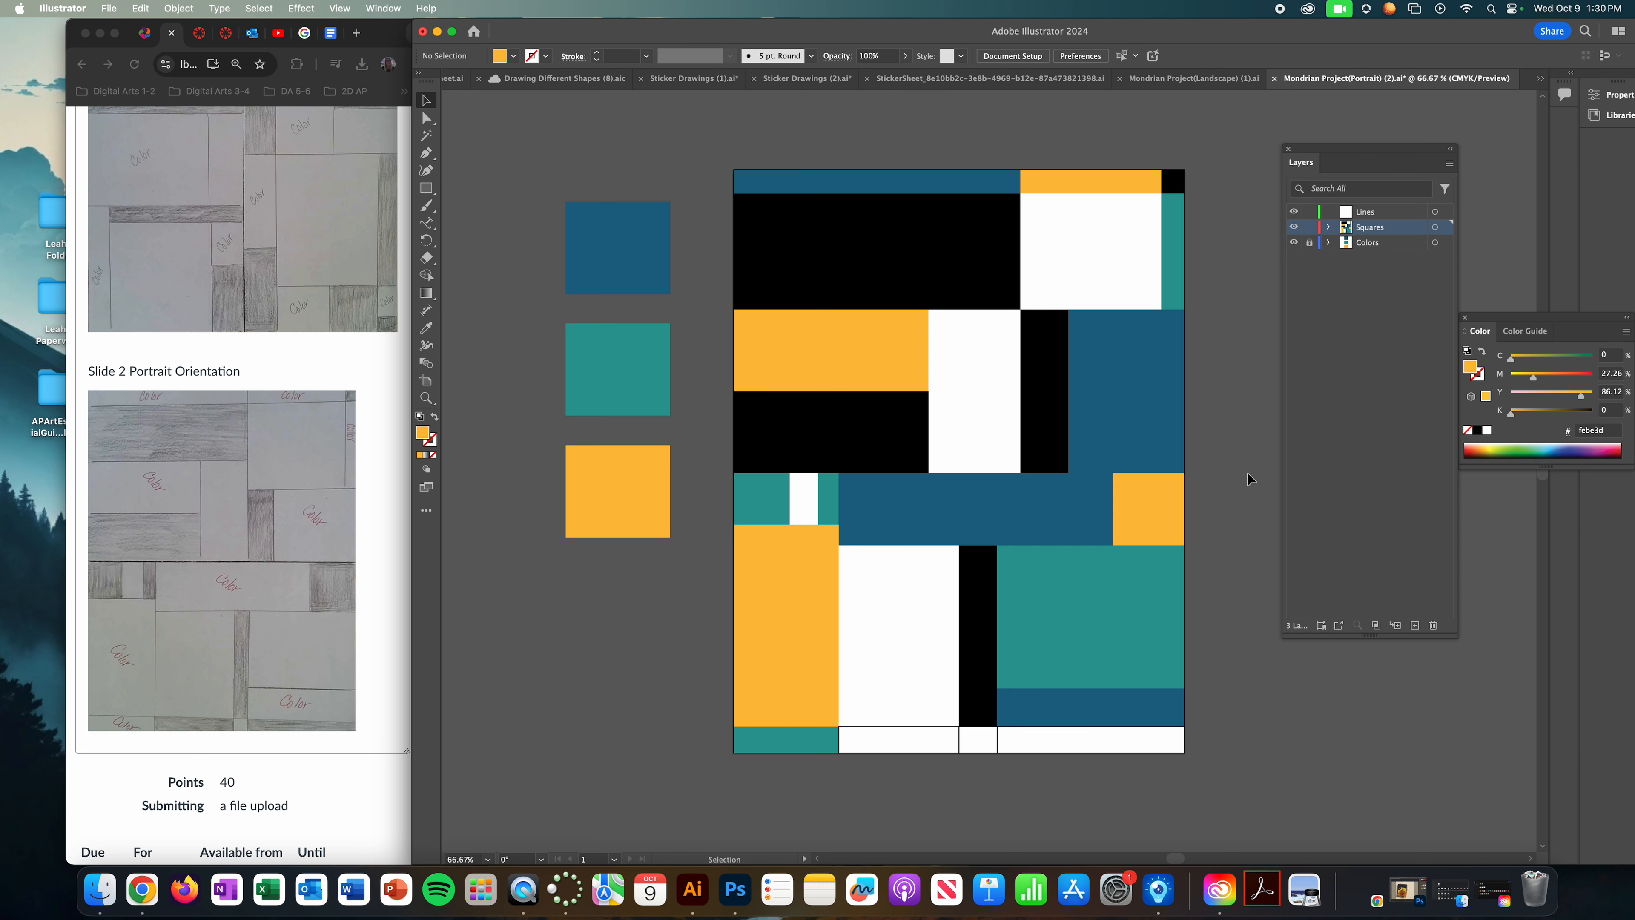
click(898, 712)
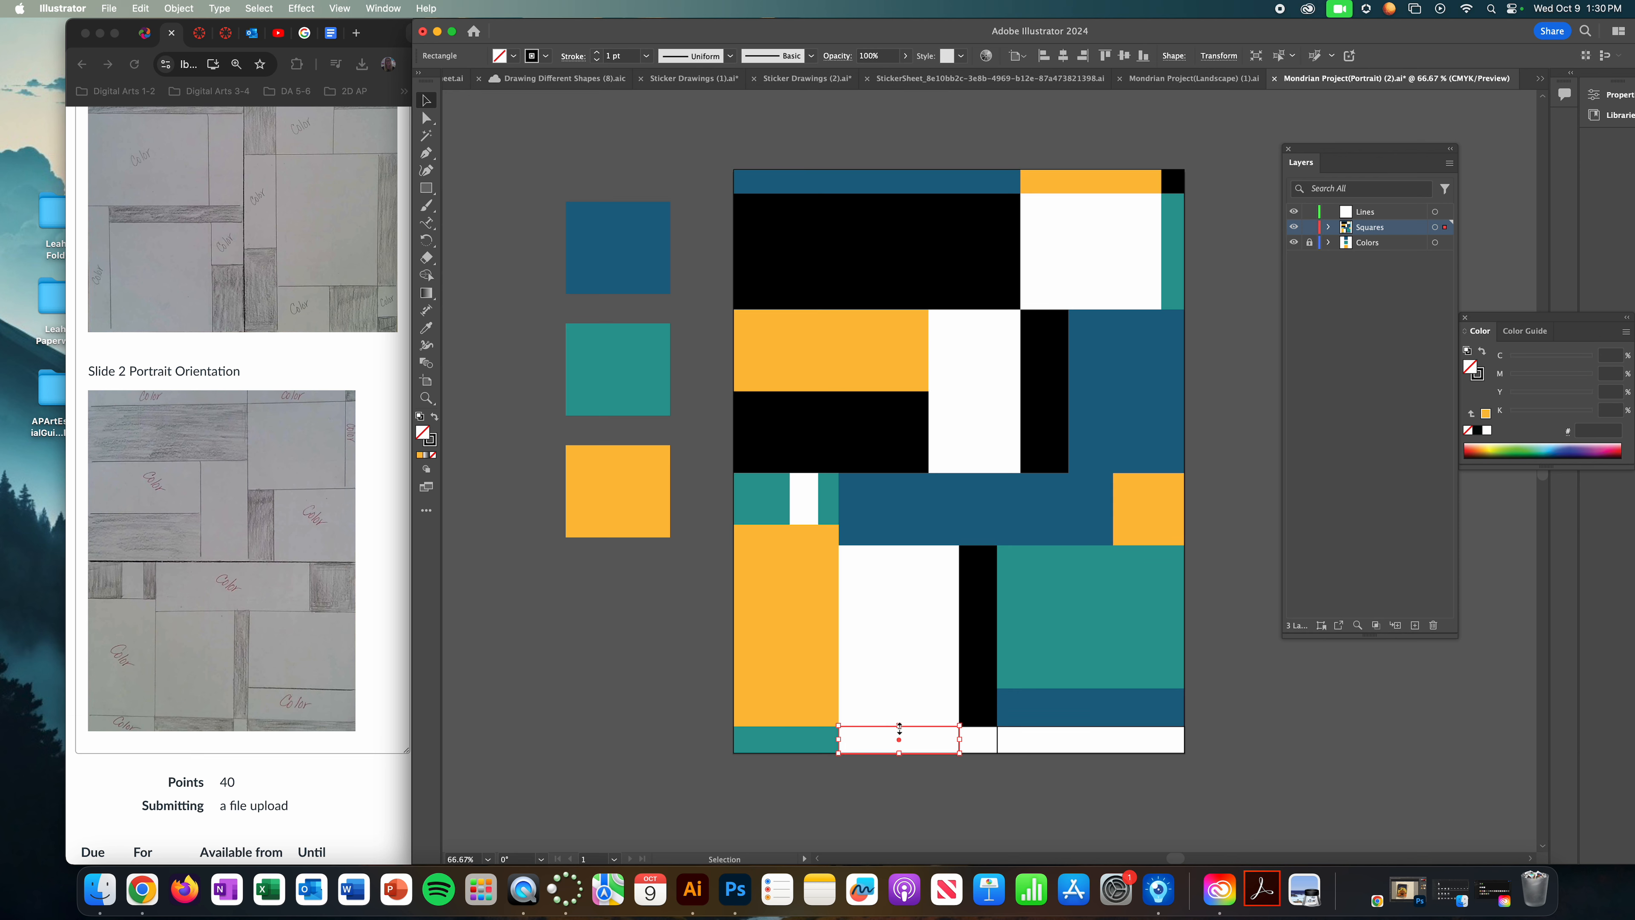